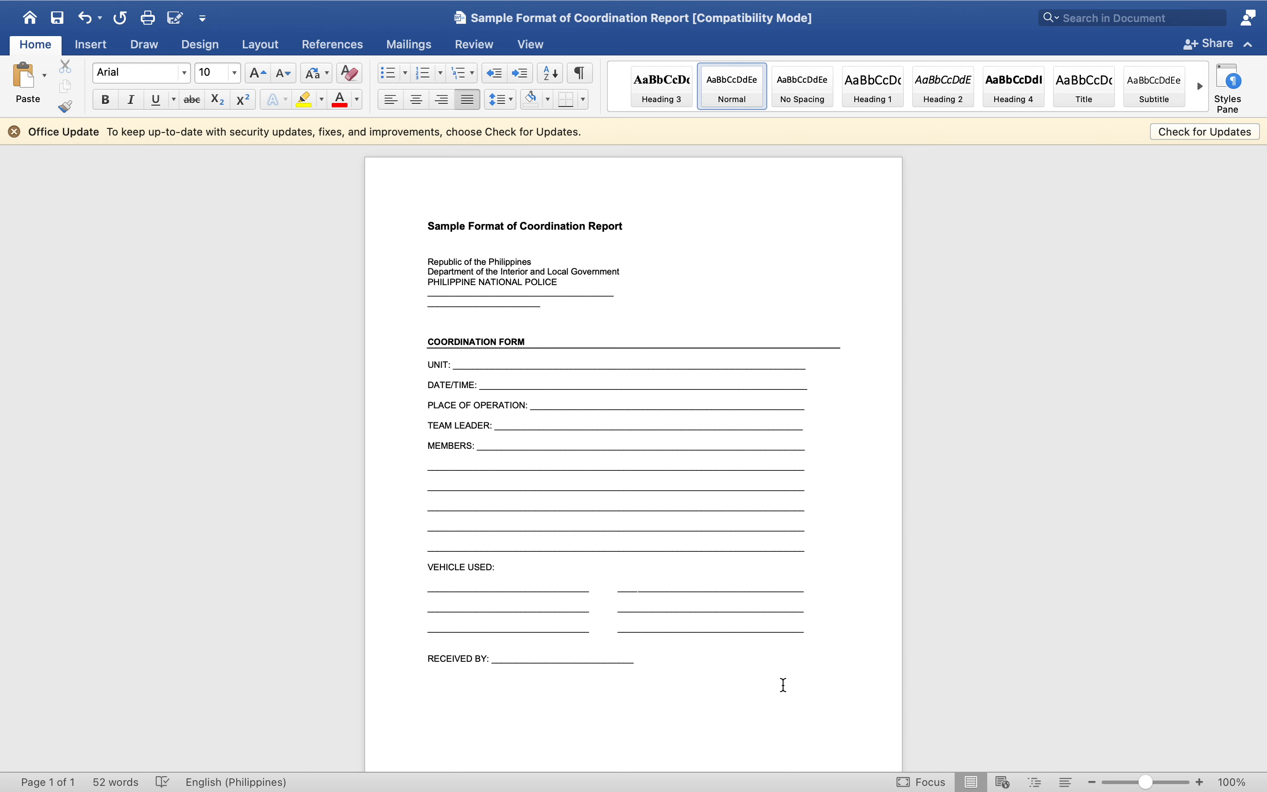
Add PNP GAPAN on the blank lines under the police header.
left_click(636, 586)
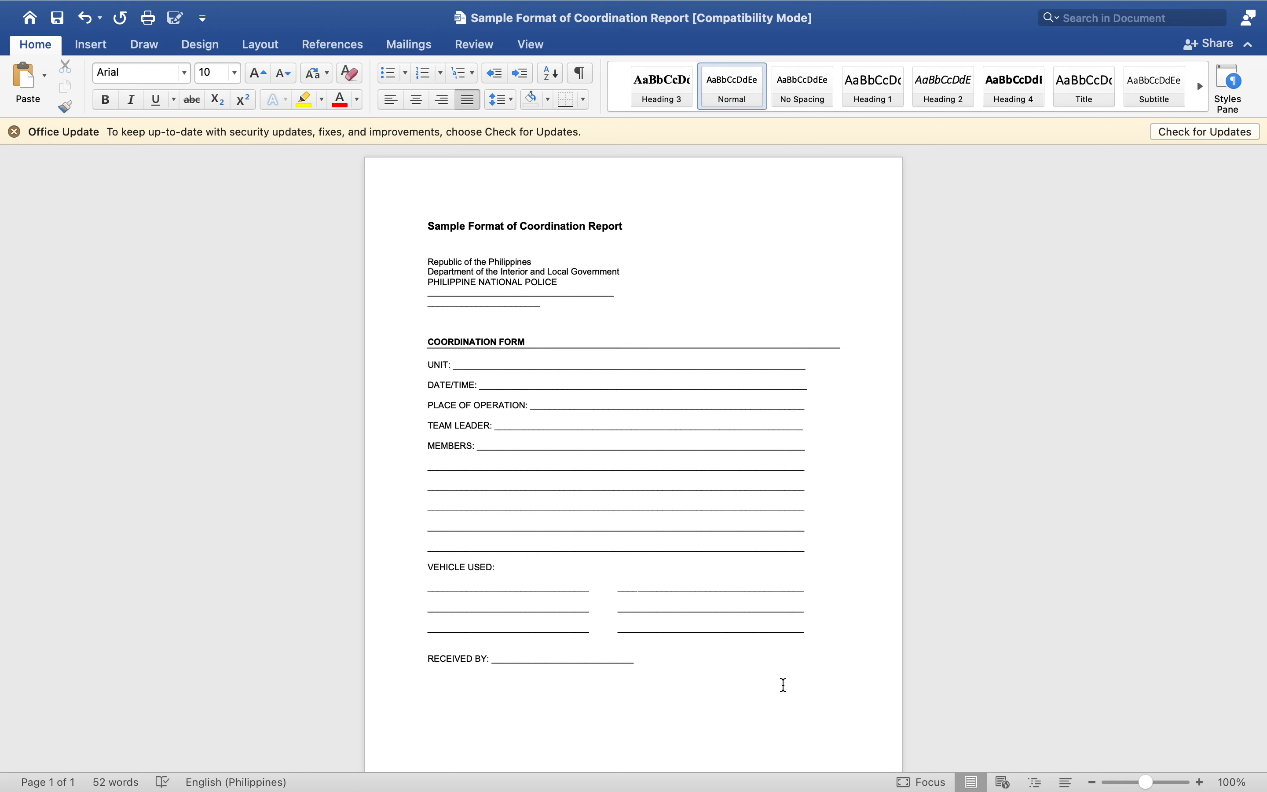
left_click(637, 586)
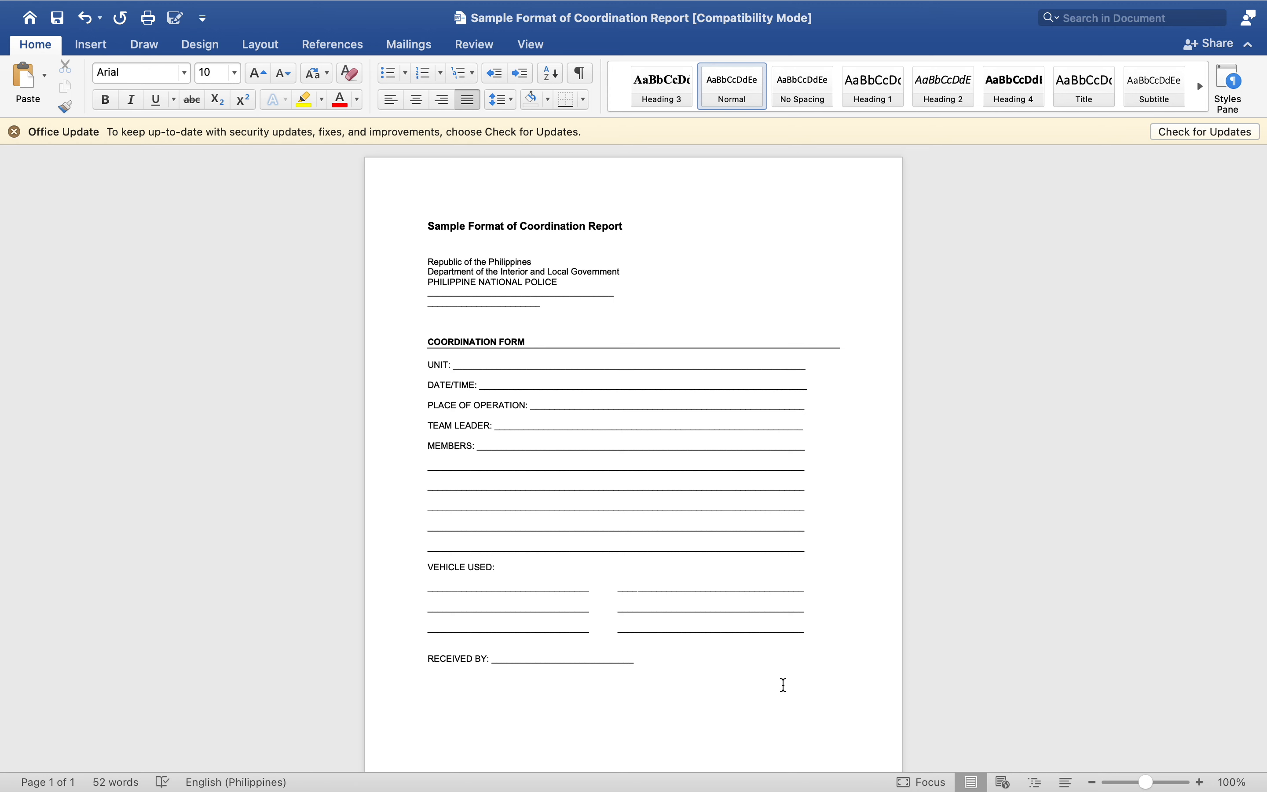
left_click(636, 586)
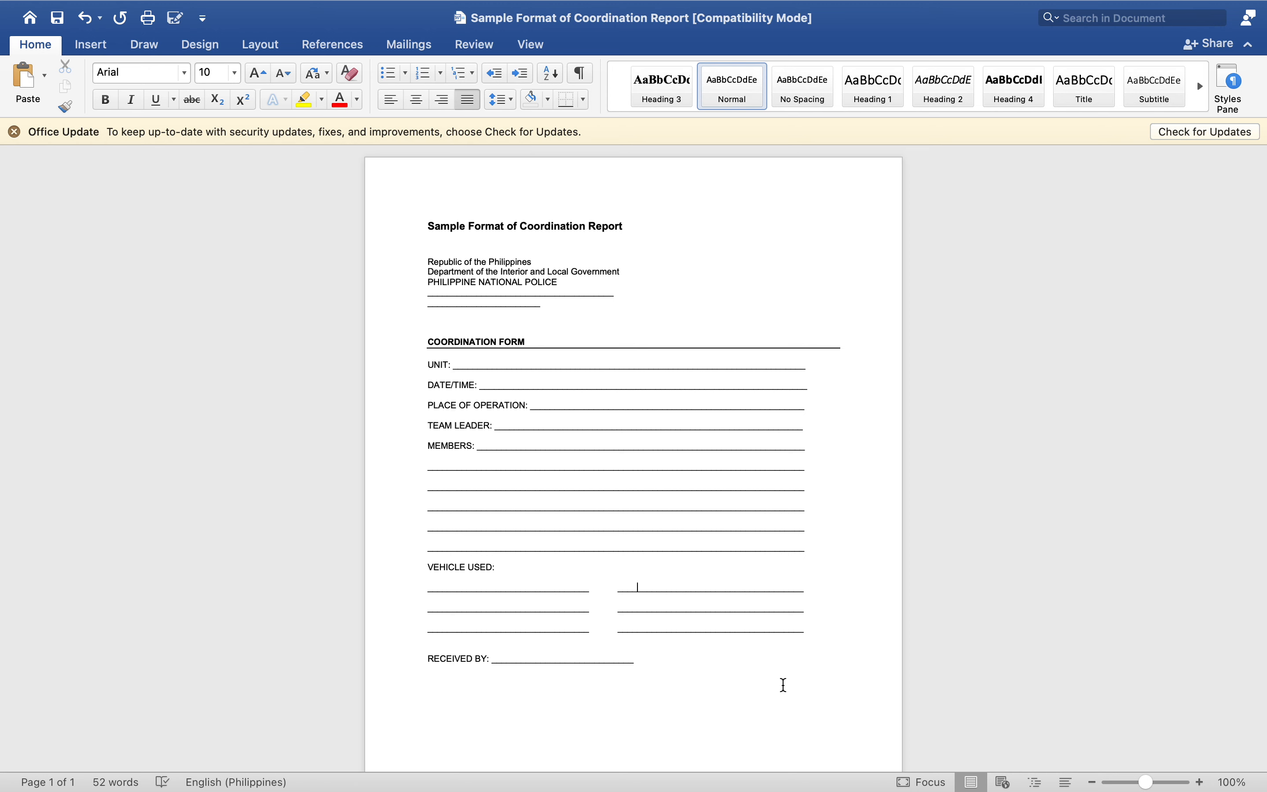
left_click(636, 586)
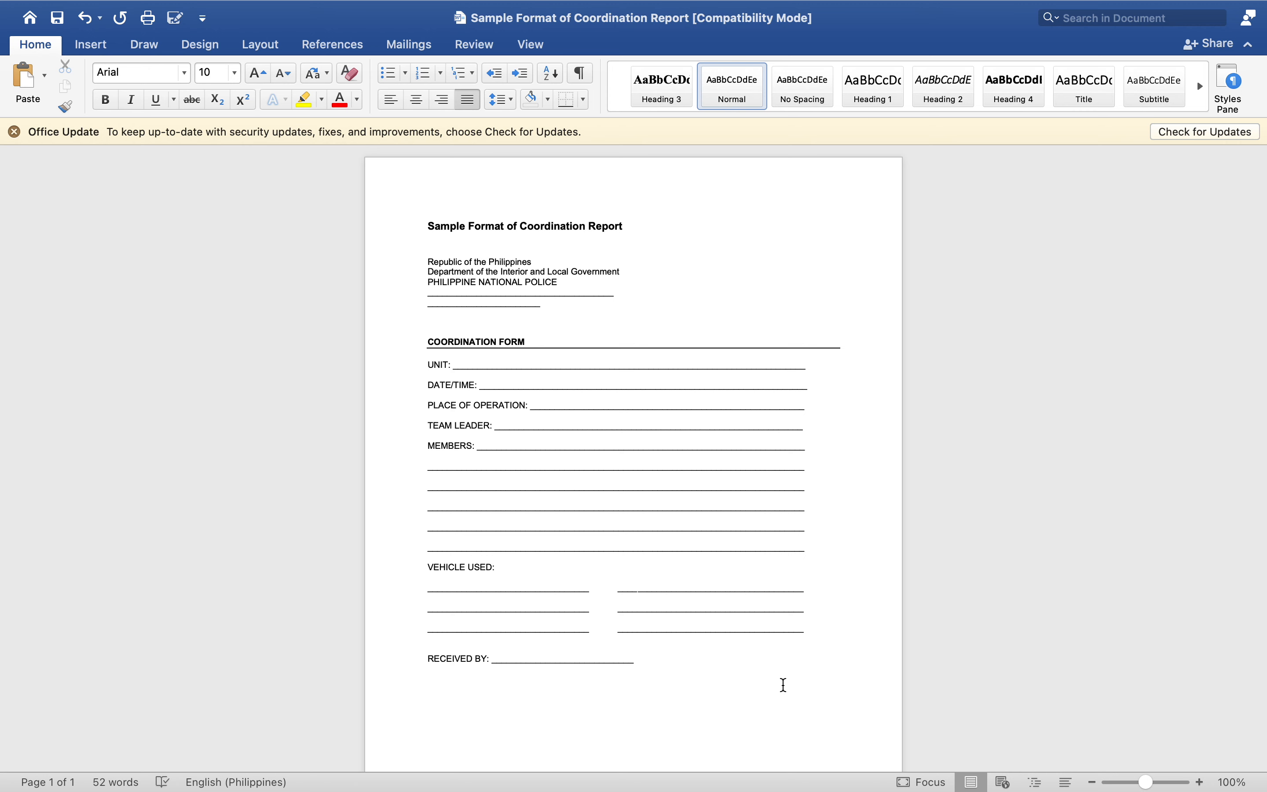
left_click(638, 586)
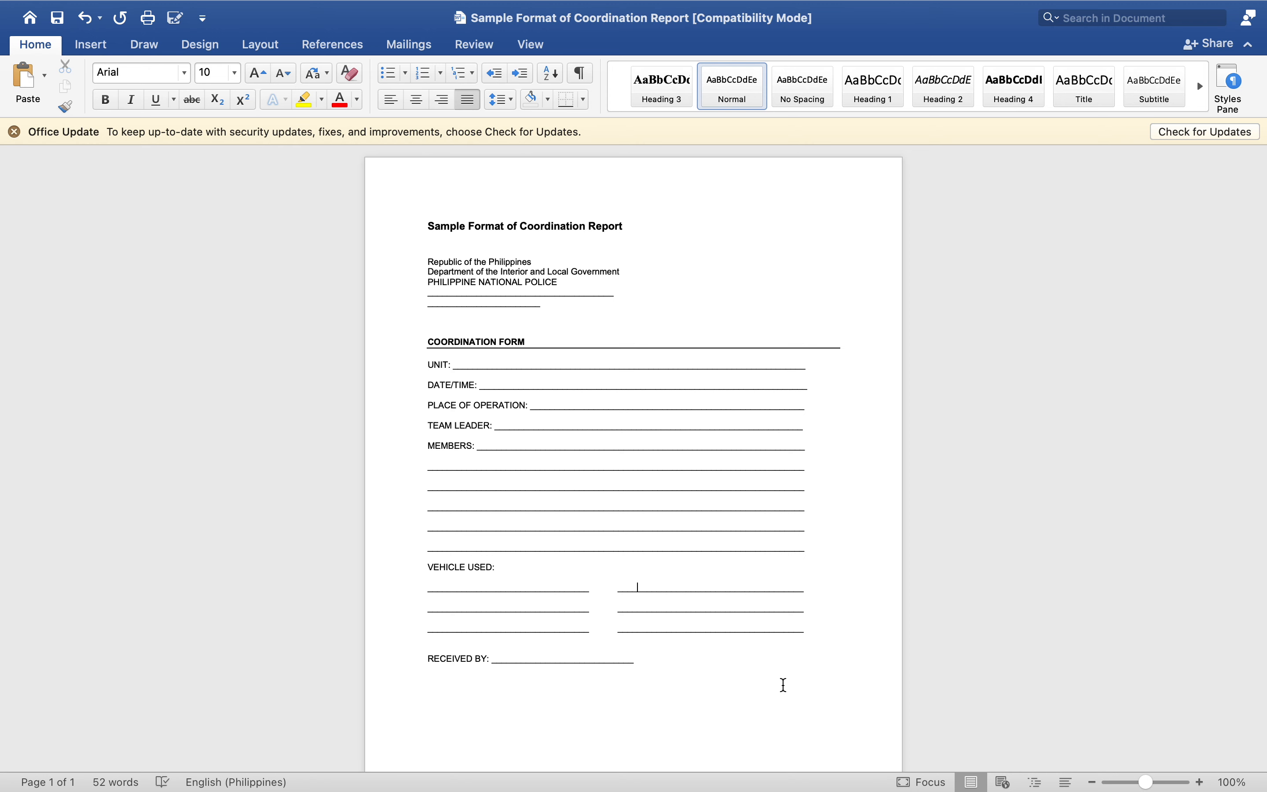
mouse_move(632, 641)
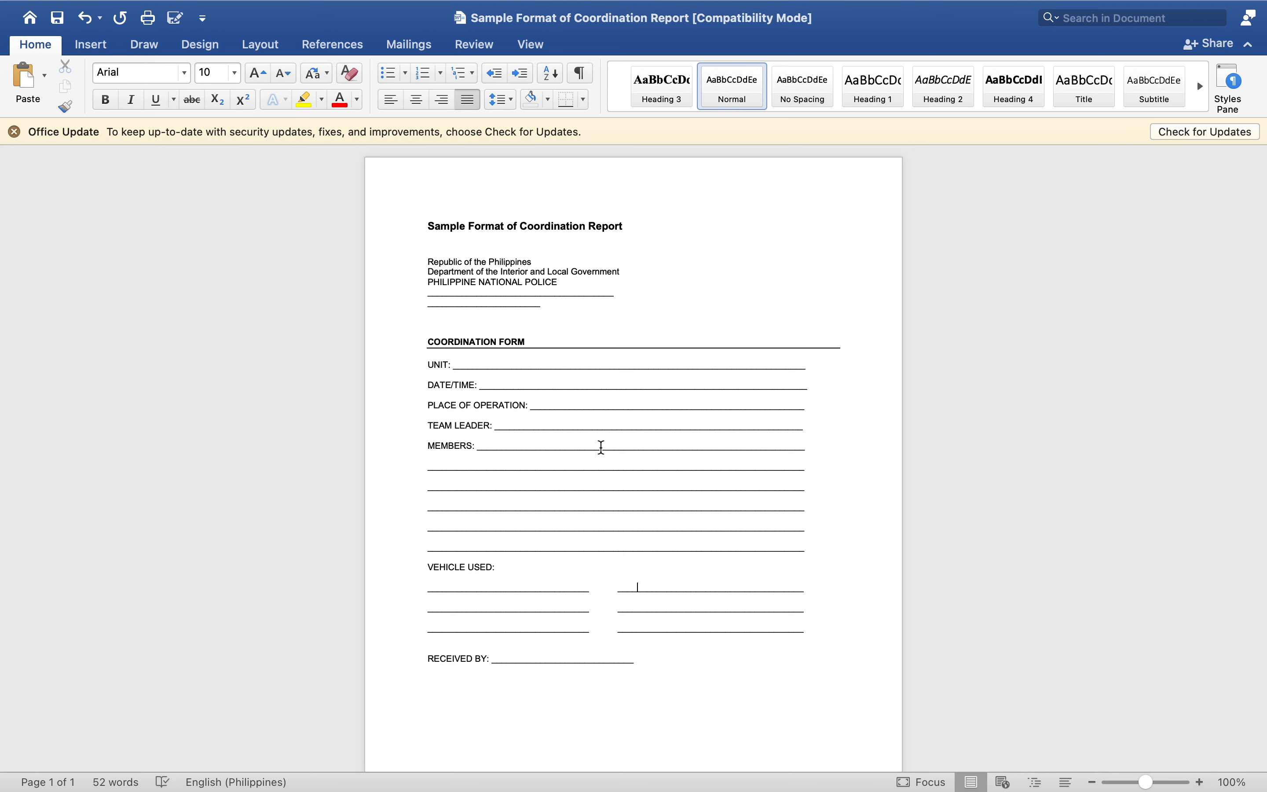
mouse_move(489, 420)
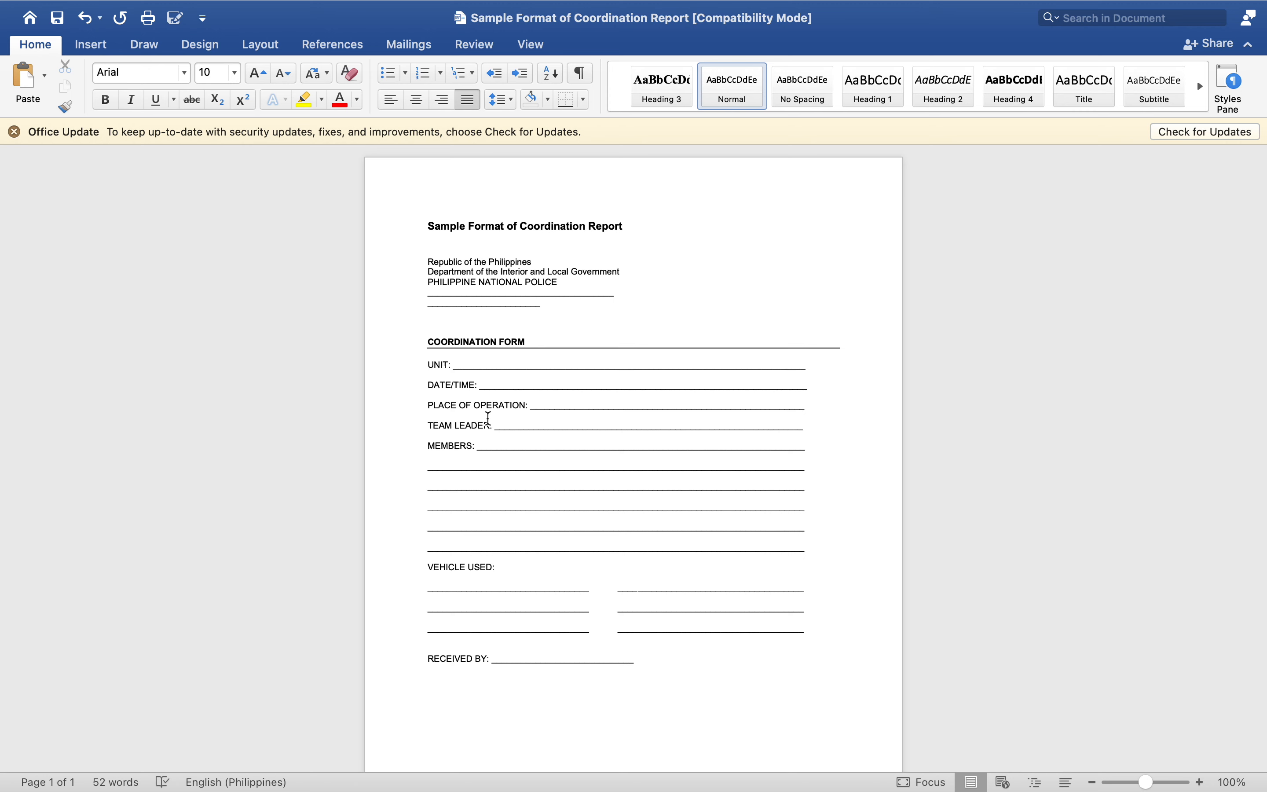
left_click(637, 586)
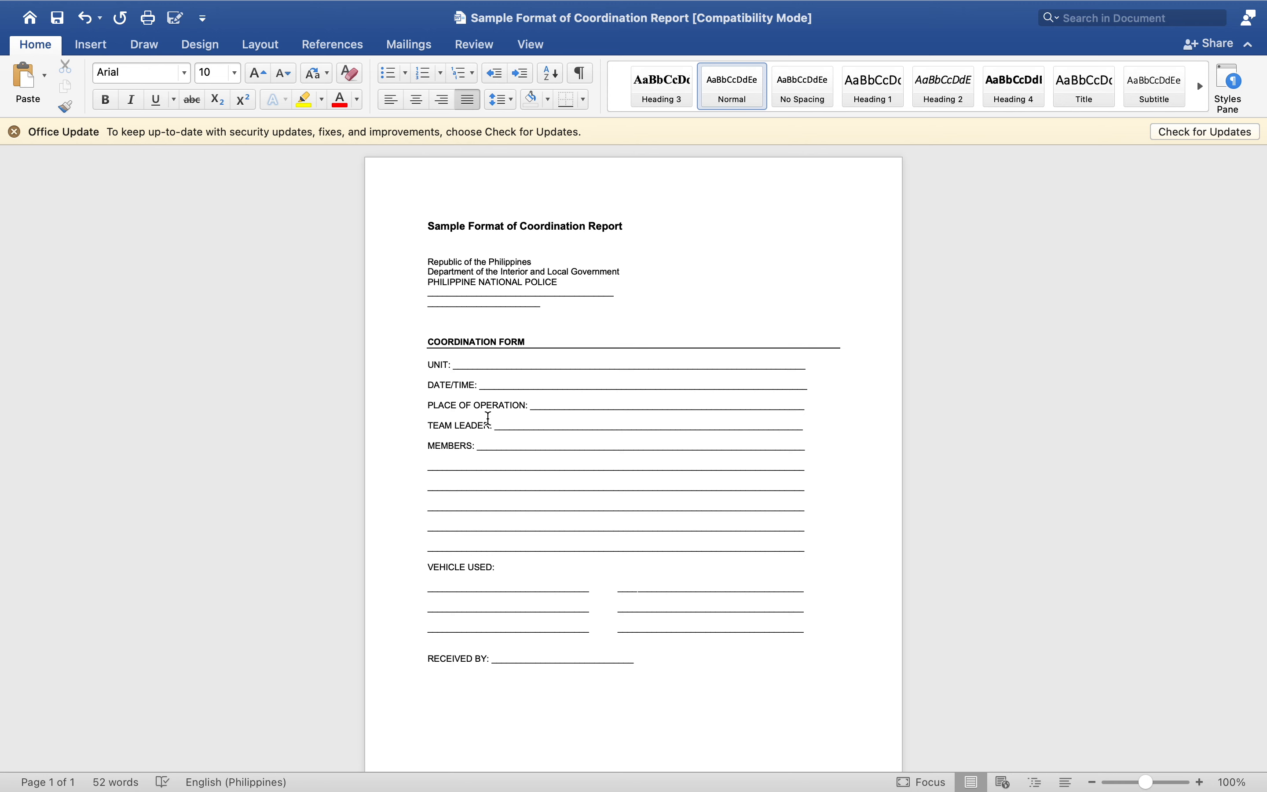
left_click(637, 586)
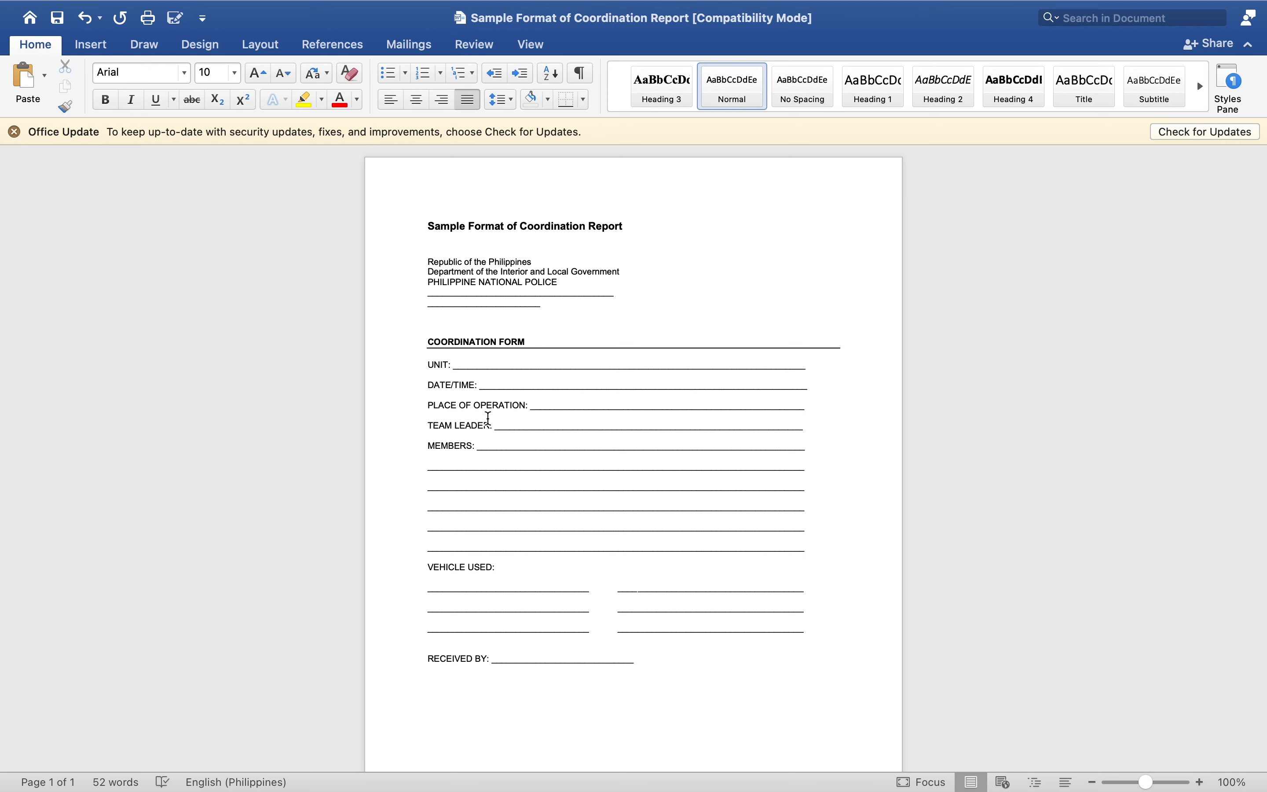
left_click(637, 587)
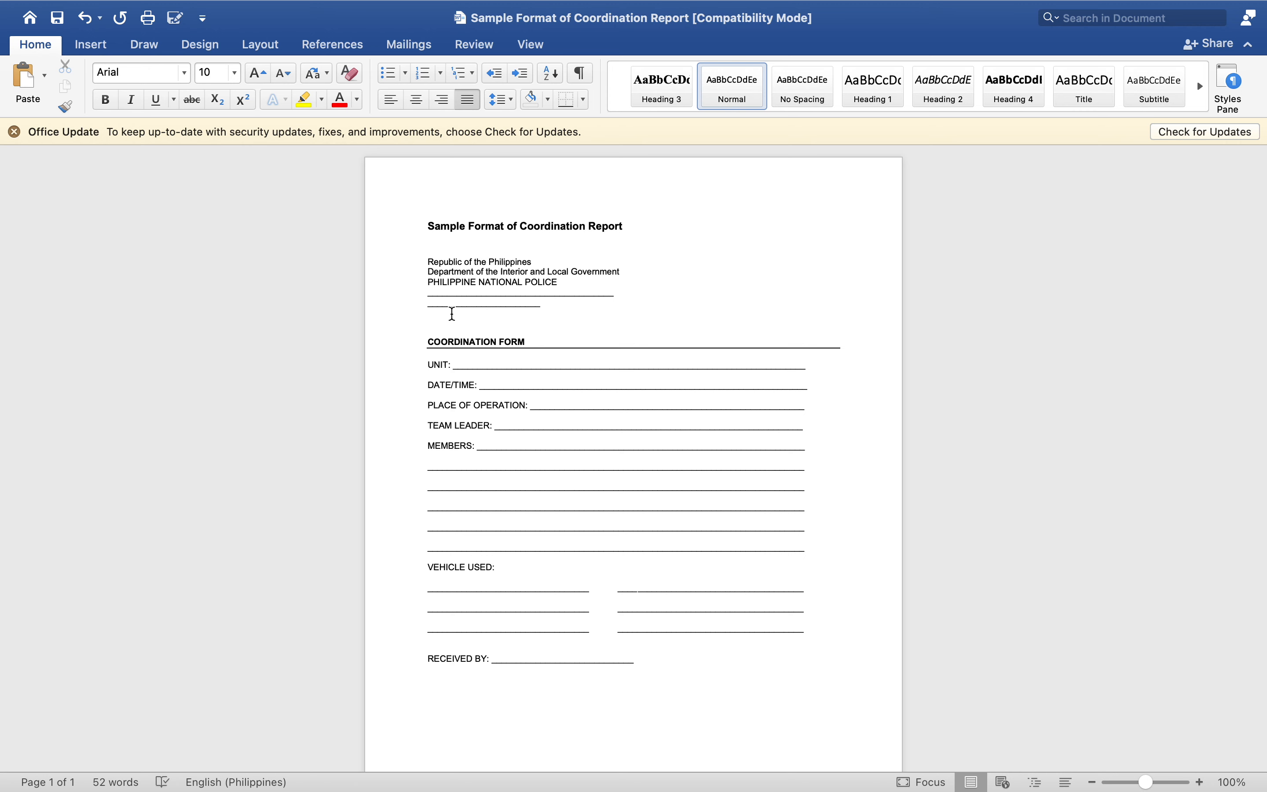
left_click(638, 586)
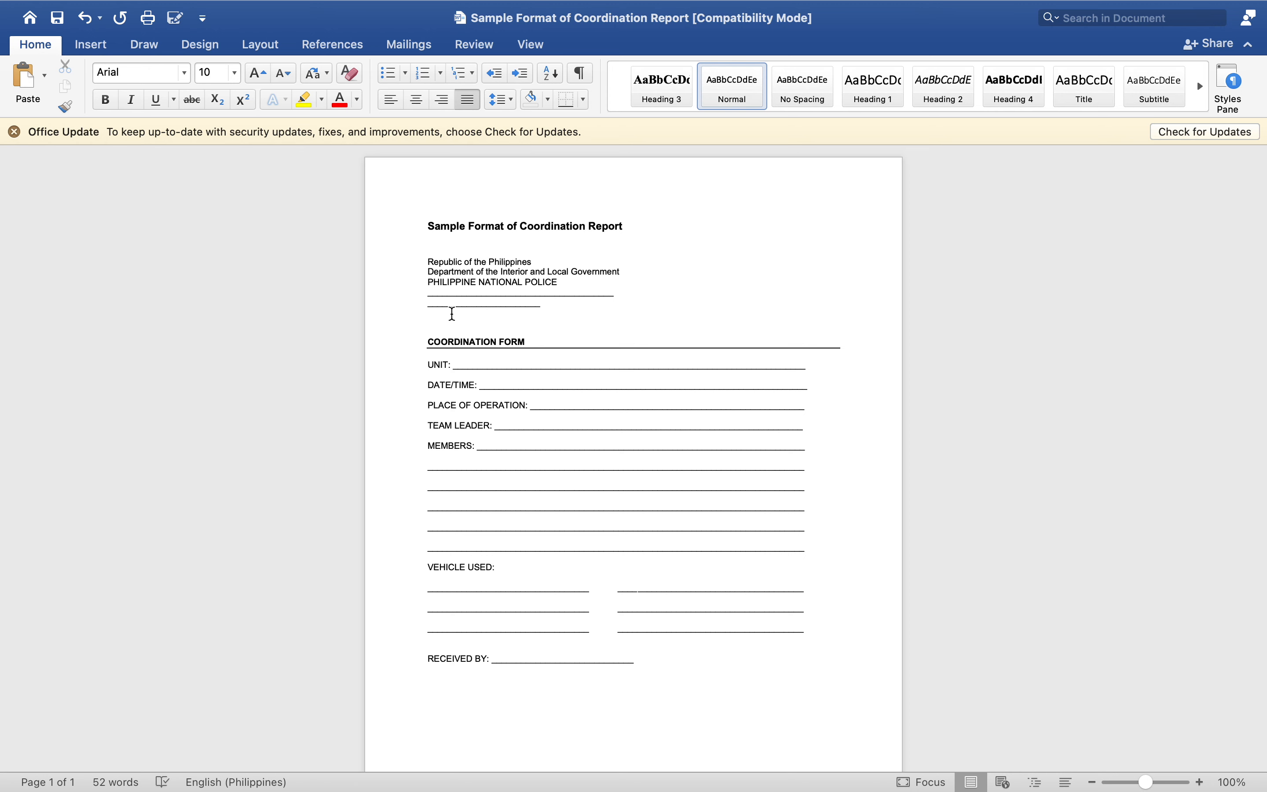
left_click_drag(429, 300, 546, 301)
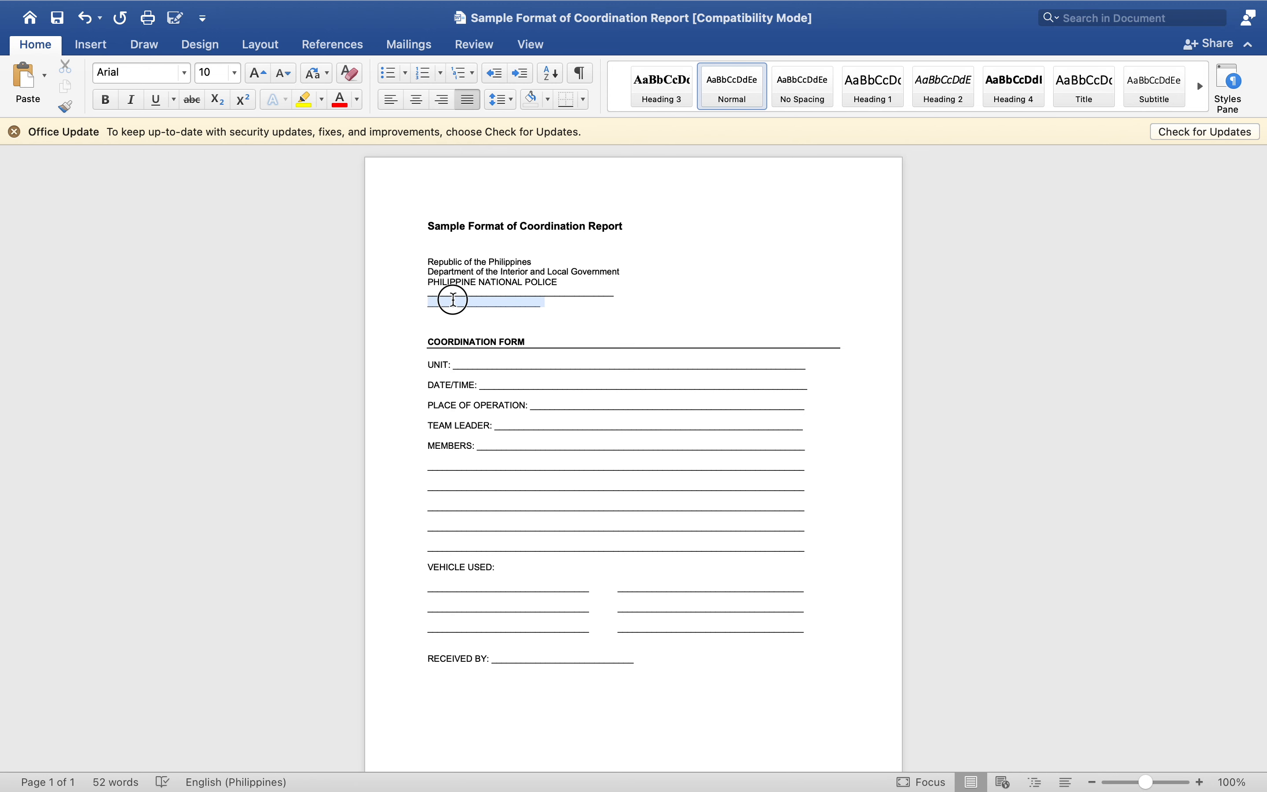
type("PNP GAPAN")
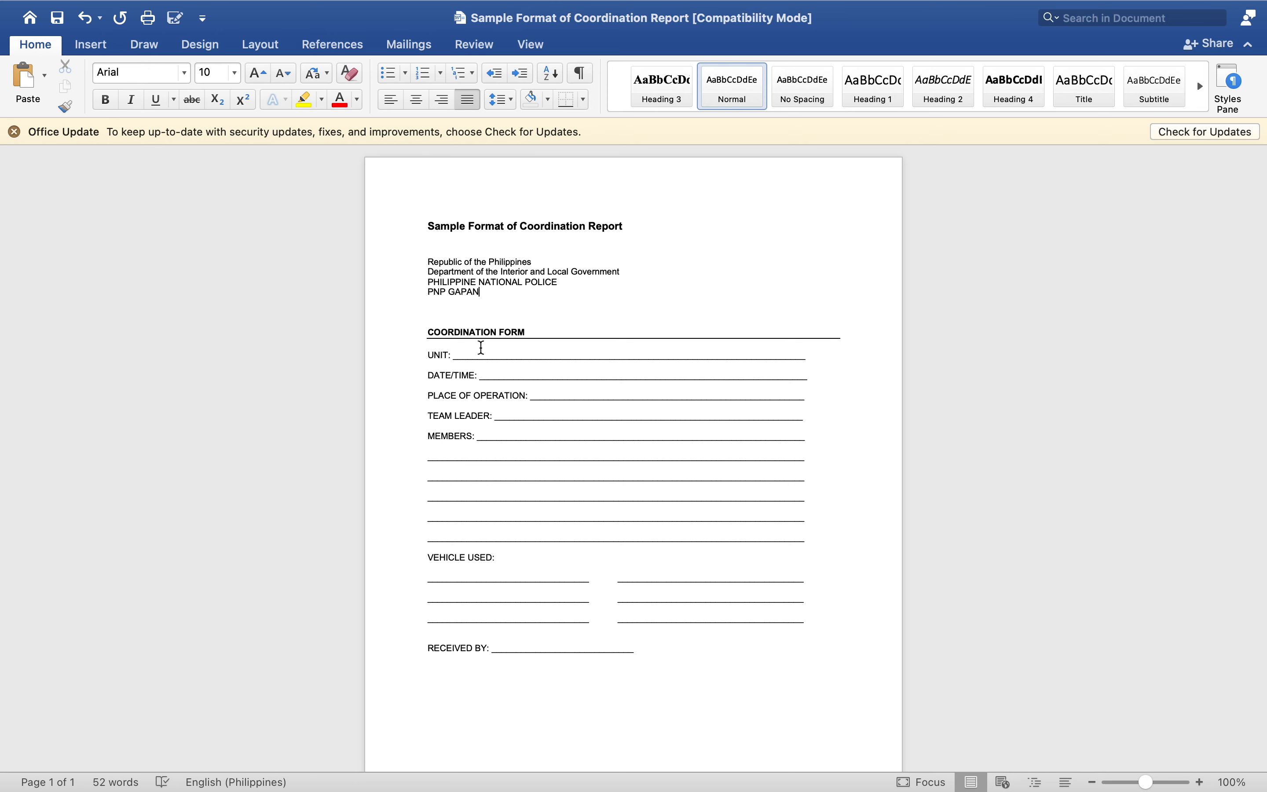
mouse_move(809, 358)
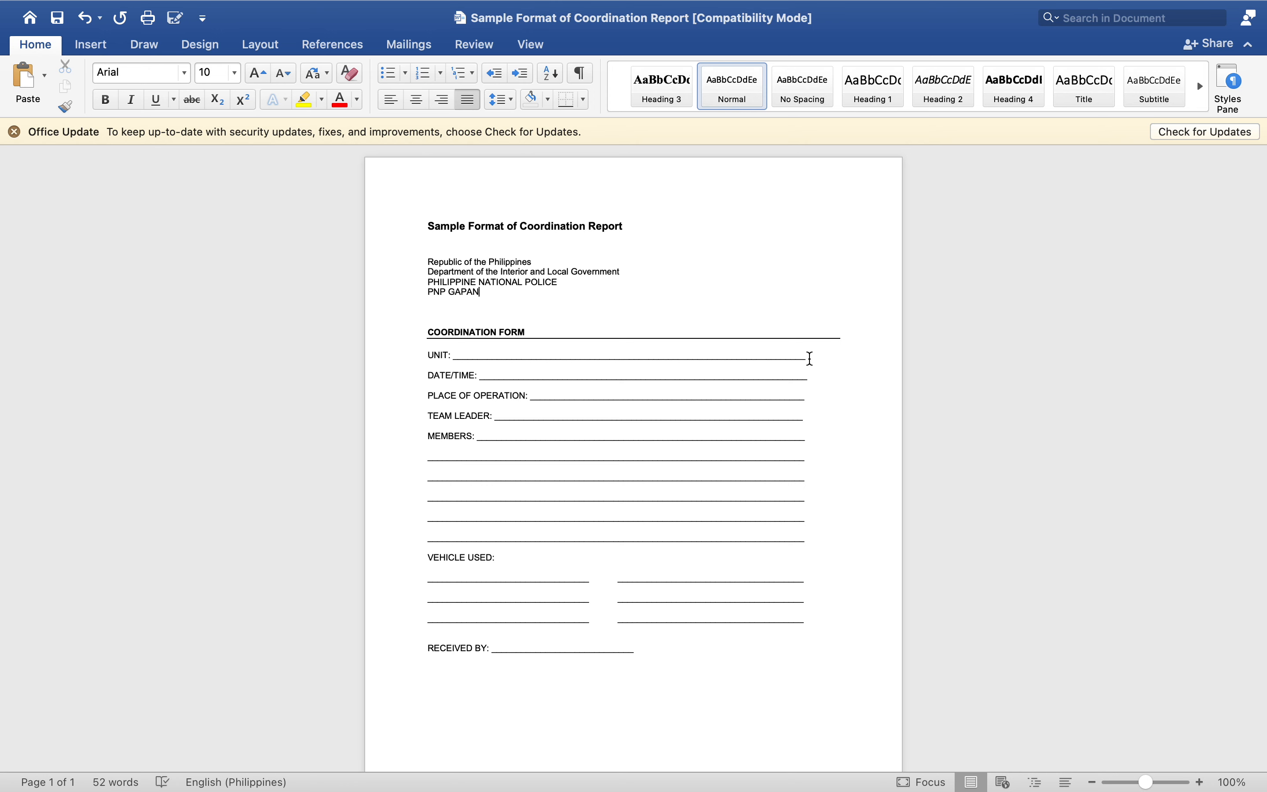
Set the UNIT line to GAPAN CITY POLICE STATION in bold underlined text.
left_click_drag(806, 354, 458, 354)
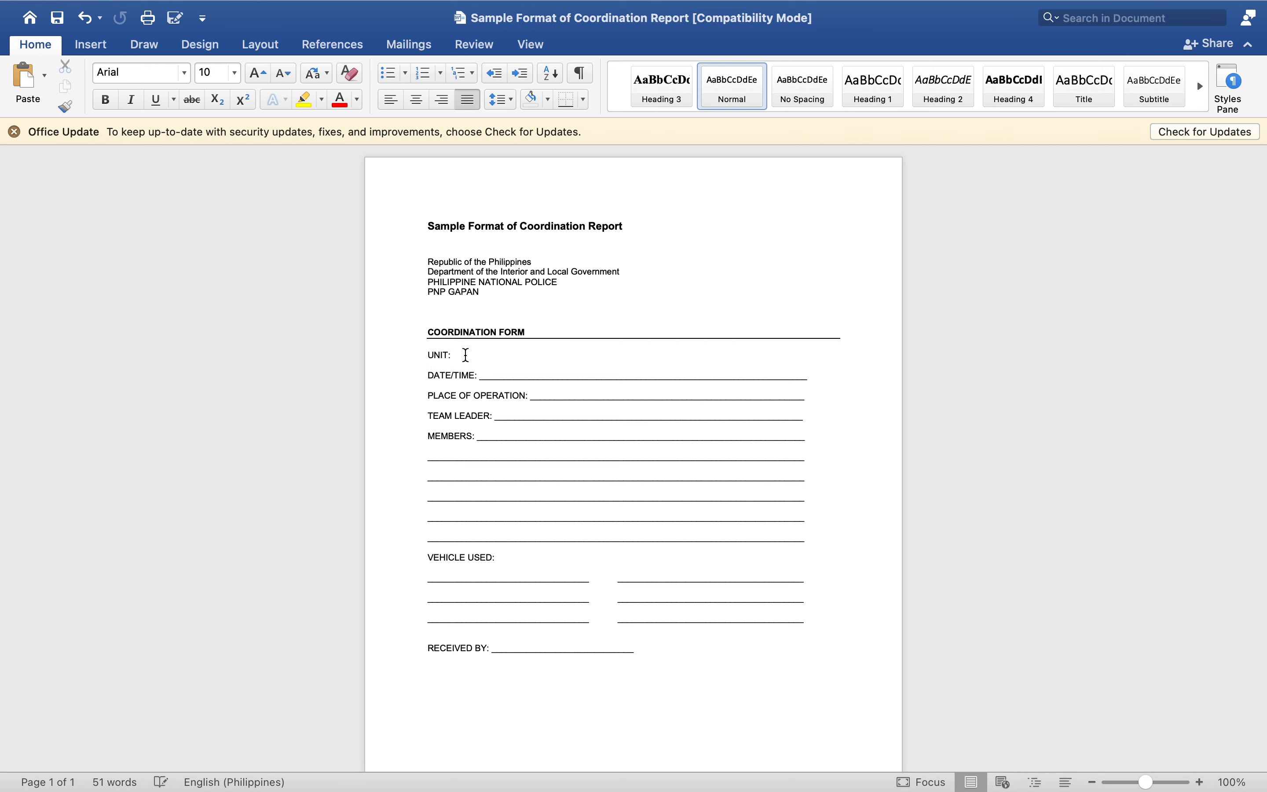
type("GAPAN CIT")
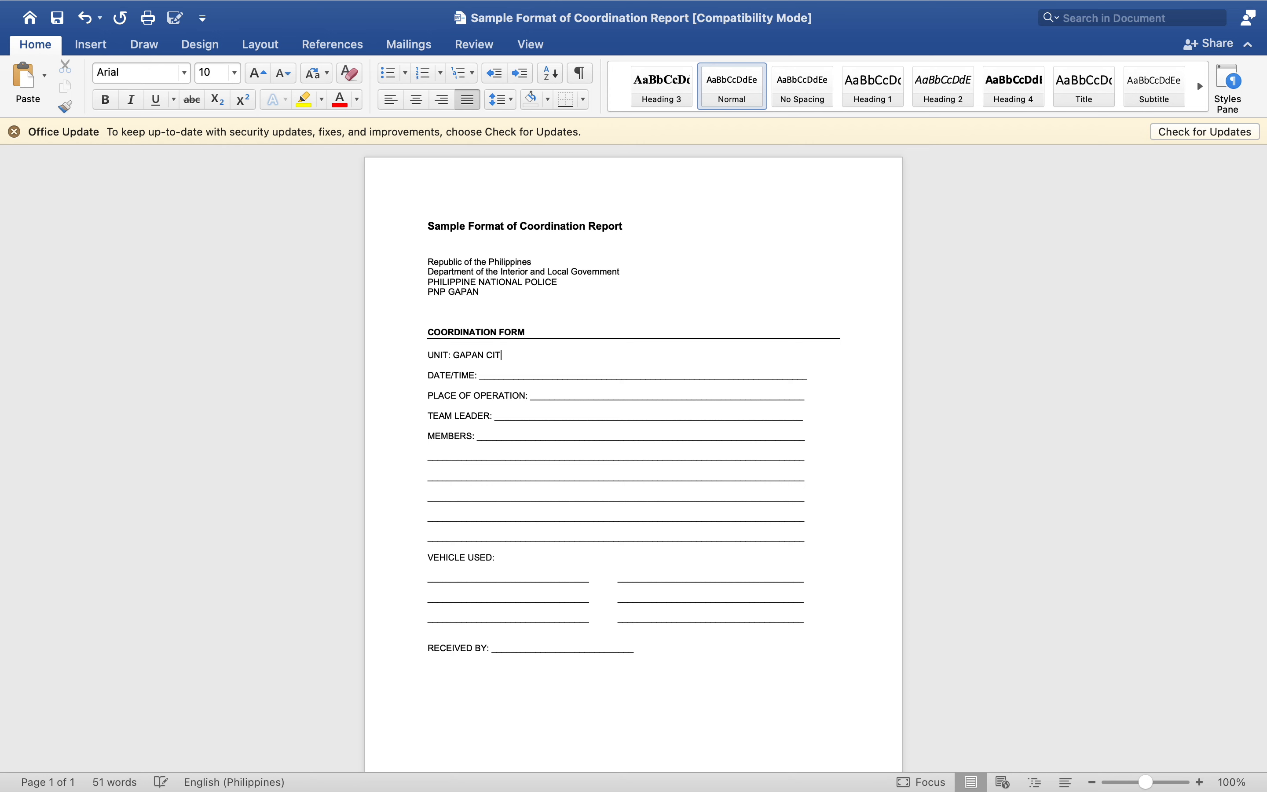
type("Y POLICEE")
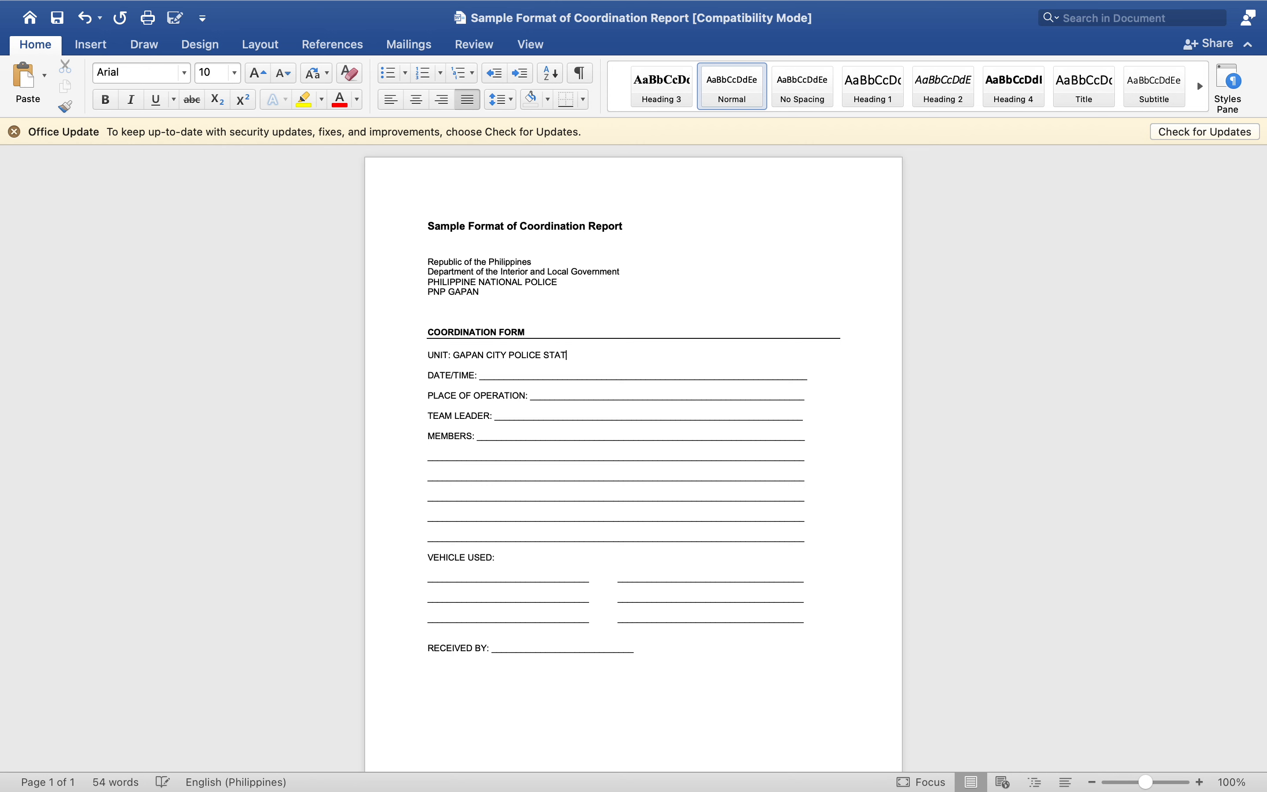
type("ION")
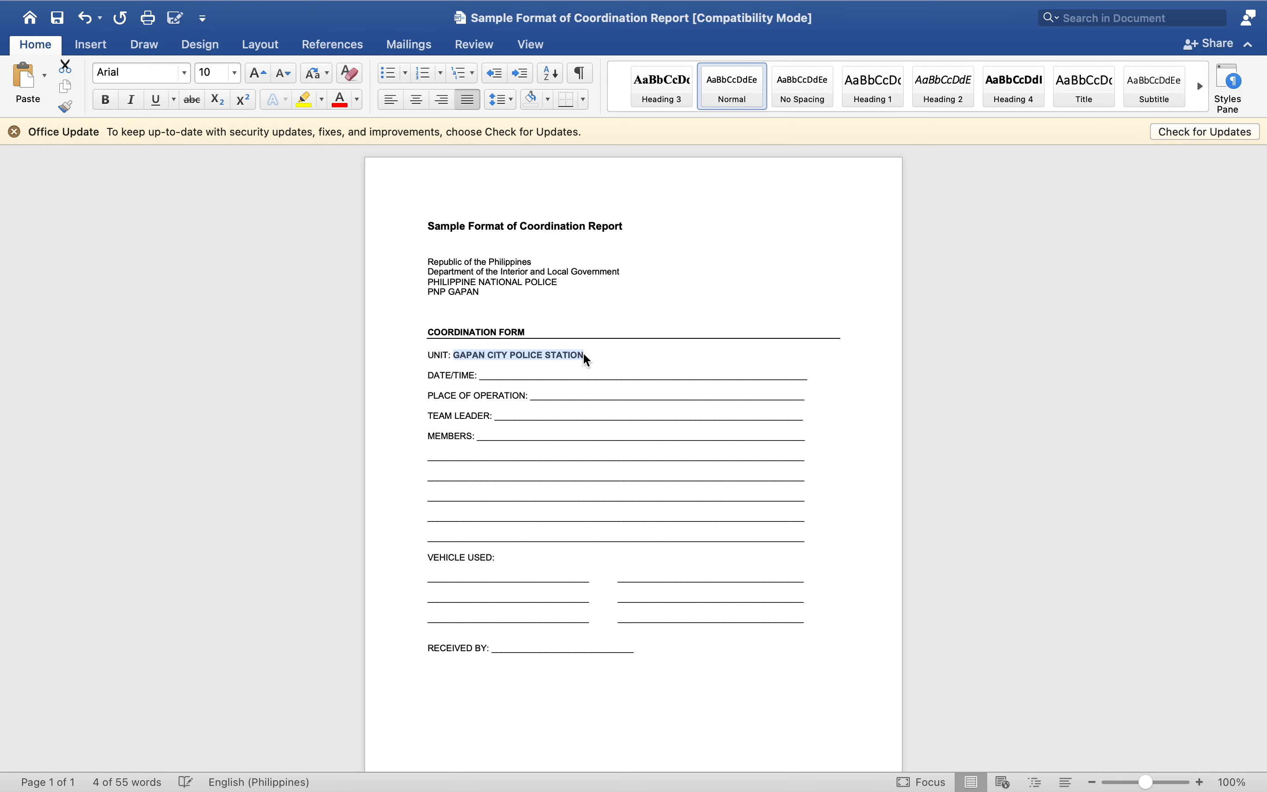
left_click(154, 99)
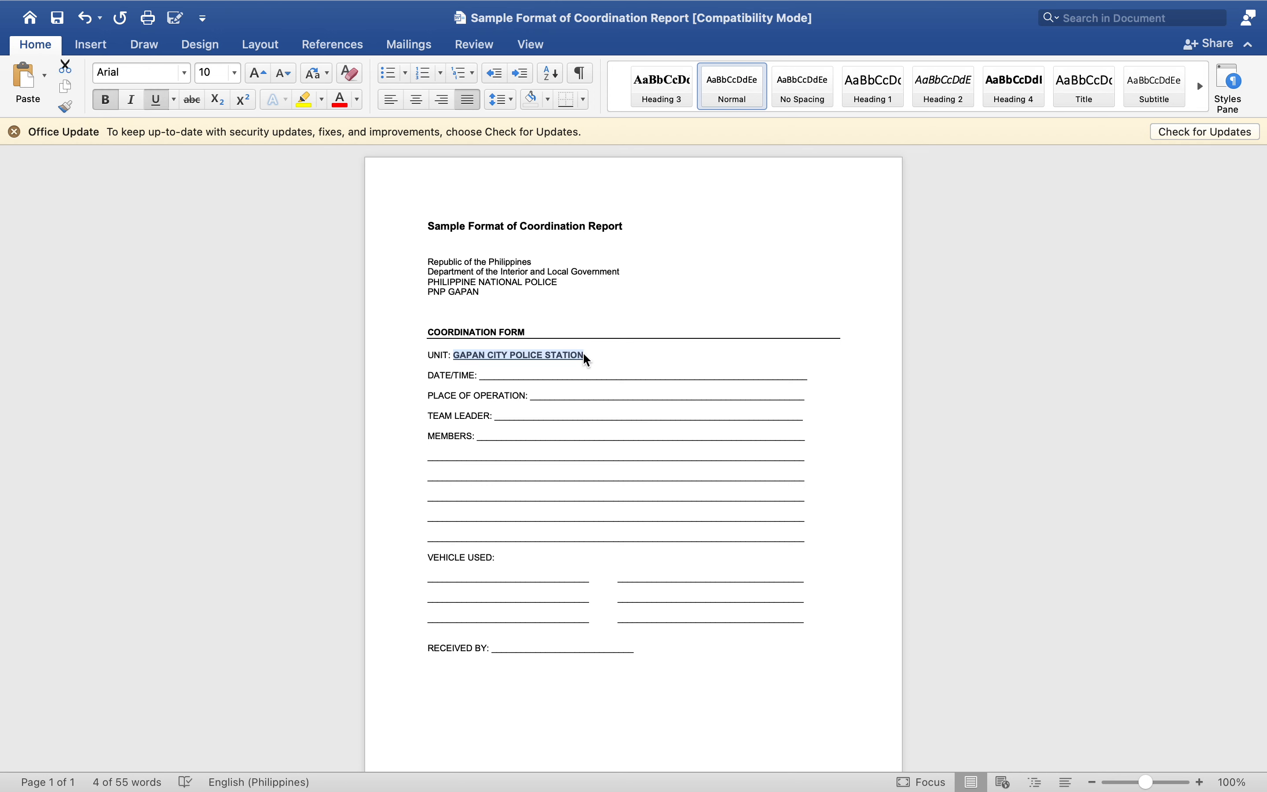
left_click(586, 355)
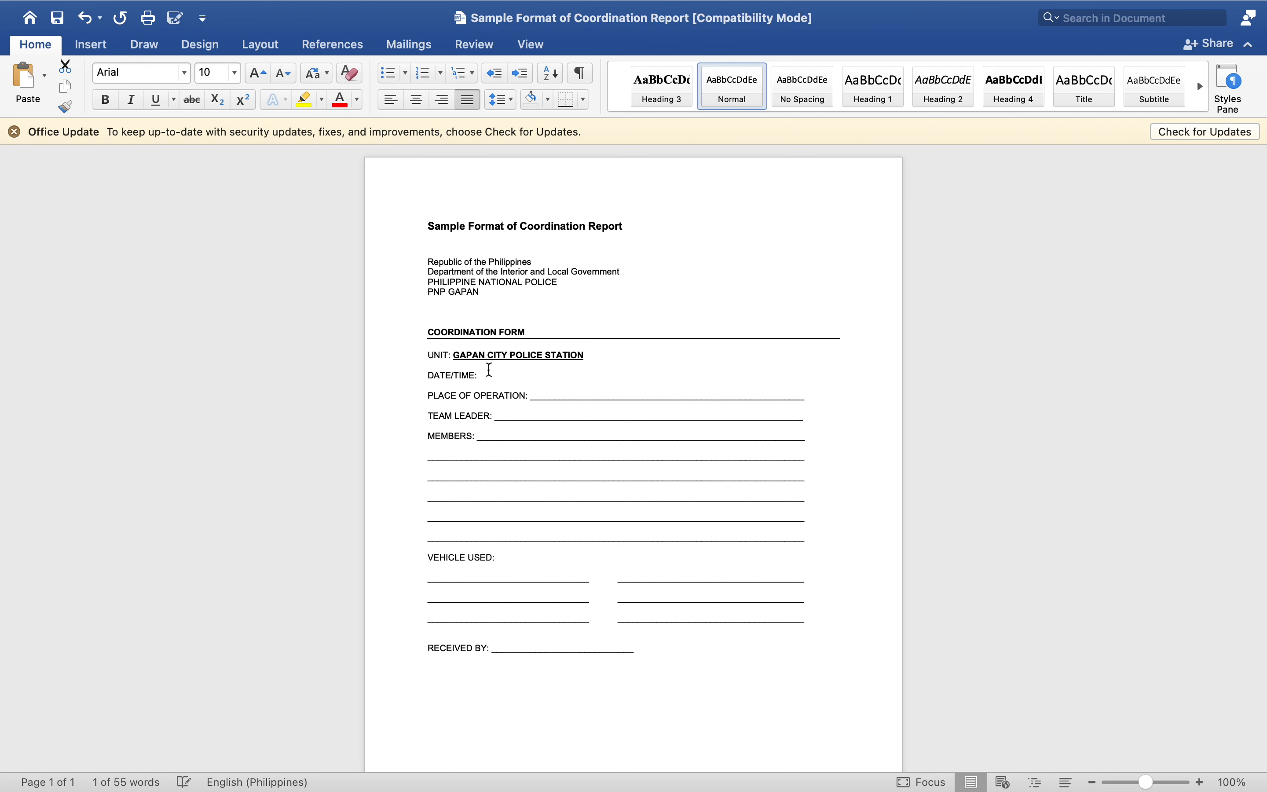
Enter OCTOBER 26, 2021 after DATE/TIME, bold and underlined.
type("O")
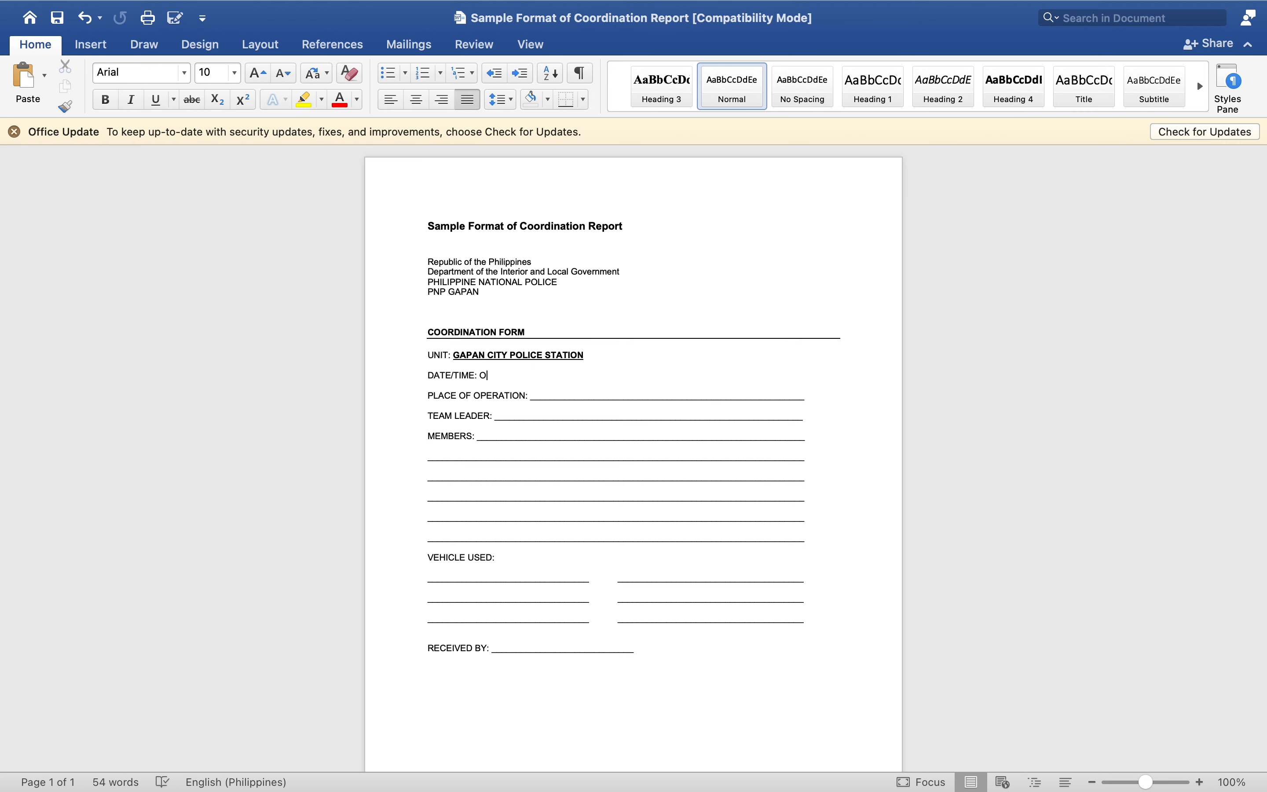
type("CTO(BER")
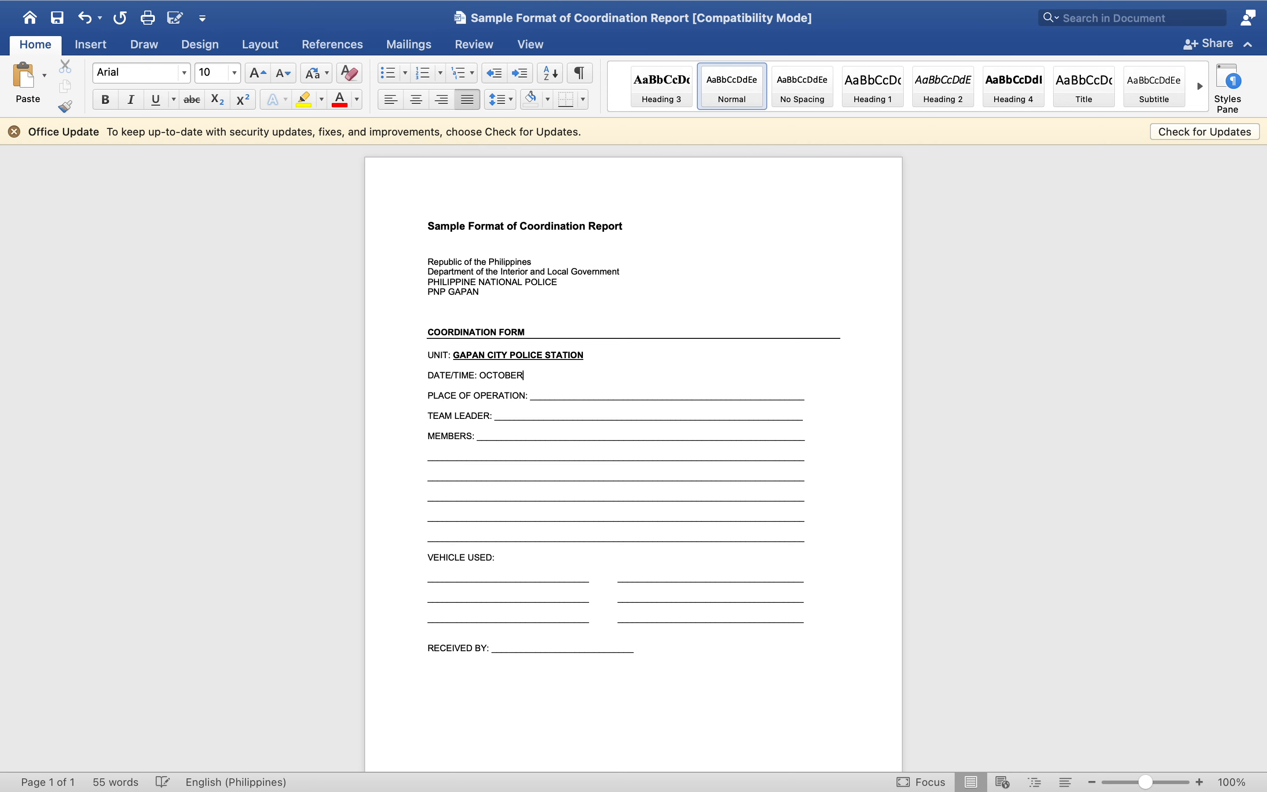
type("2")
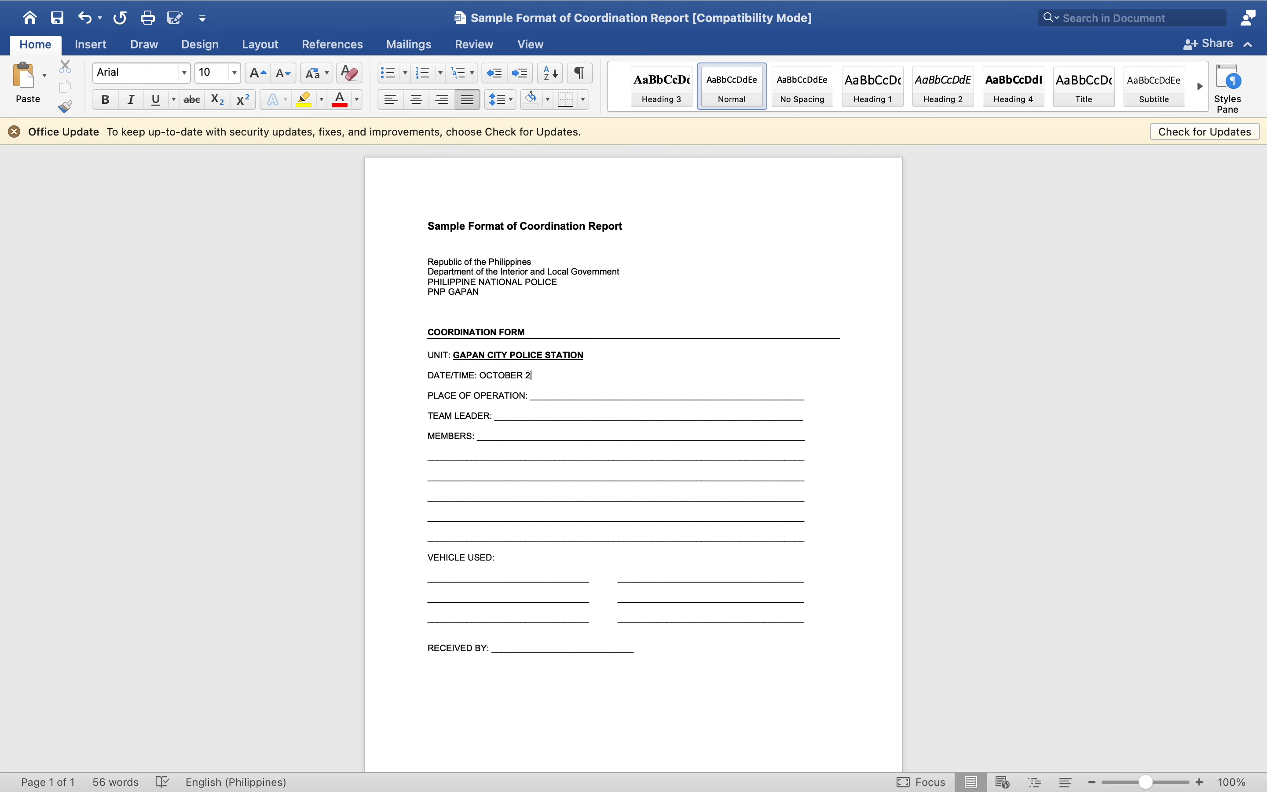
type("6, 202")
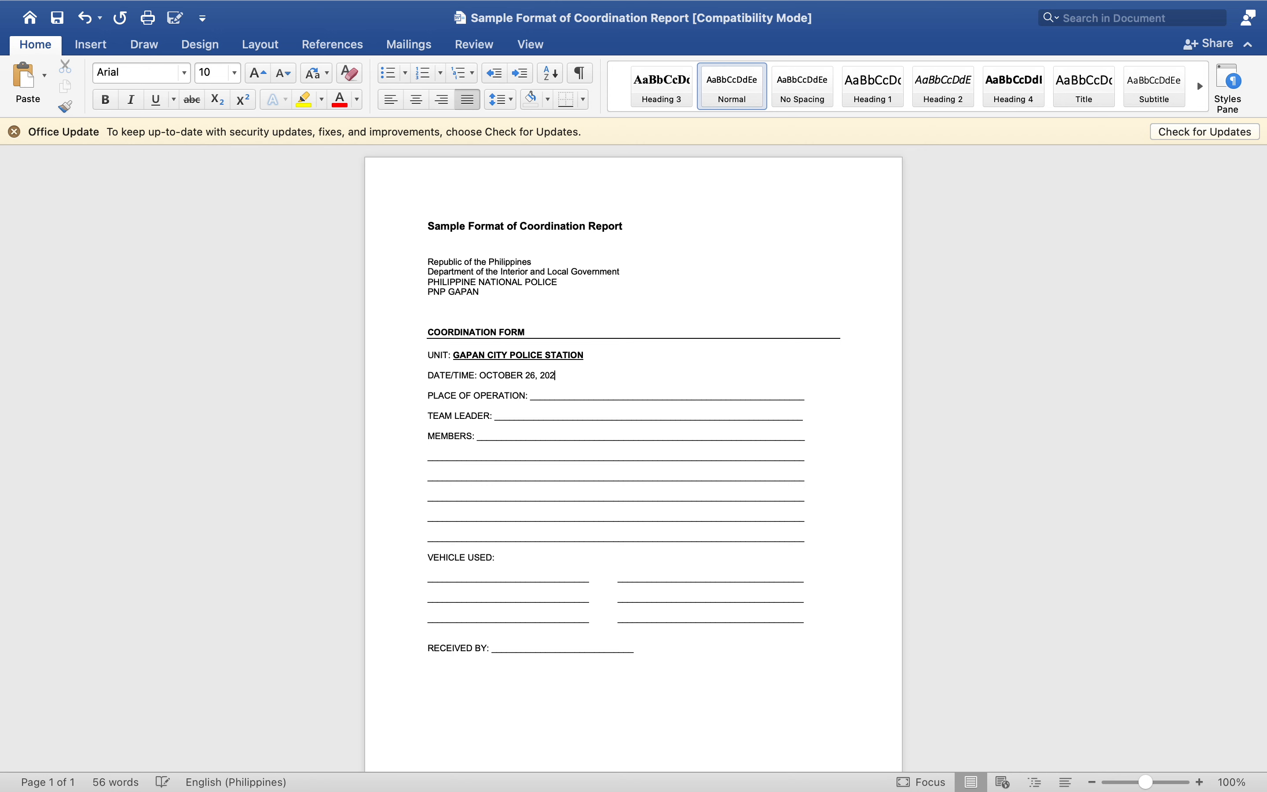
type("1")
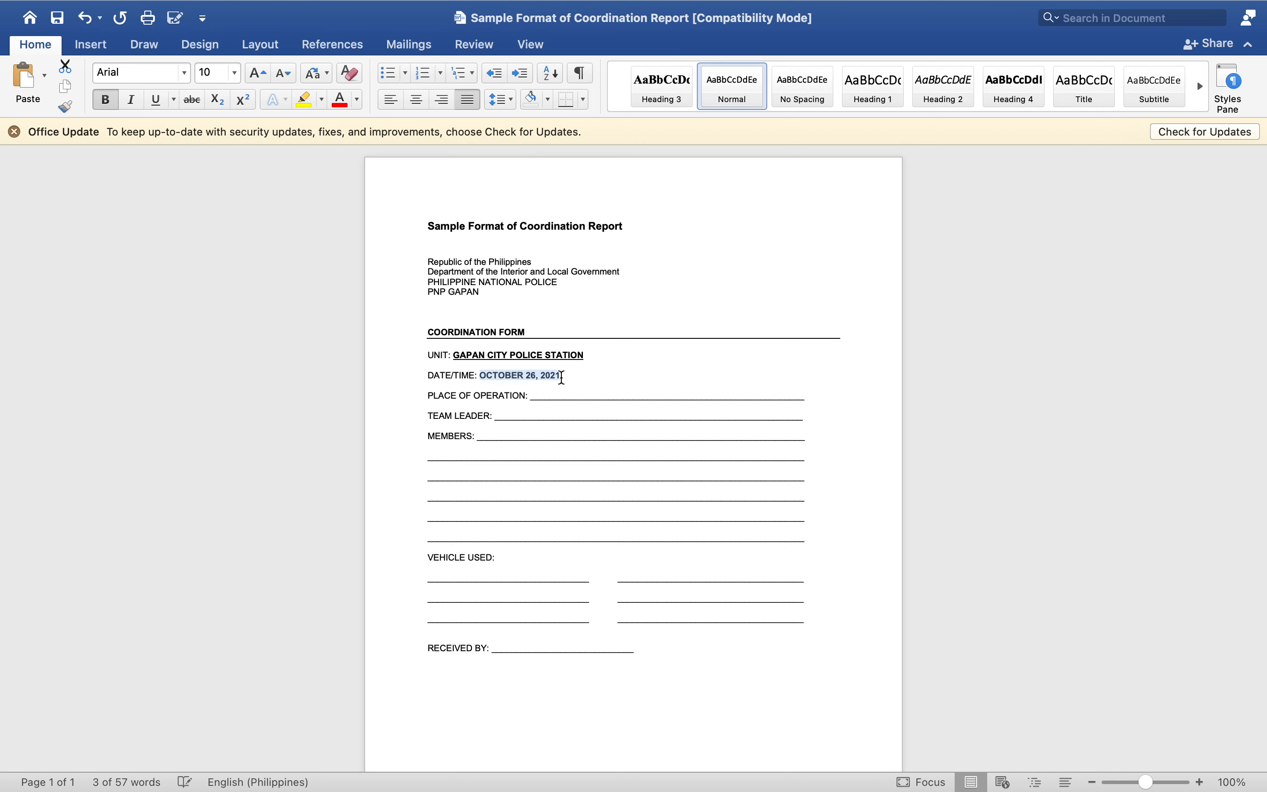
left_click(155, 99)
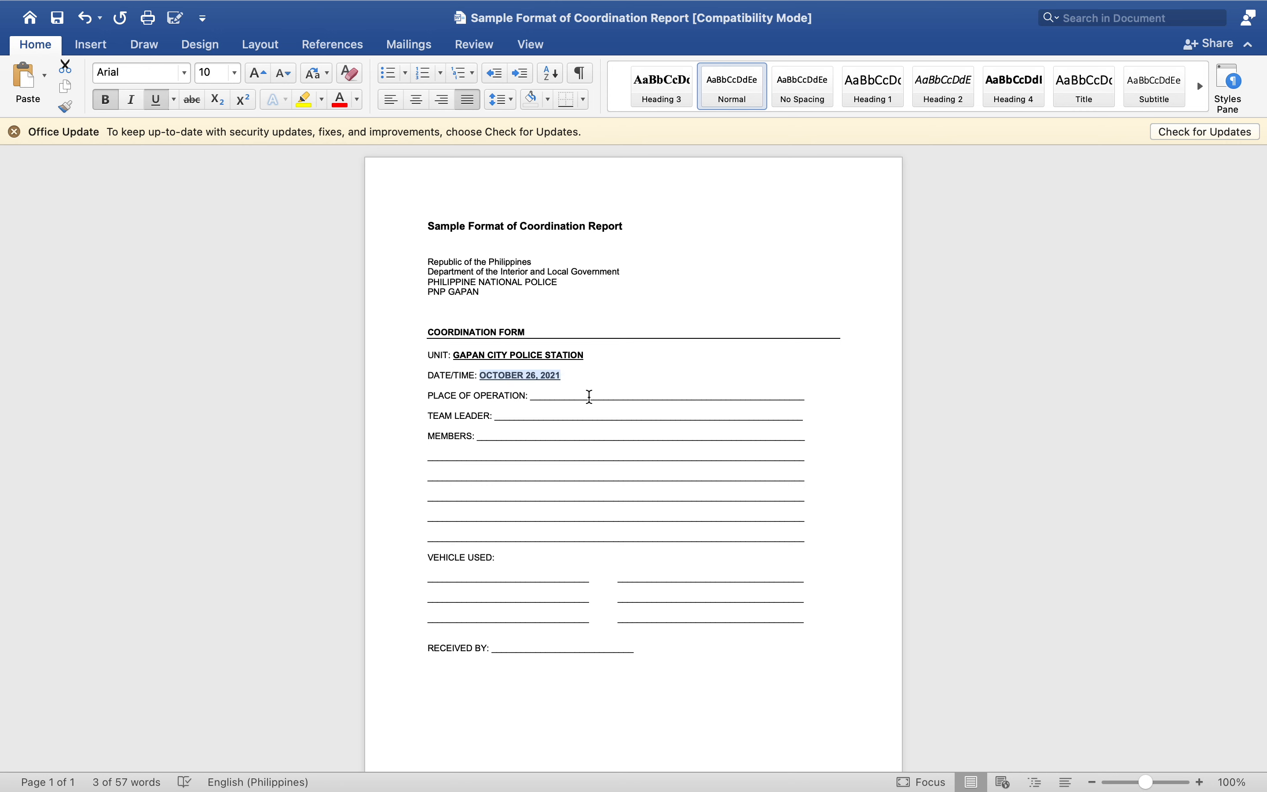
mouse_move(644, 384)
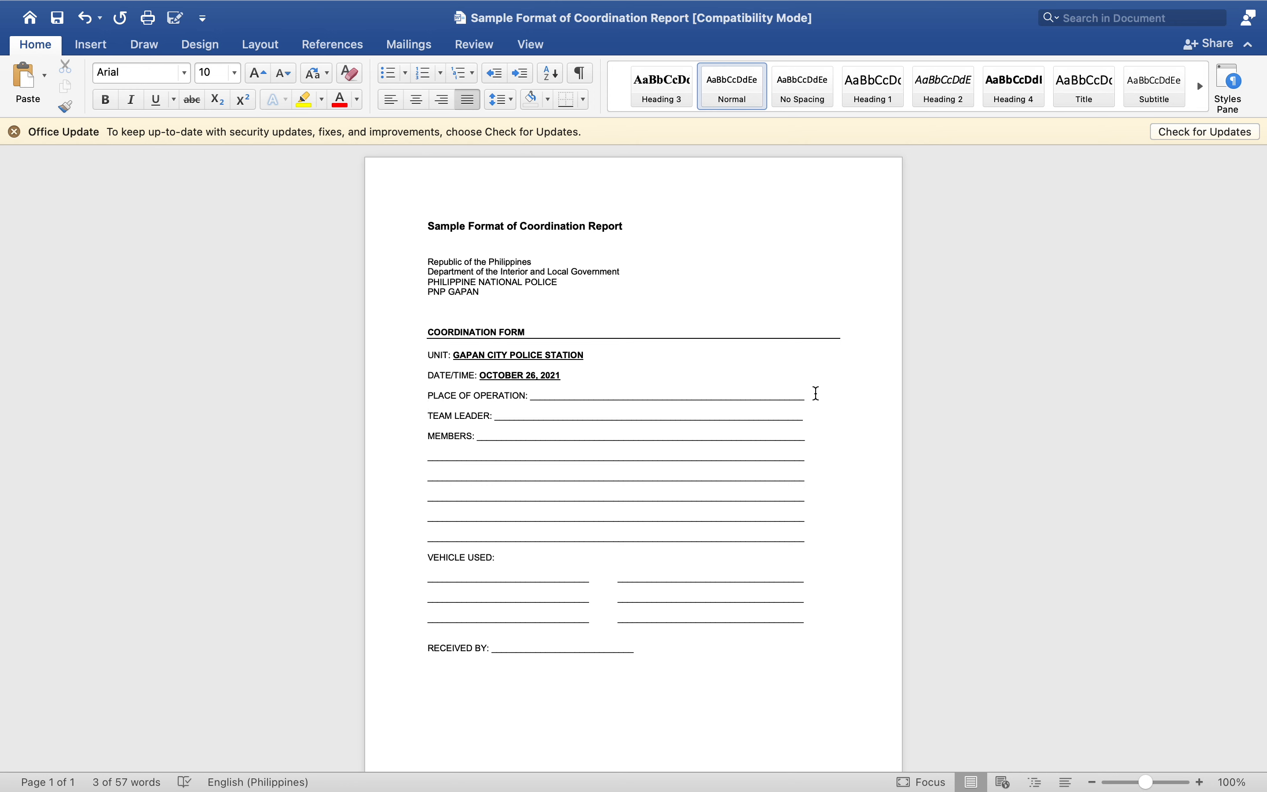
Replace the PLACE OF OPERATION blank with DAANG SARILE, CABANATUAN CITY, bold and underlined.
left_click_drag(536, 396, 814, 396)
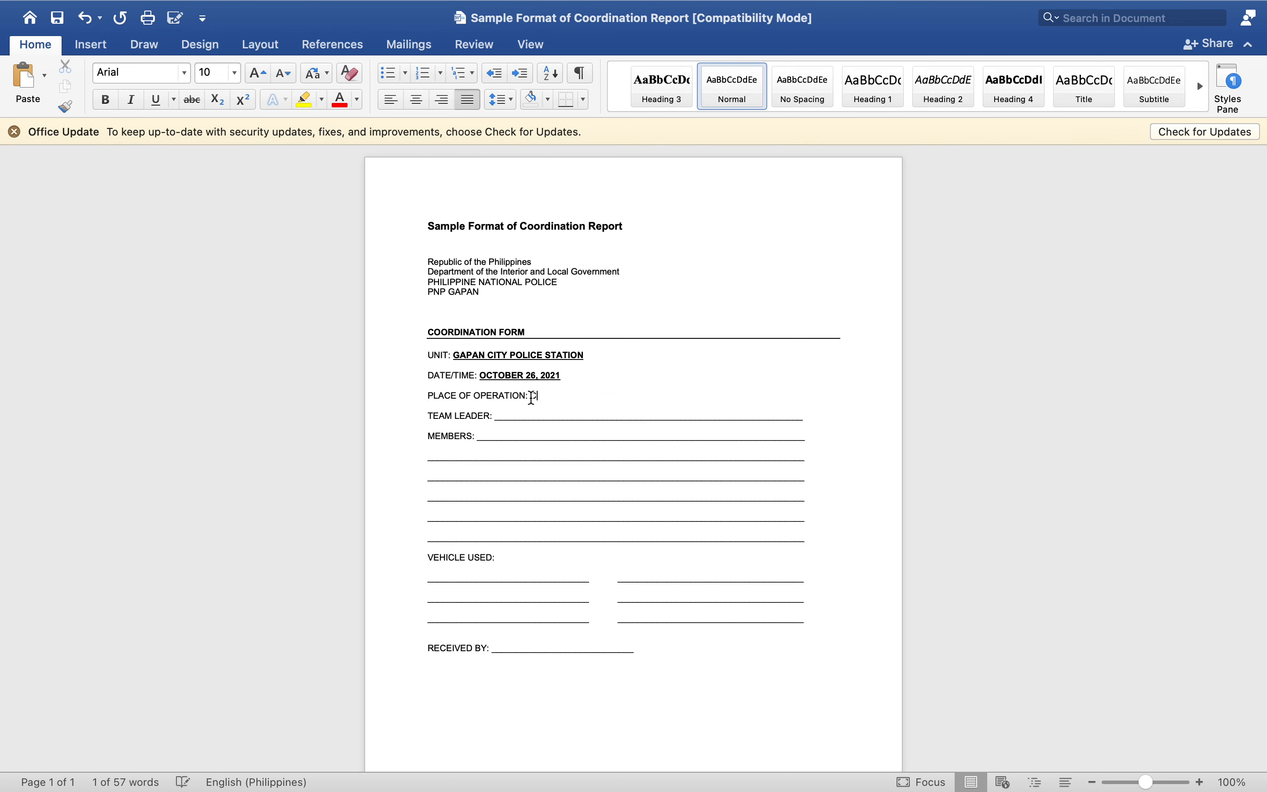
key("backspace")
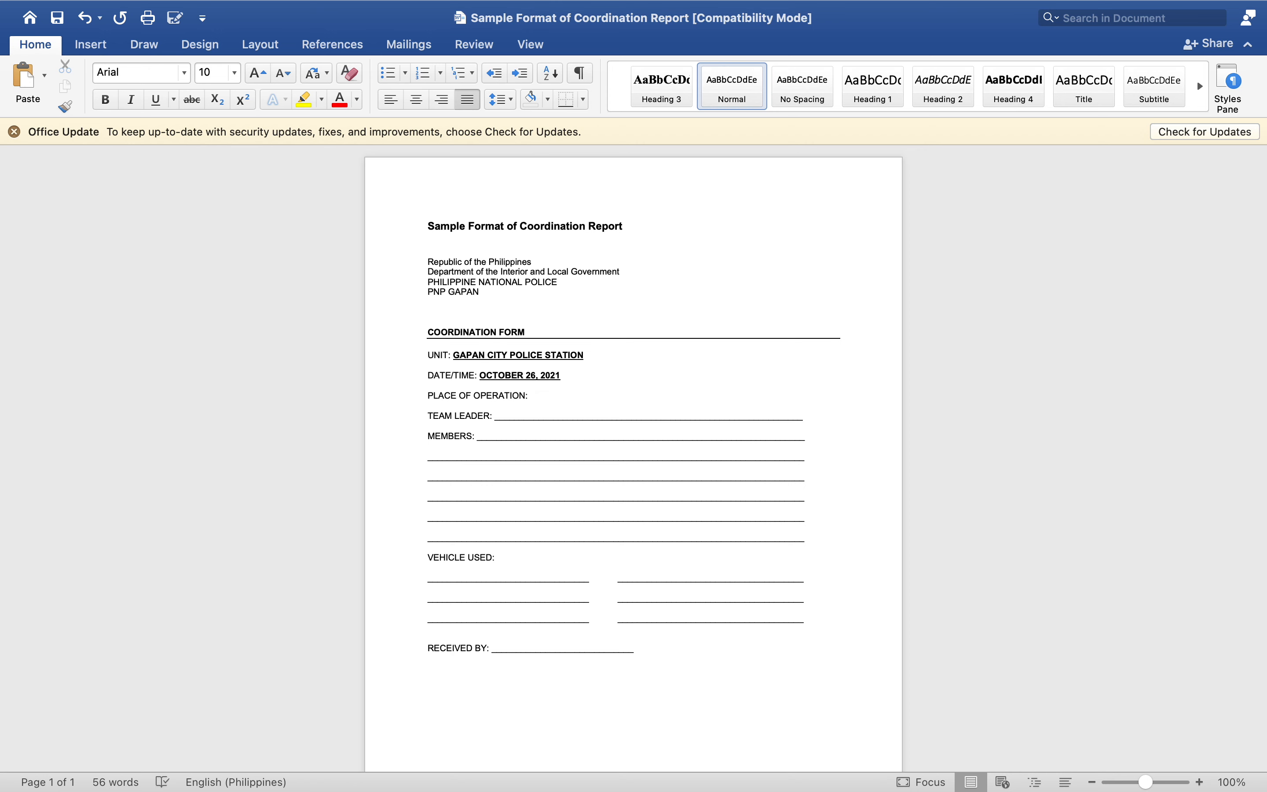
type("DAANG")
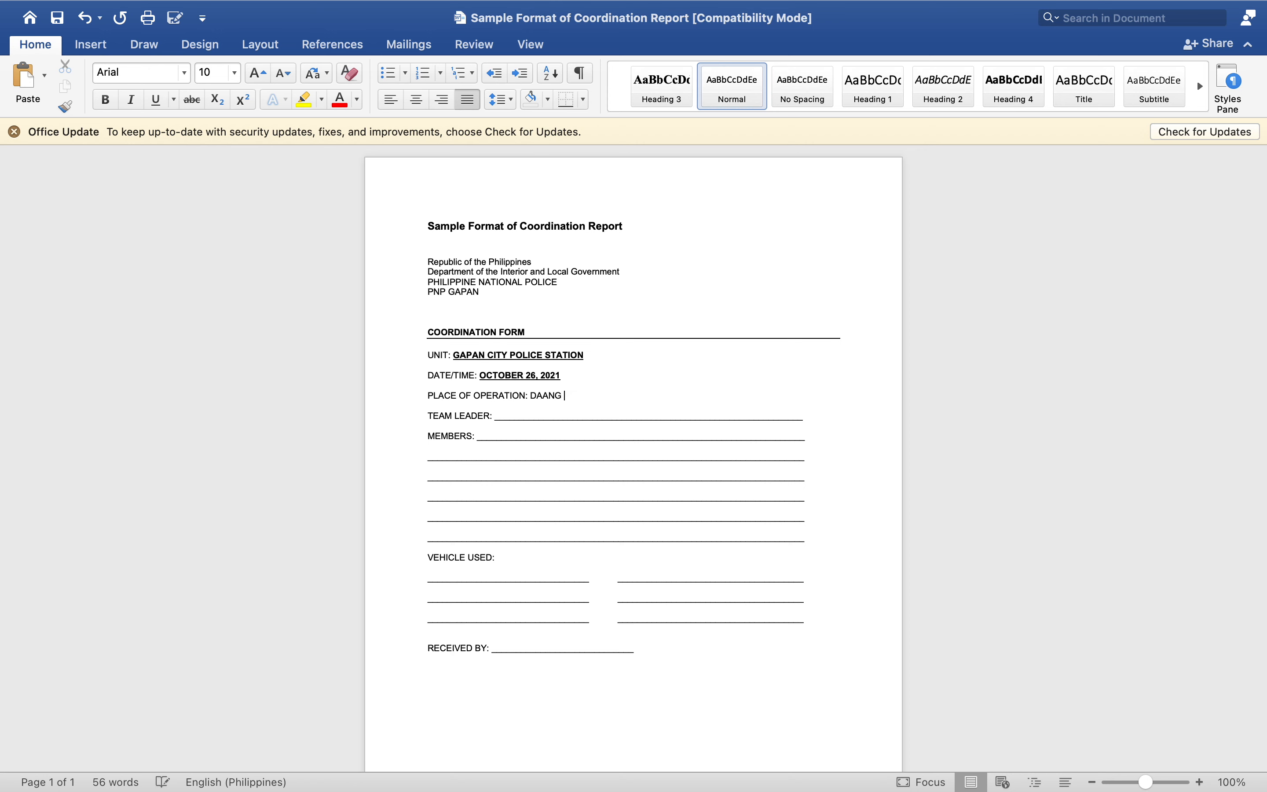
type("SARILIE")
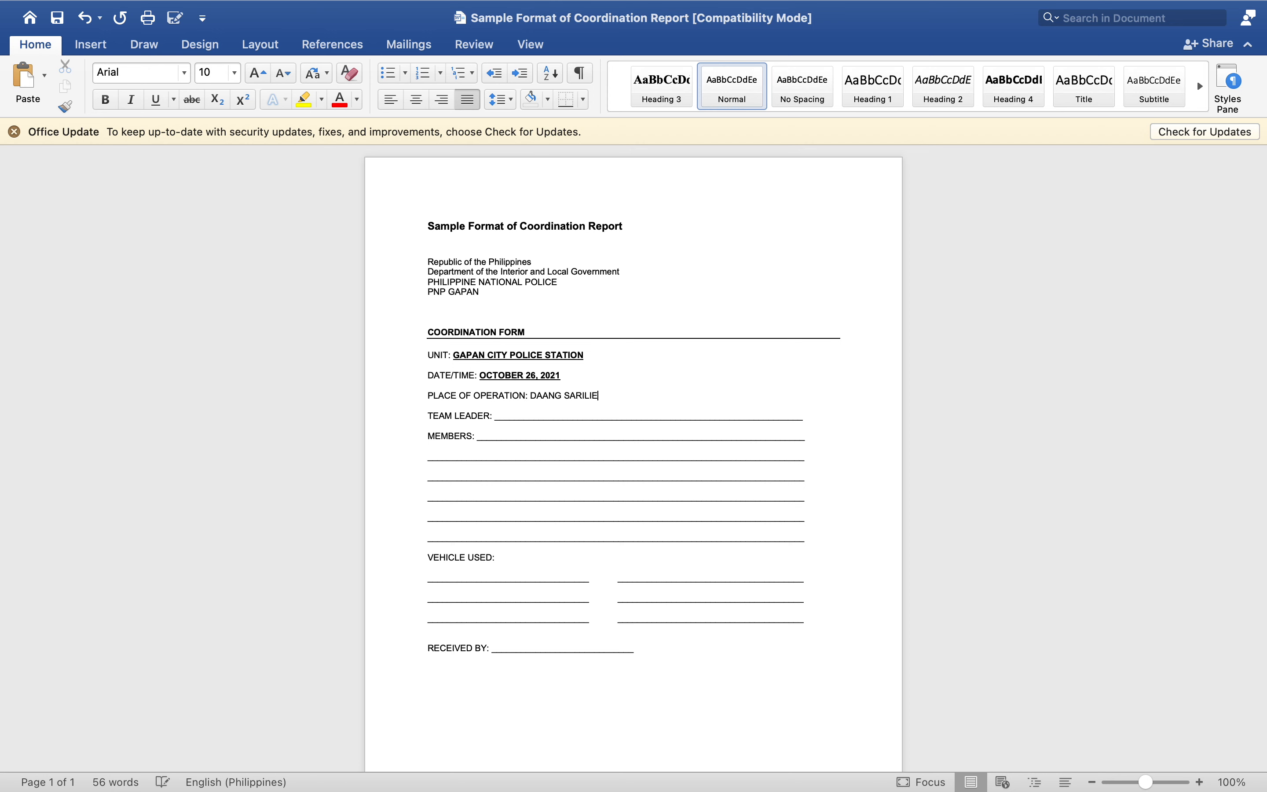
type(",")
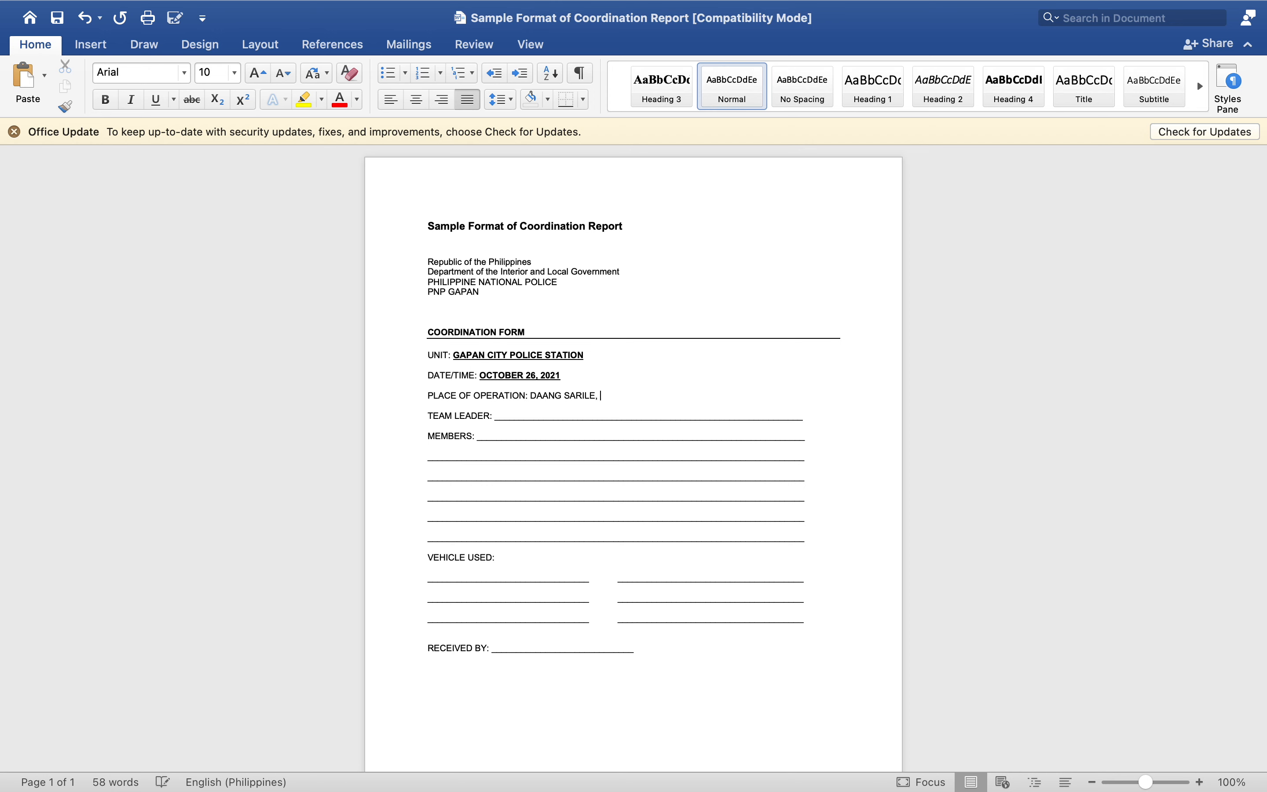
type("CABANATUAN CITY")
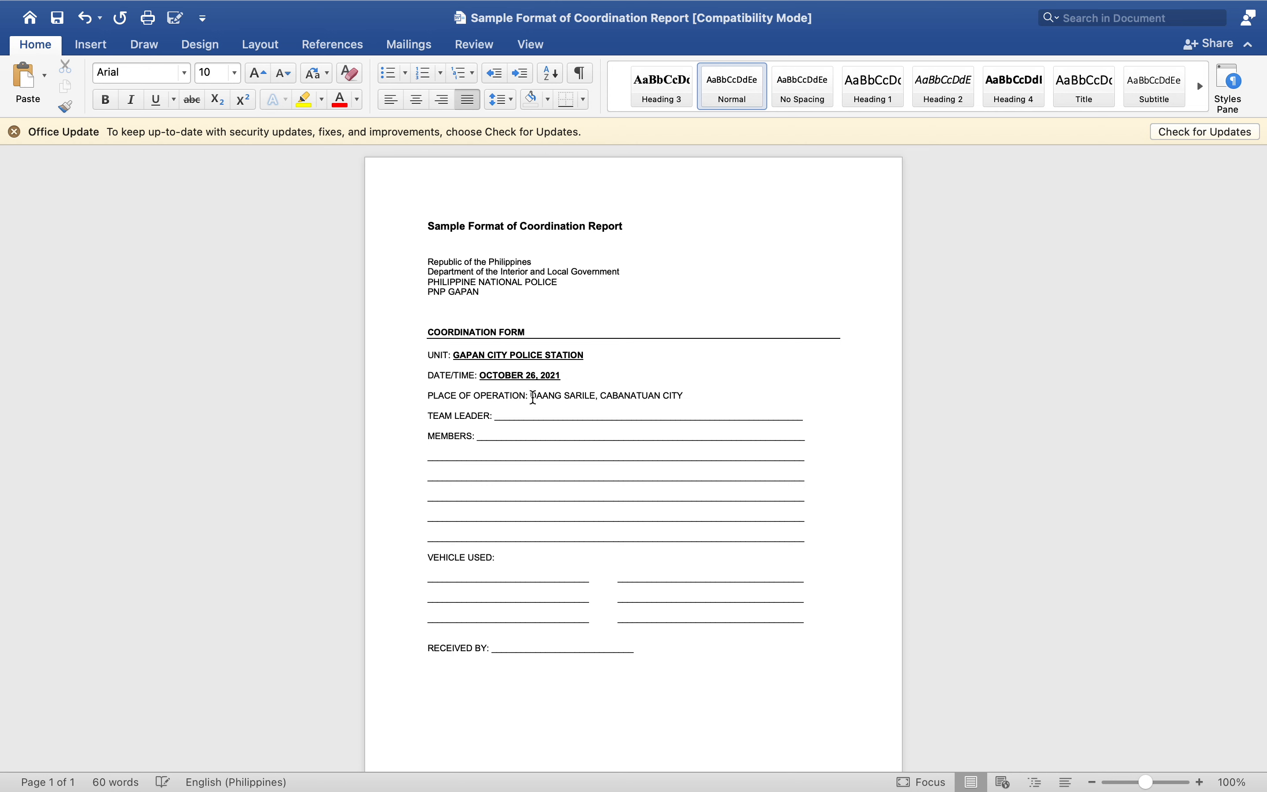
left_click_drag(531, 395, 680, 395)
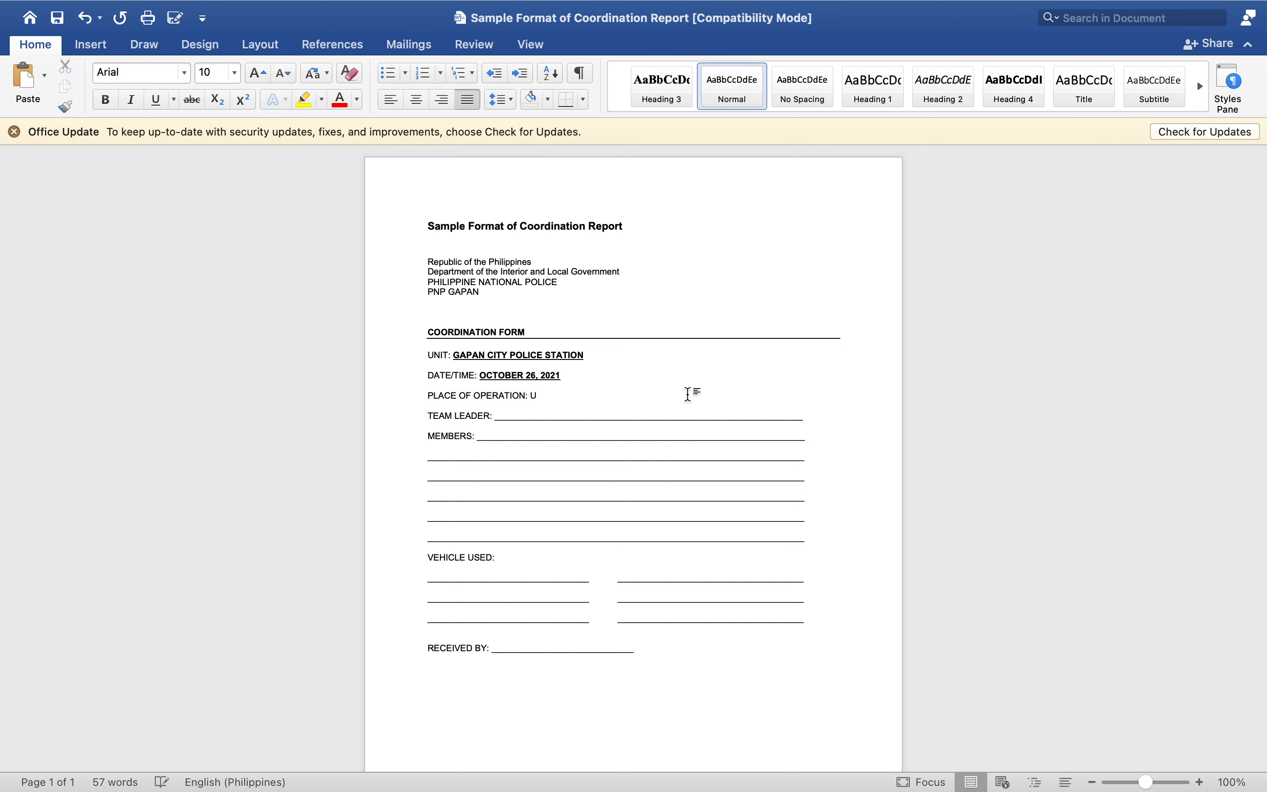
type("DAANG SARILE, CABANATUAN CITY")
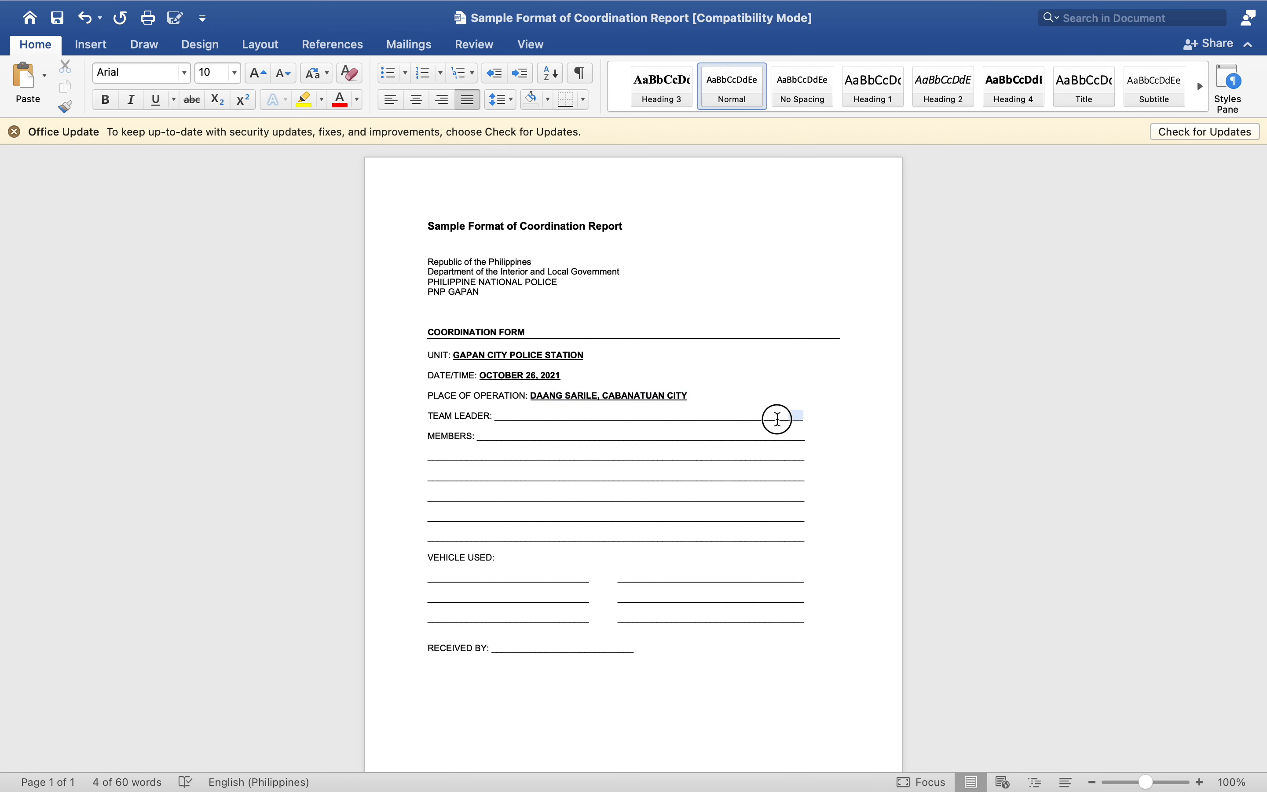
left_click_drag(792, 416, 501, 415)
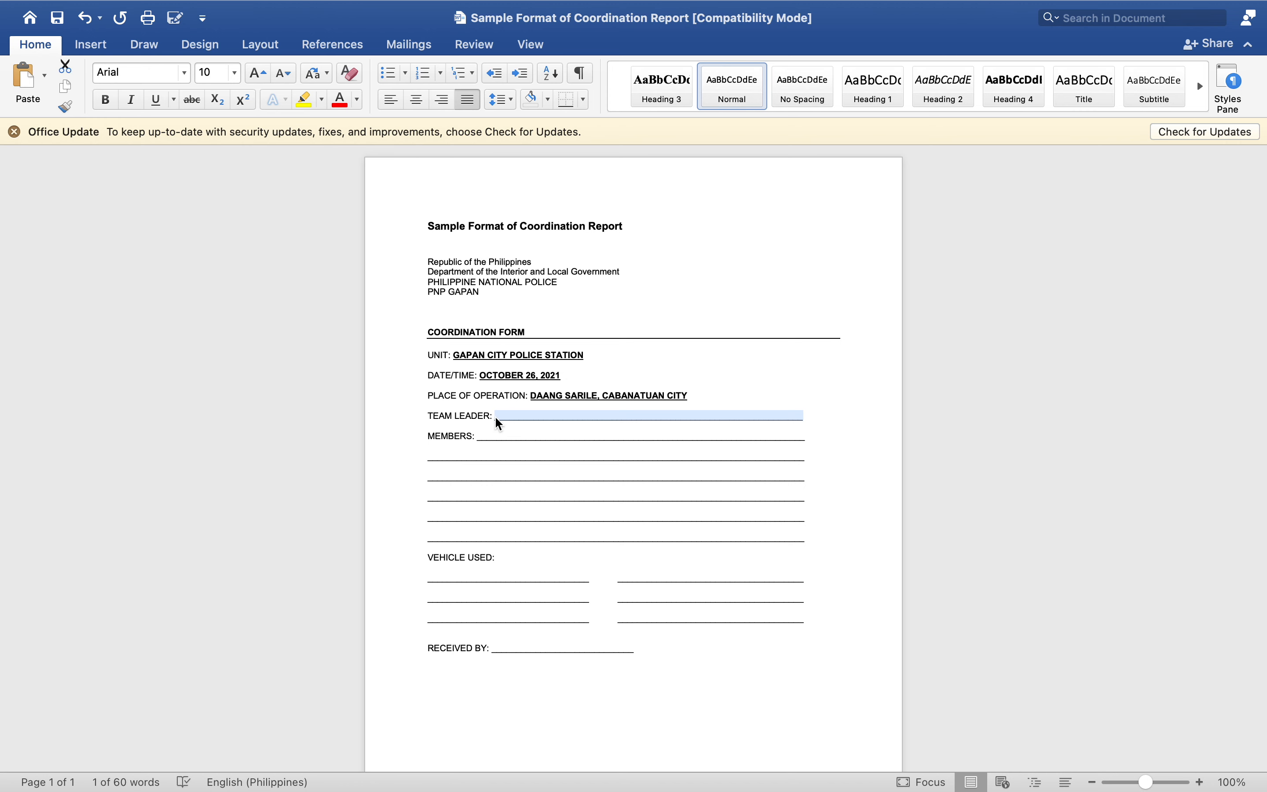
type("P")
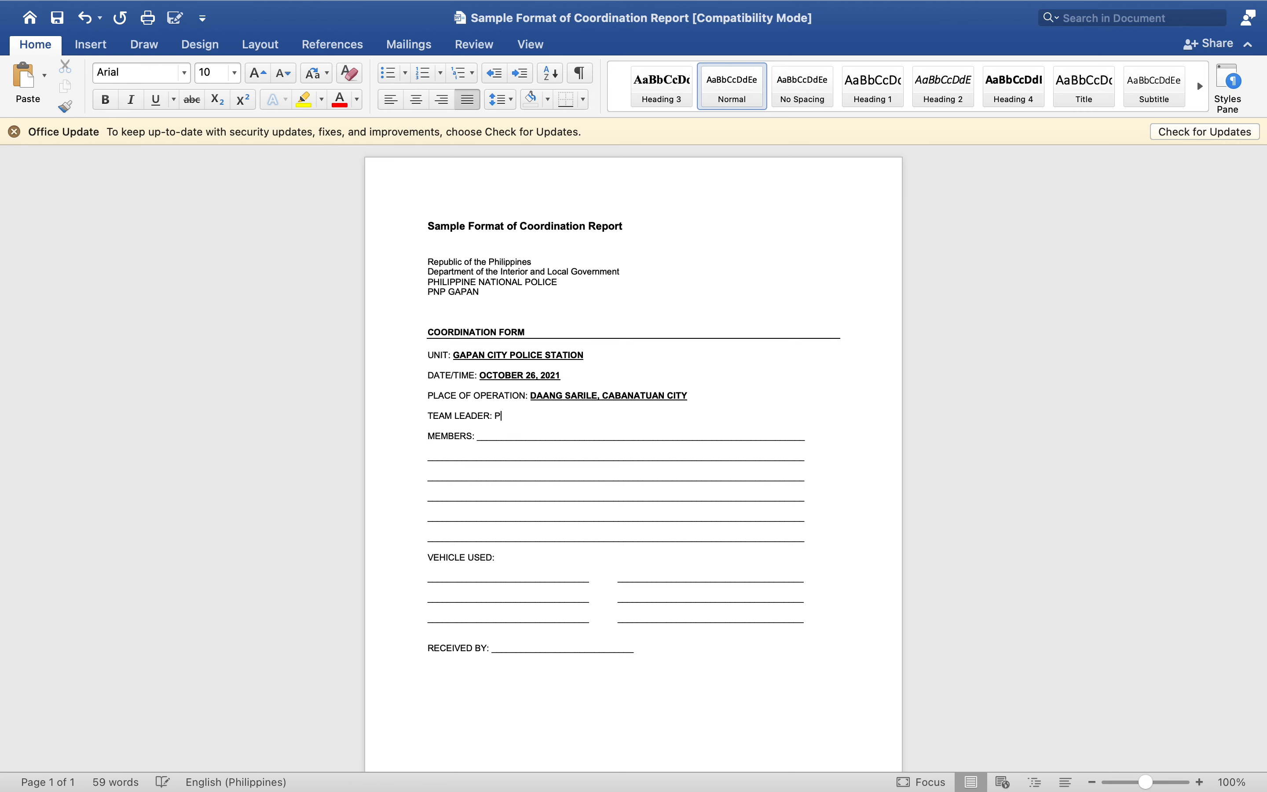
type("SSG")
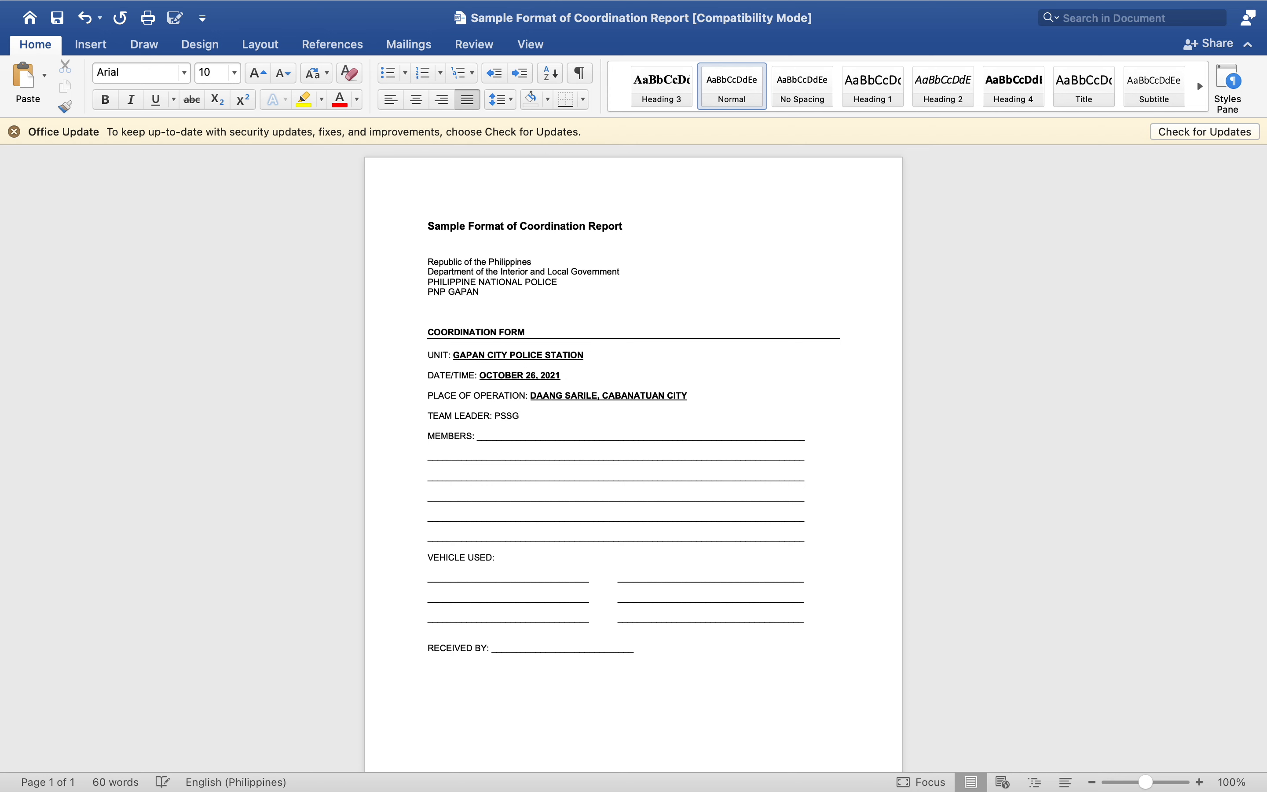
type(".")
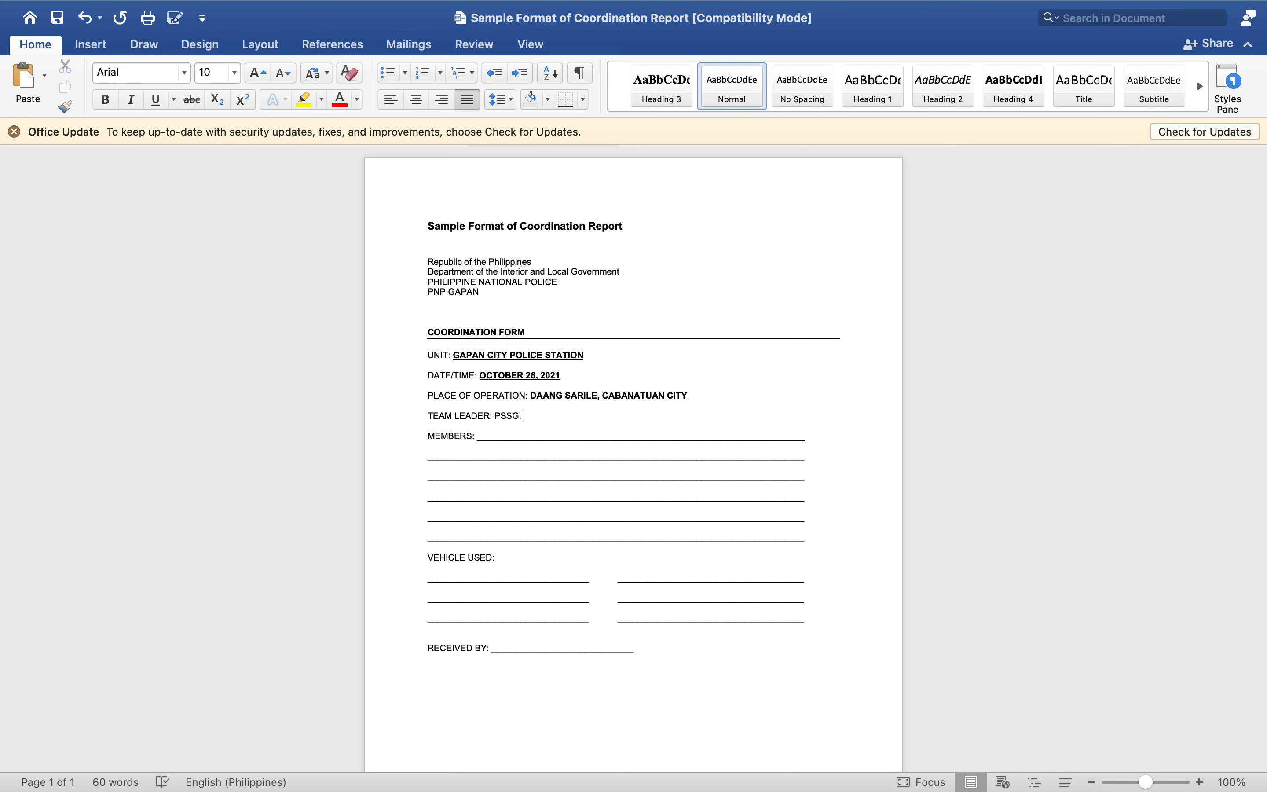
type("JOWEL MA")
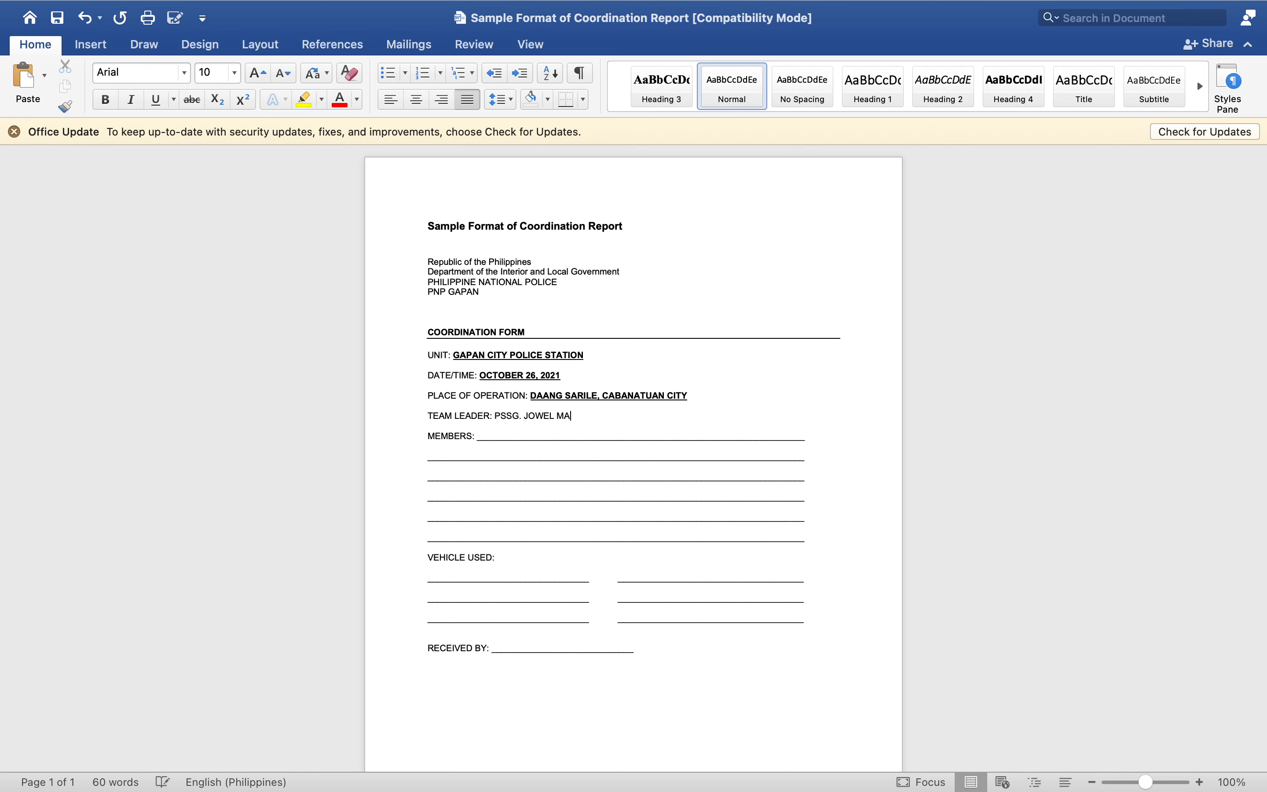
type("DRIA")
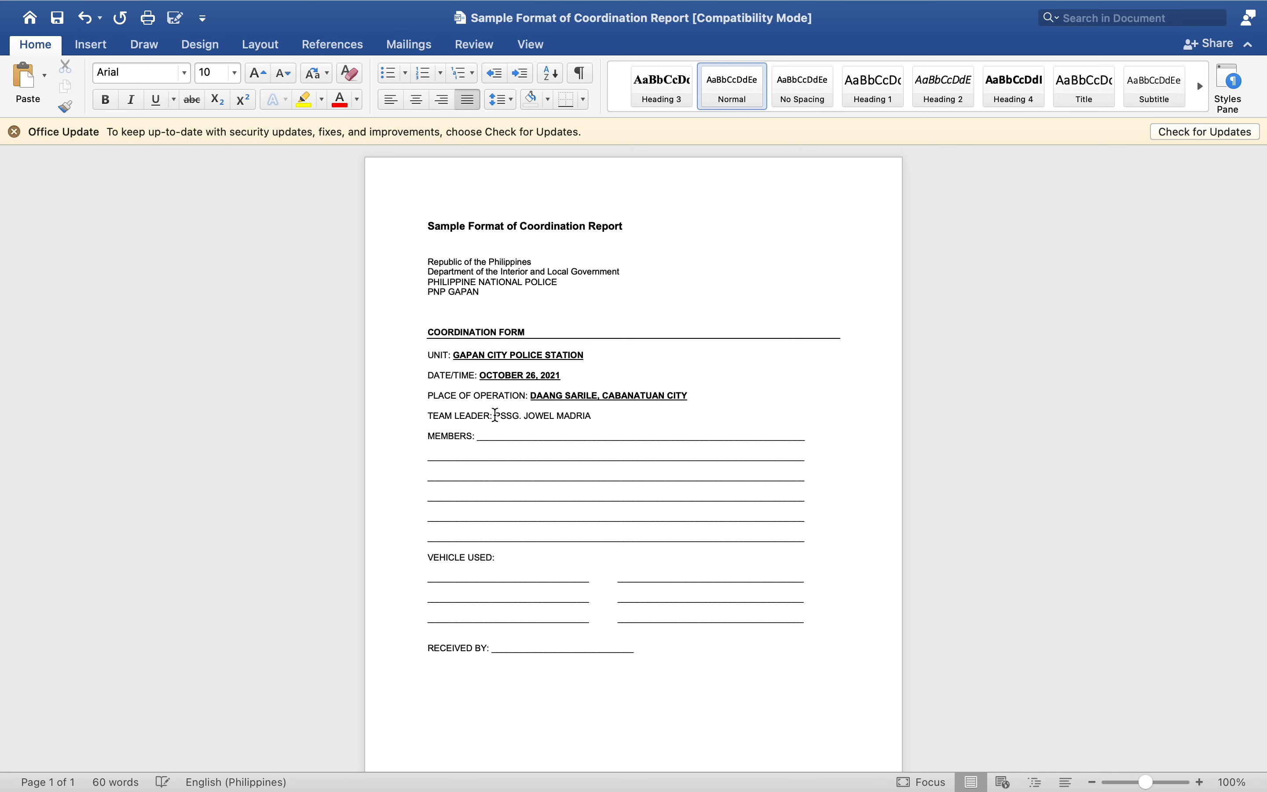
left_click_drag(489, 416, 589, 415)
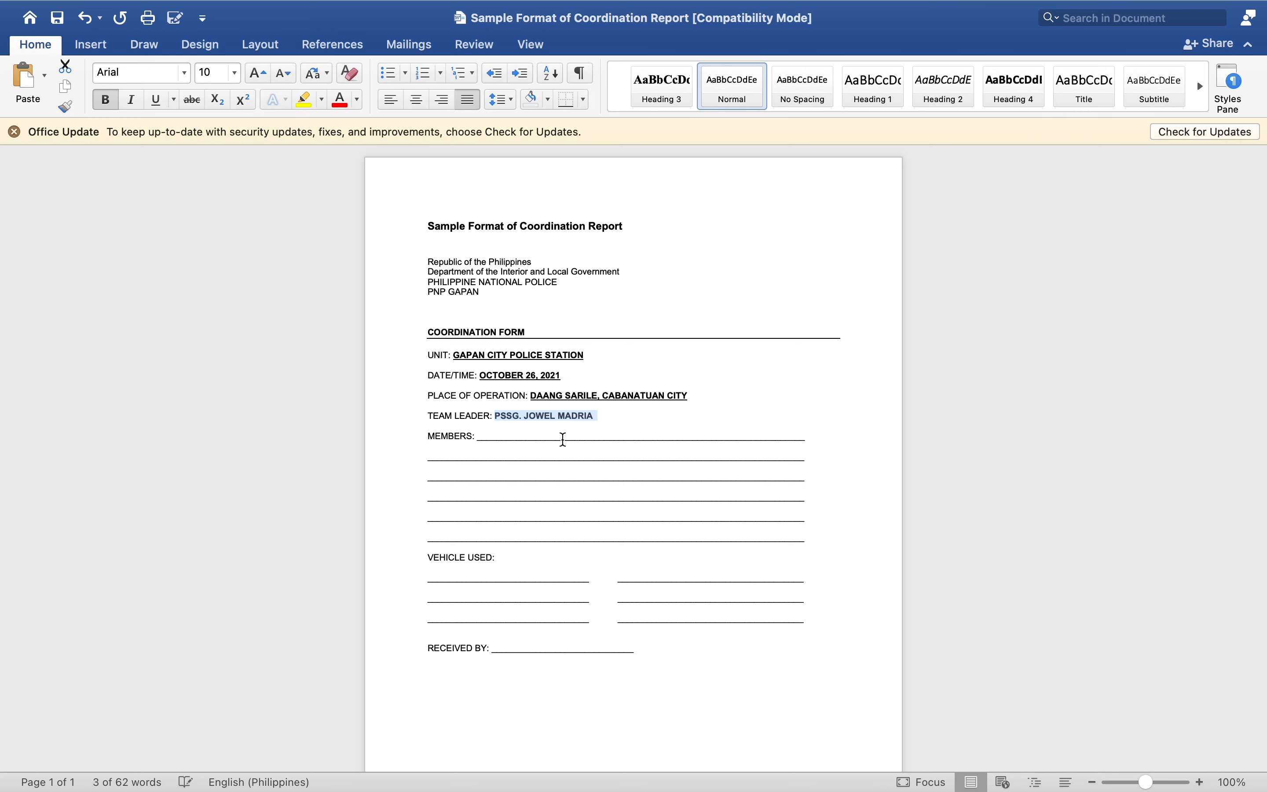
left_click_drag(480, 455, 779, 521)
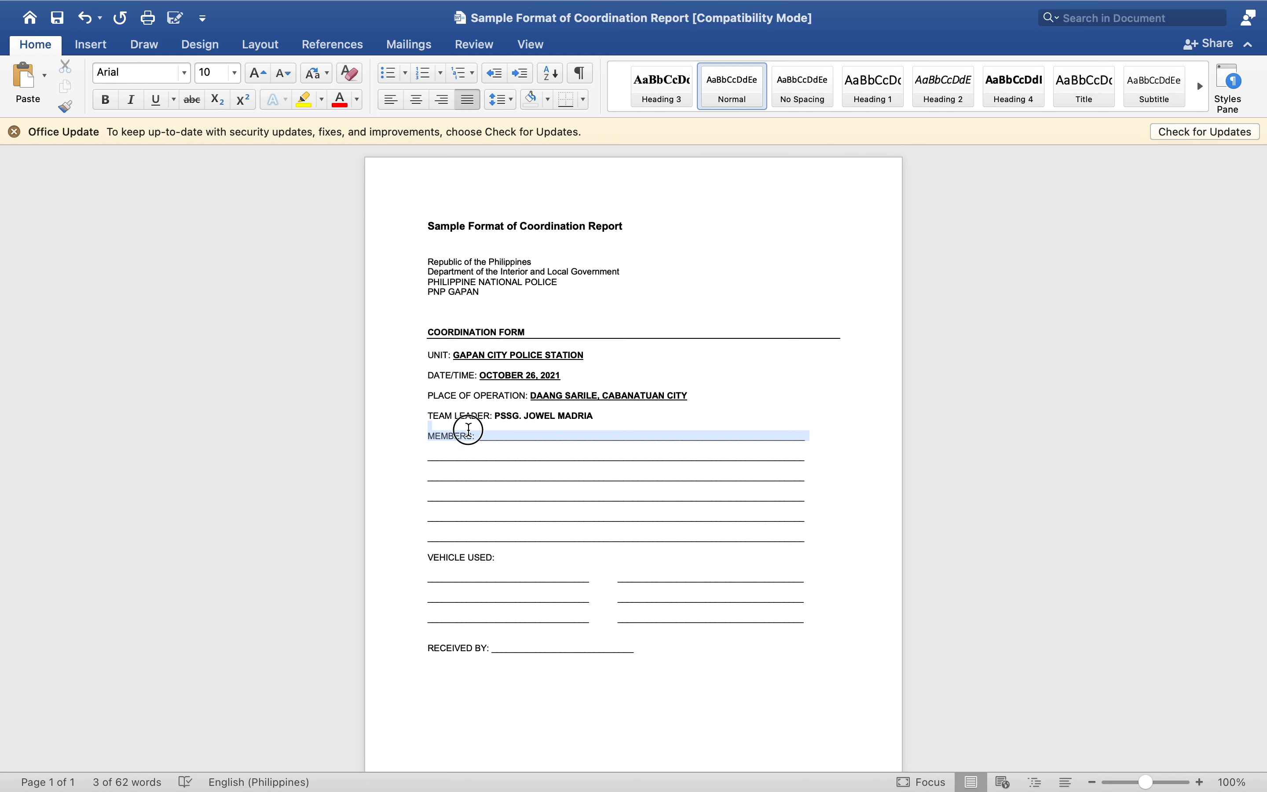
Set MEMBERS to Four (4) and delete the extra blank member lines below it.
left_click(478, 436)
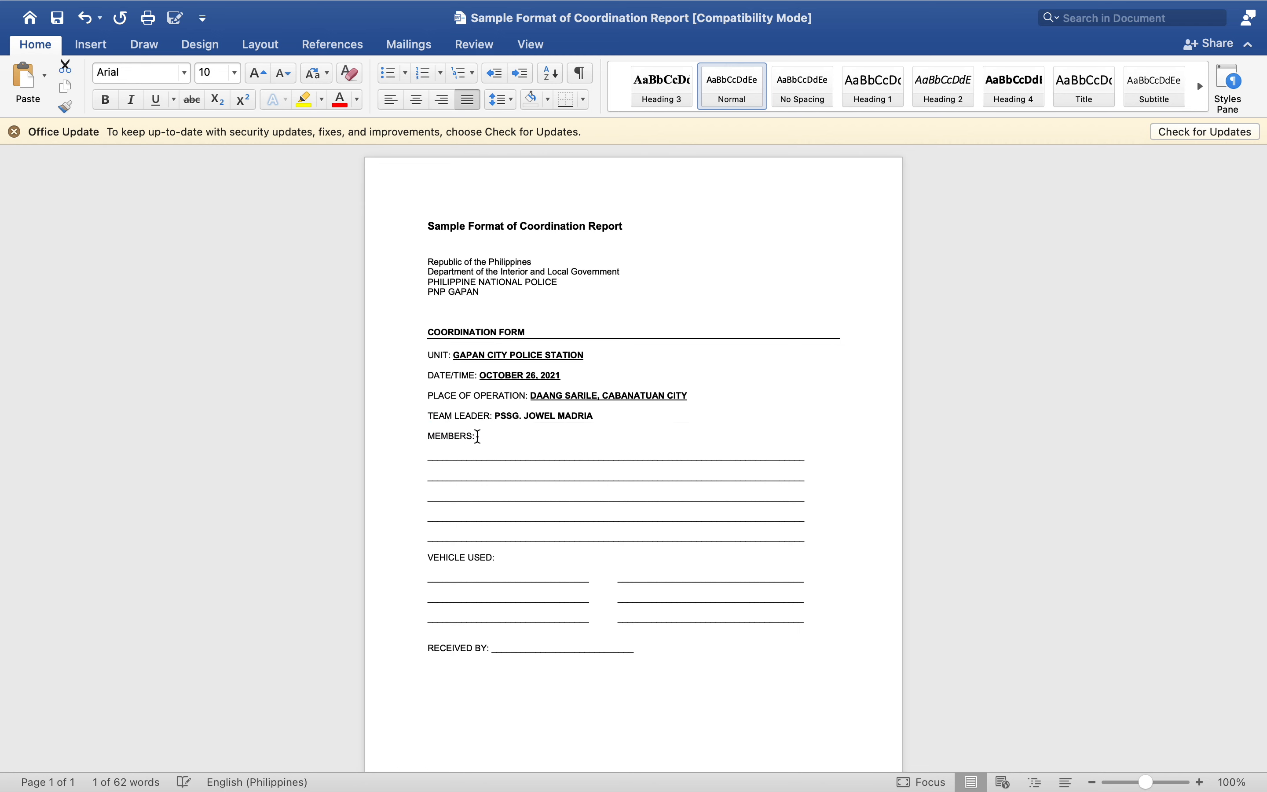
type("Four")
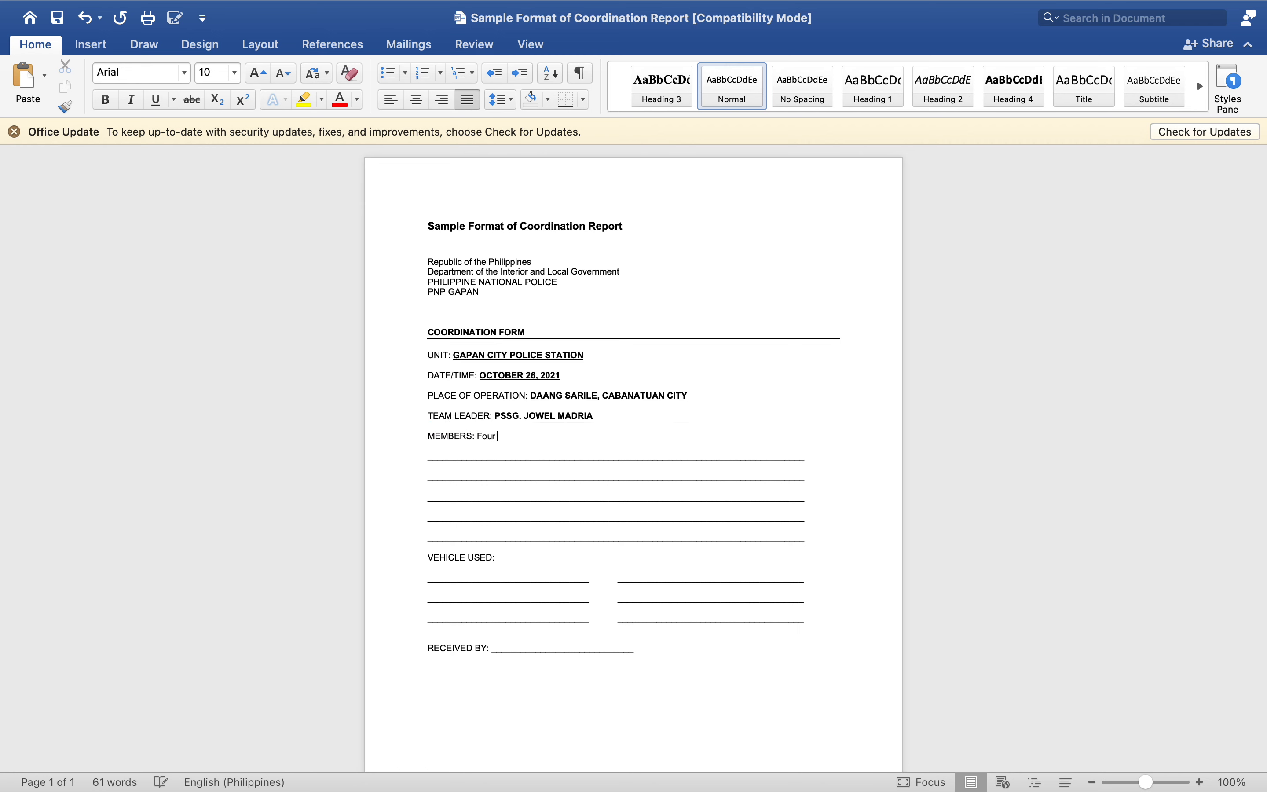
type("(4)")
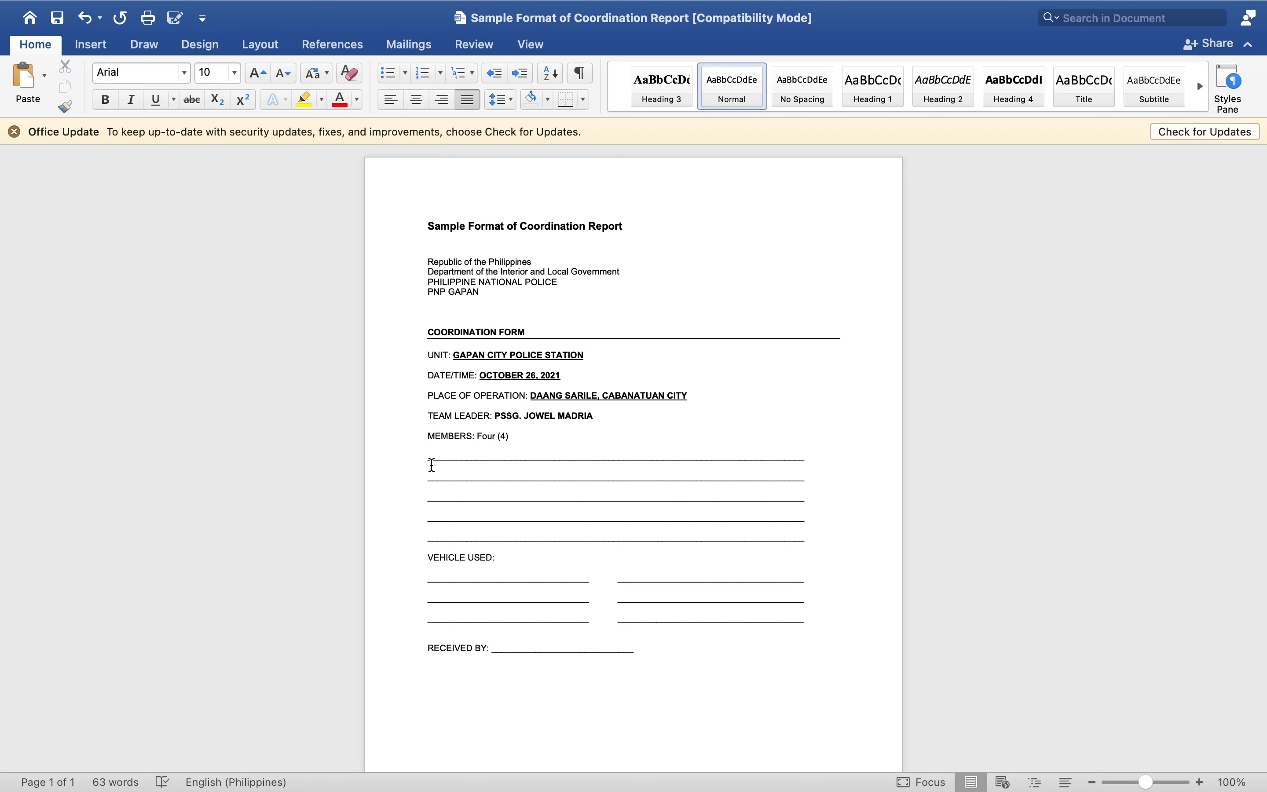
left_click_drag(430, 466, 802, 535)
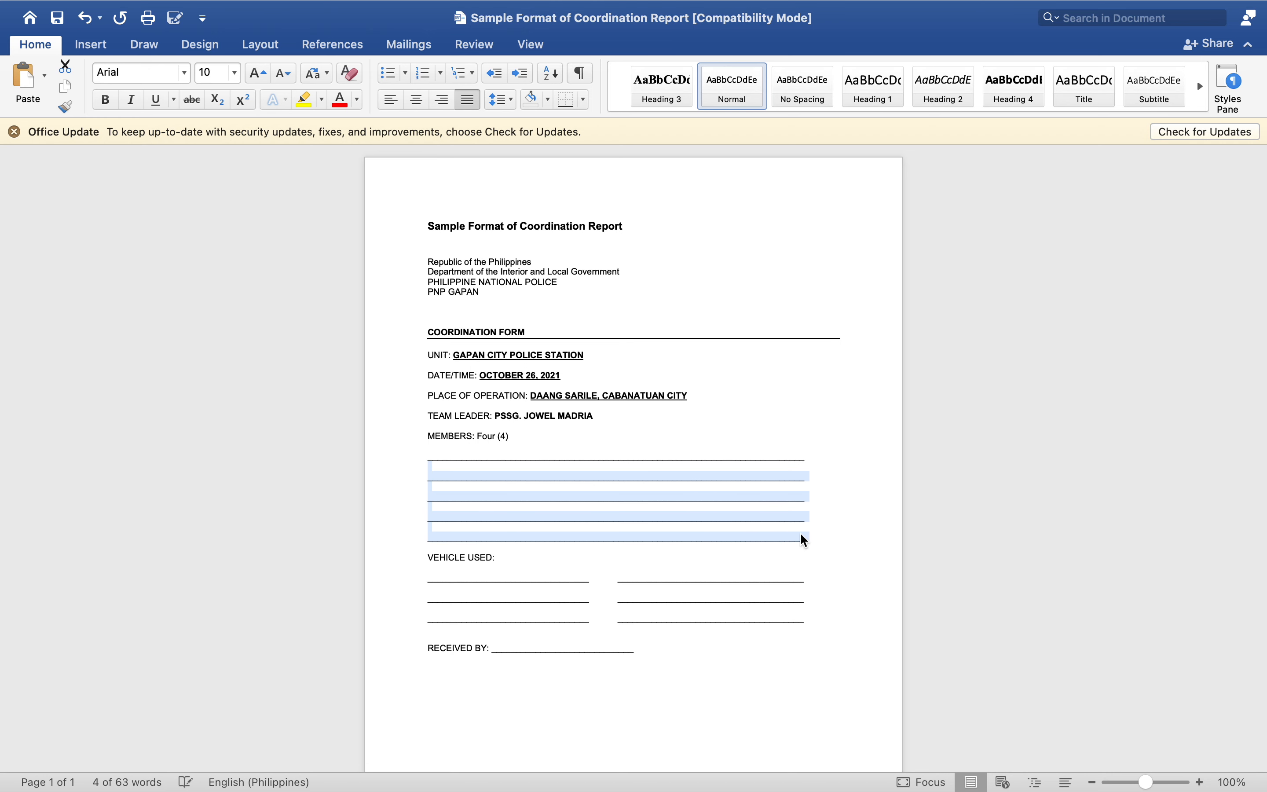
key("delete")
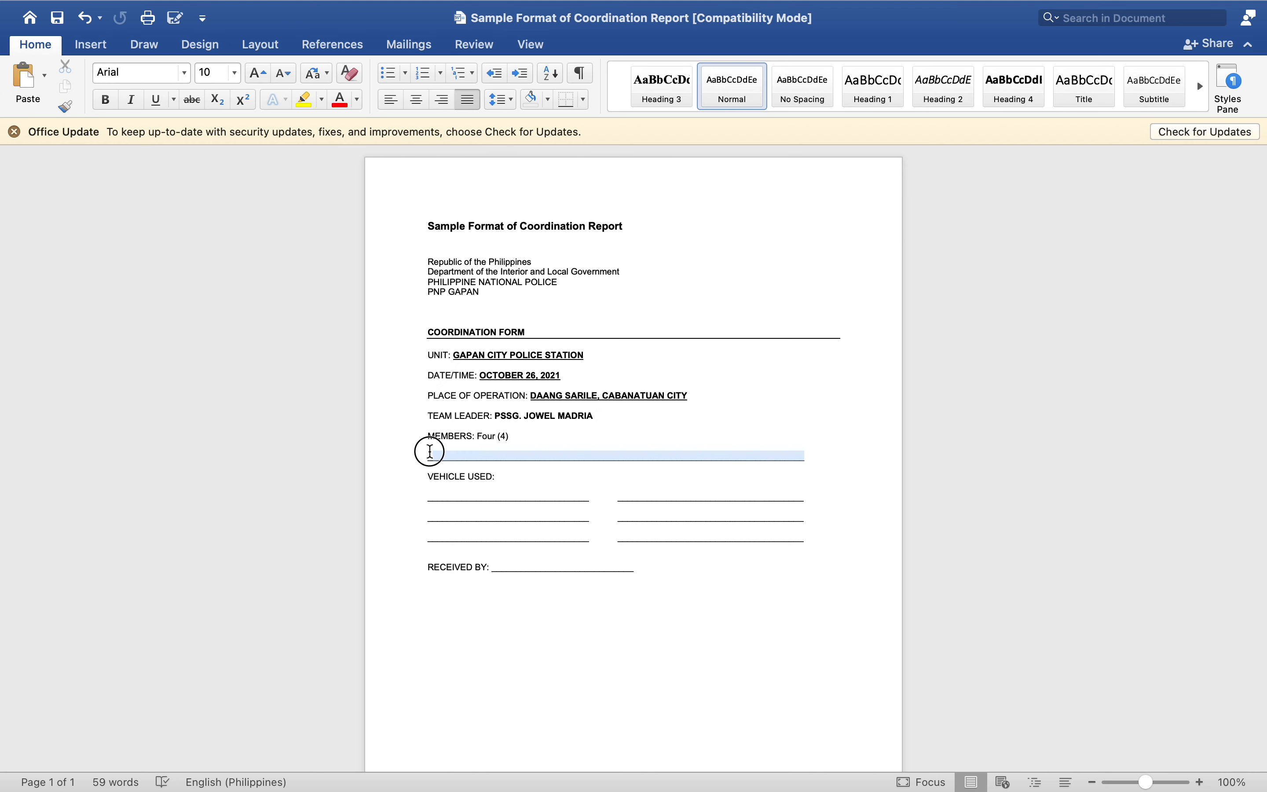
type("1.")
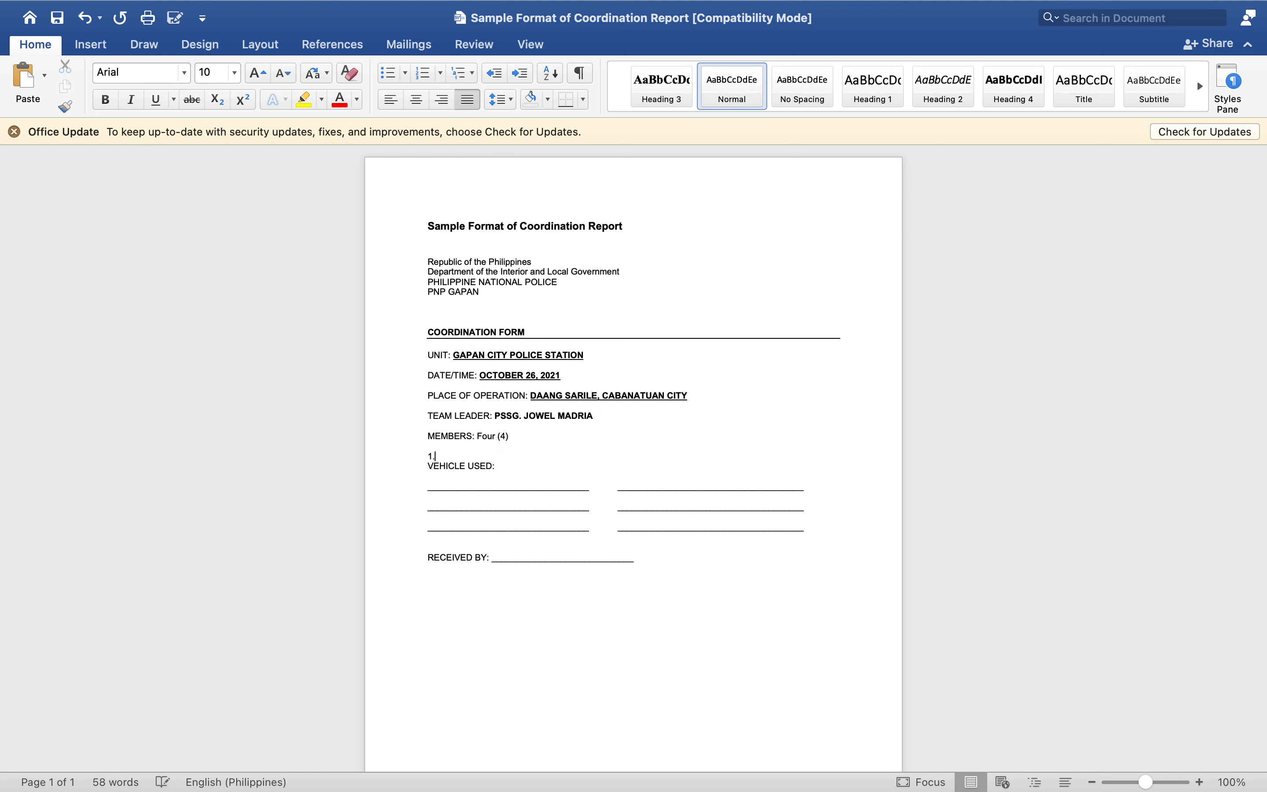
left_click(420, 73)
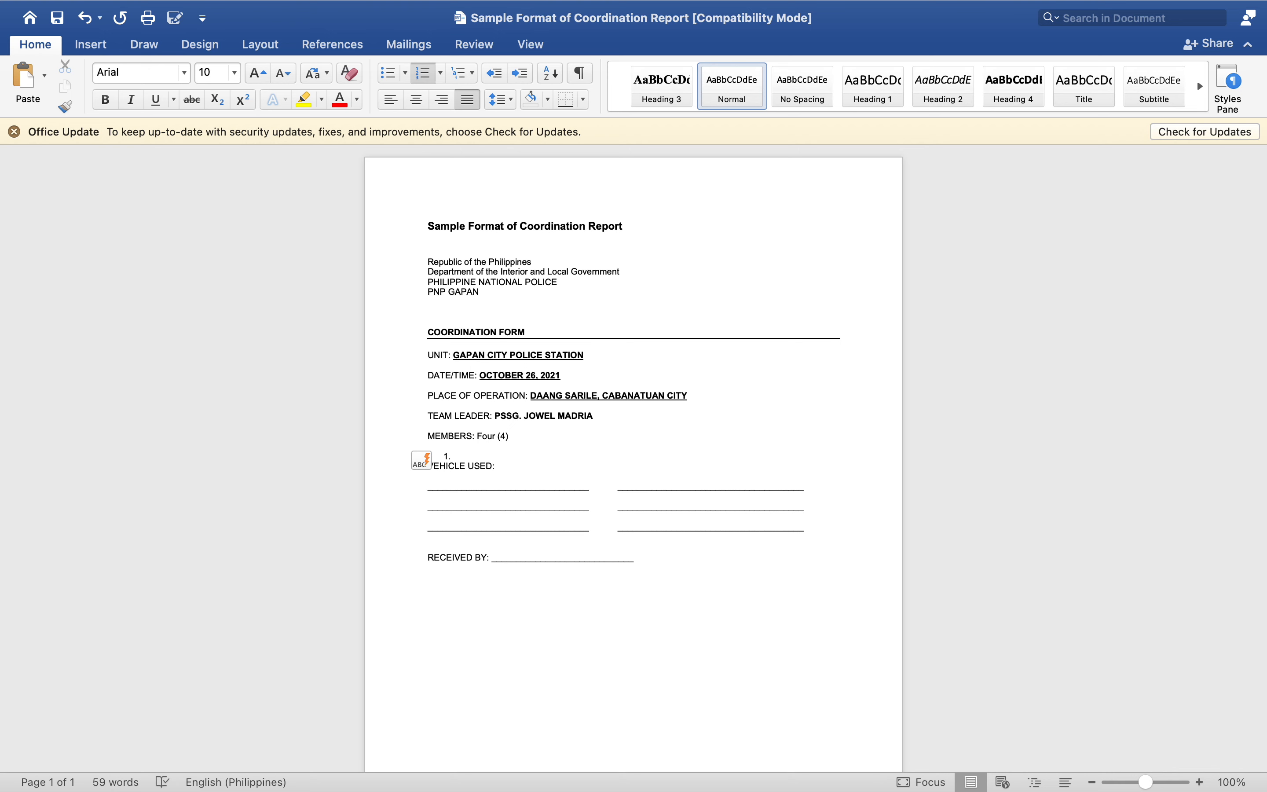
type("P")
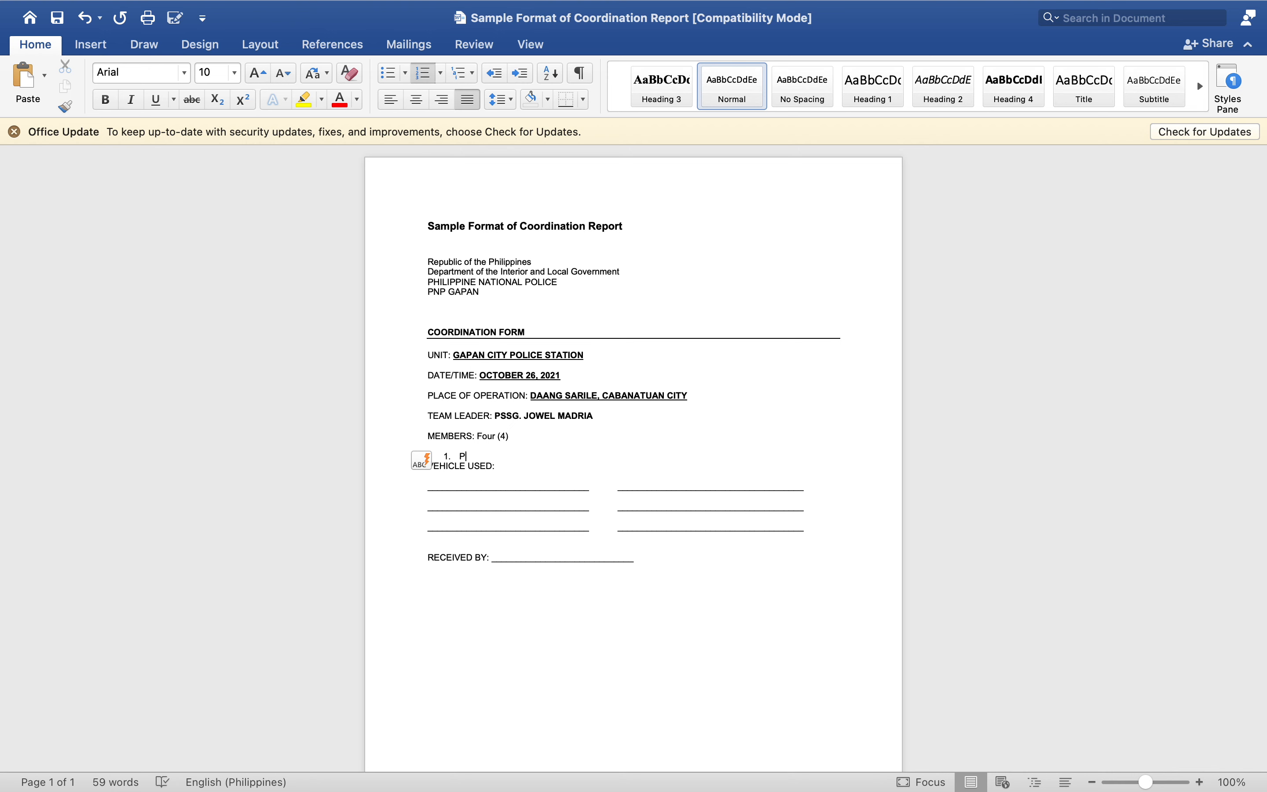
type("SSG.")
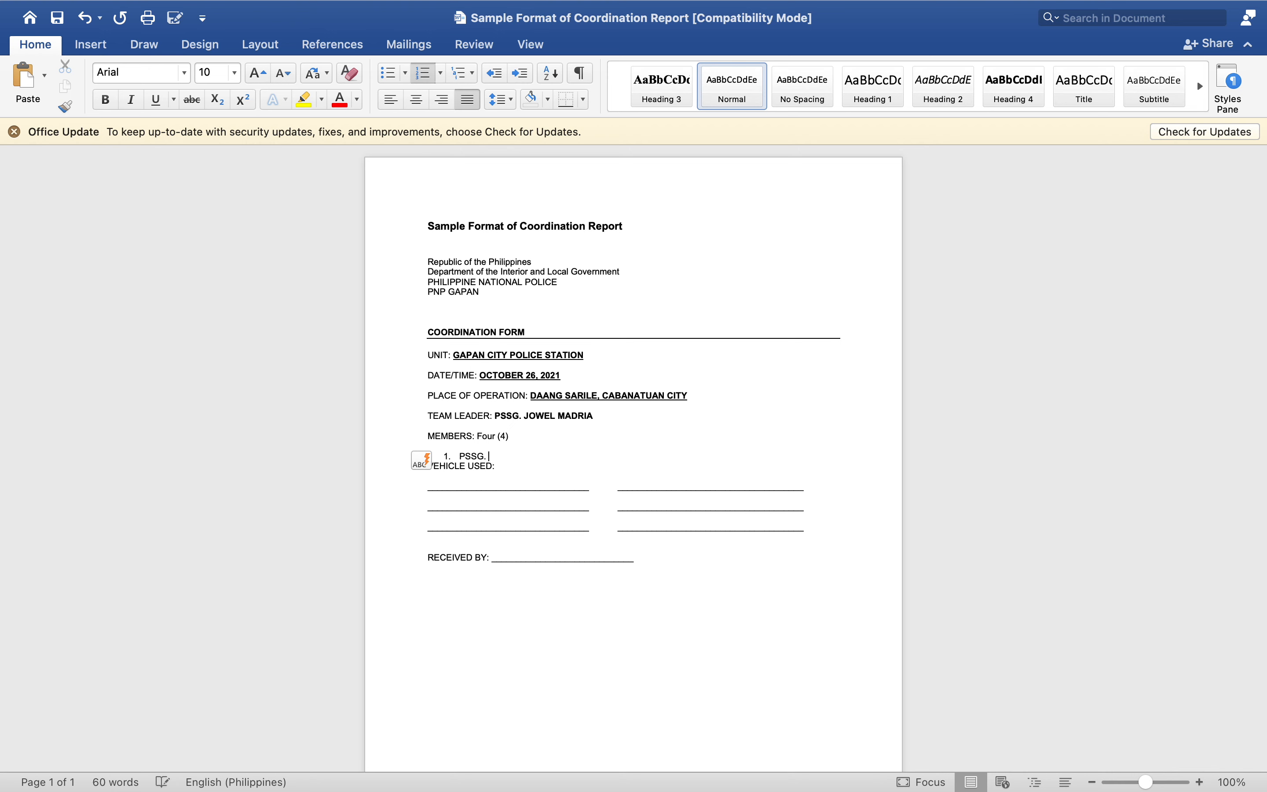
type("GIO DA")
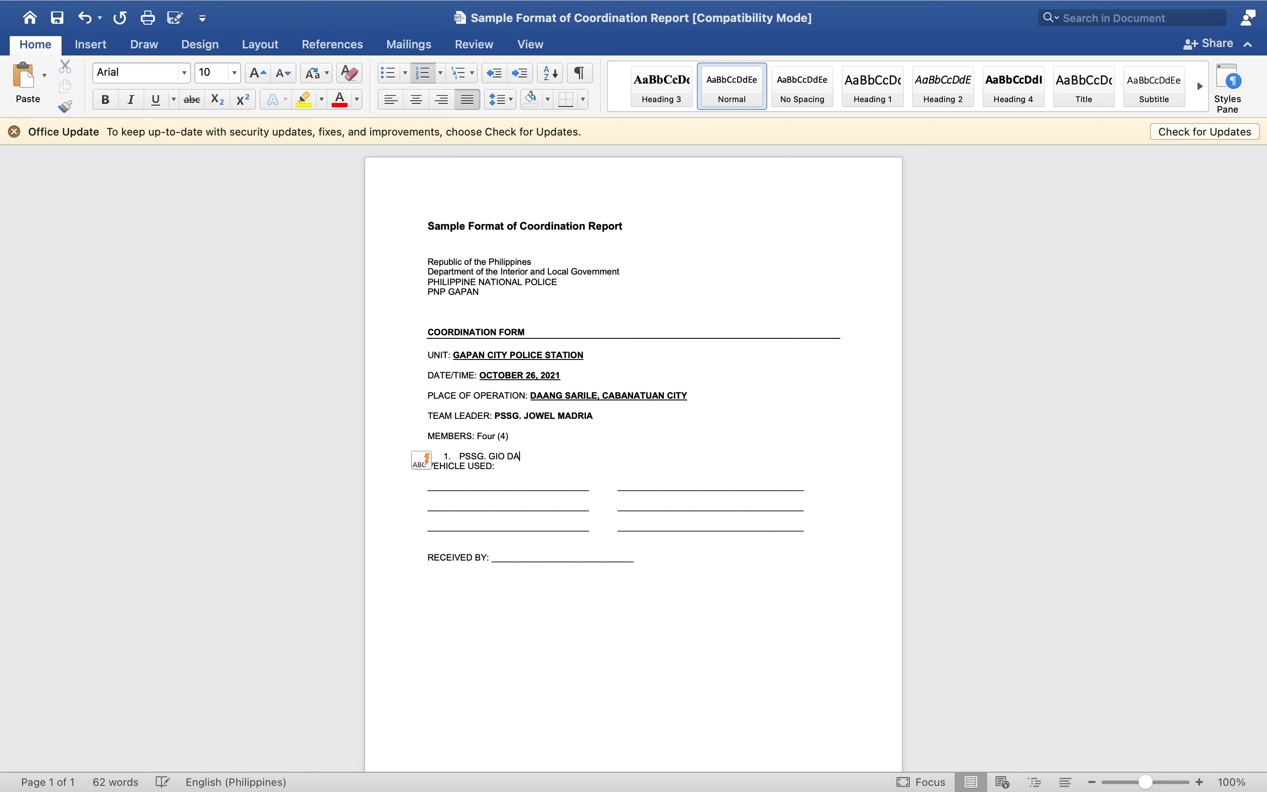
type("RANTINAO")
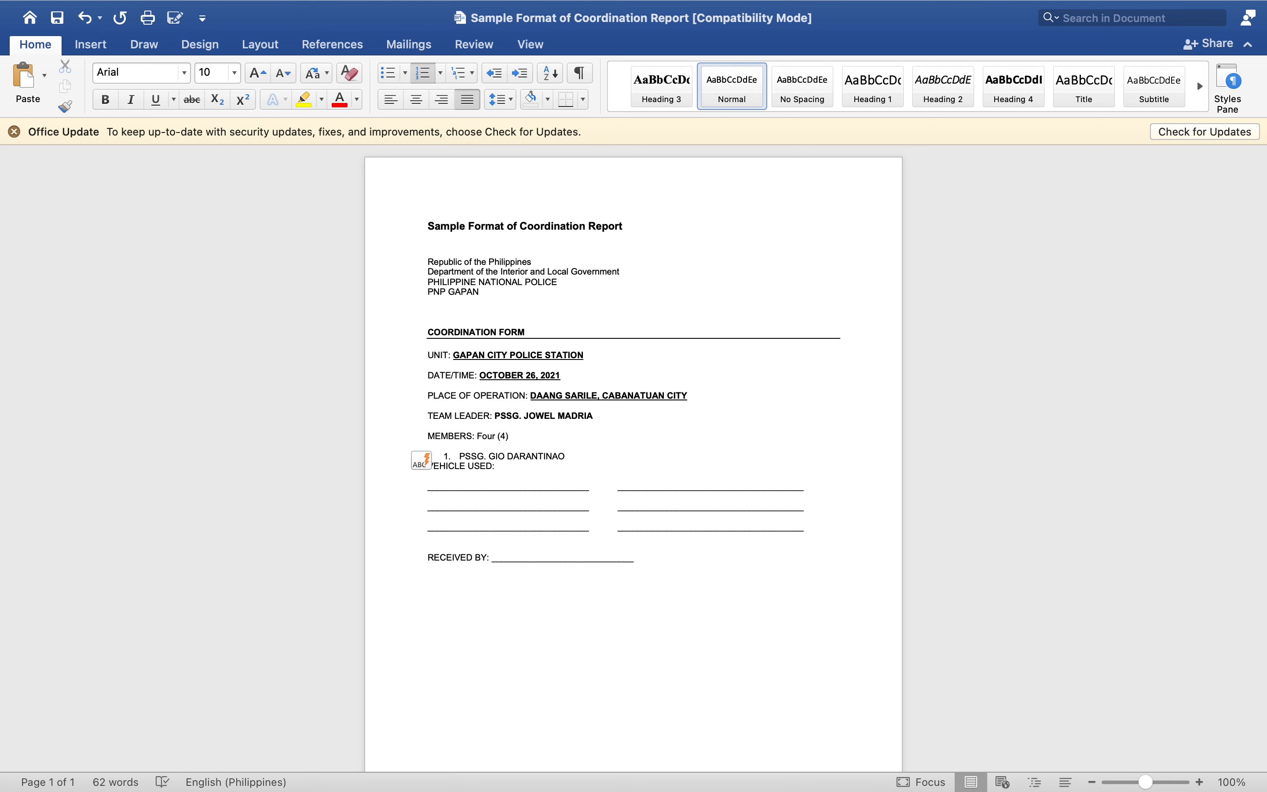
type("- Inte")
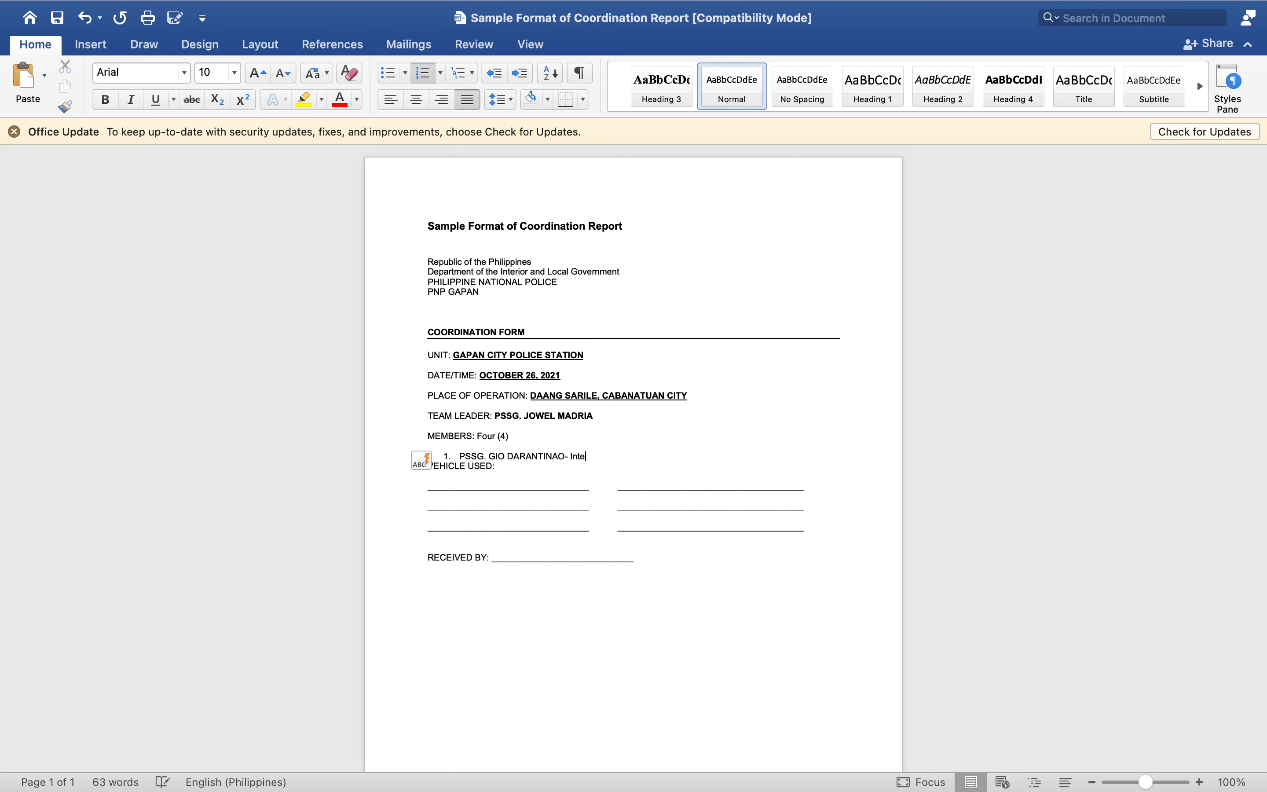
type("Operati")
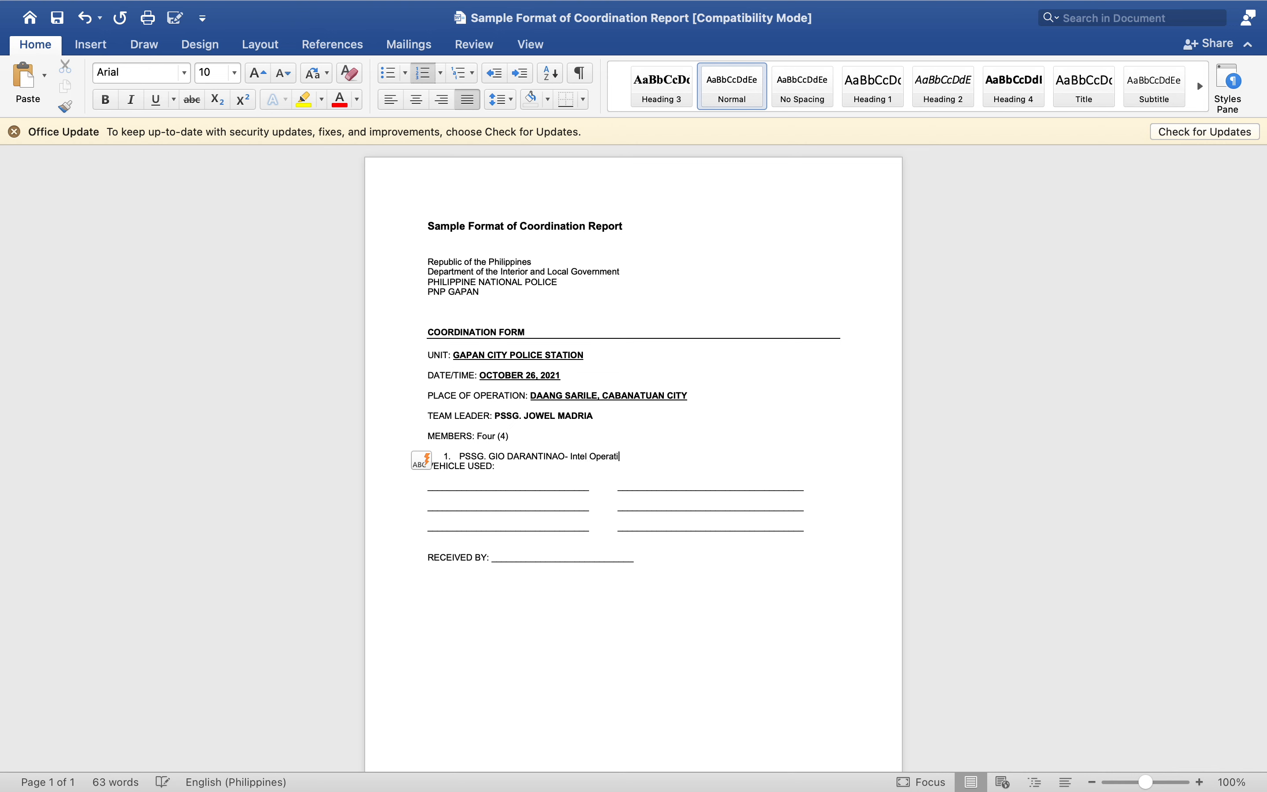
key("enter")
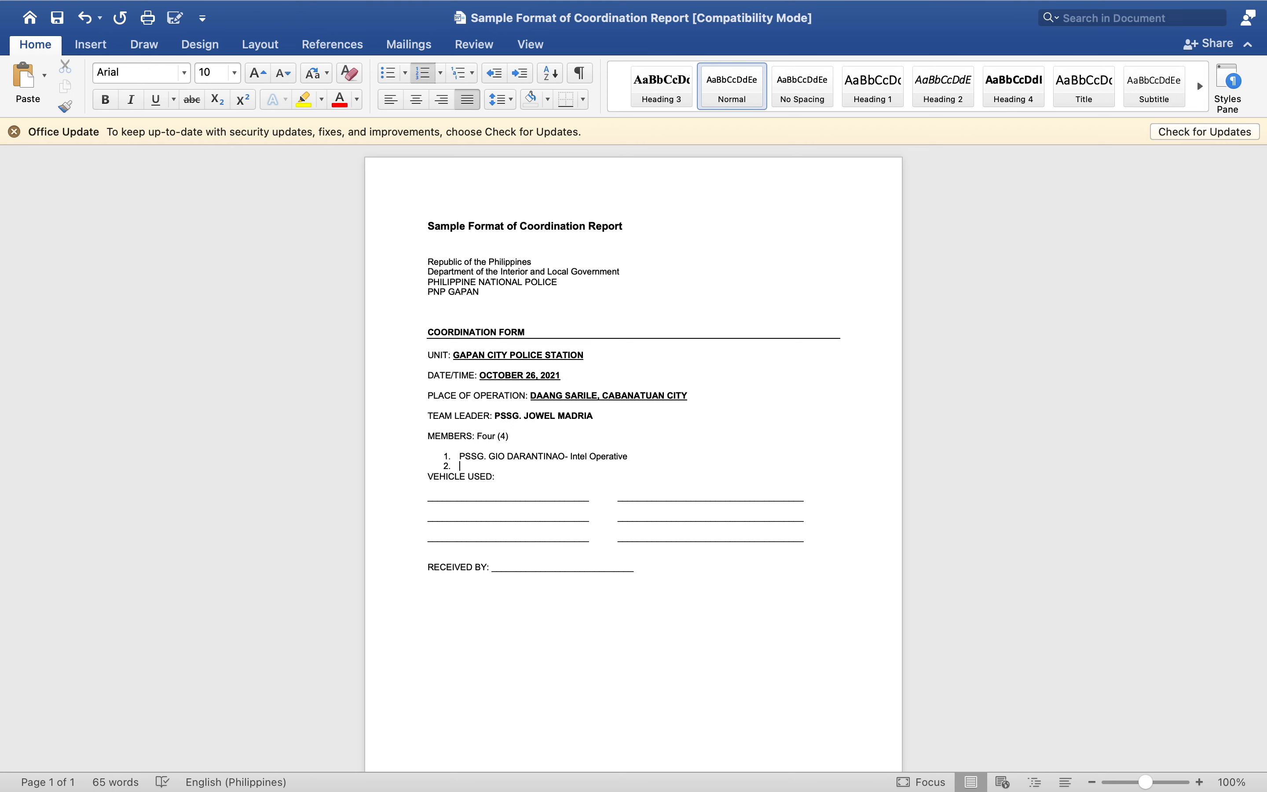
type("PSSG.")
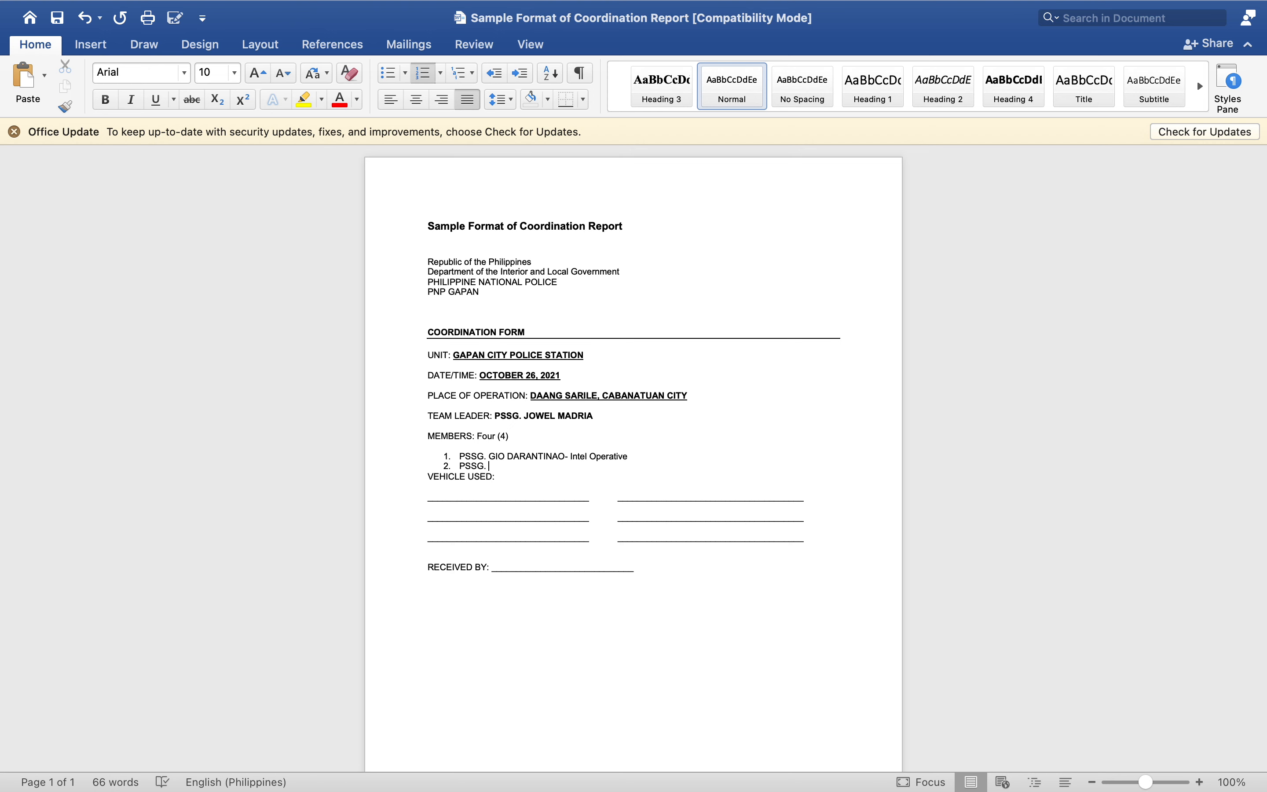
type("GER")
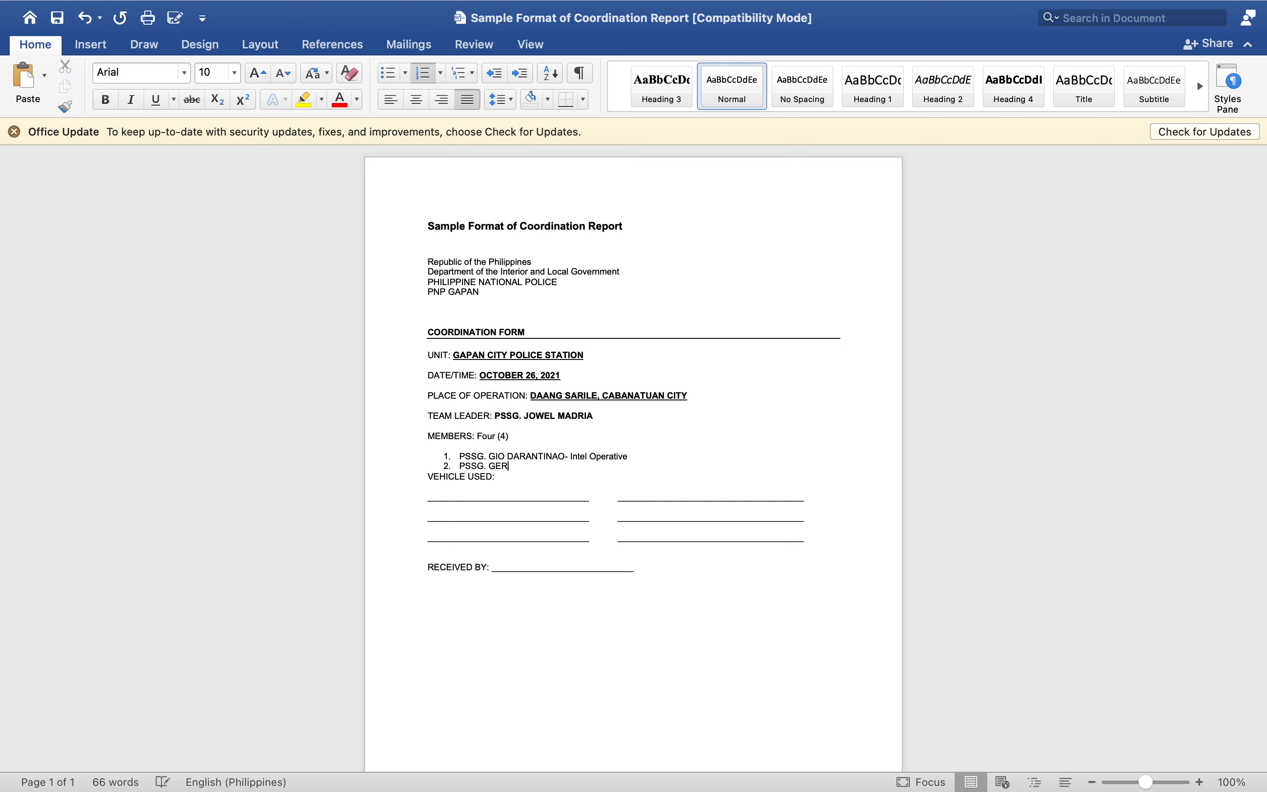
type("A")
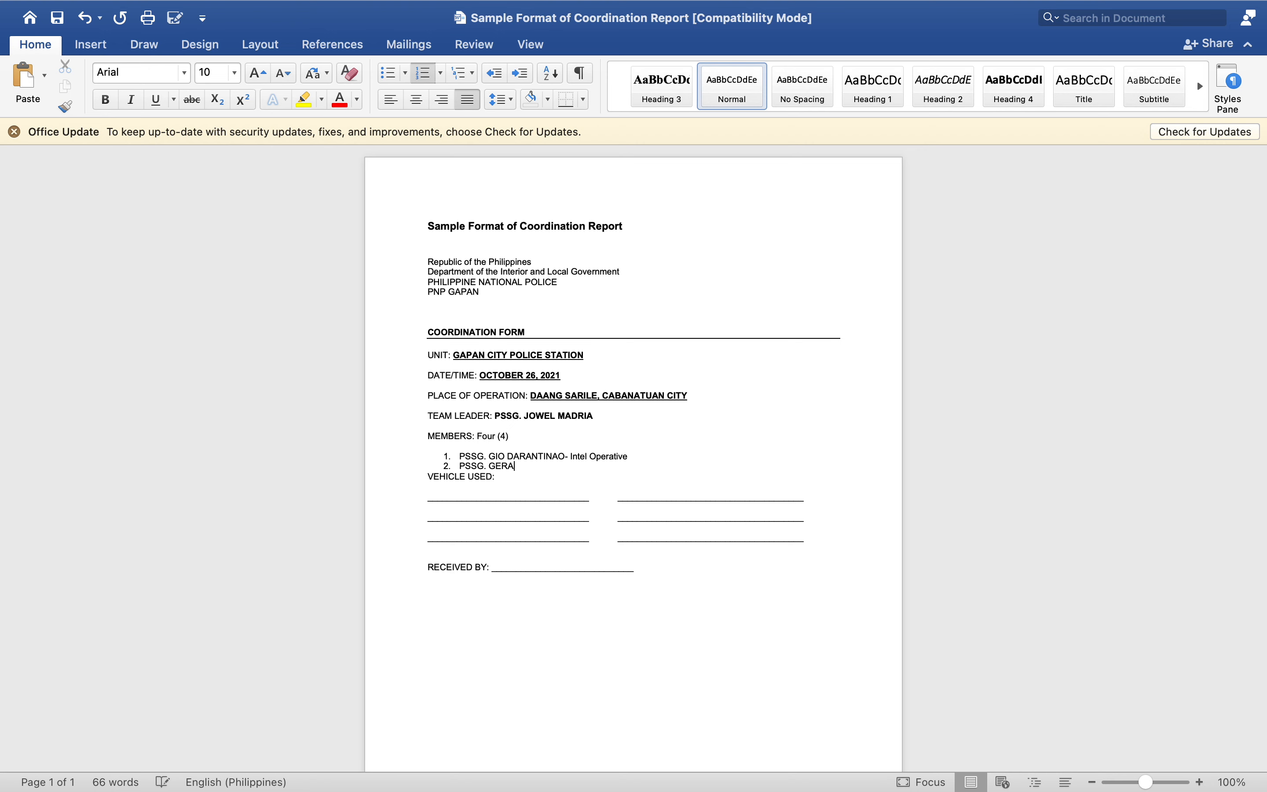
type("LD PALOM")
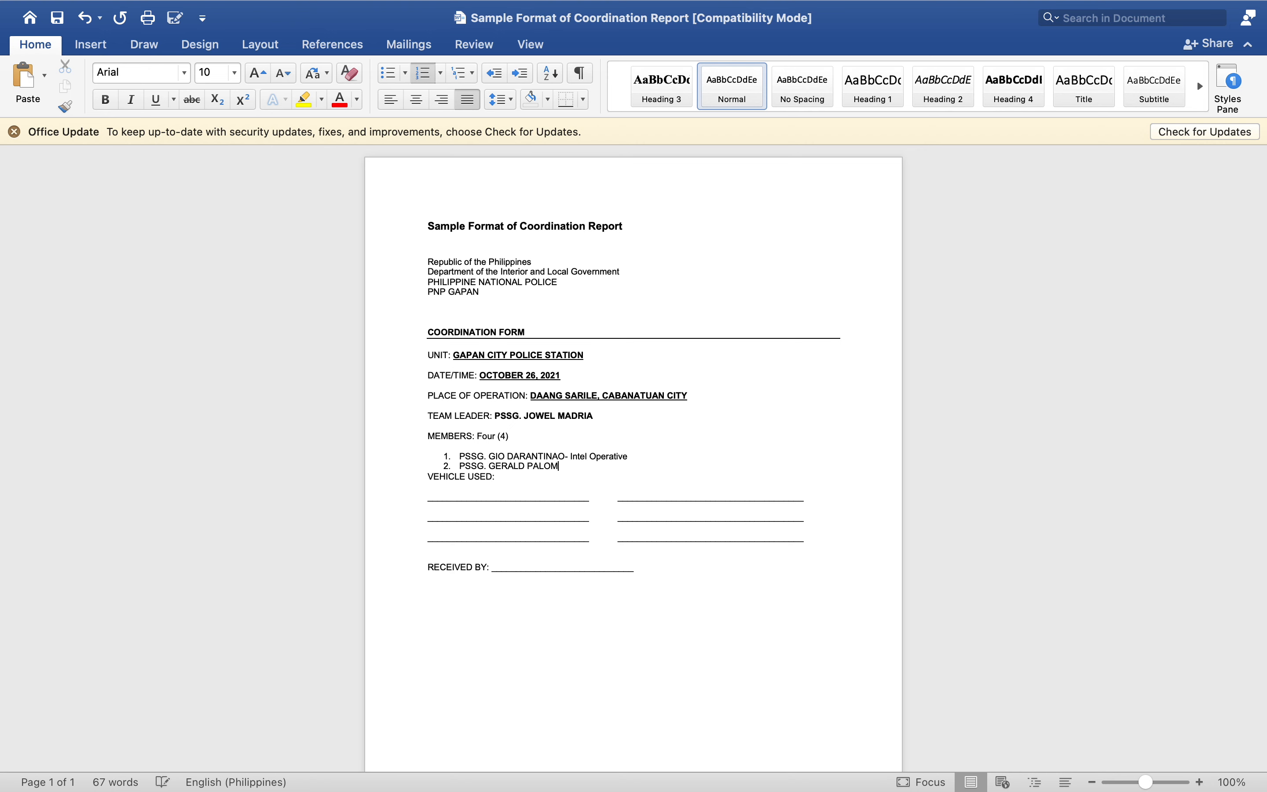
type("O-")
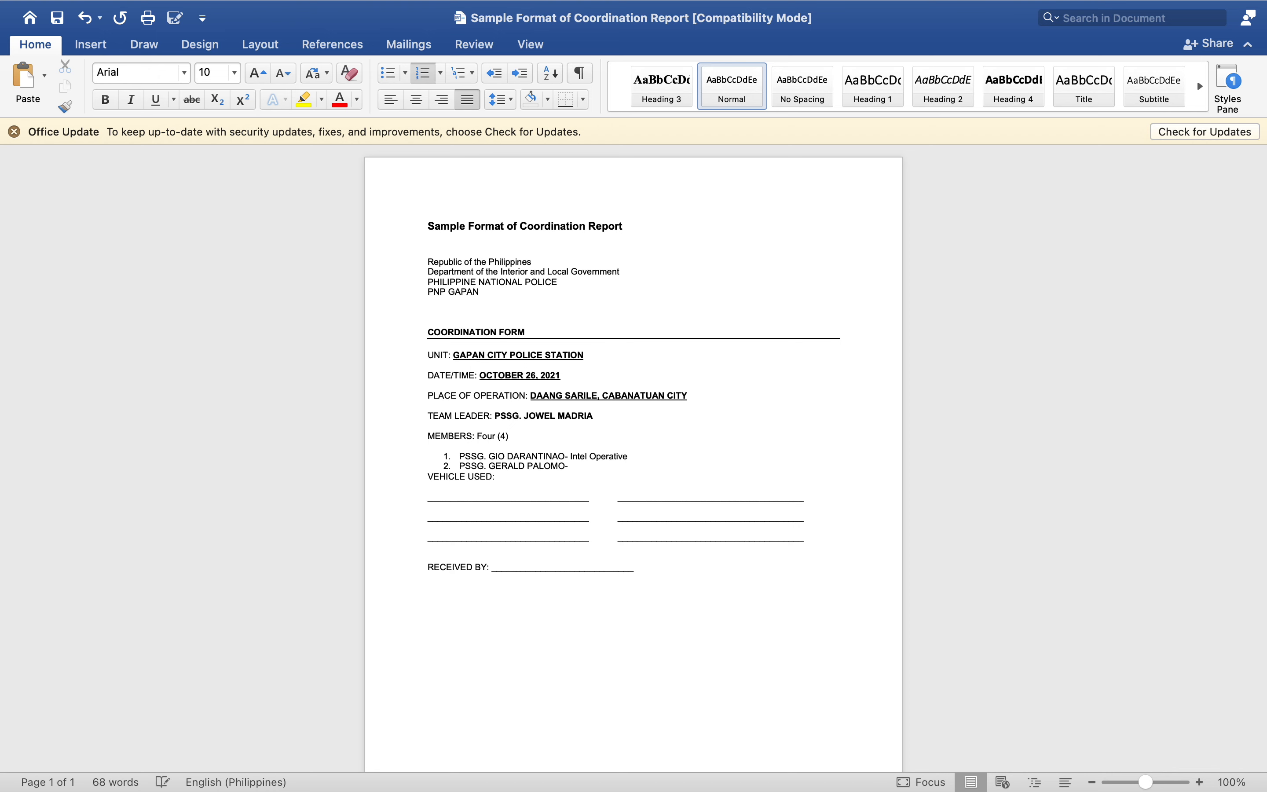
left_click(570, 466)
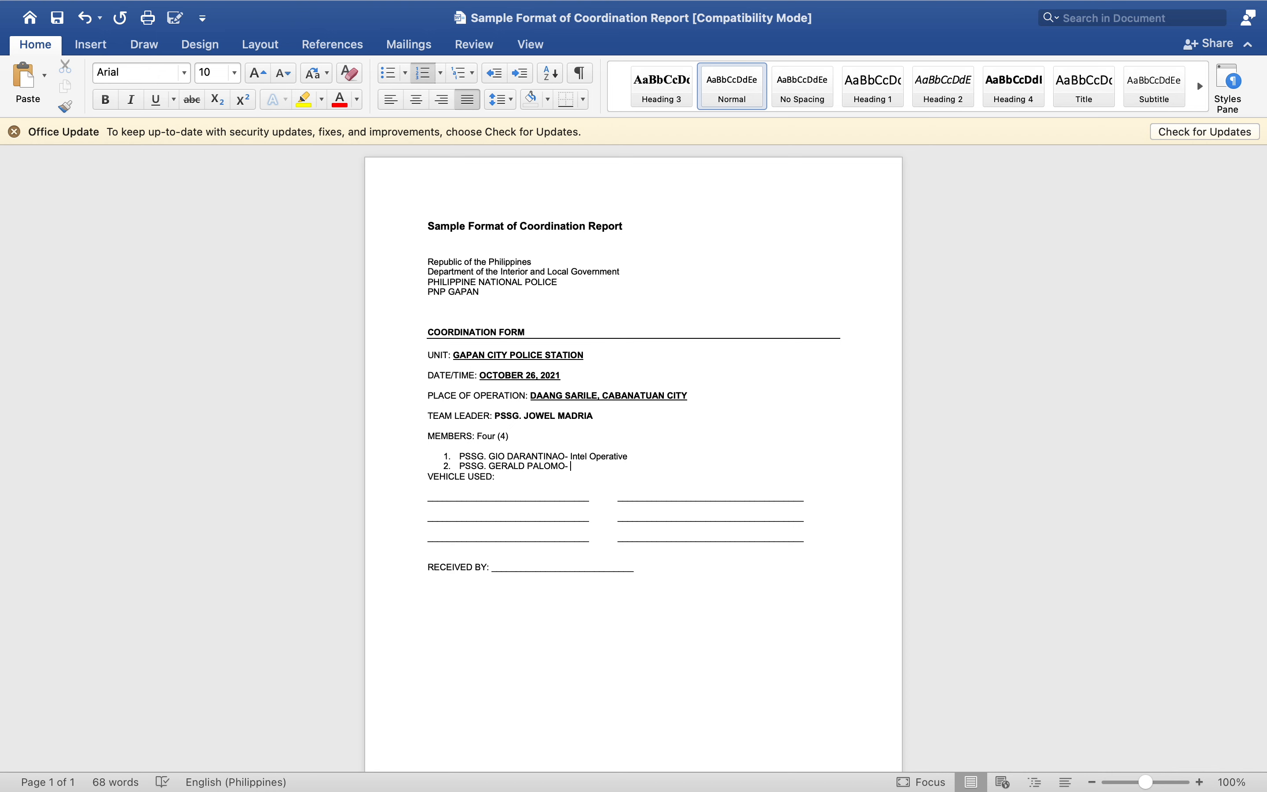
type("Warrant Server")
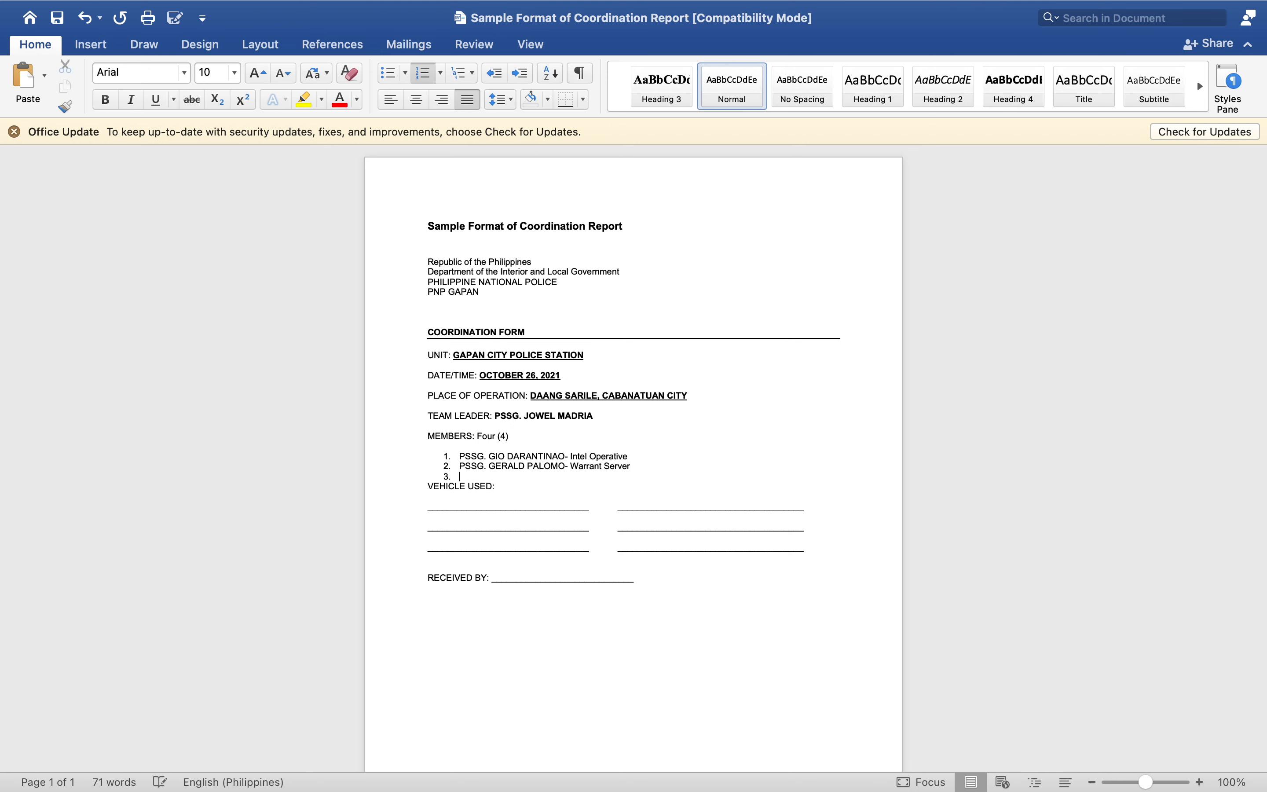
type("P")
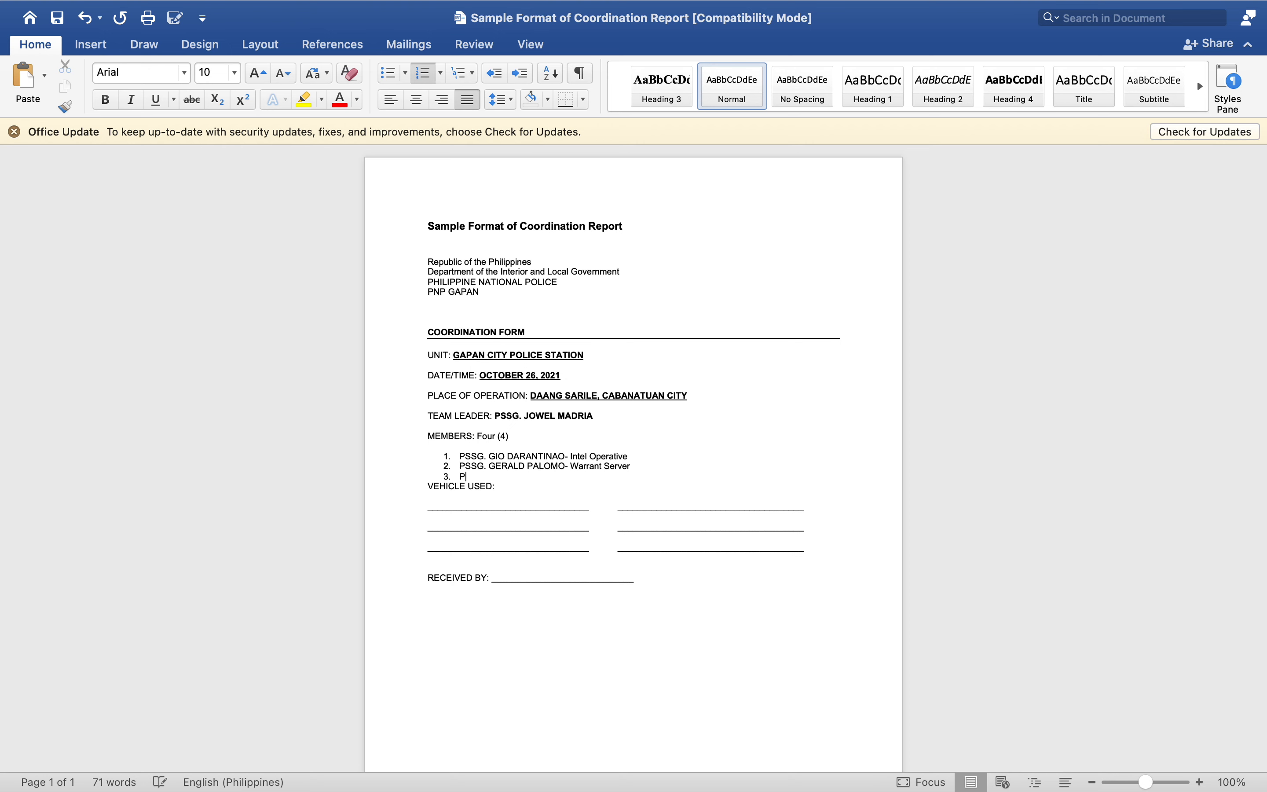
type("SSG.")
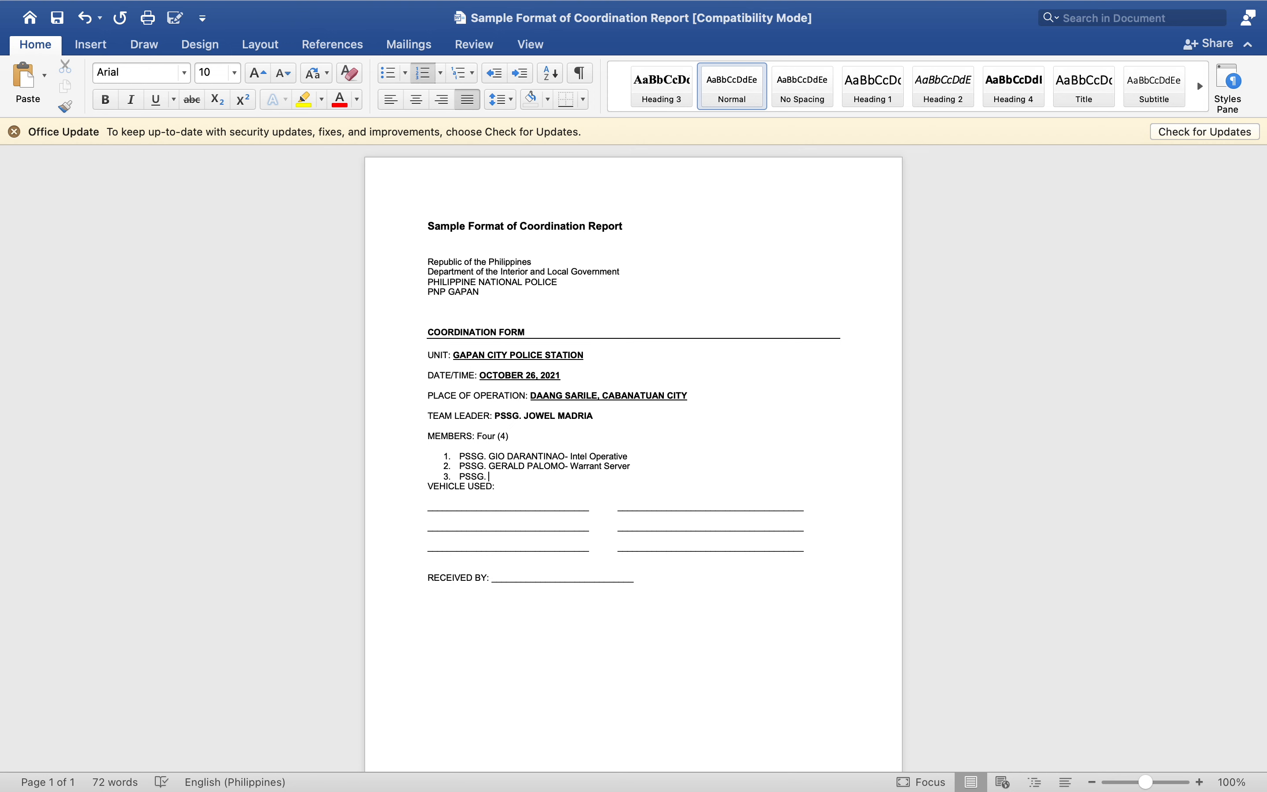
type("DAIRA")
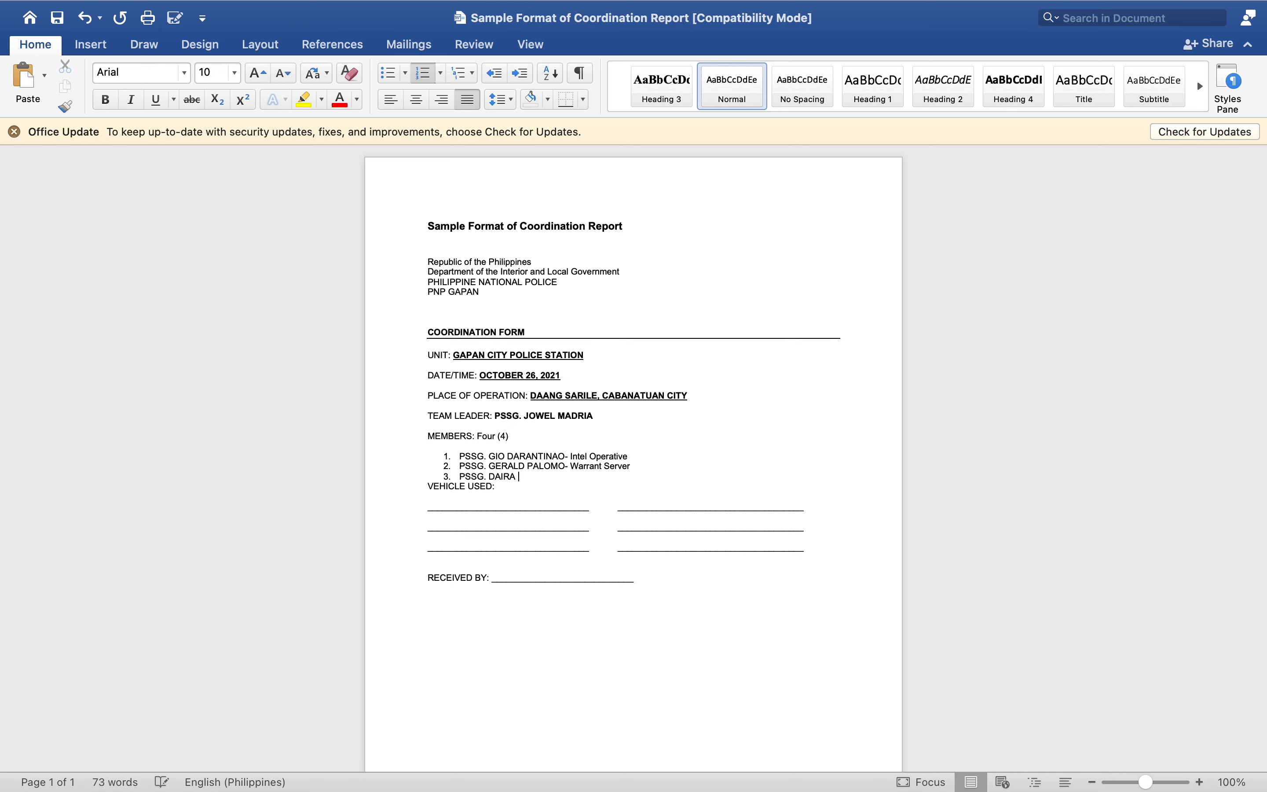
type("NEPOMUCEN")
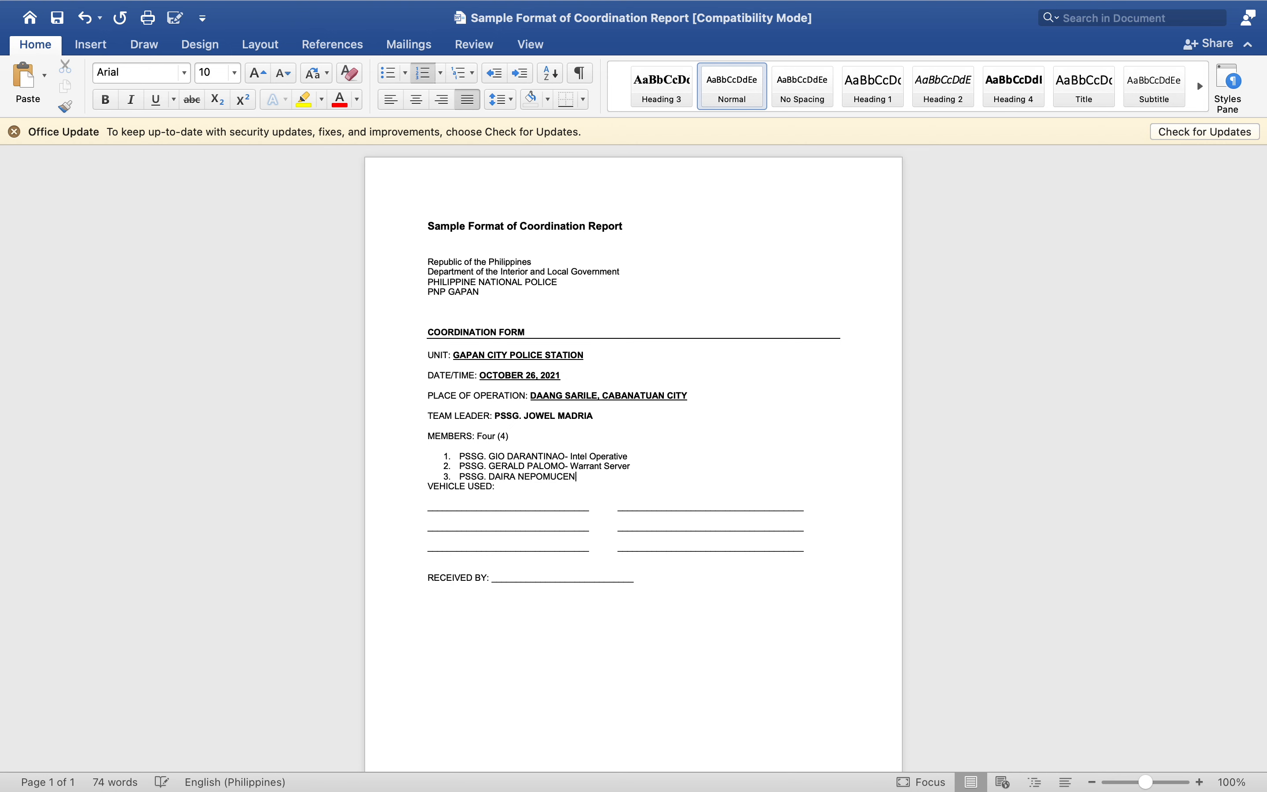
type("O-")
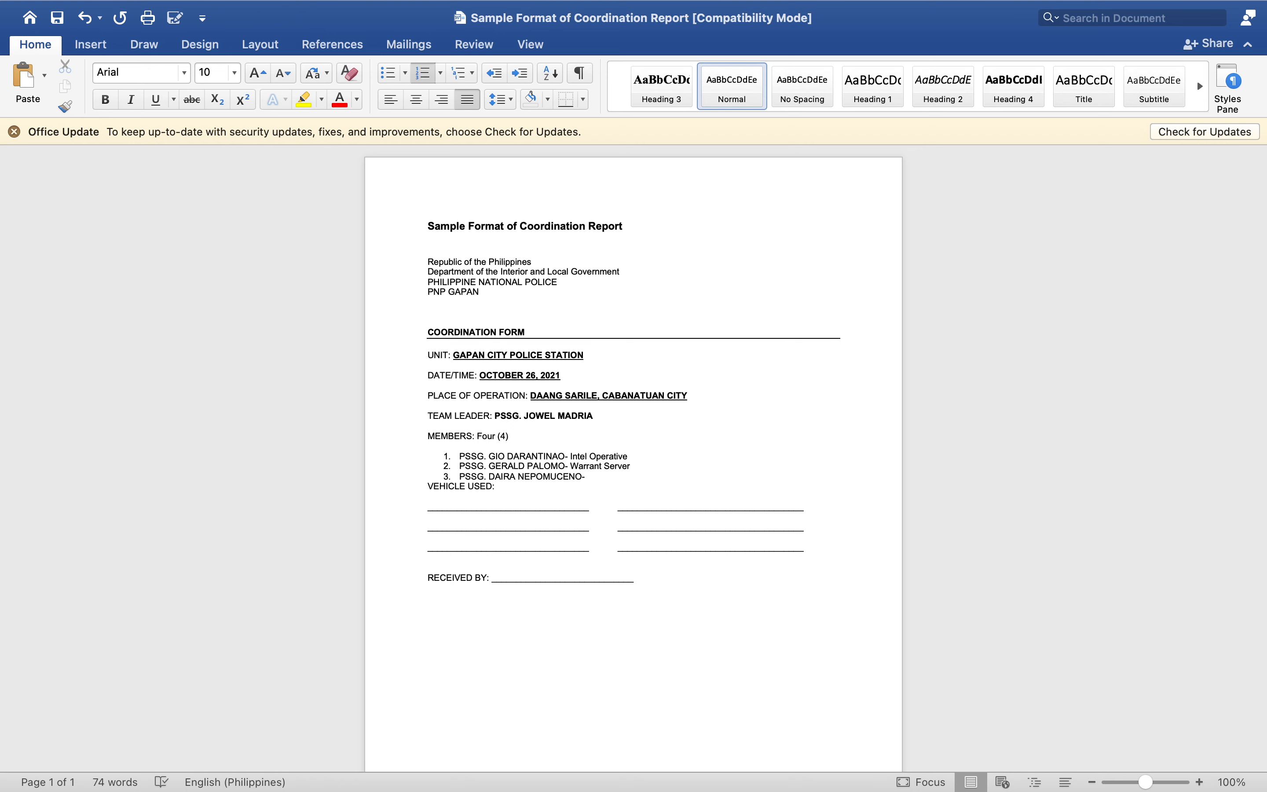
type("Inv")
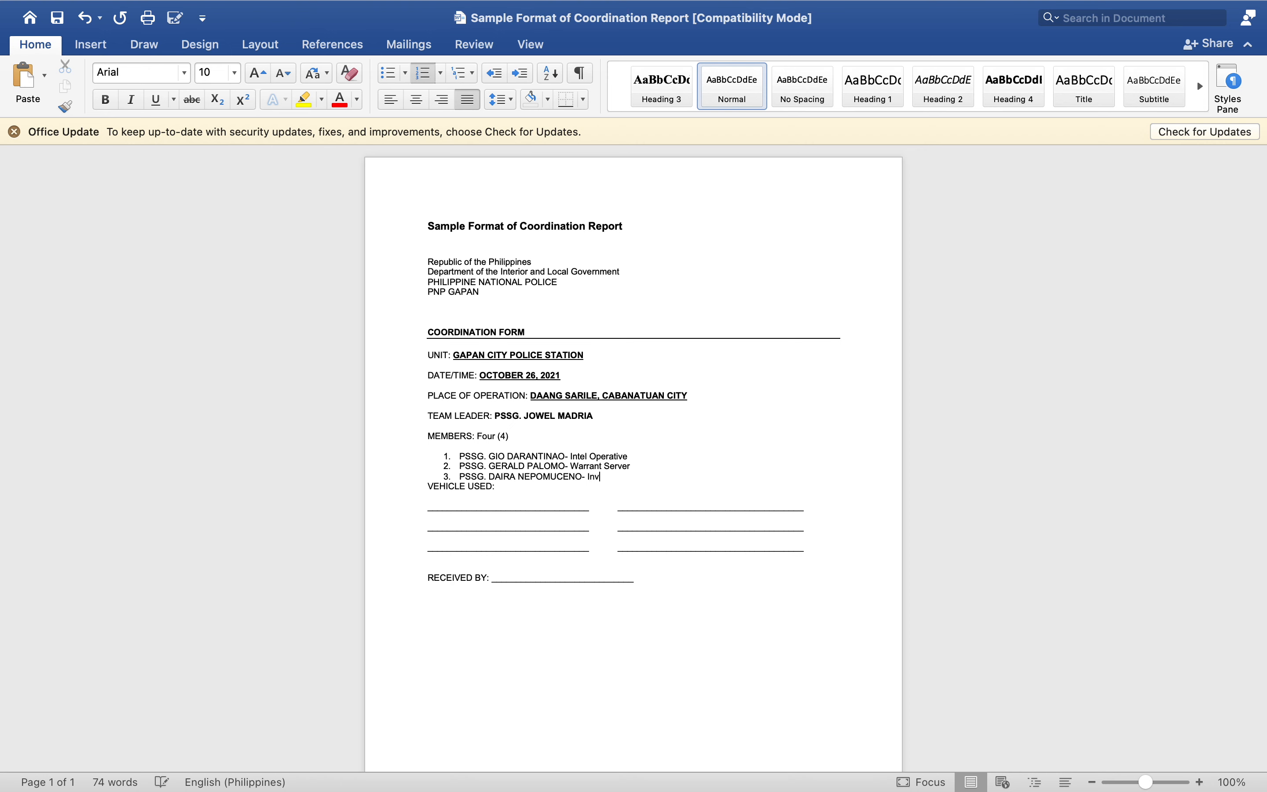
type("estigativ")
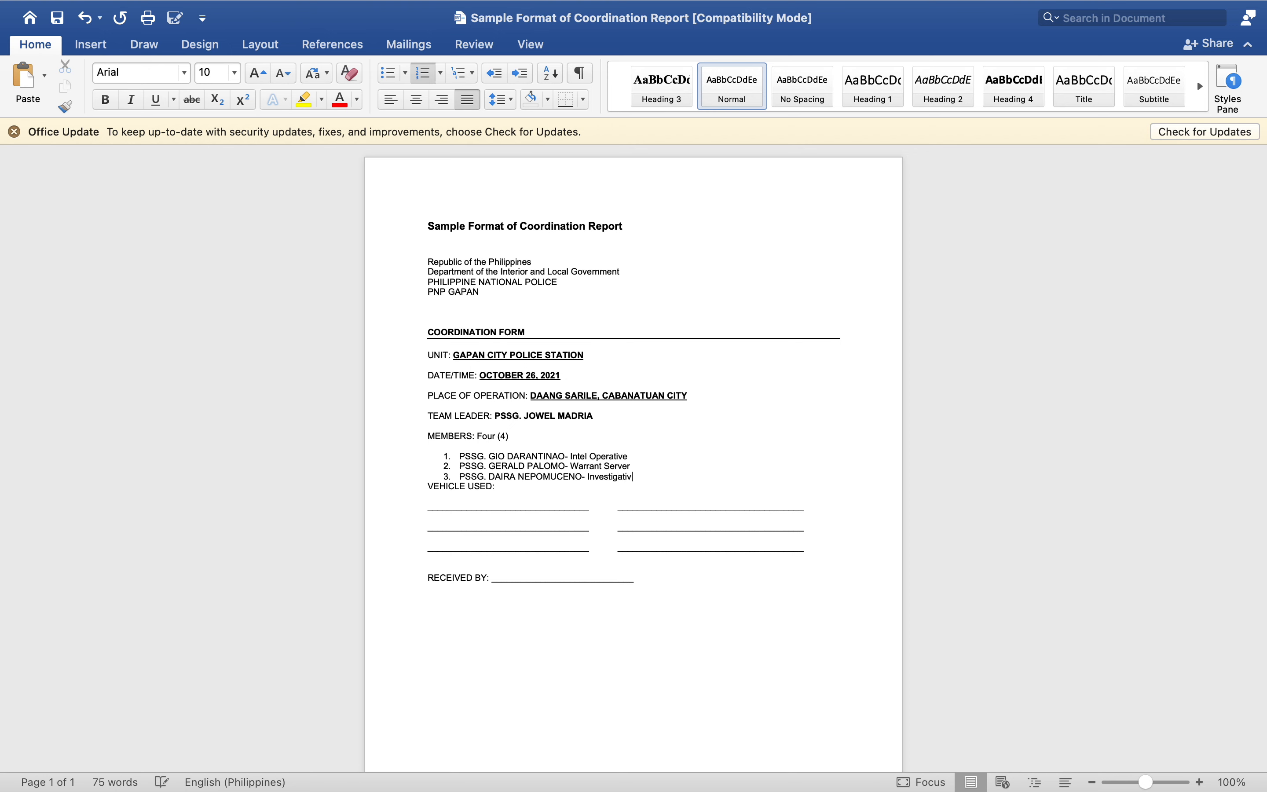
type("e Officer")
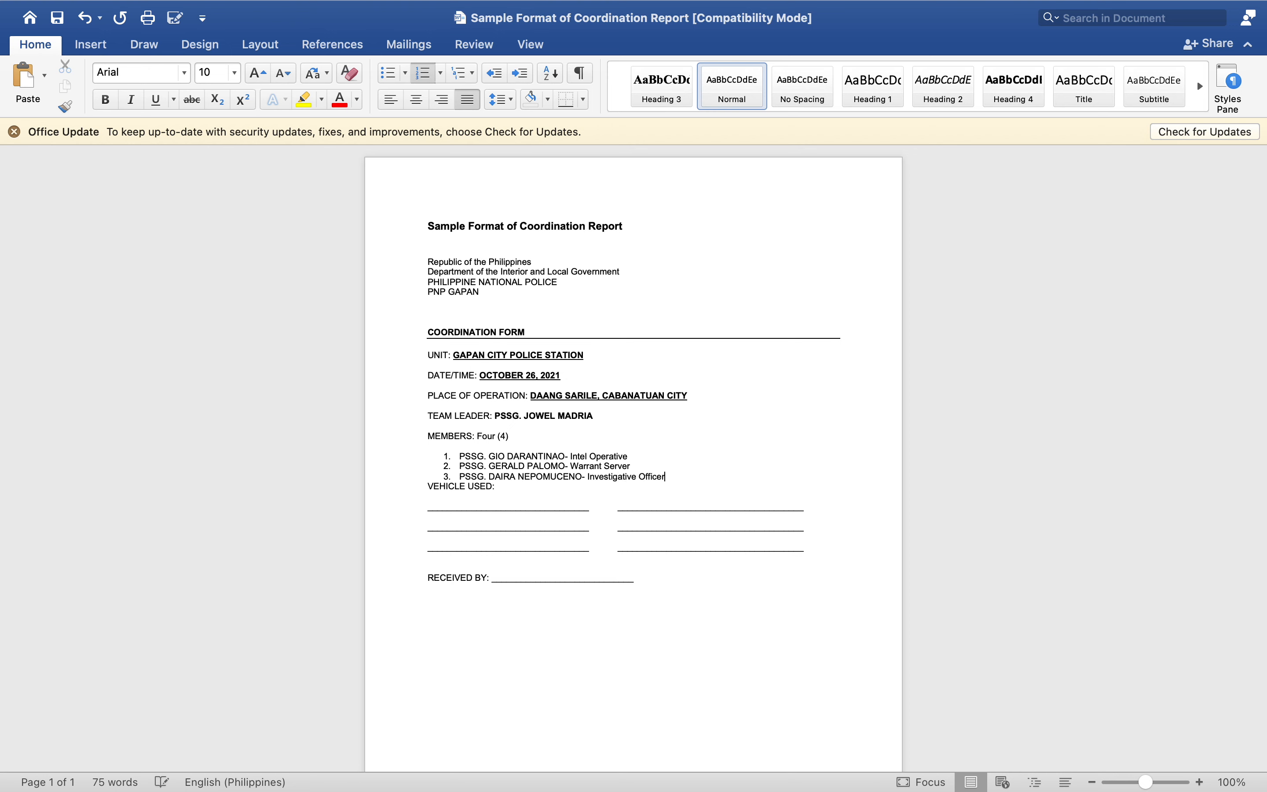
key("enter")
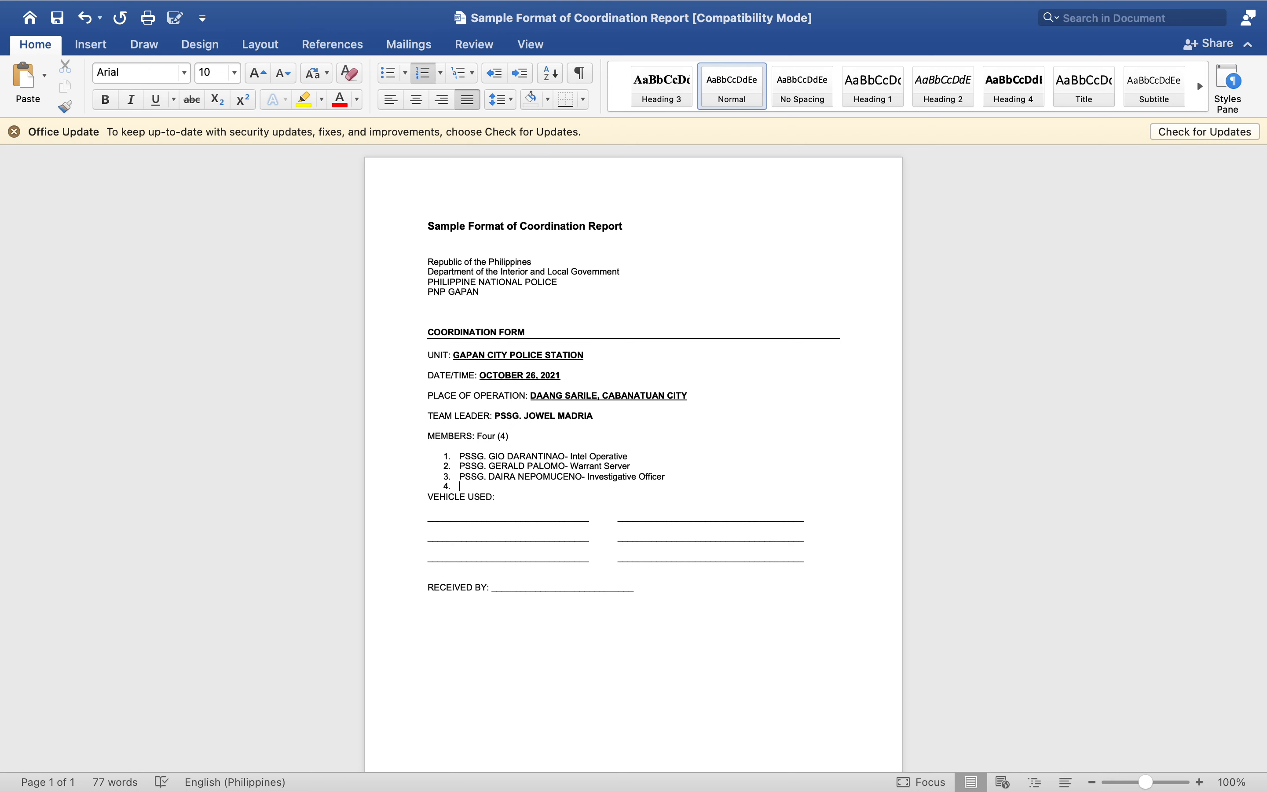
type("Asset/Intel")
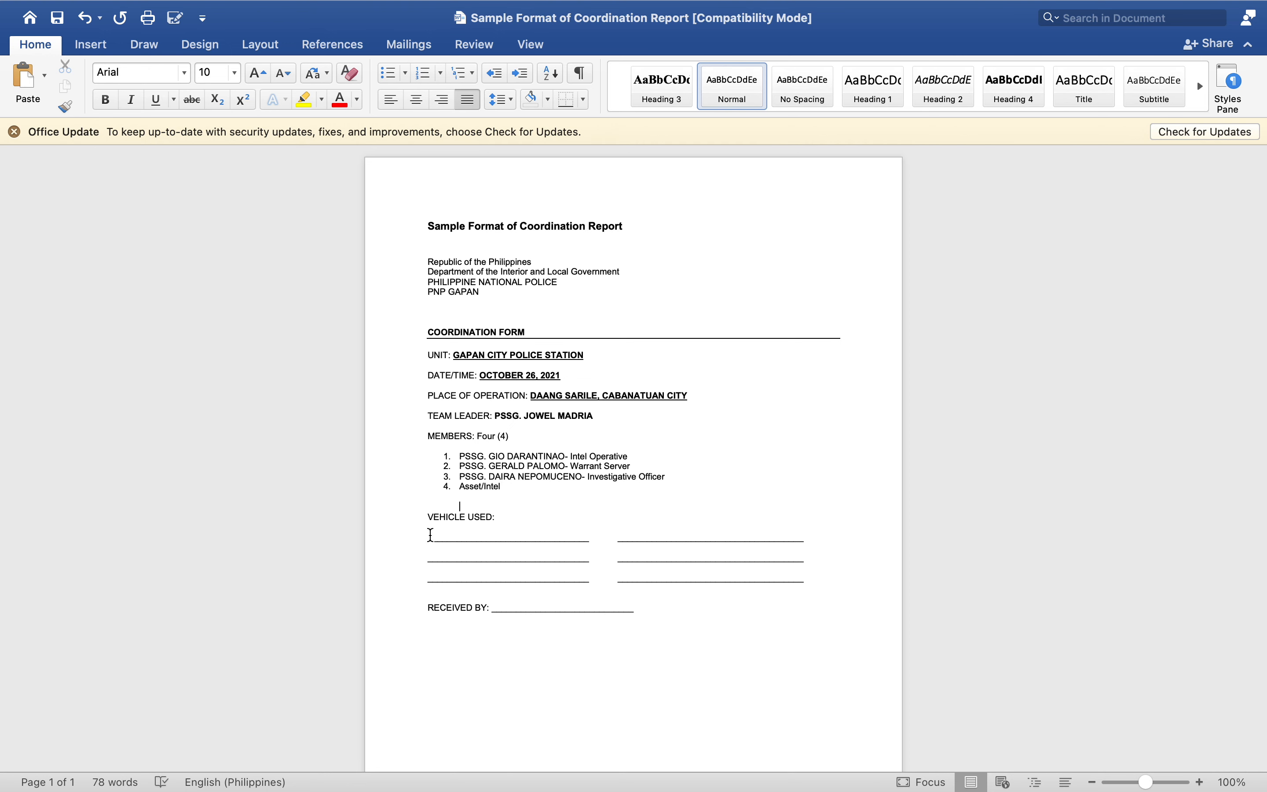
Delete the blank underline rows under VEHICLE USED, leaving one empty line for a table.
left_click_drag(429, 535, 750, 578)
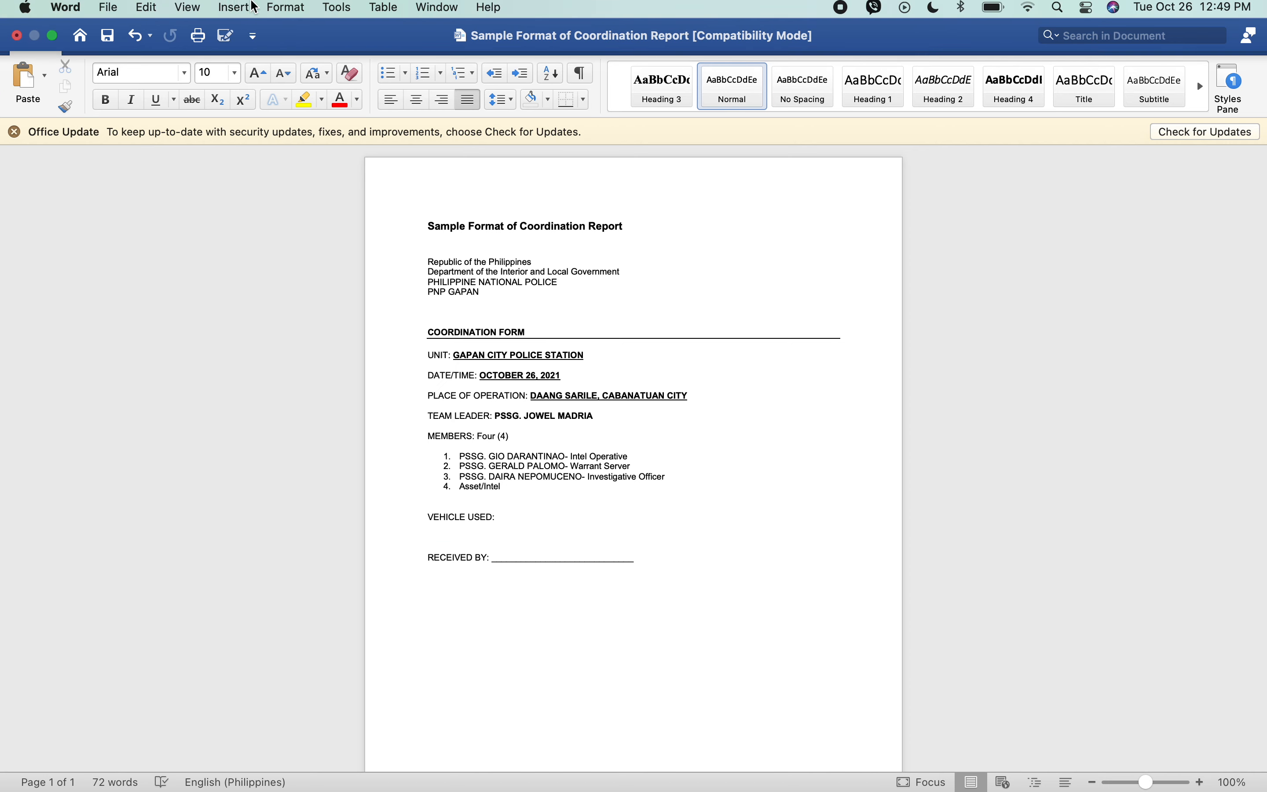
left_click(429, 536)
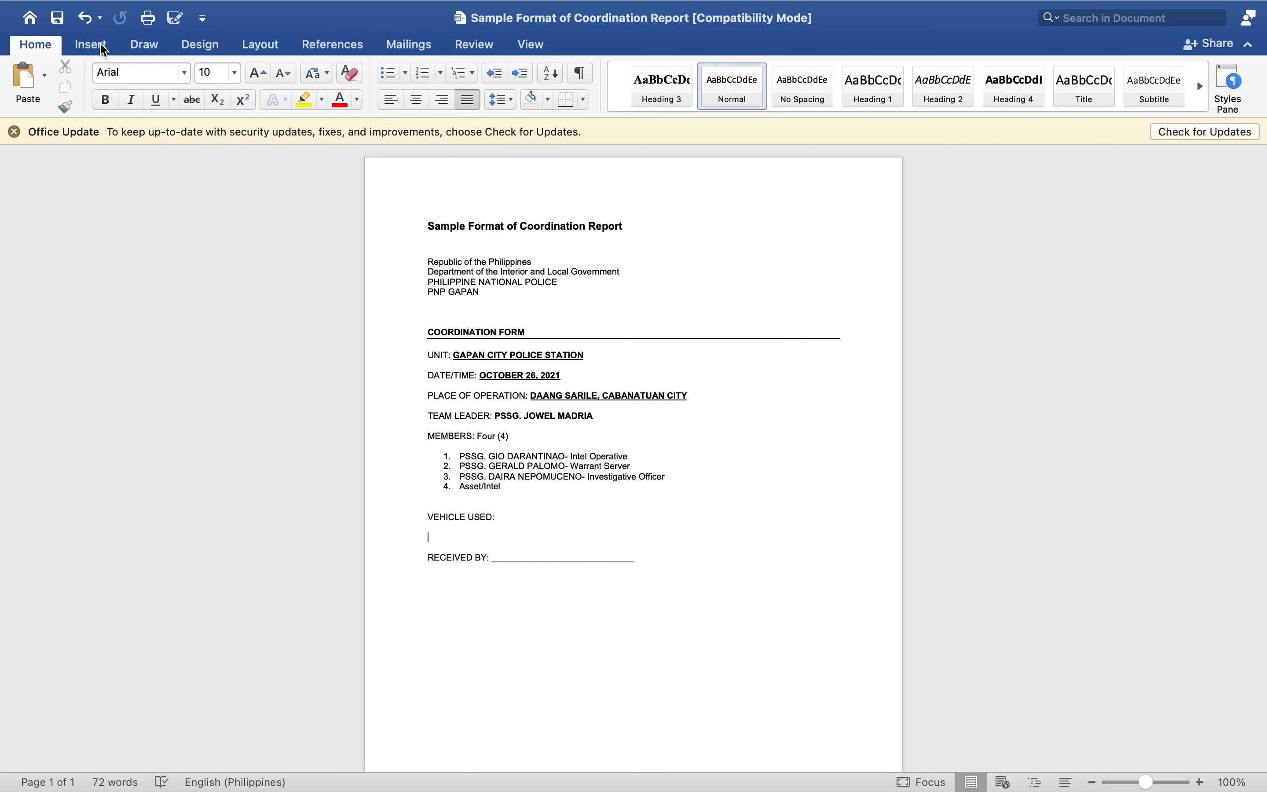
left_click(90, 44)
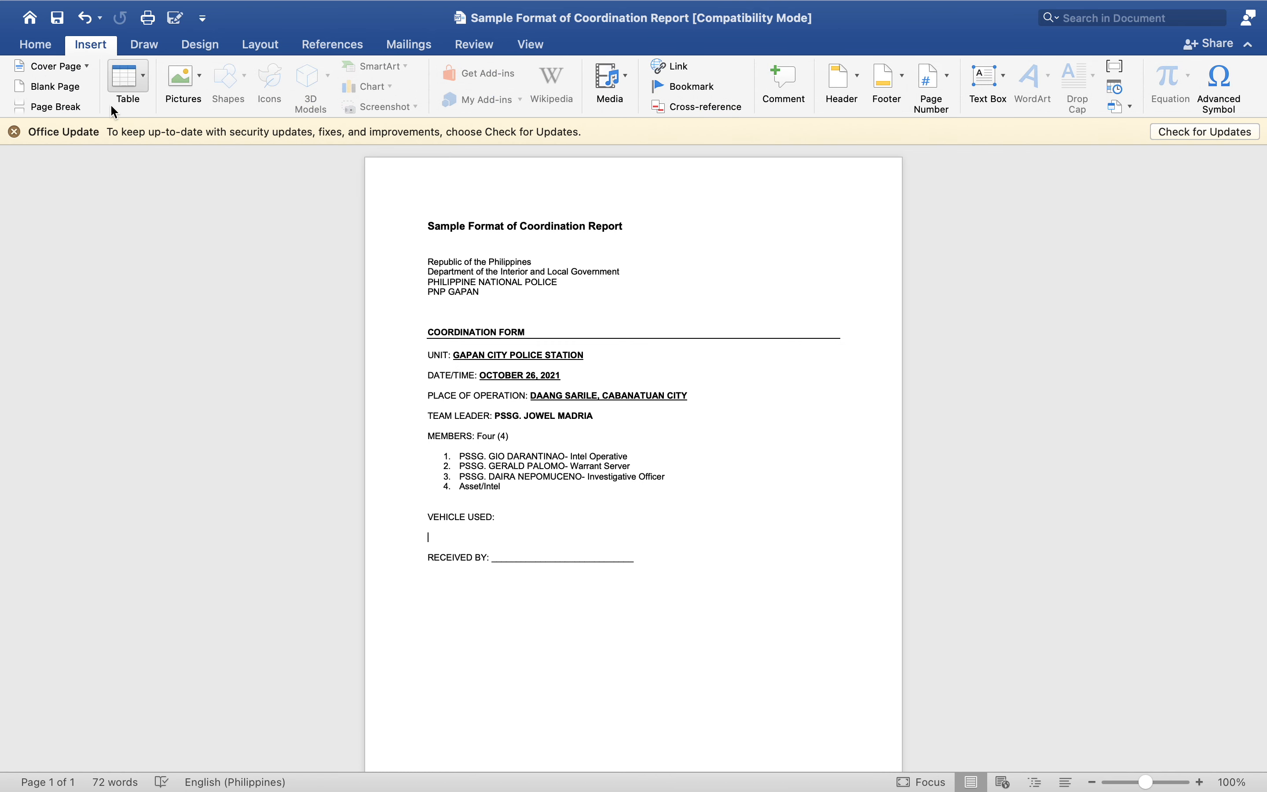
Insert a 4-column, 4-row table under VEHICLE USED.
left_click(127, 78)
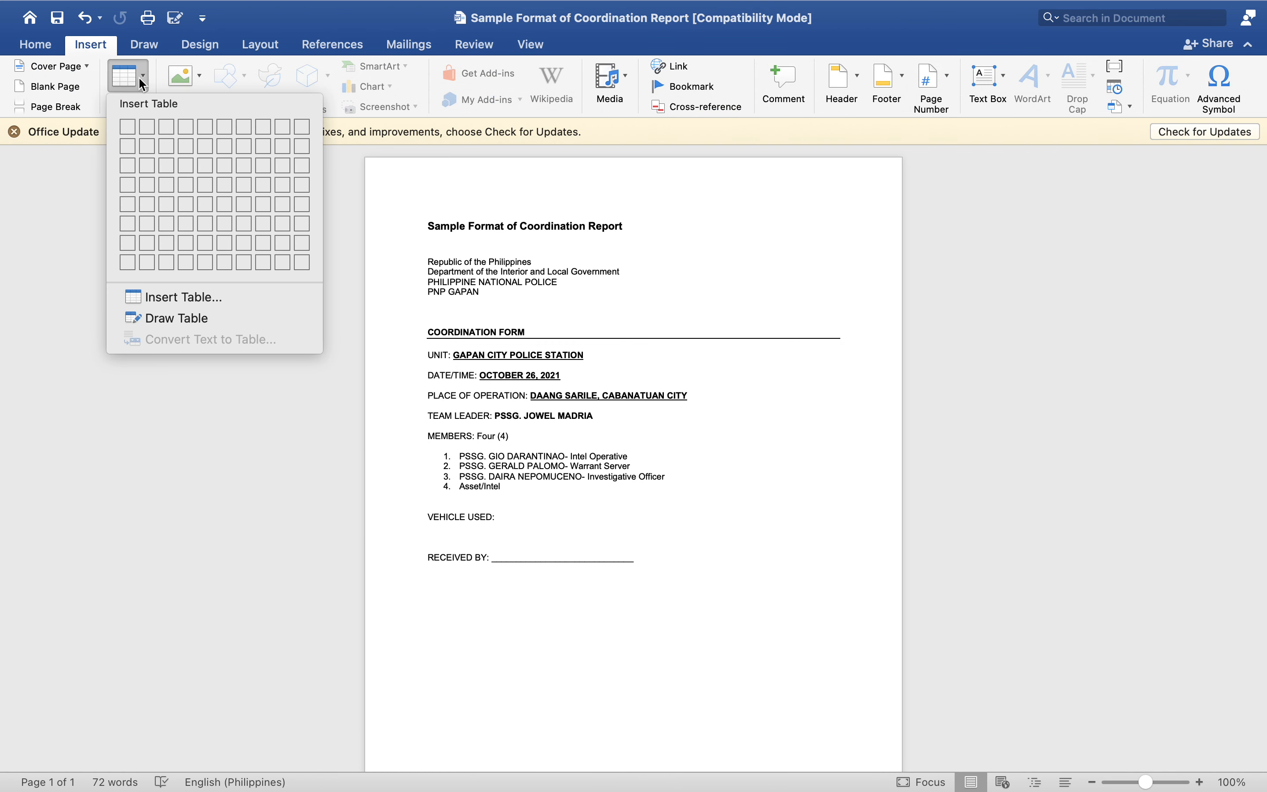
mouse_move(208, 297)
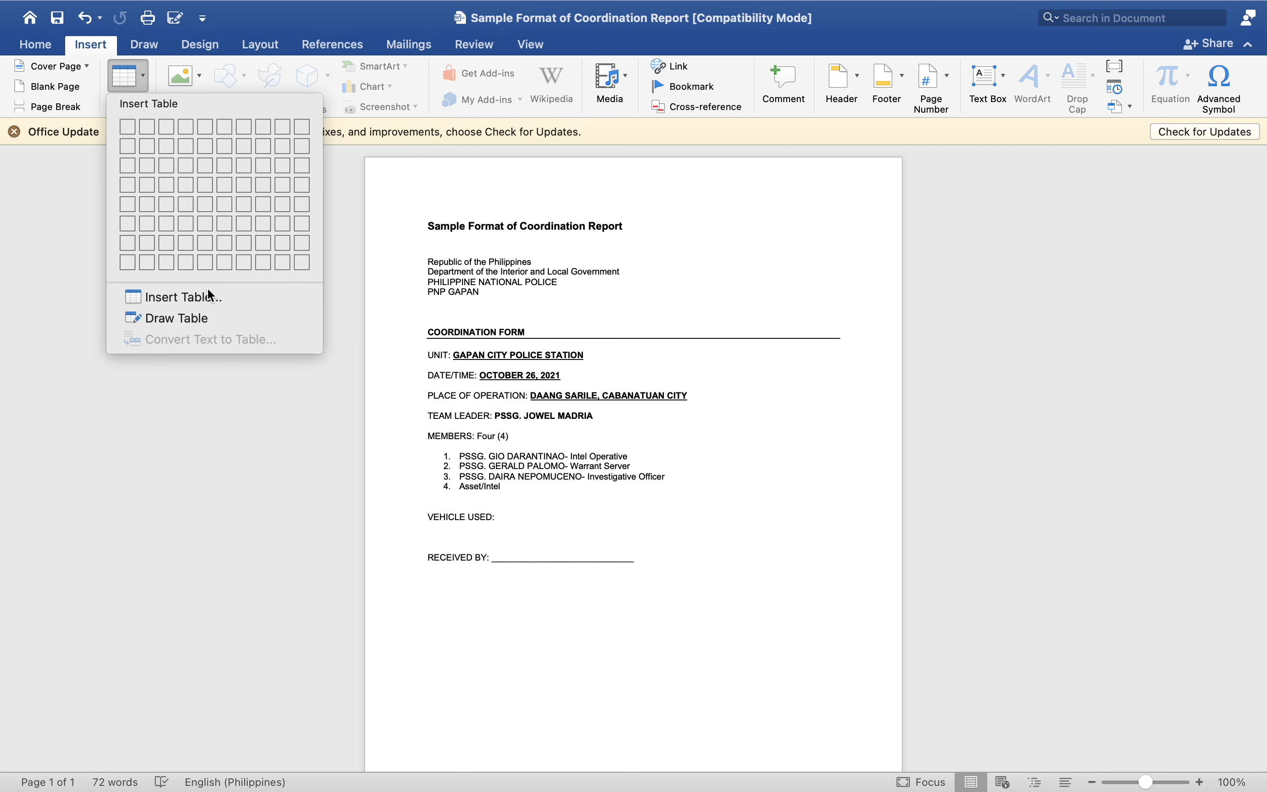
left_click(183, 295)
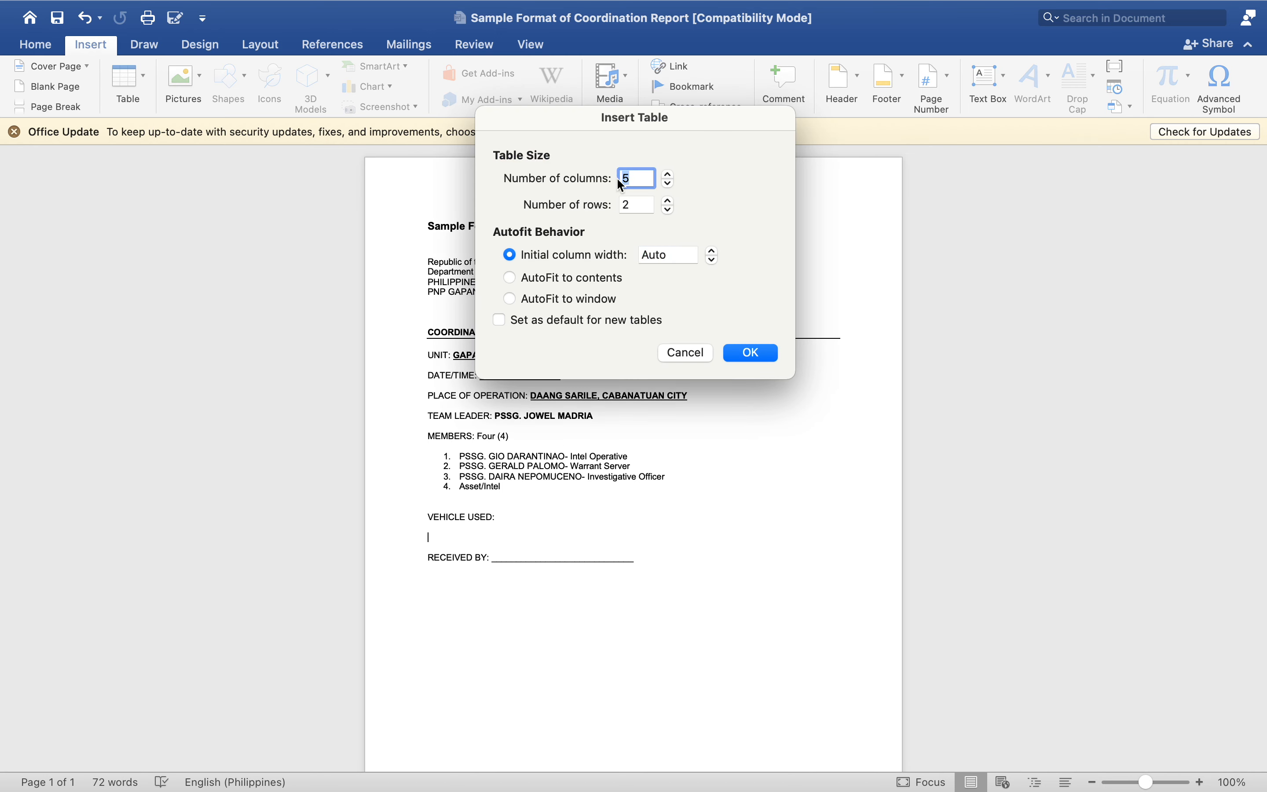
left_click(668, 183)
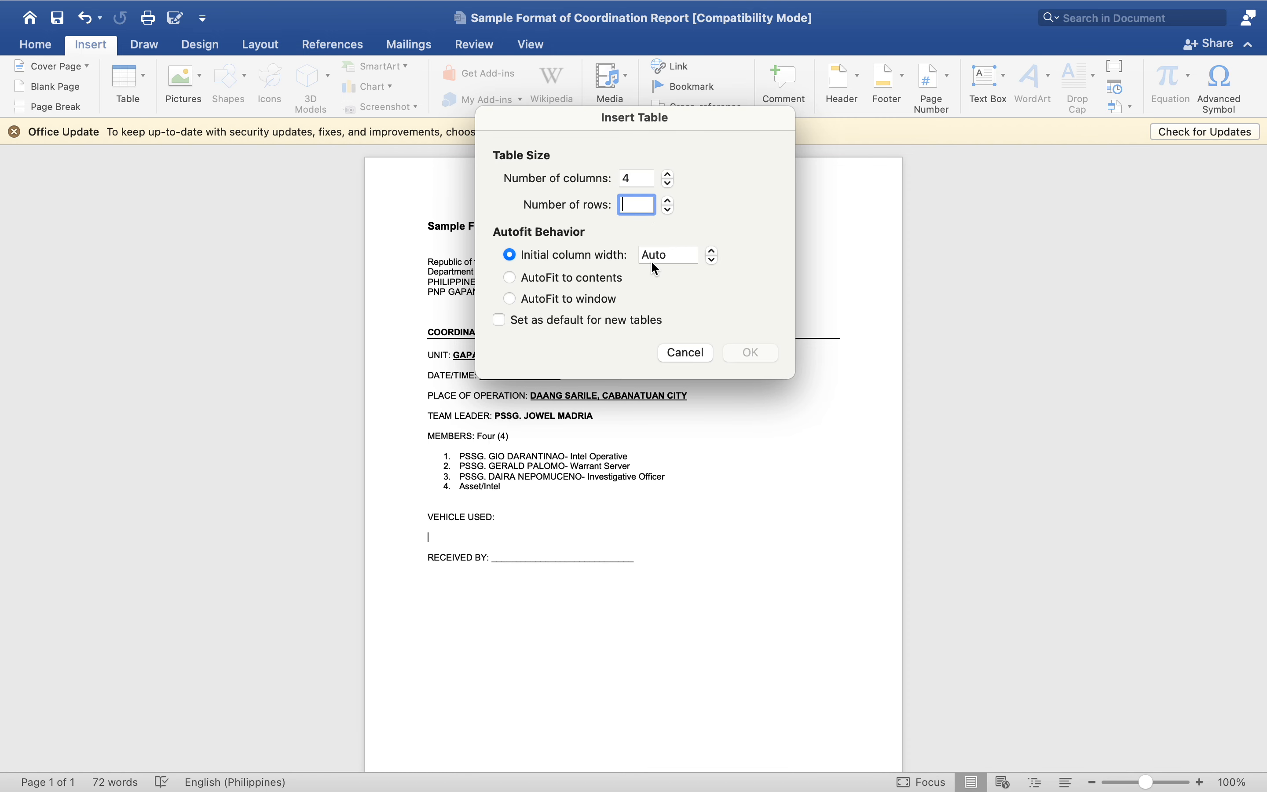
type("4")
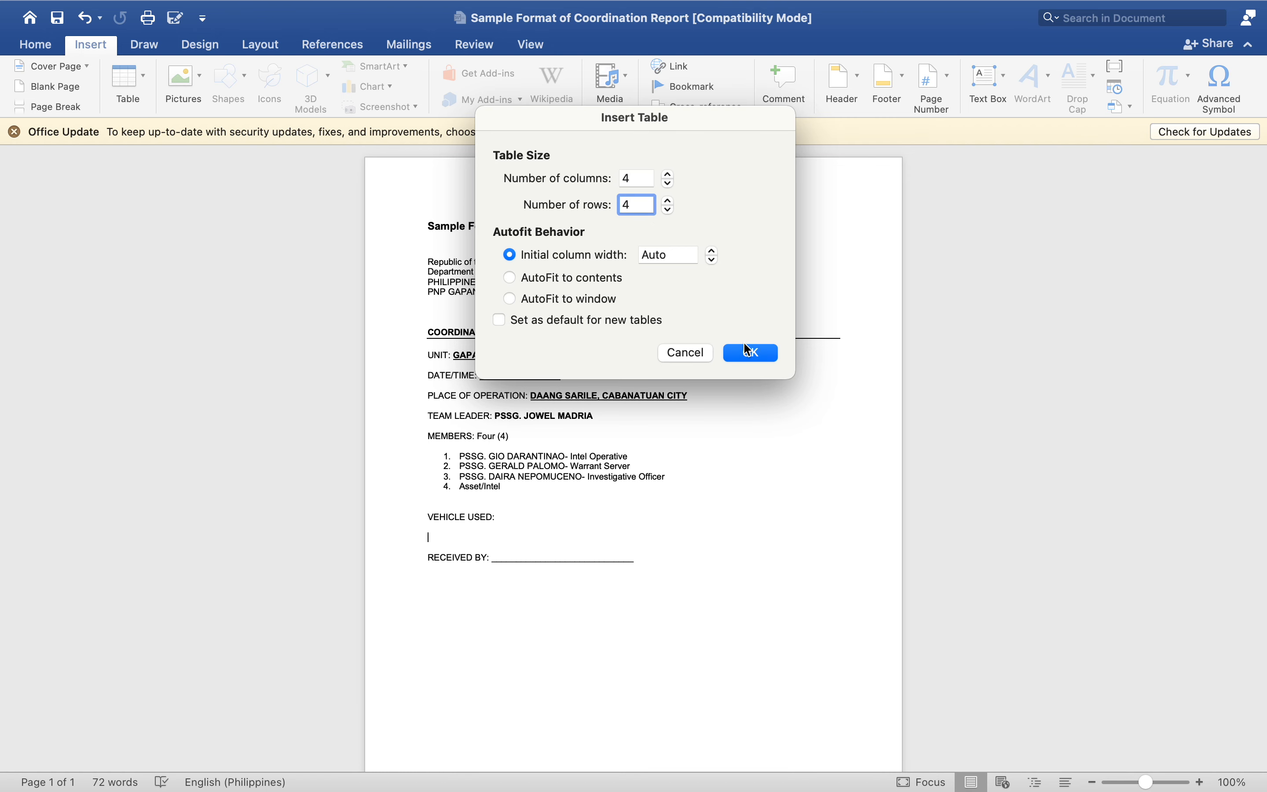
left_click(747, 352)
type("TYPE")
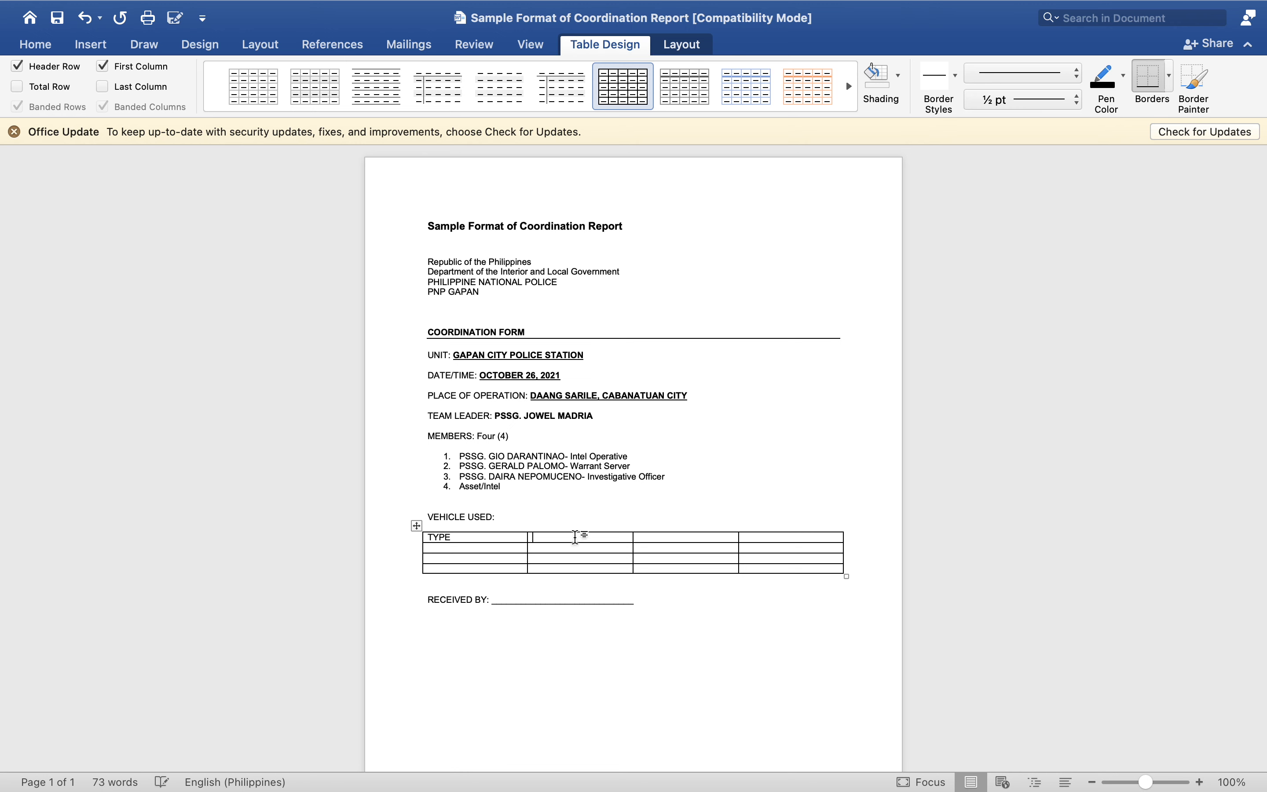
Head the vehicle table columns TYPE, MAKE, COLOR and PLATE NO.
type("MAKE")
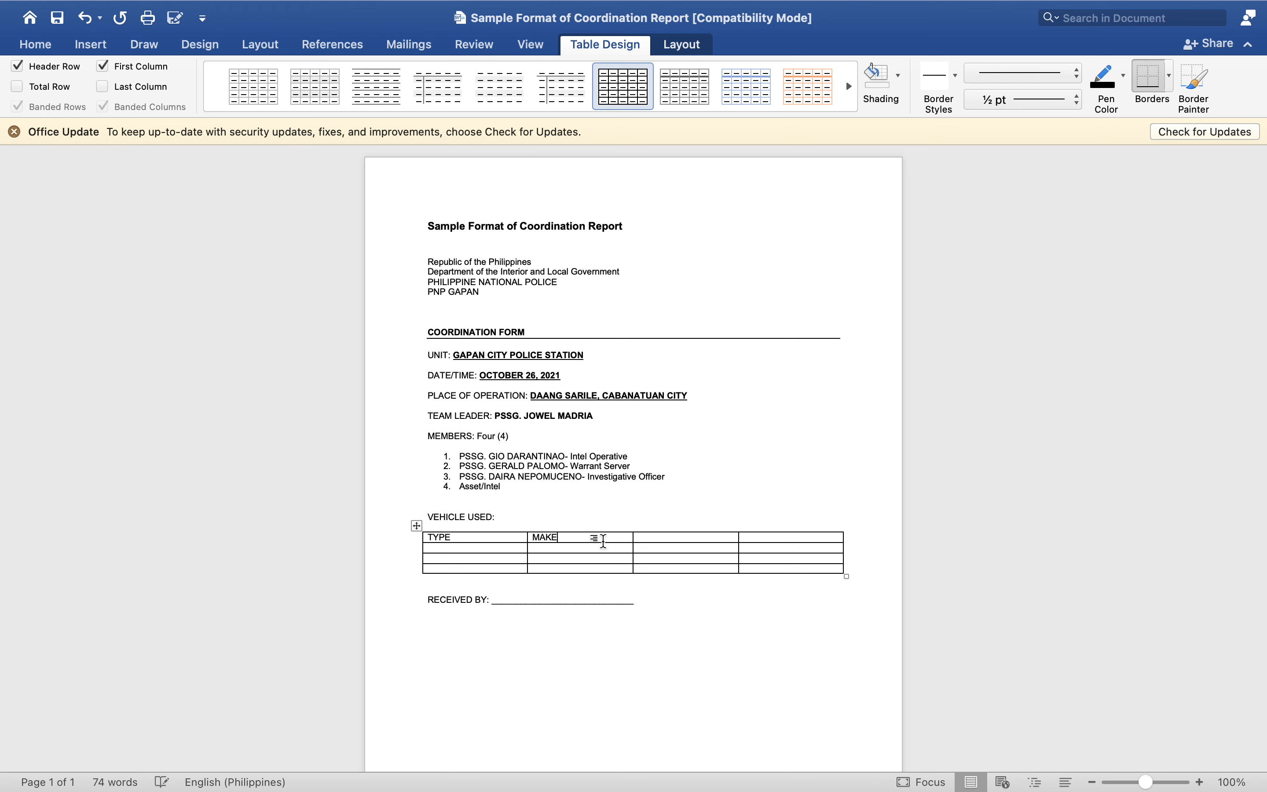
type("C")
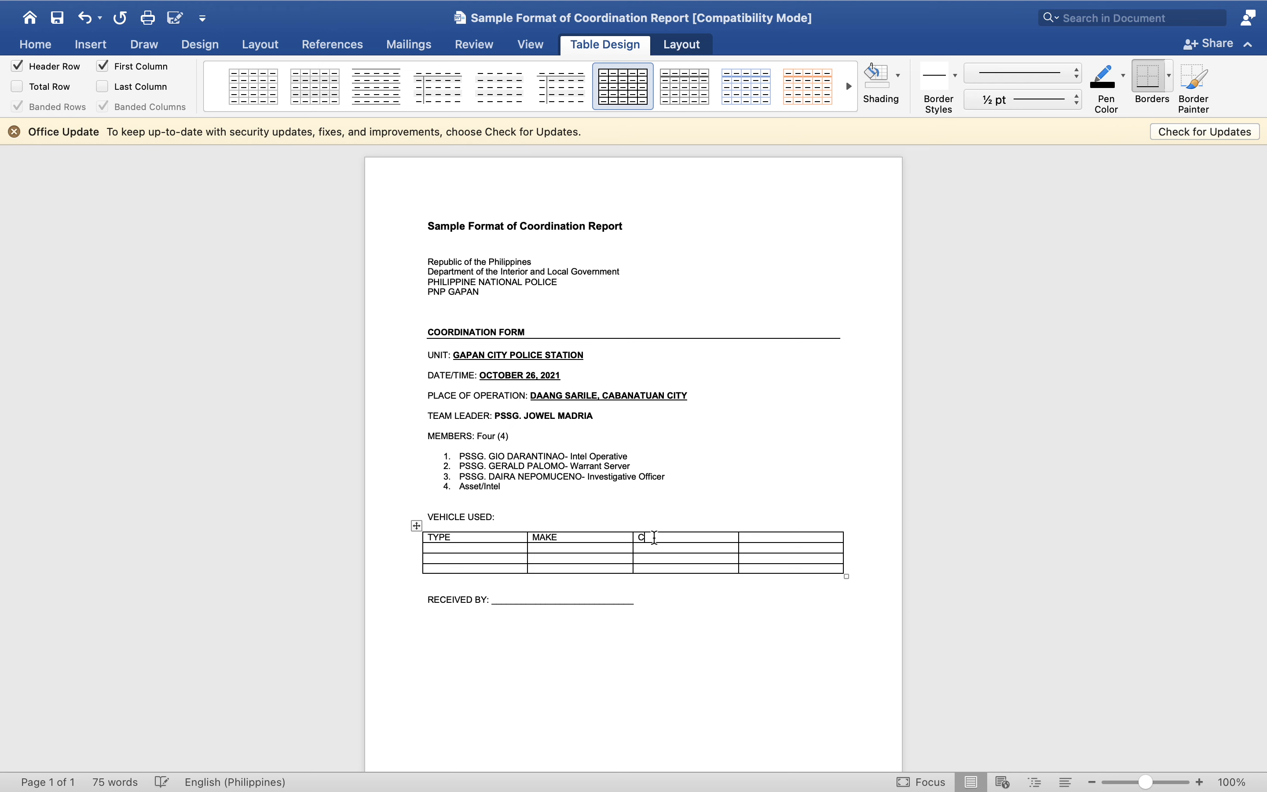
type("OLOR")
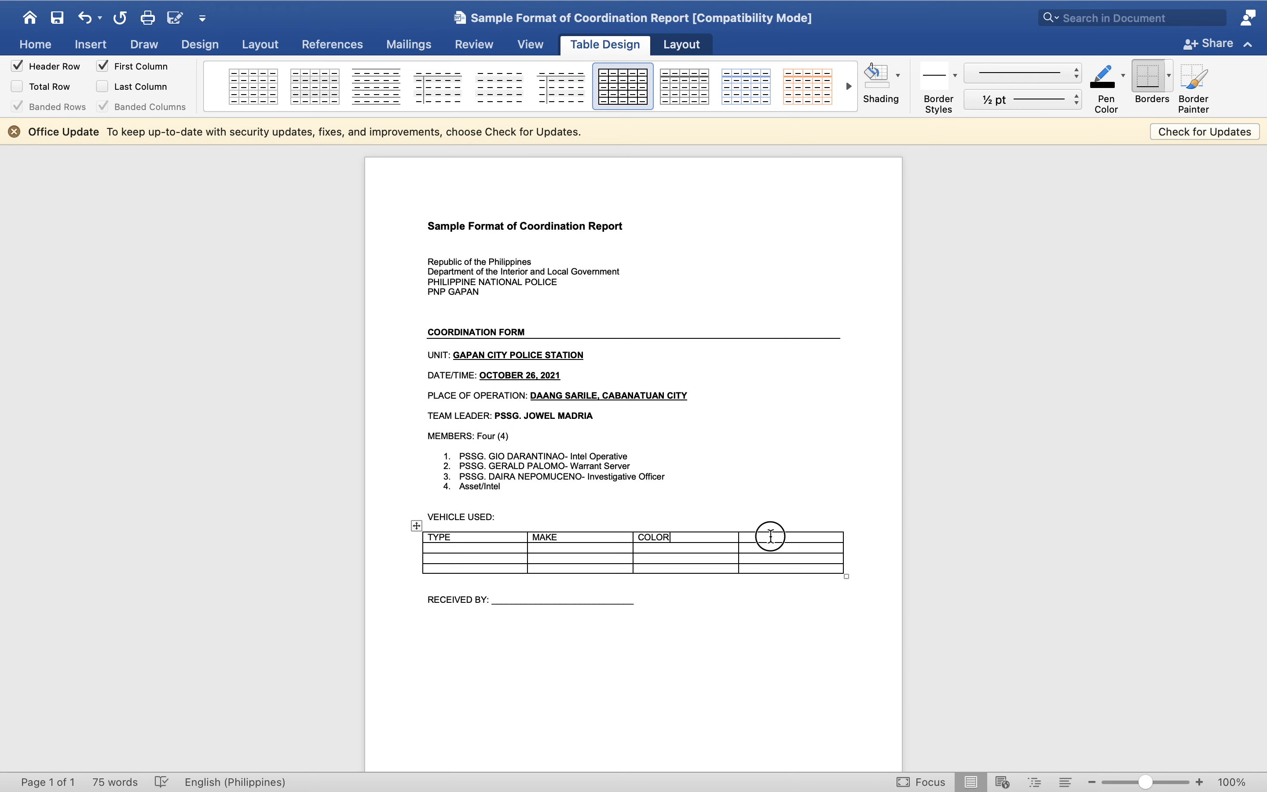
type("PLATE NO.")
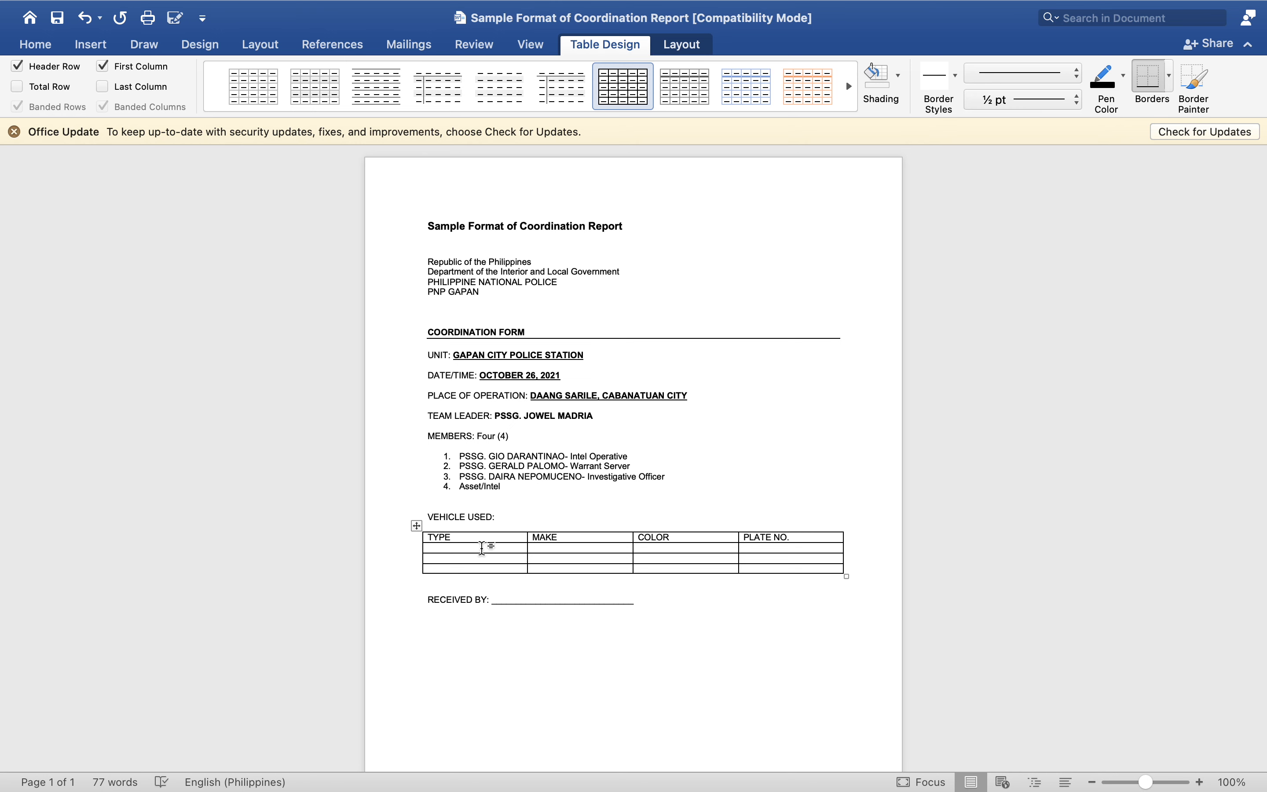
left_click(436, 548)
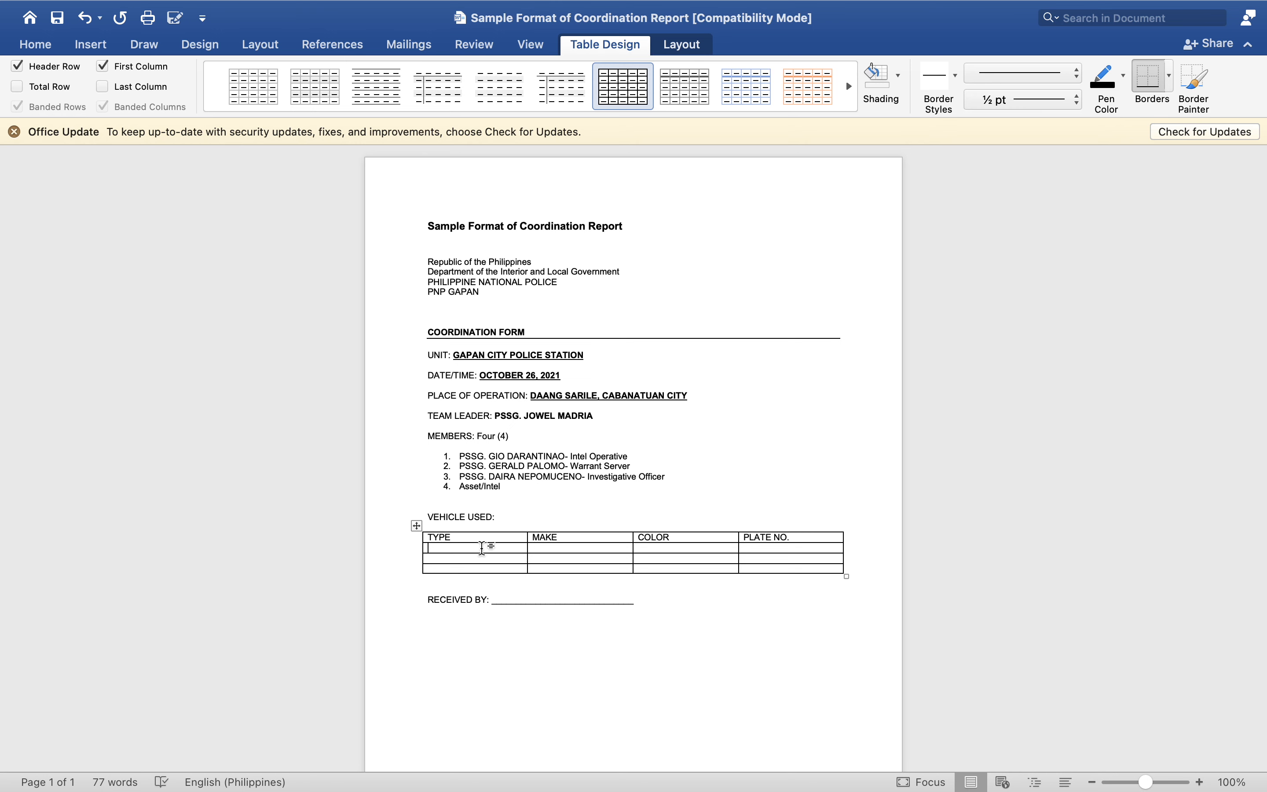
type("CR")
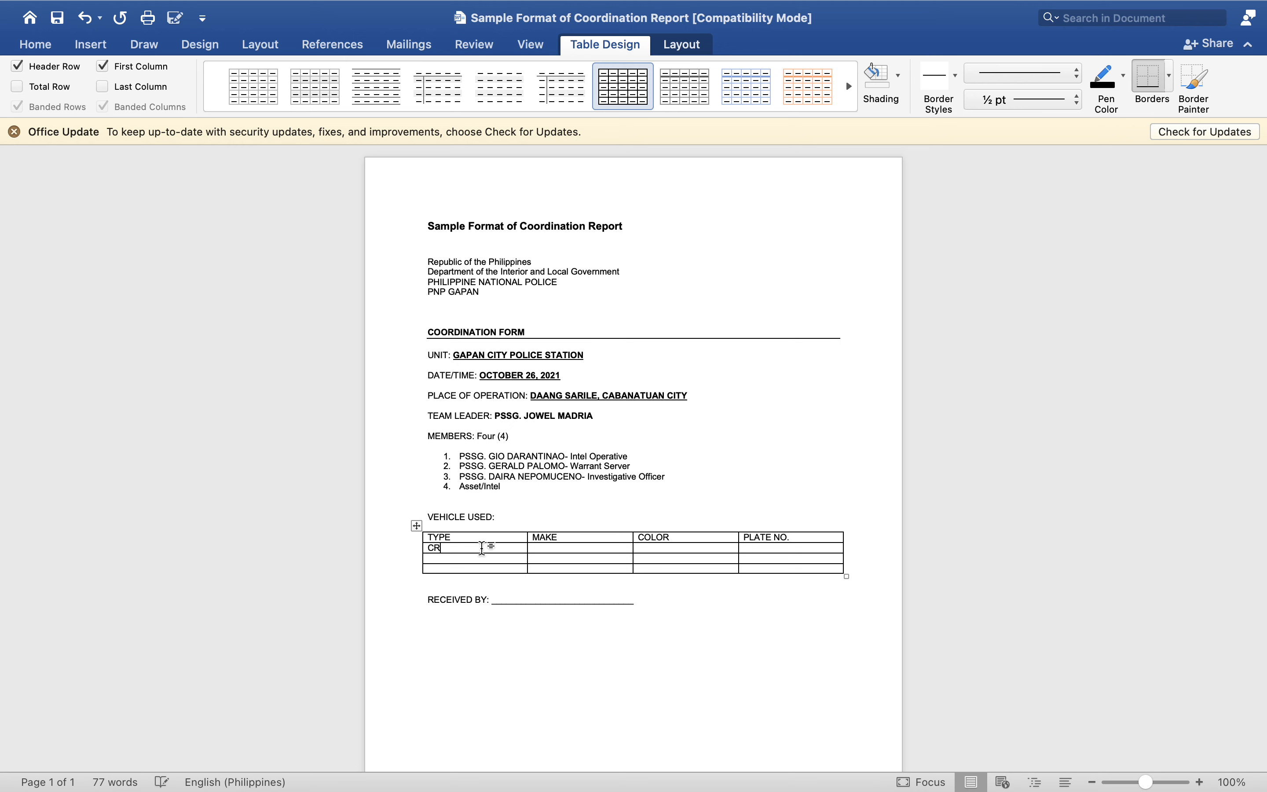
type("XRM")
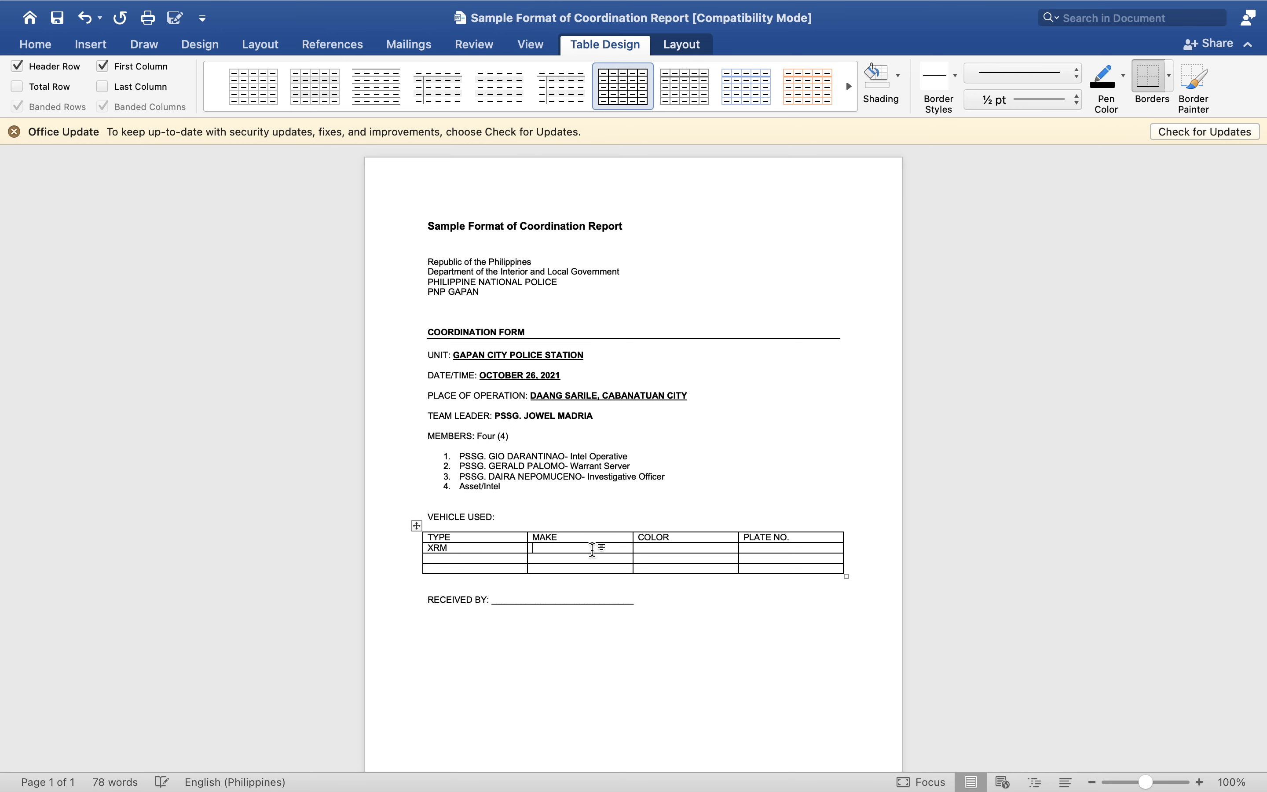
type("Honda")
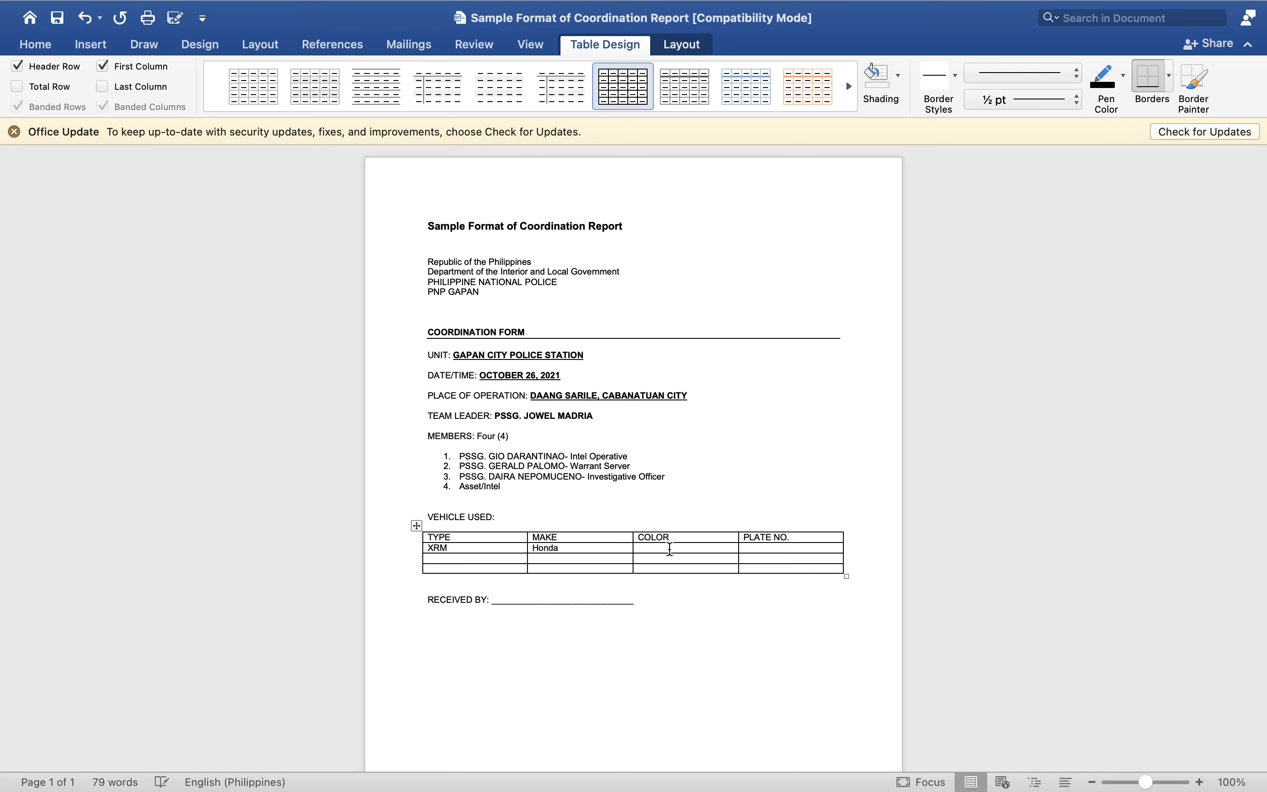
type("Blue")
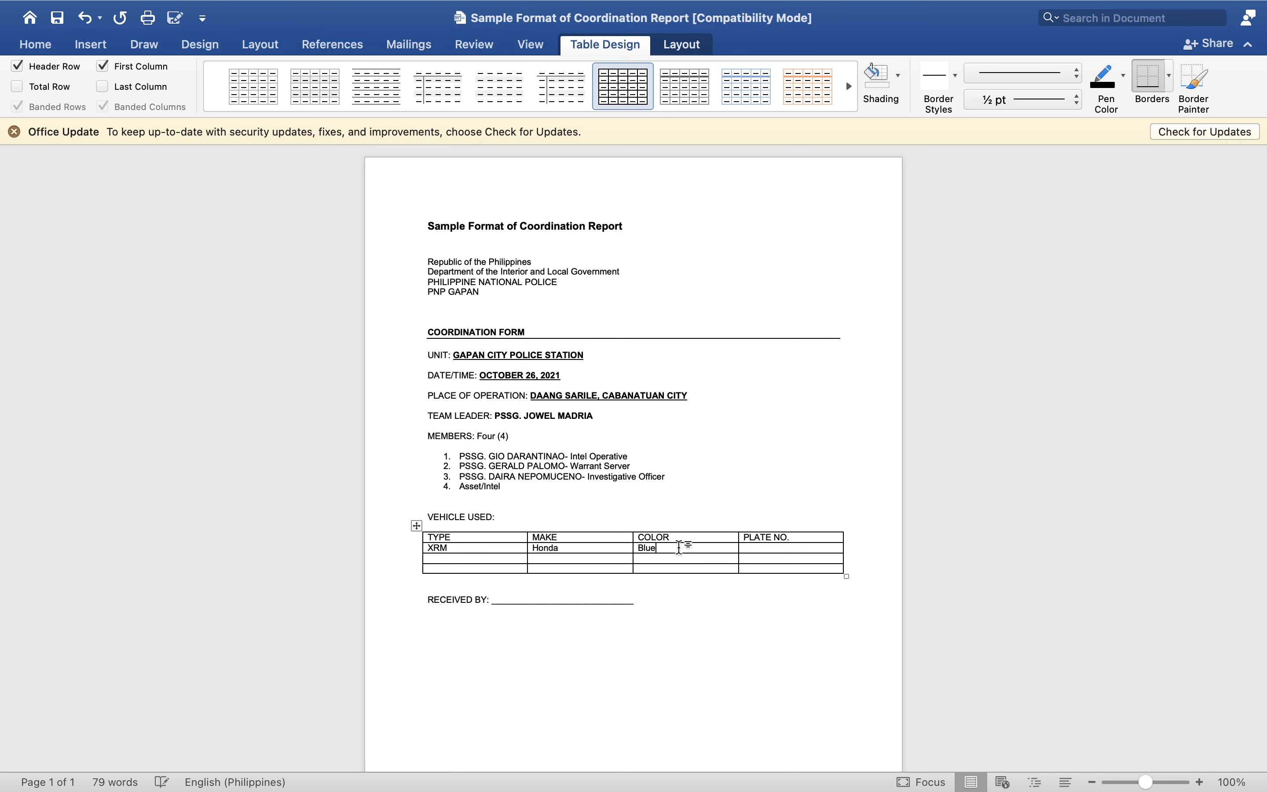
type("/WHite")
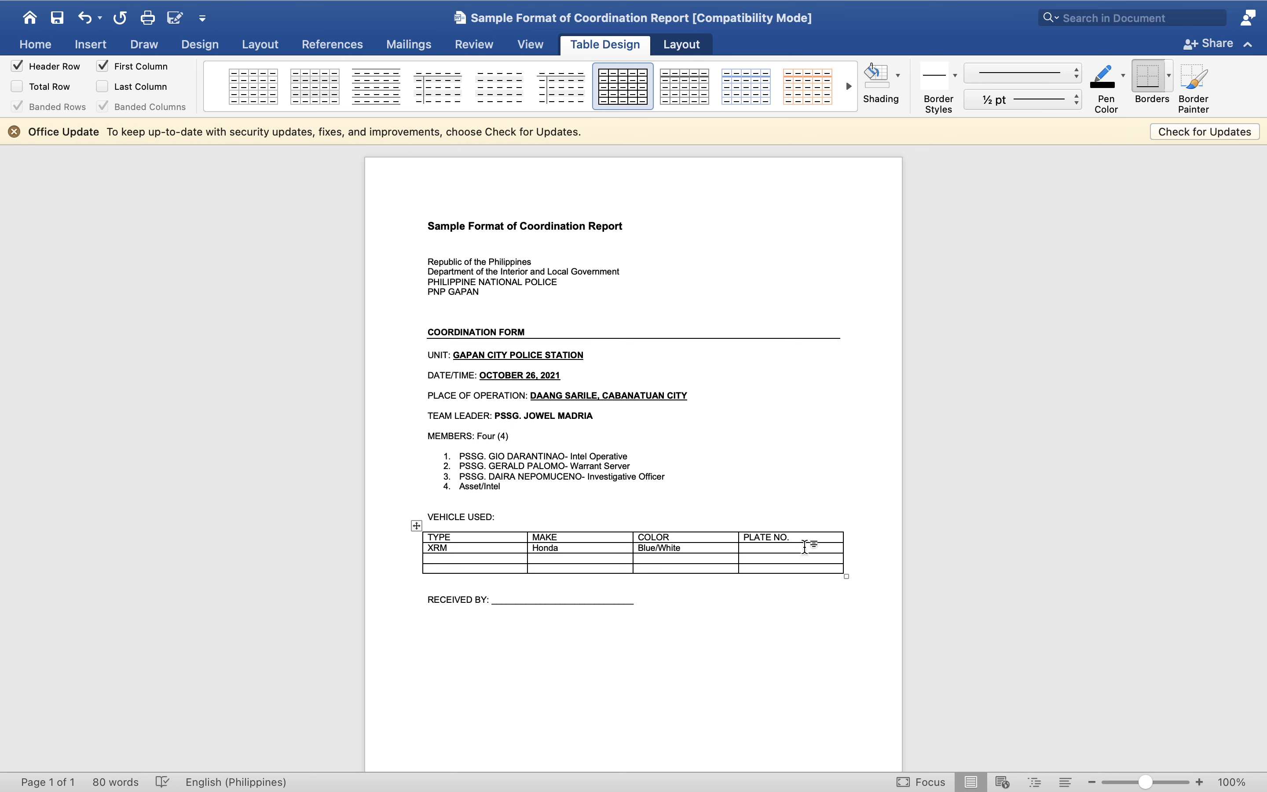
type("HR 1")
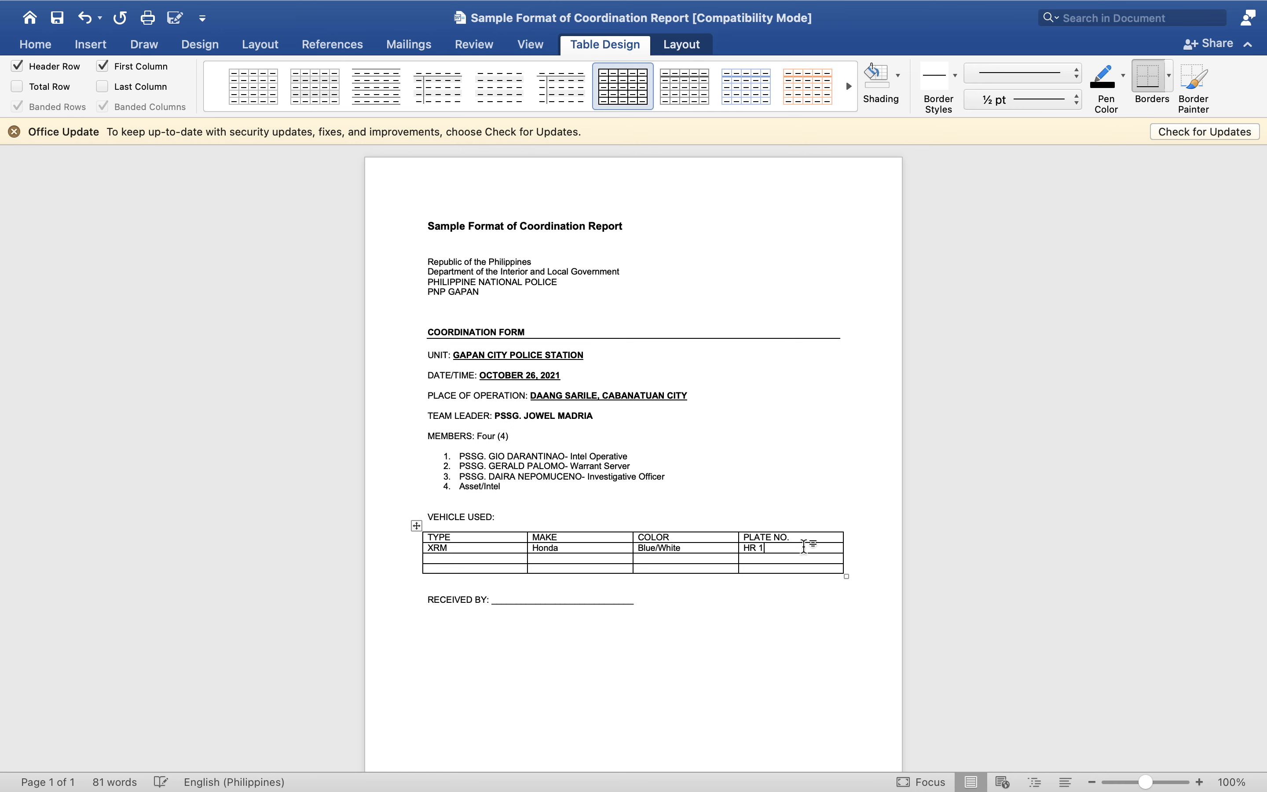
type("679")
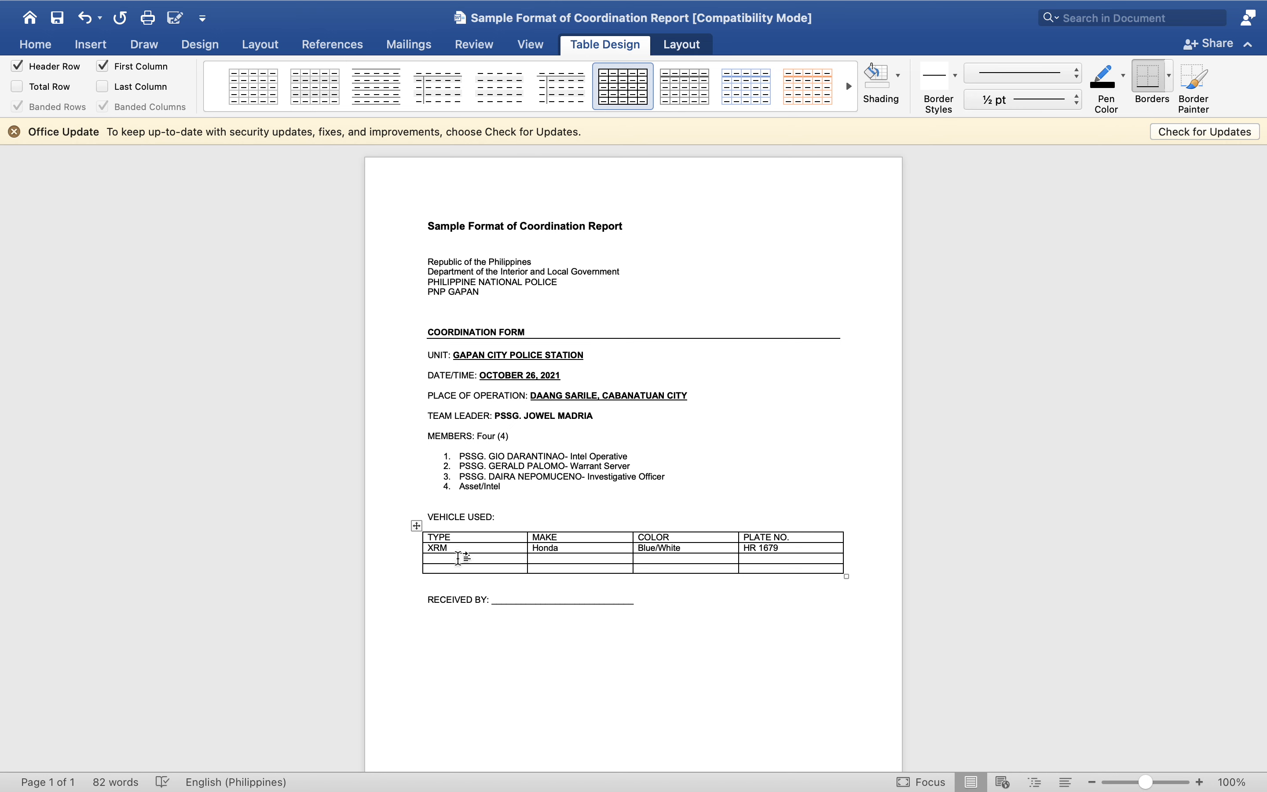
Fill the second vehicle row: SUV, Mitsubishi, Bronze, plate CHC 1234.
type("SUV")
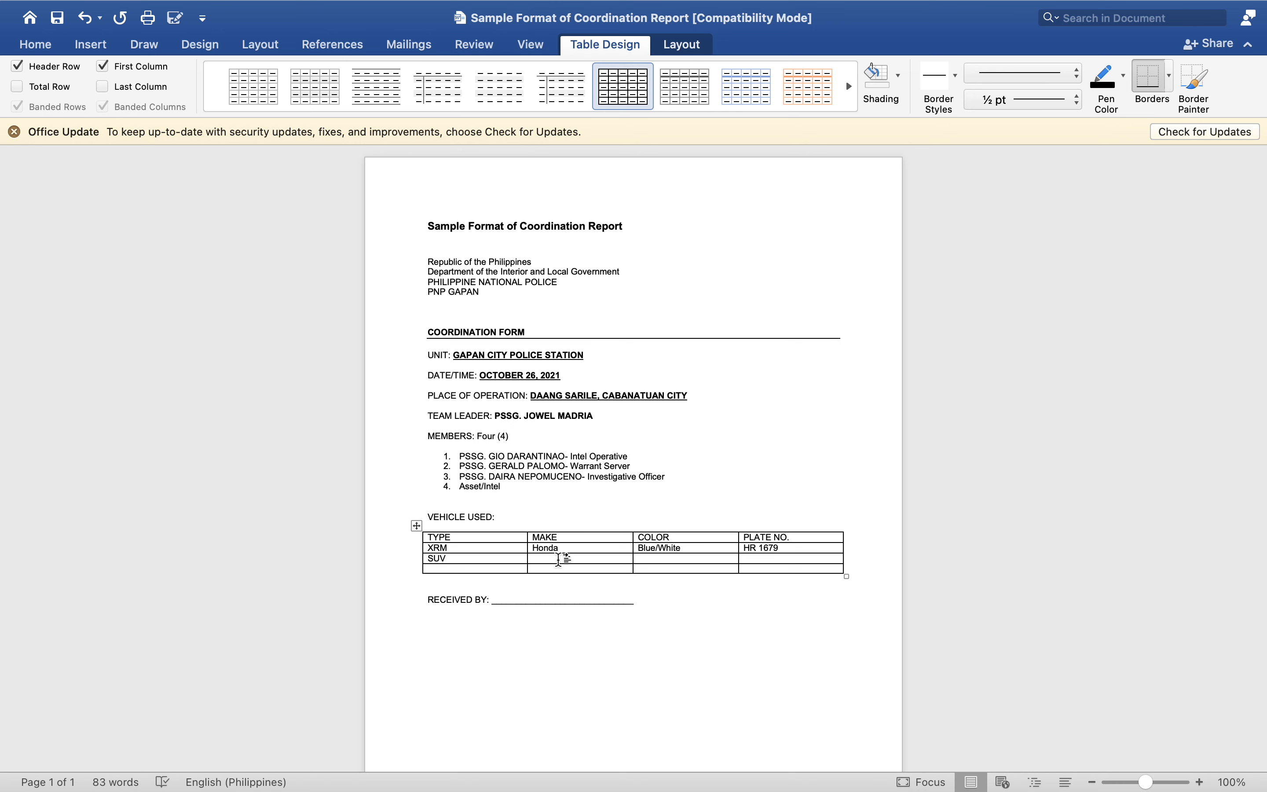
left_click(534, 558)
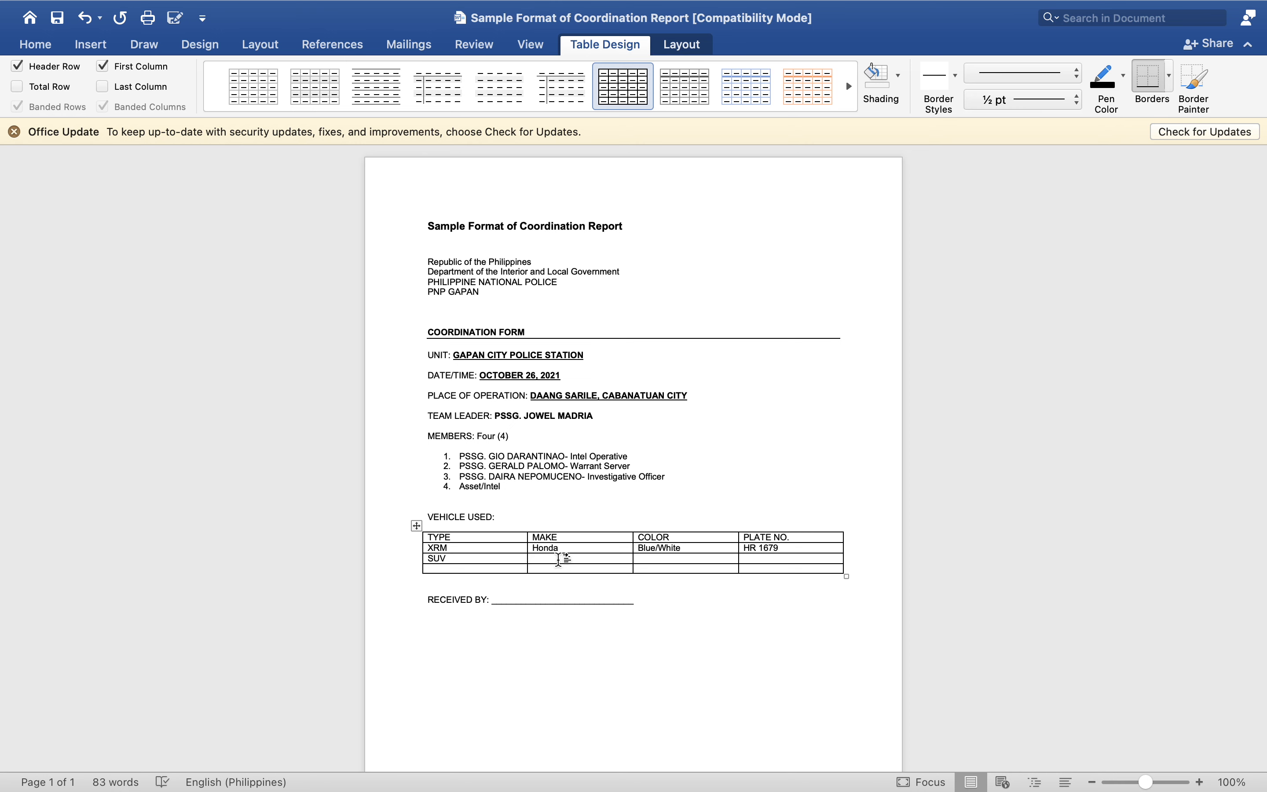
left_click(531, 557)
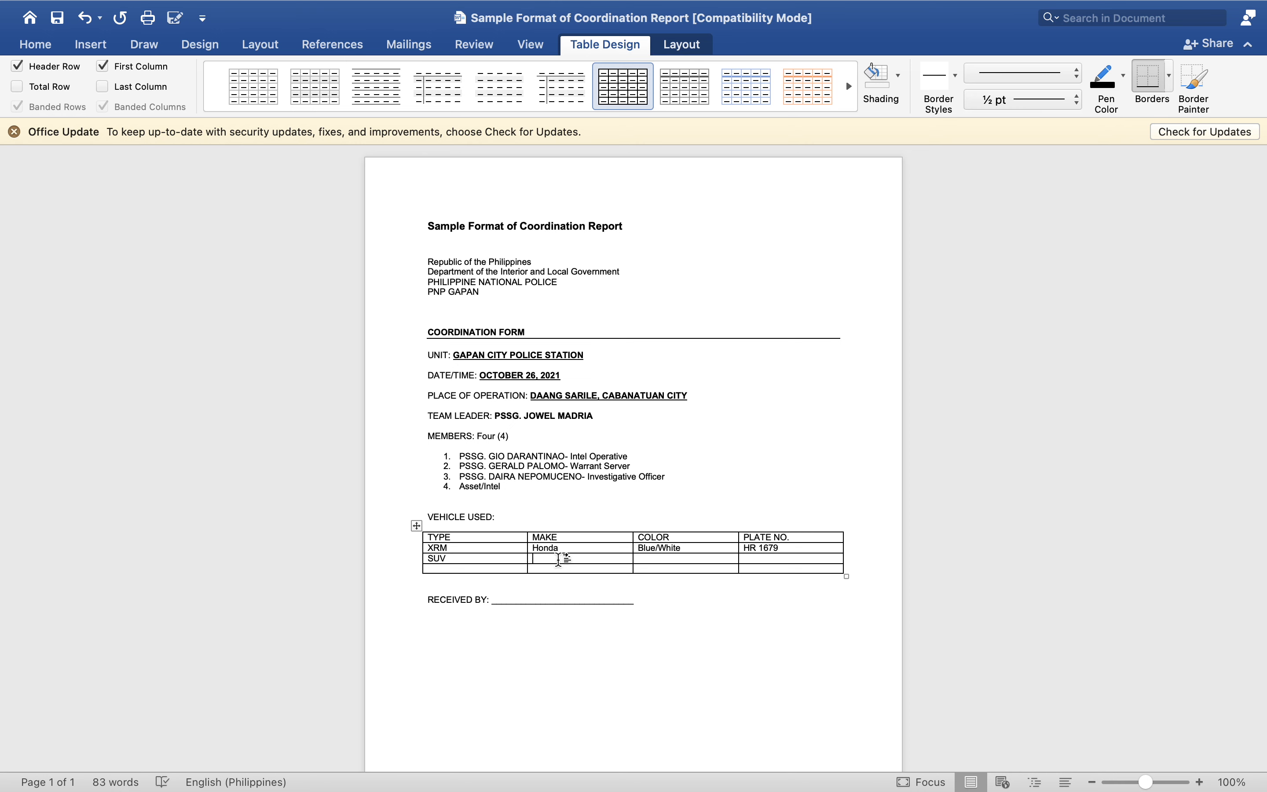
type("H")
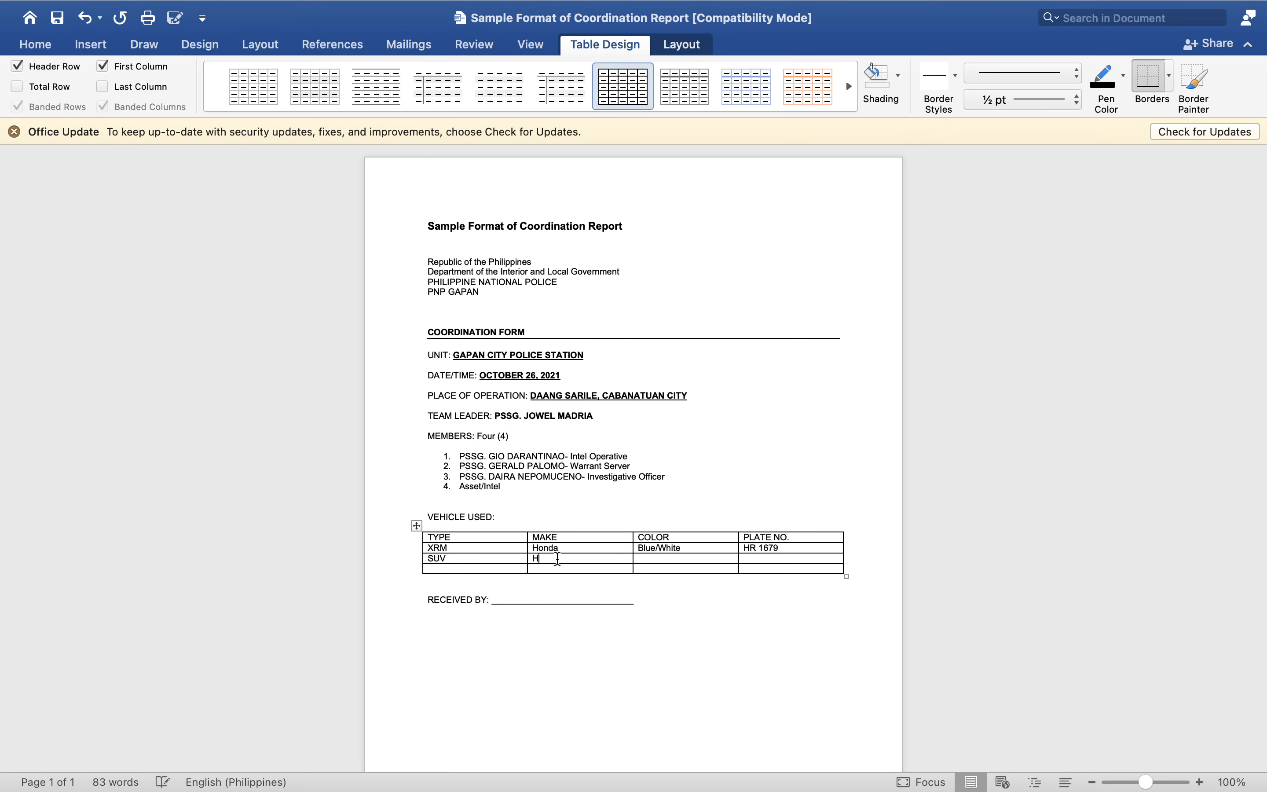
type("onda")
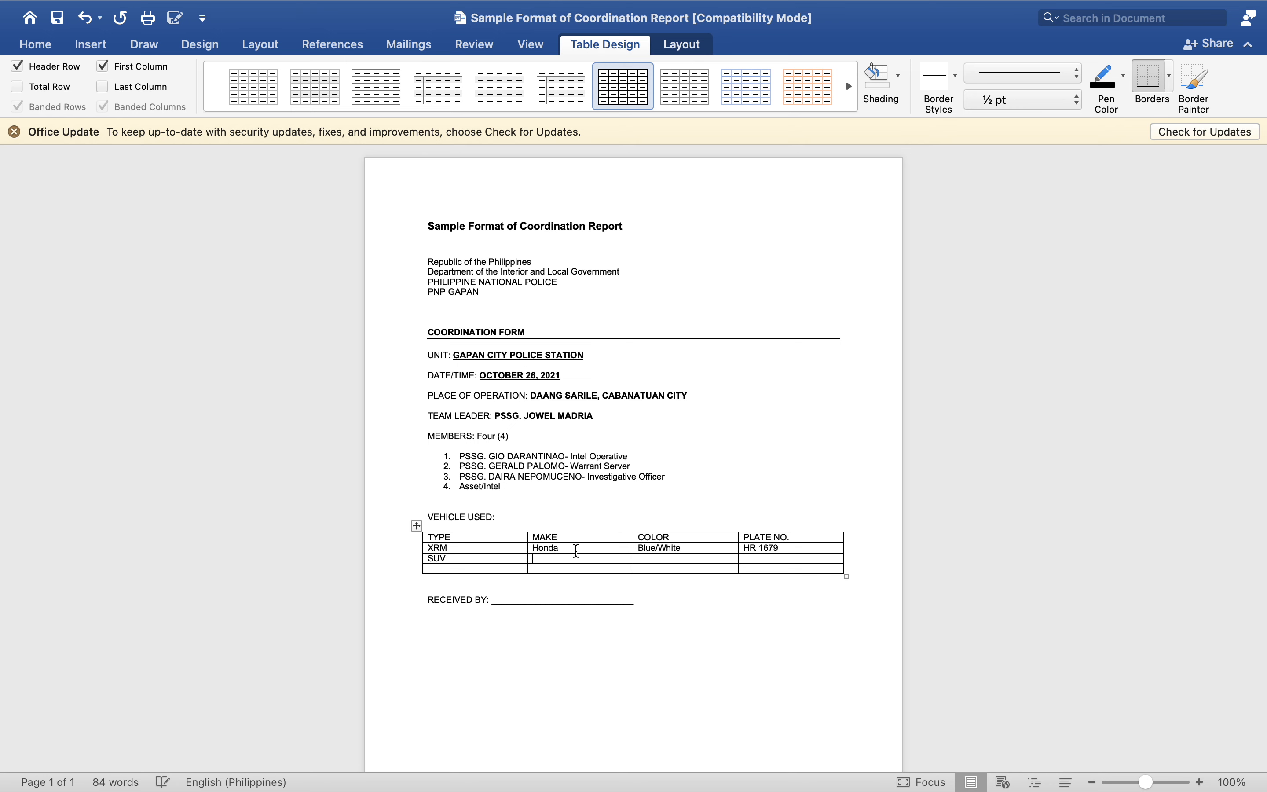
type("Mitsub")
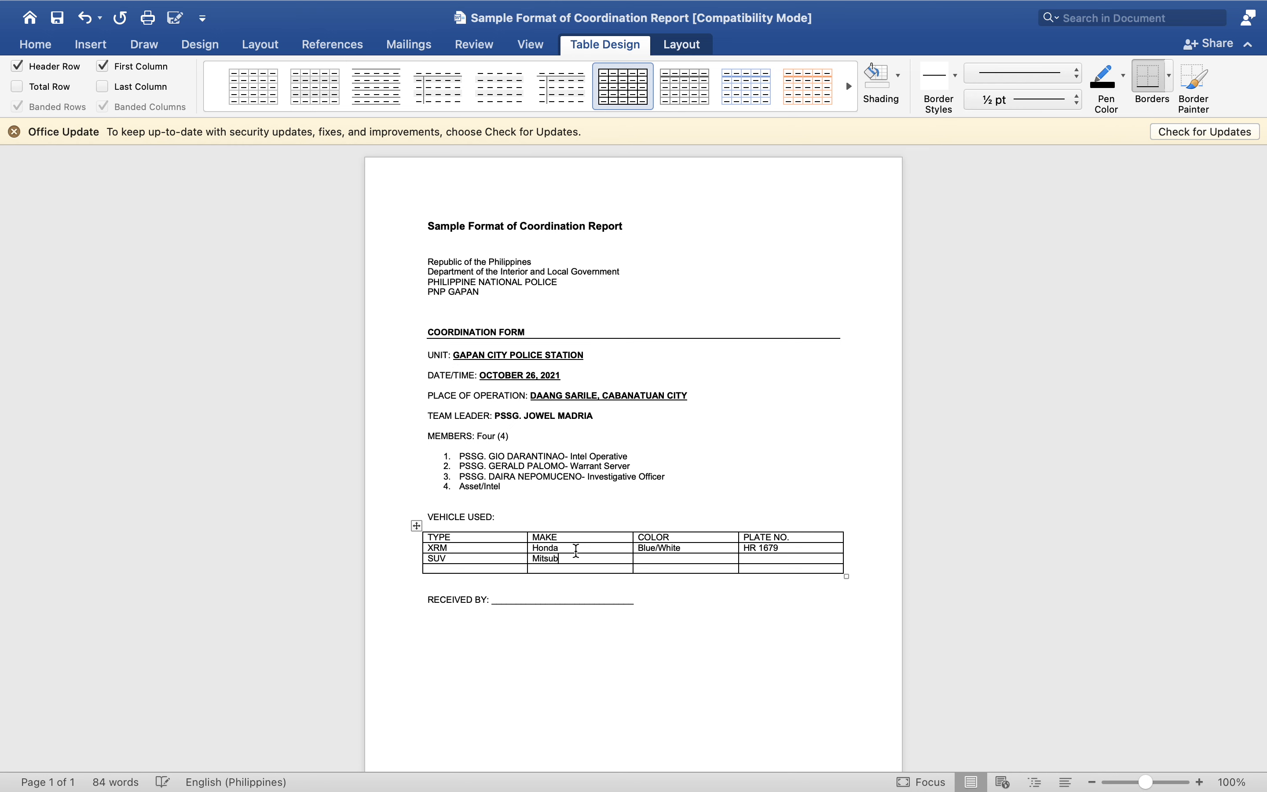
type("ishi")
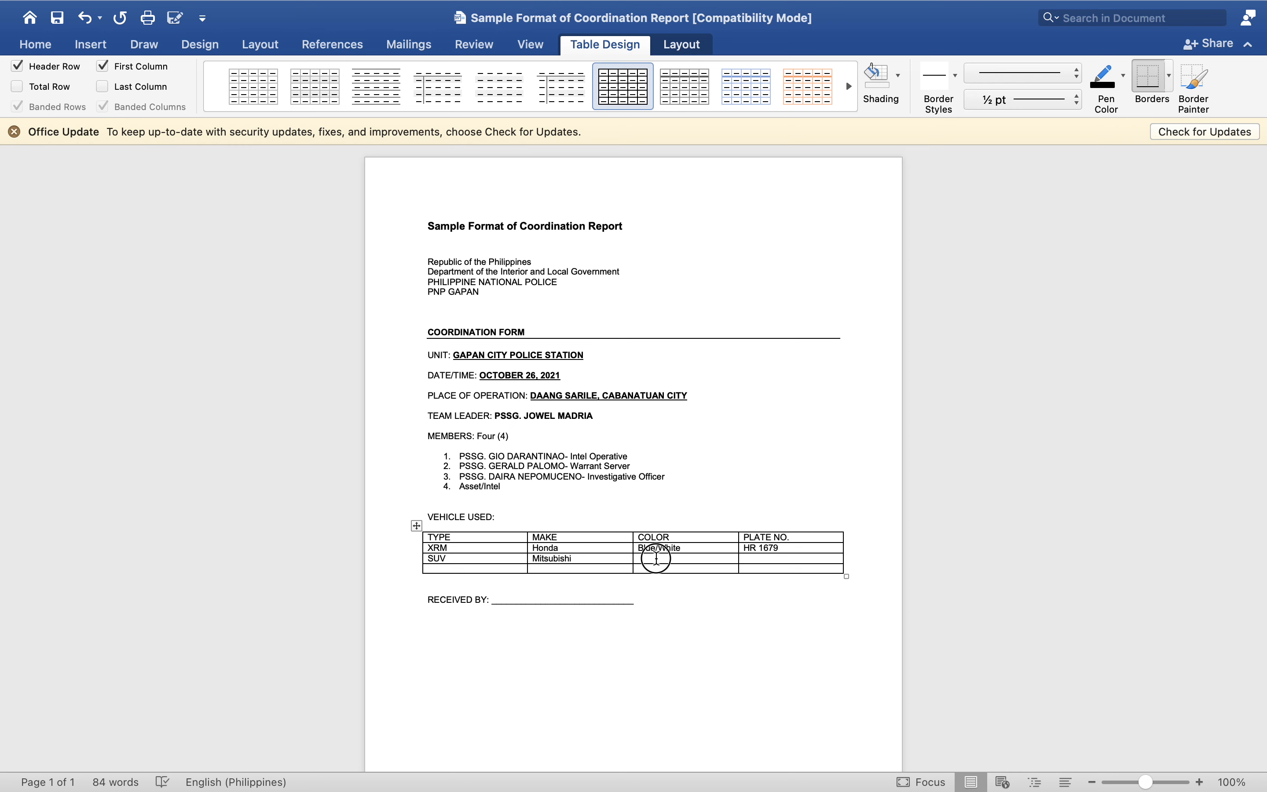
type("Bronze")
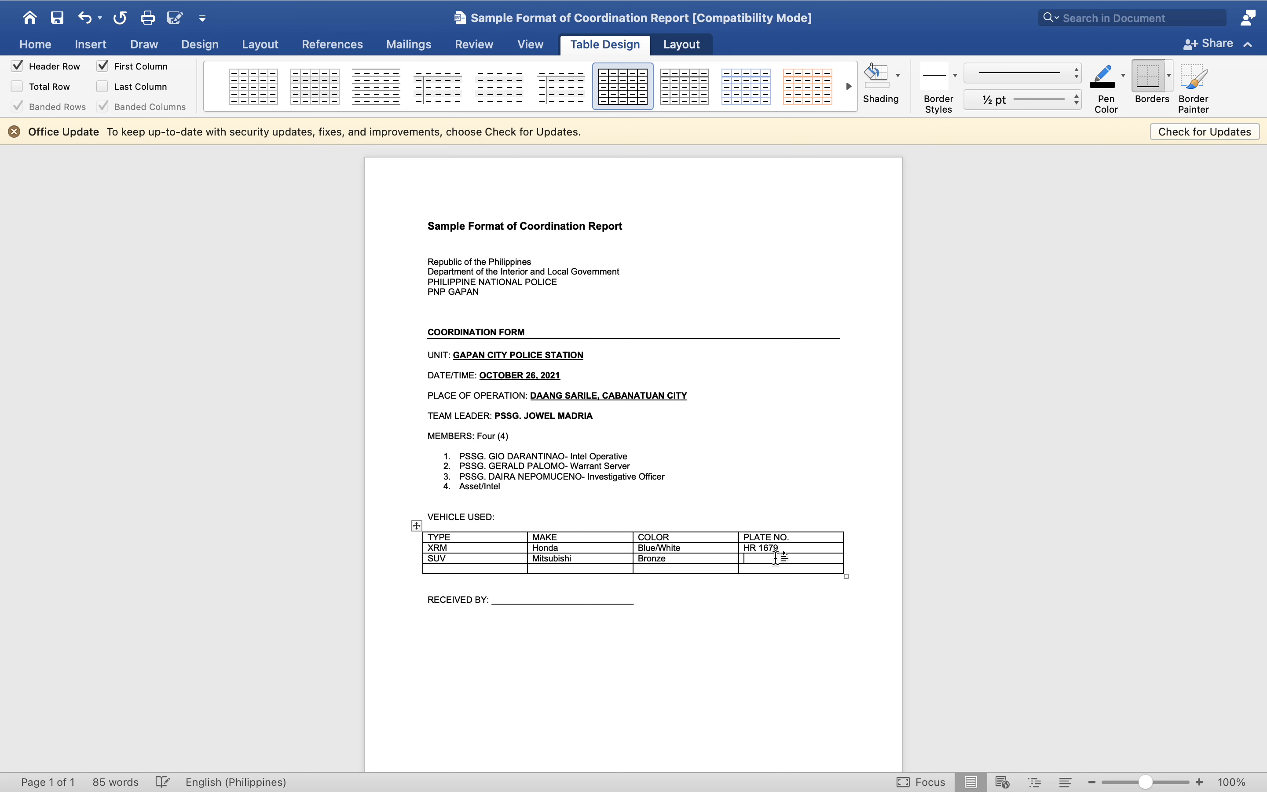
type("CHC")
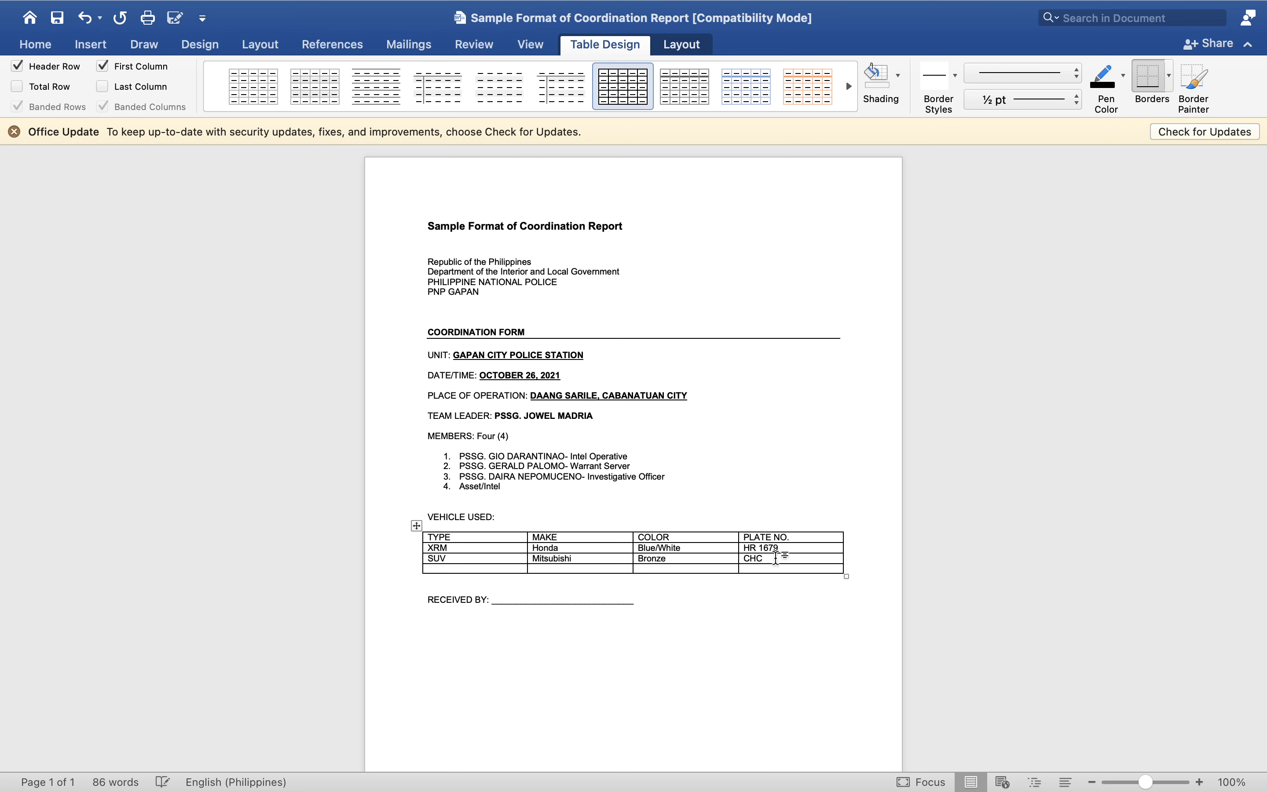
type("1234")
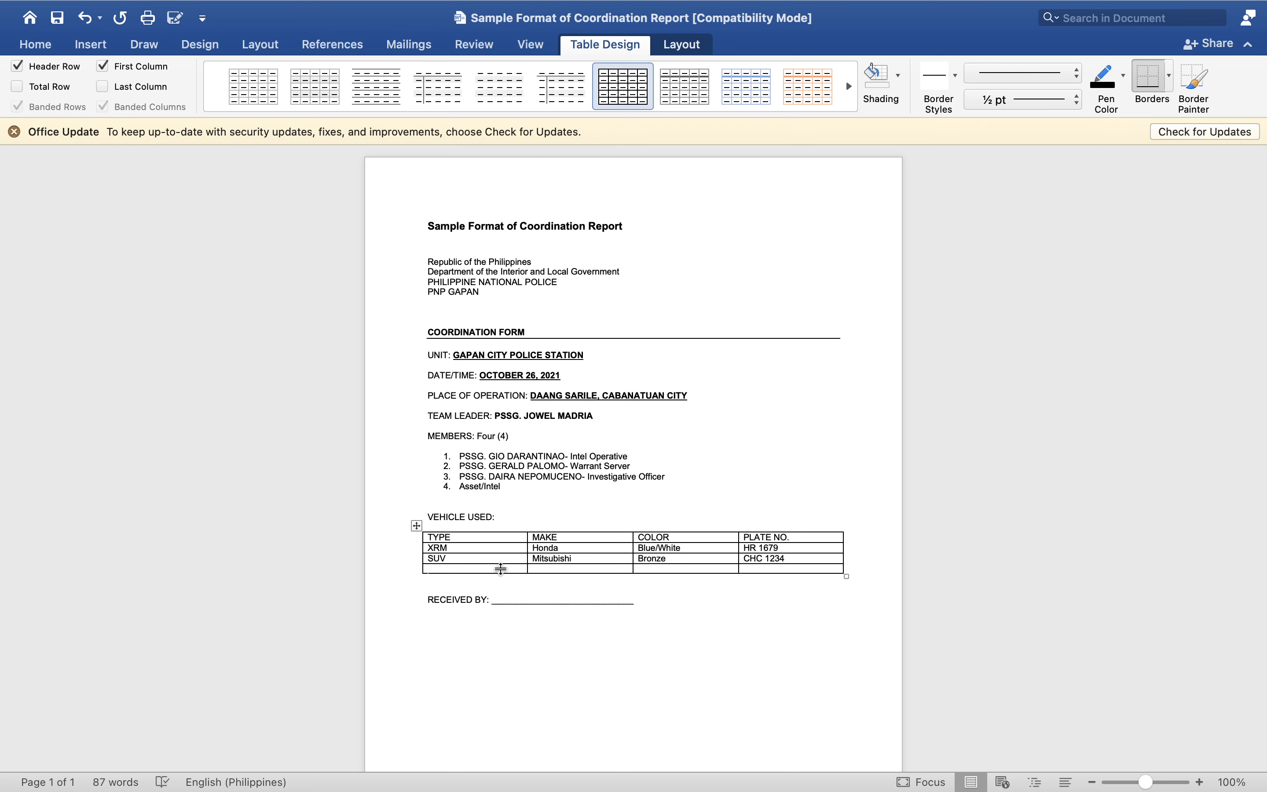
type("MIO")
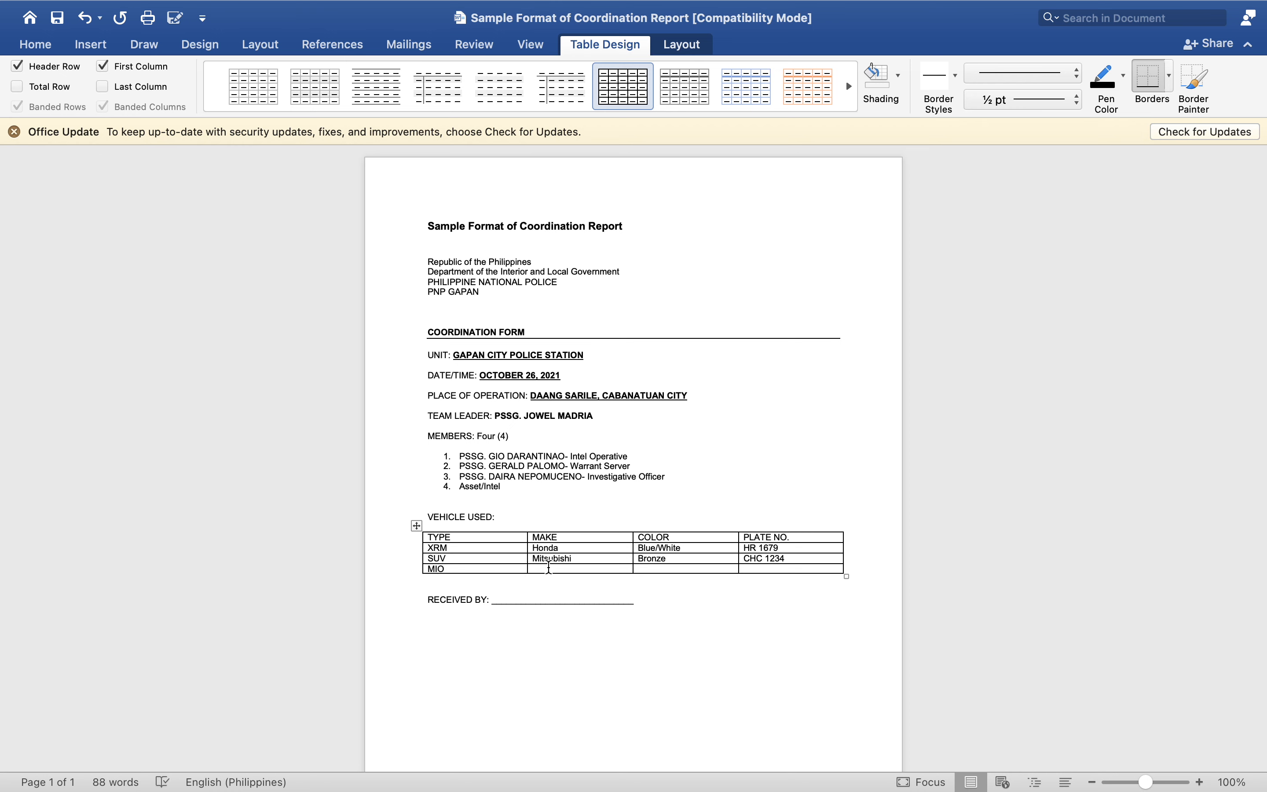
type("Honda")
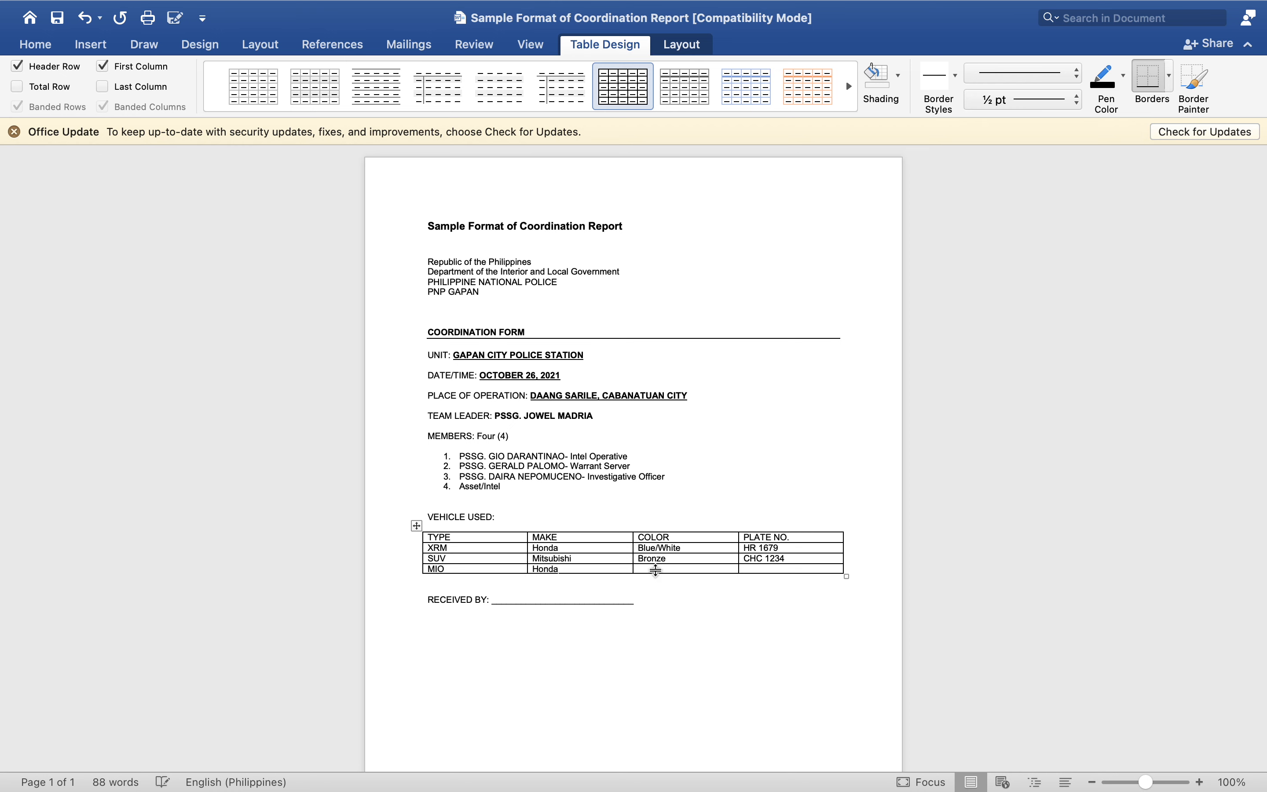
type("Black")
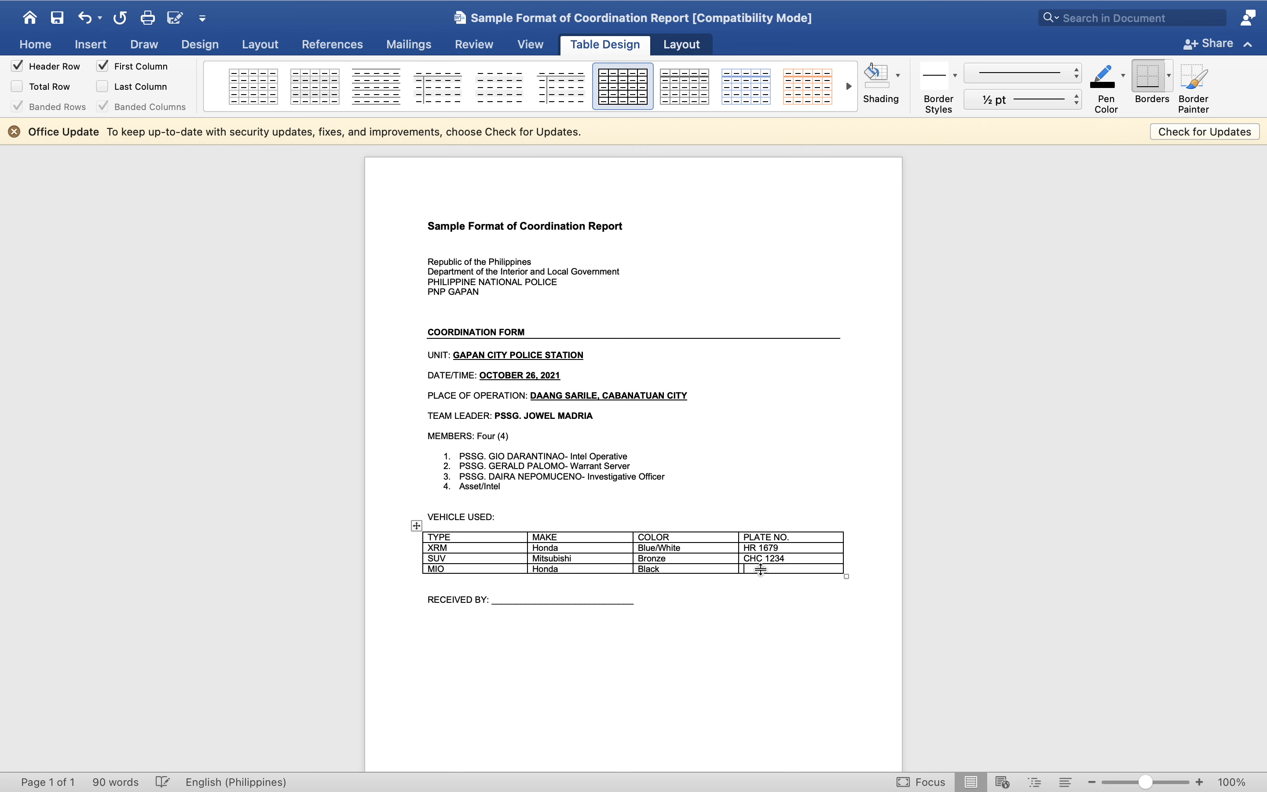
type("HA")
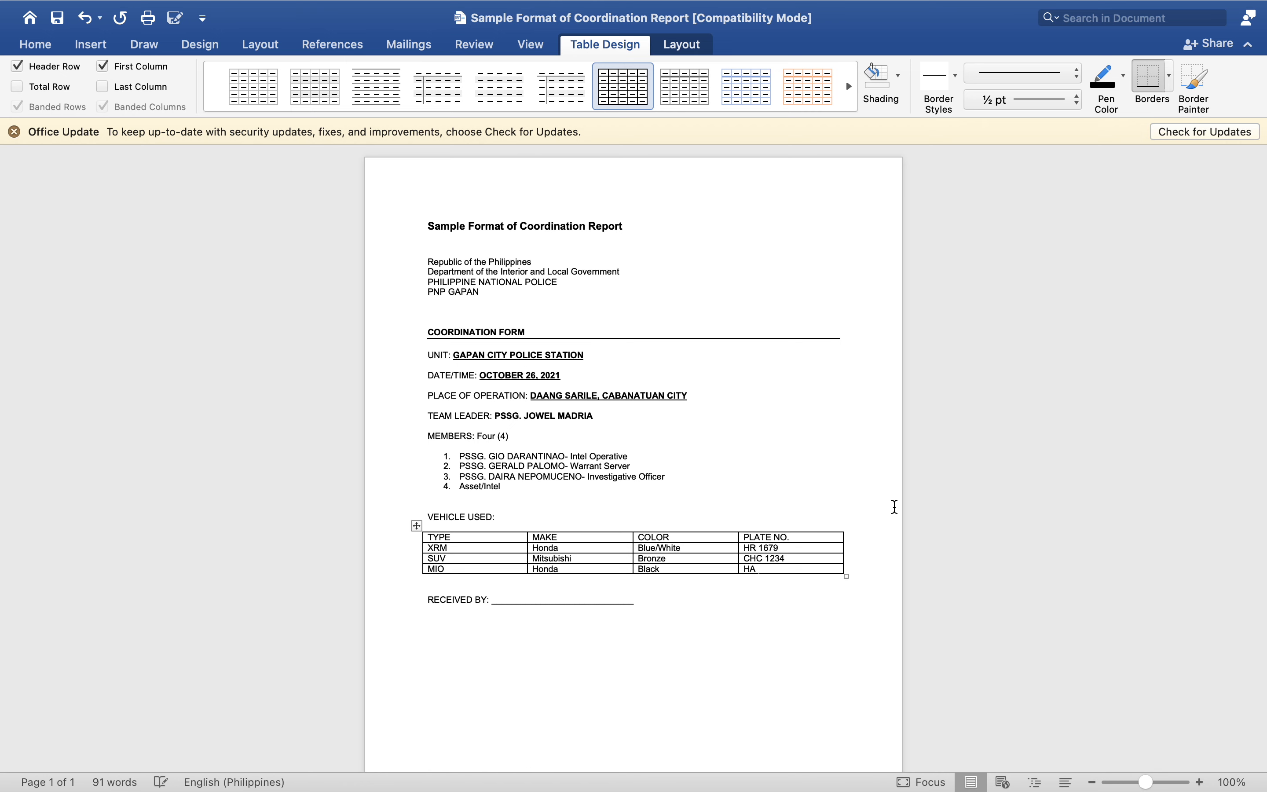
type("65")
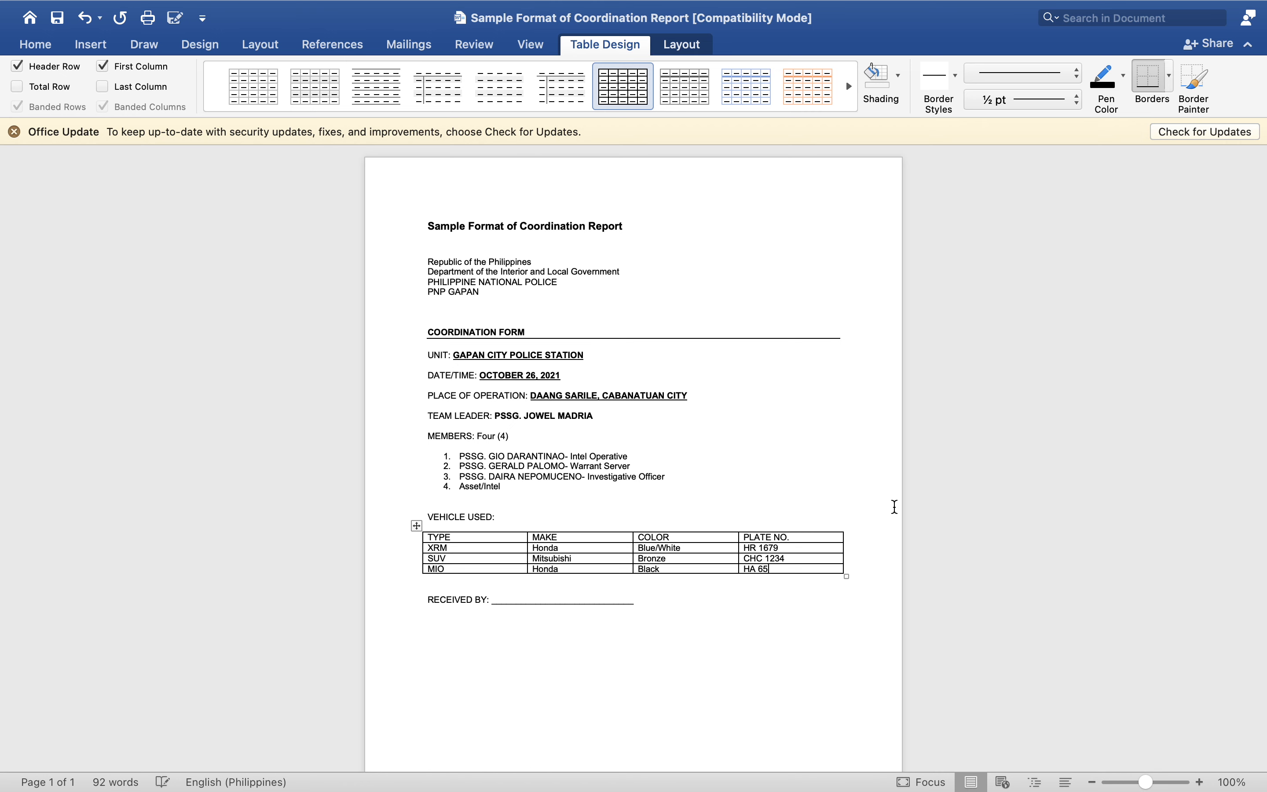
type("31")
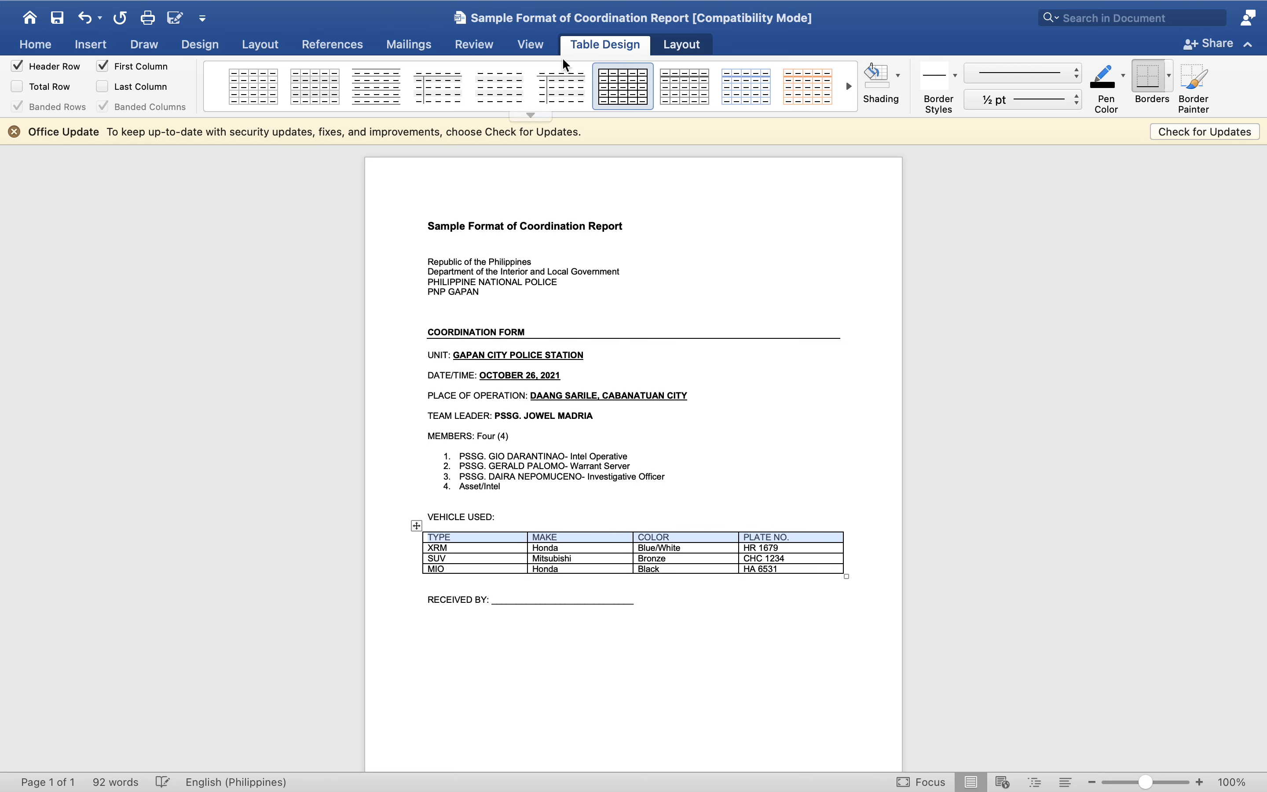
Center the vehicle table's column headings from the Home ribbon.
left_click(34, 44)
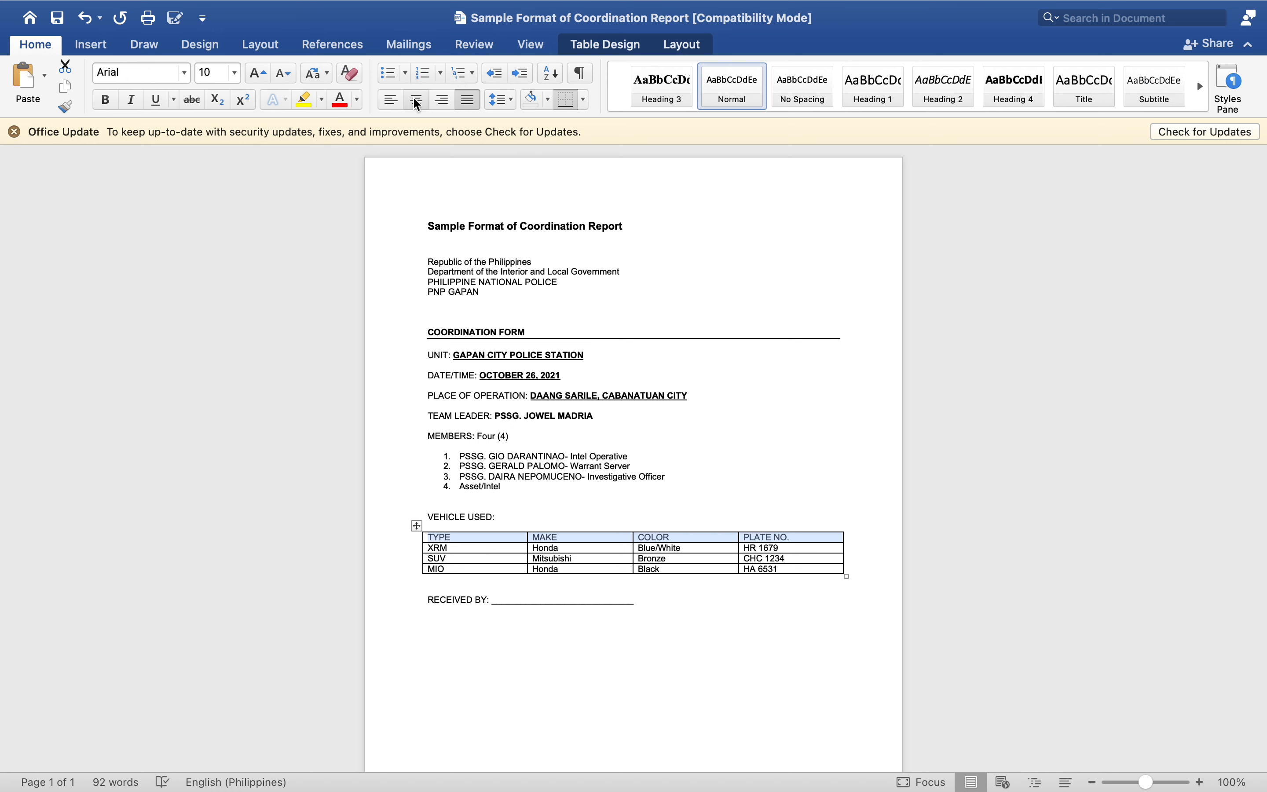
left_click(417, 100)
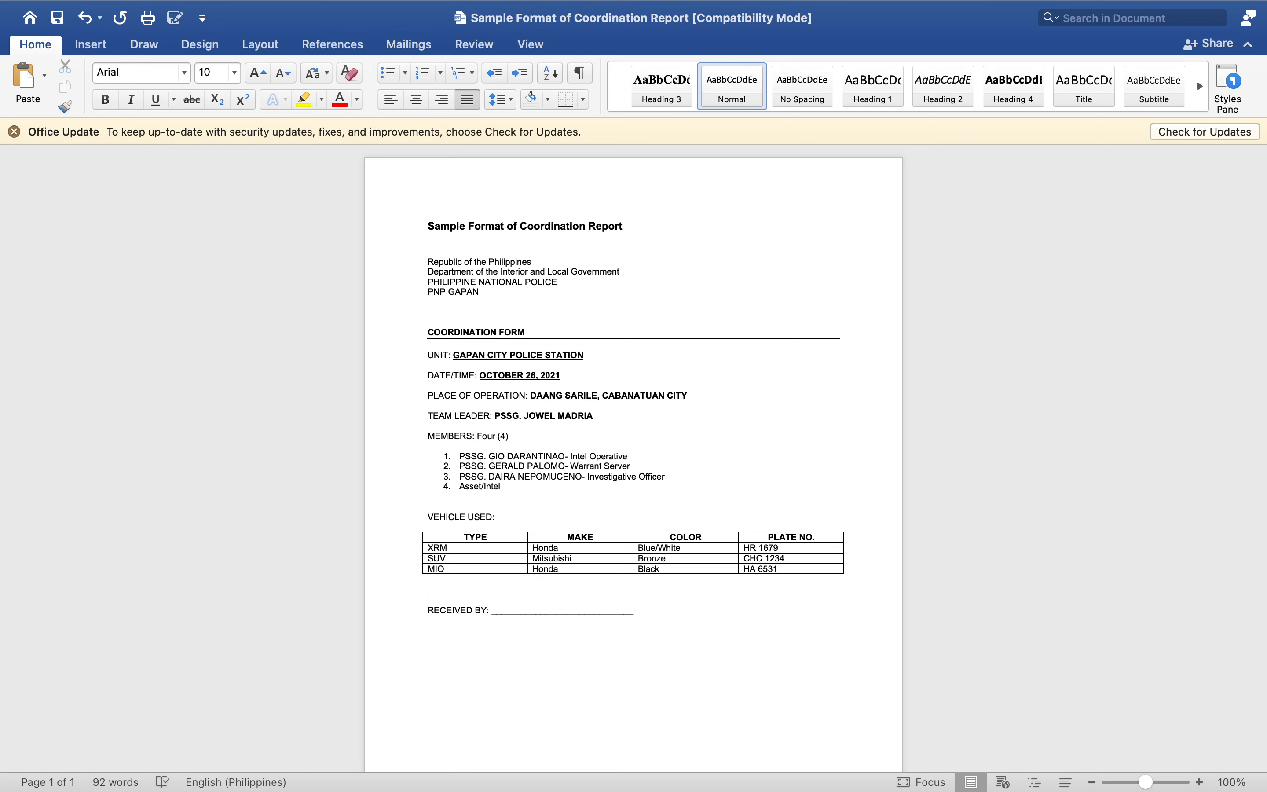
type("Natuee")
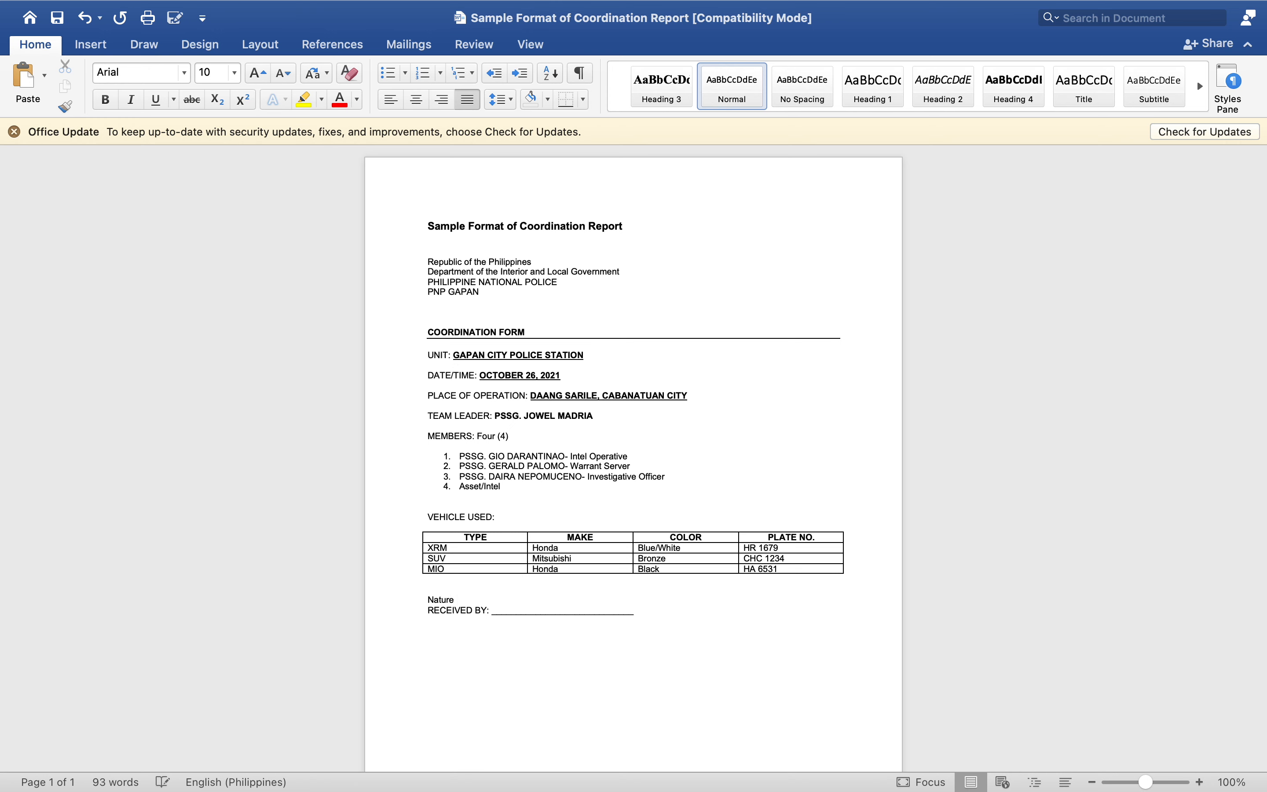
left_click(459, 599)
type(" of Ope")
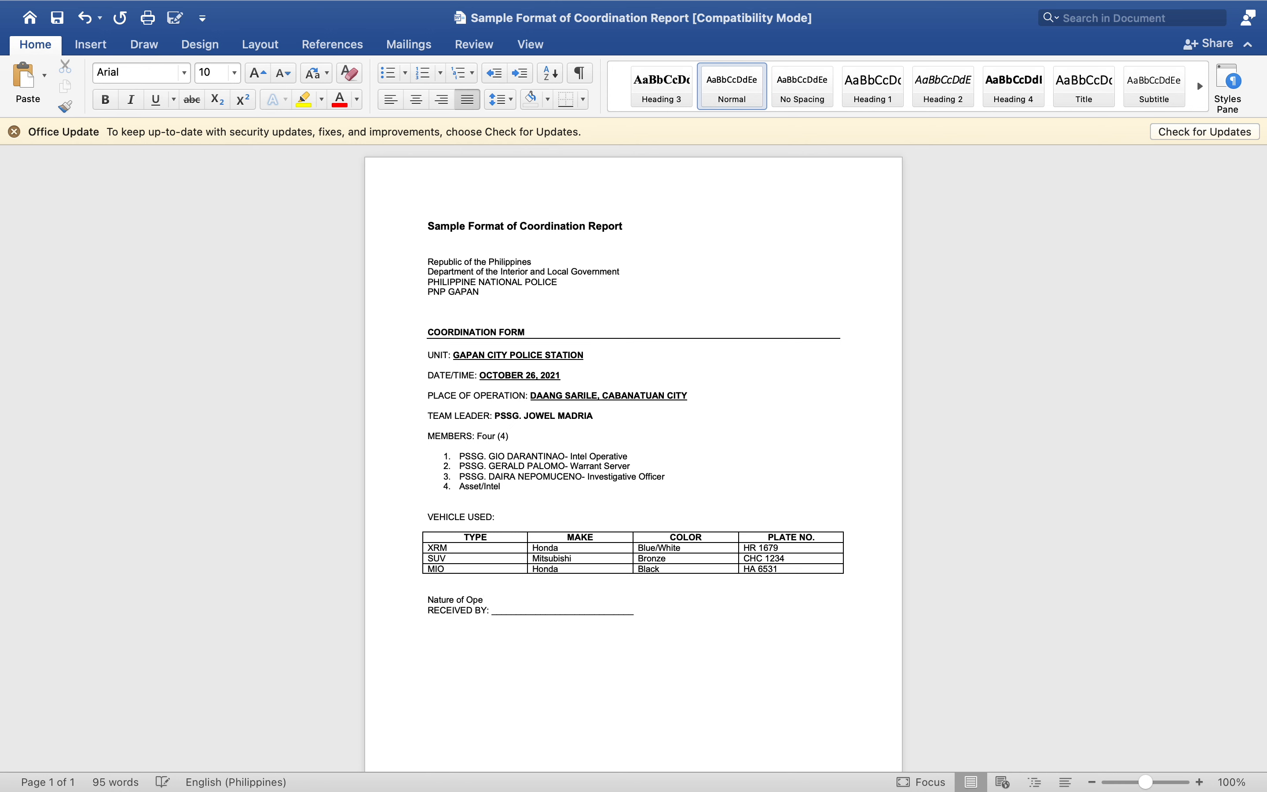
type("ration:")
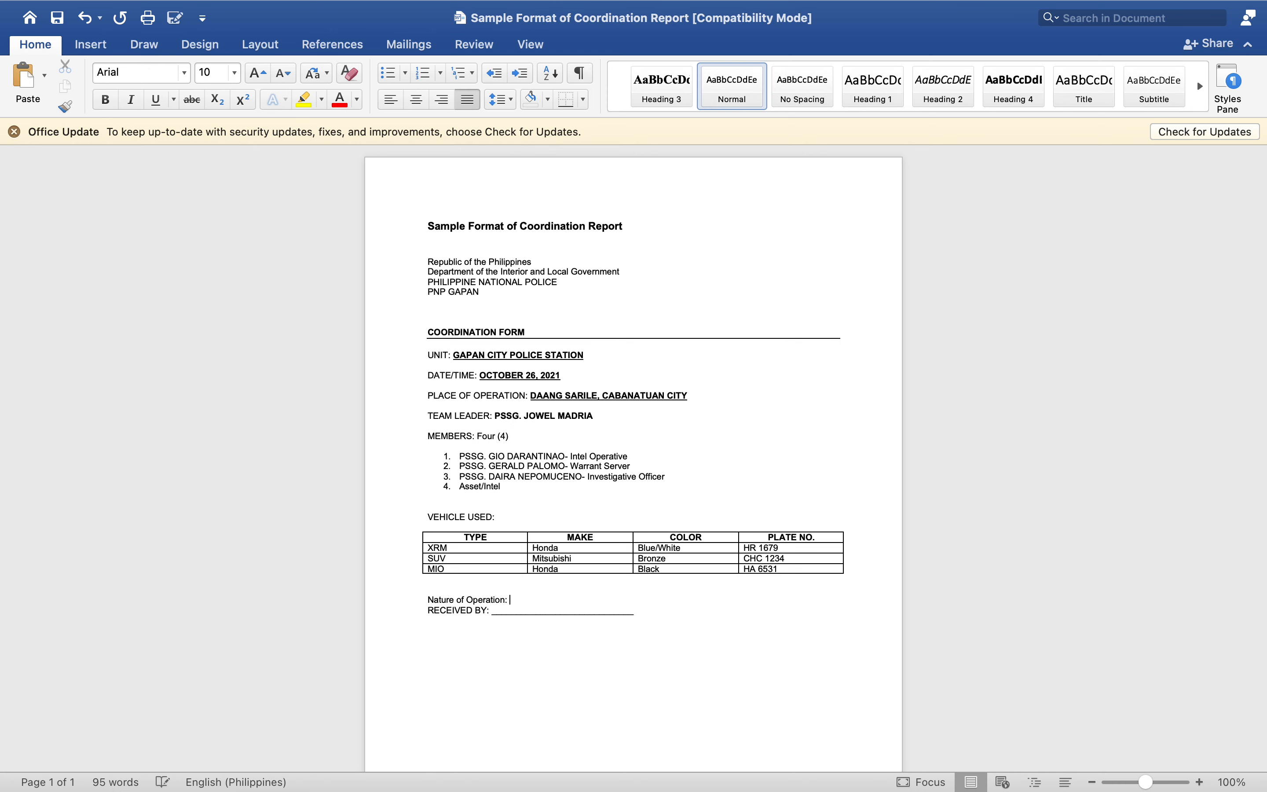
type("Manhunt C")
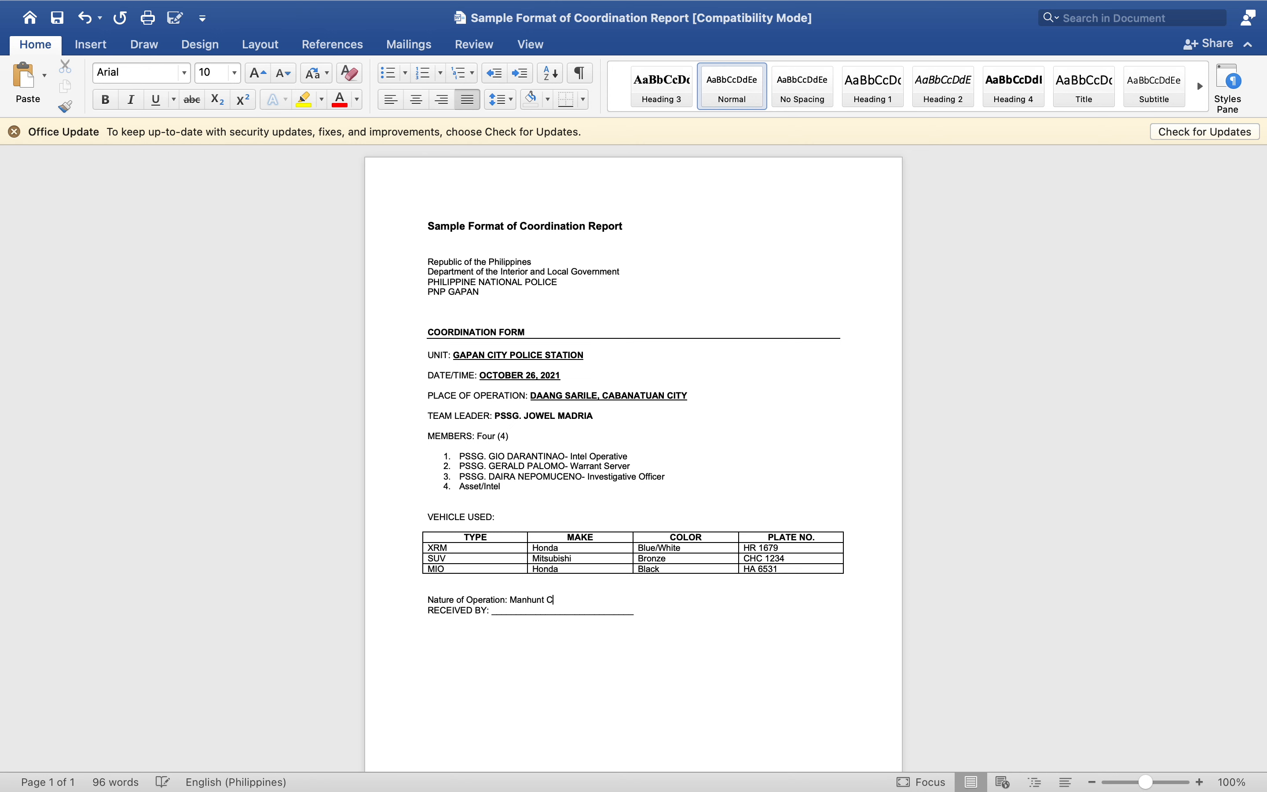
type("harlie")
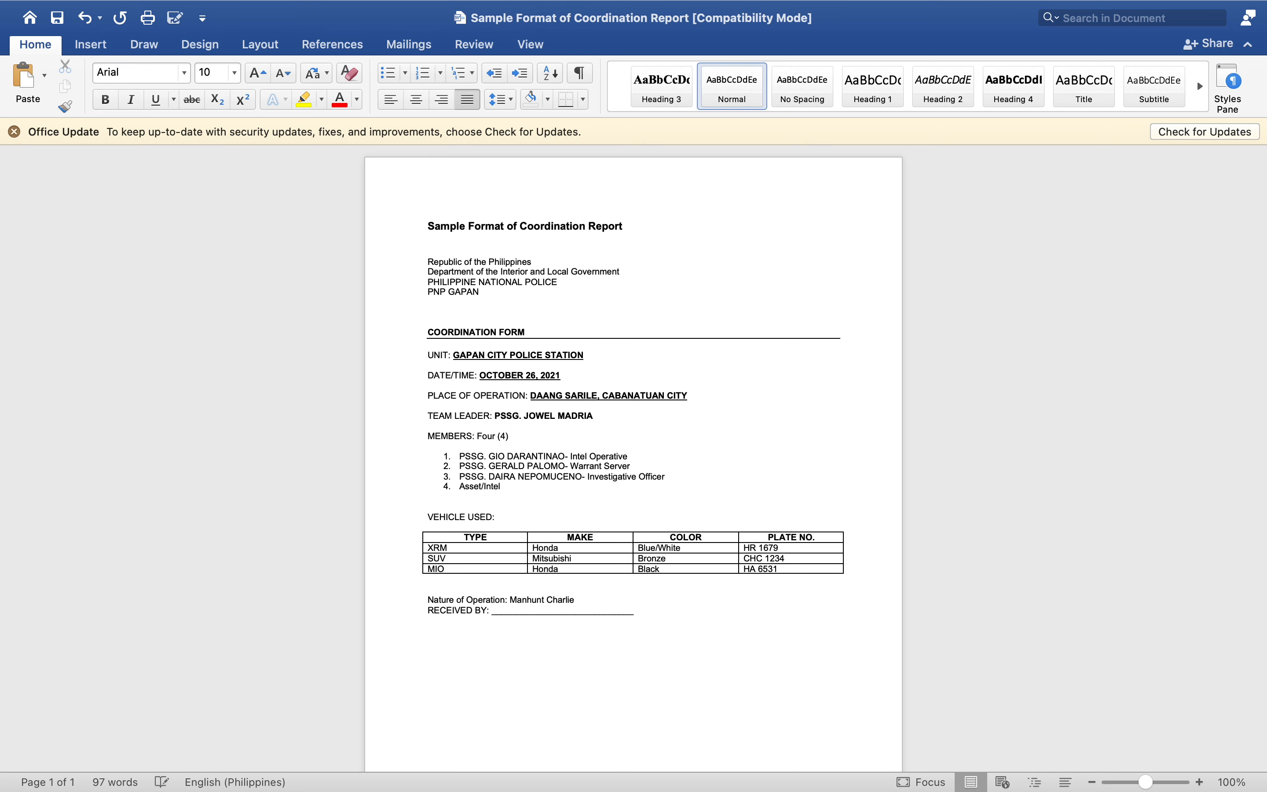
type("AKA")
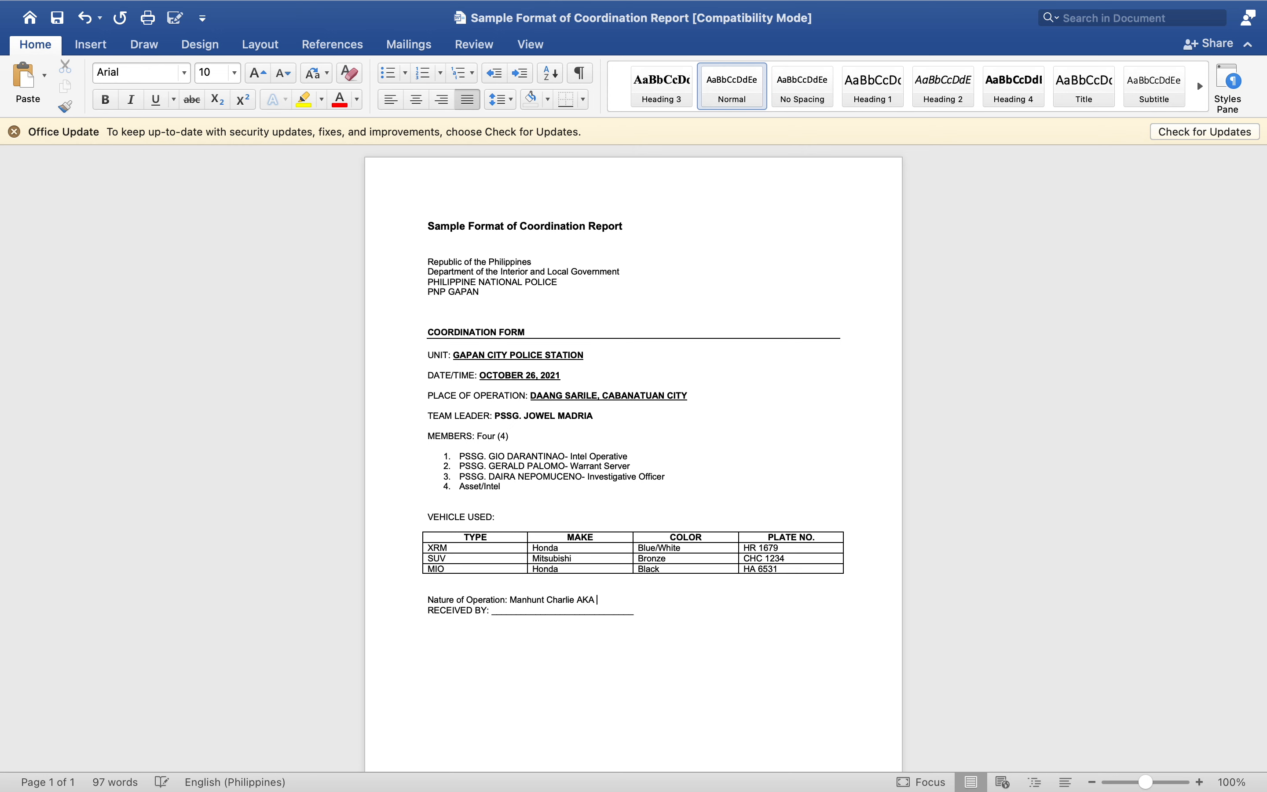
type("\"Alyas")
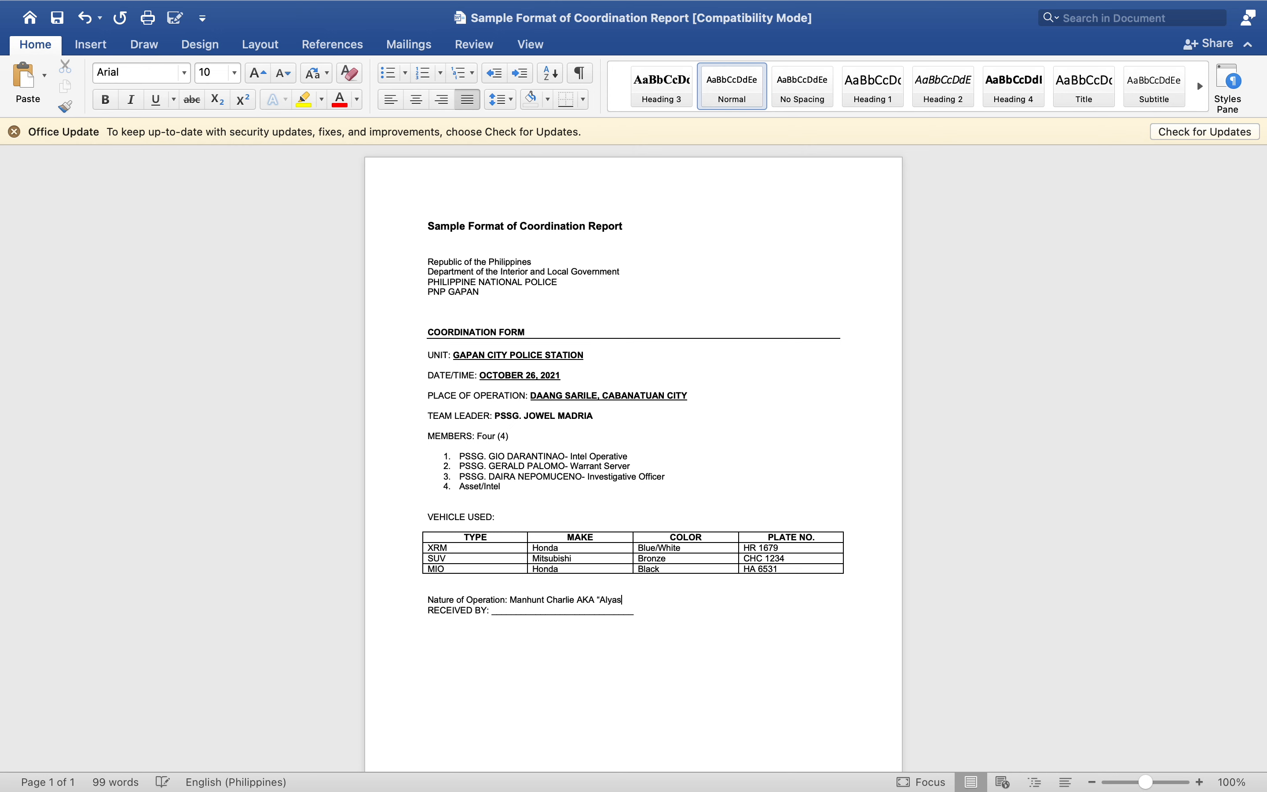
type("Sabit”")
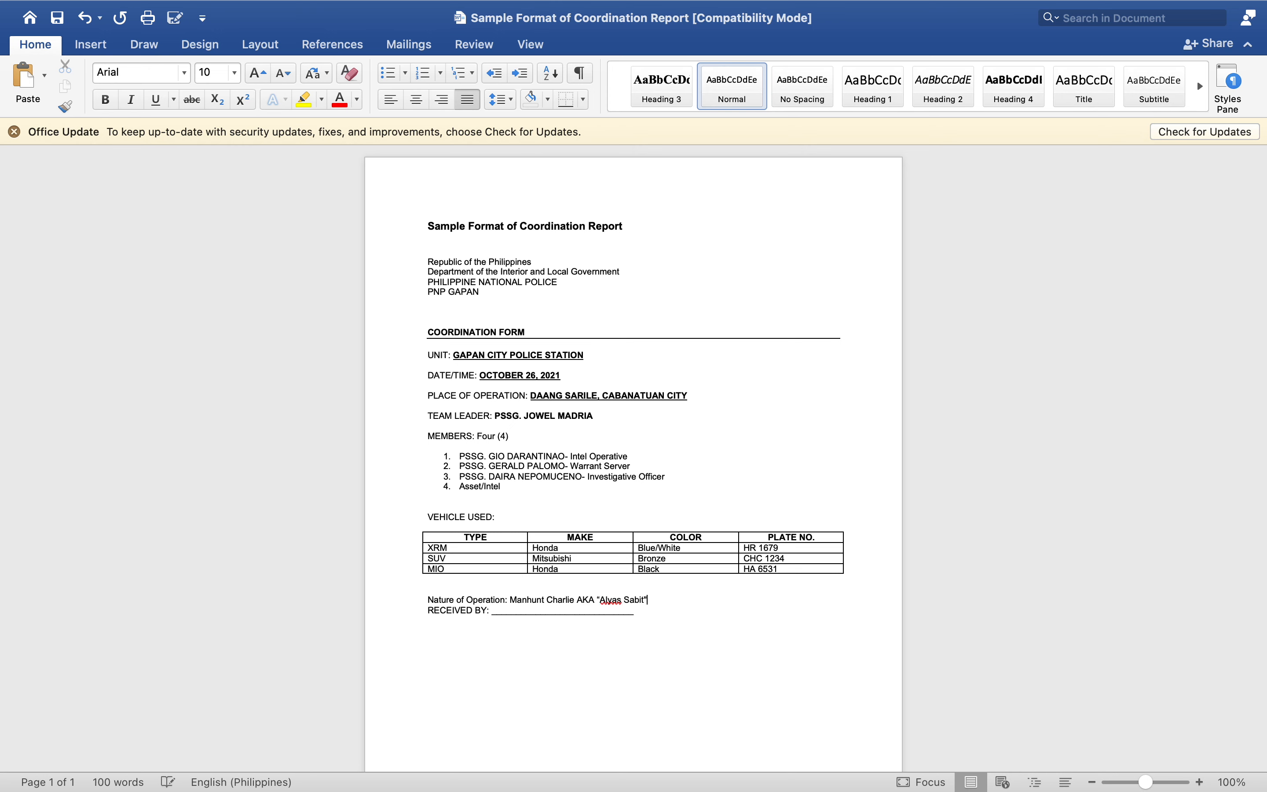
type("Gom")
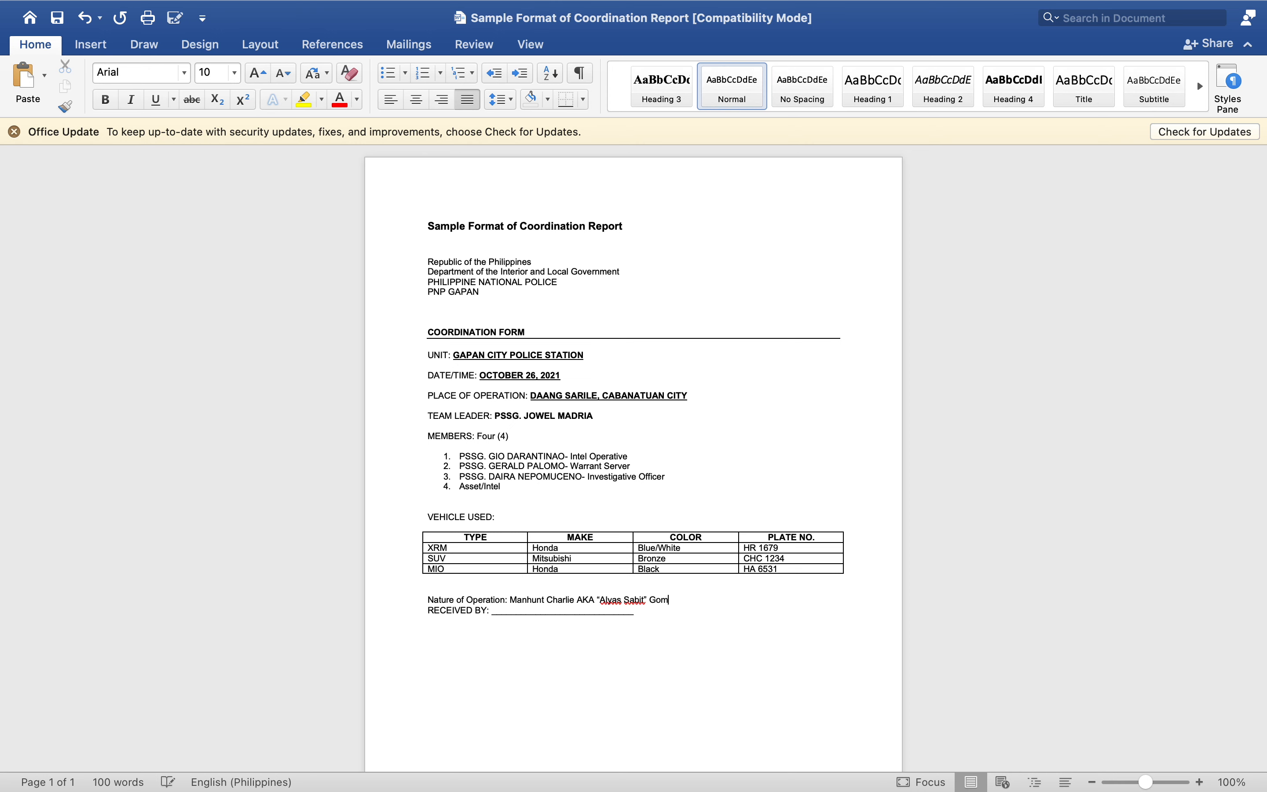
type("ez")
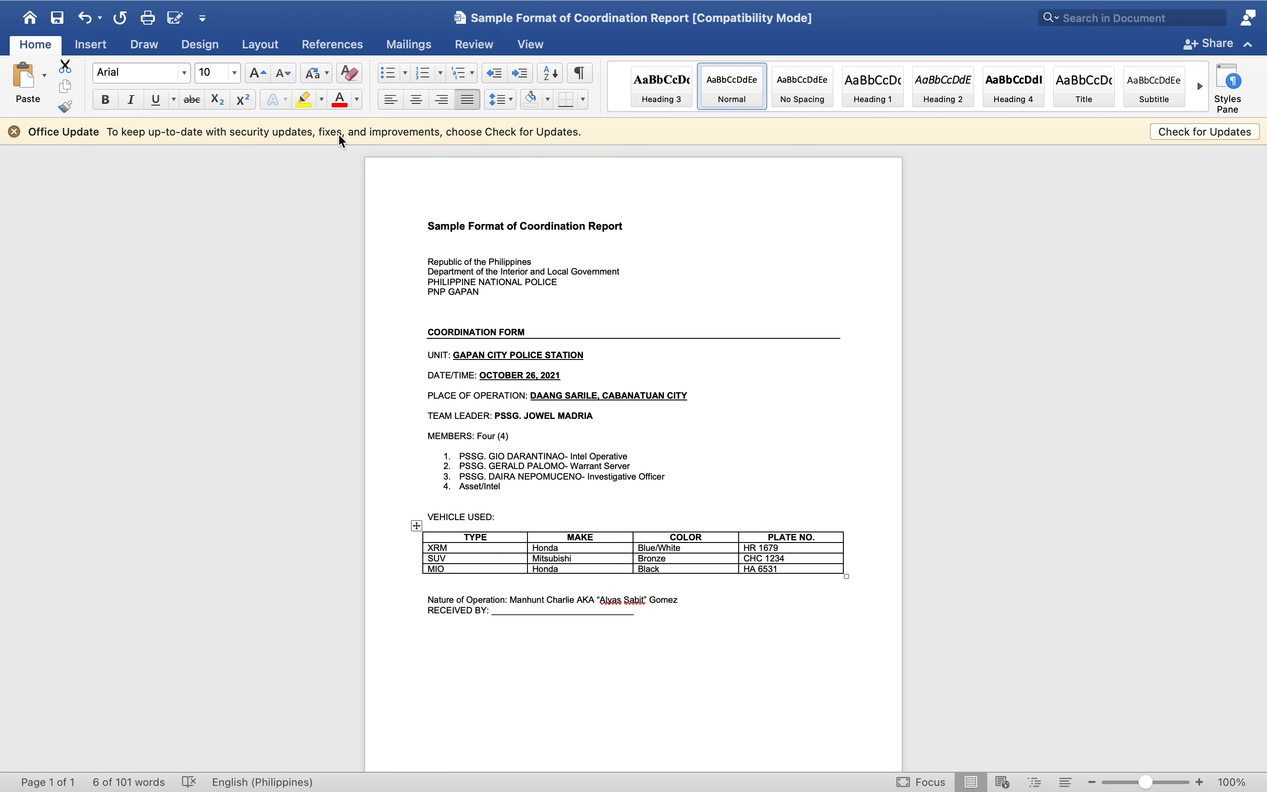
Replace the entry with bold underlined TEST BUY after trying BUY BUST OPERATION.
left_click(105, 99)
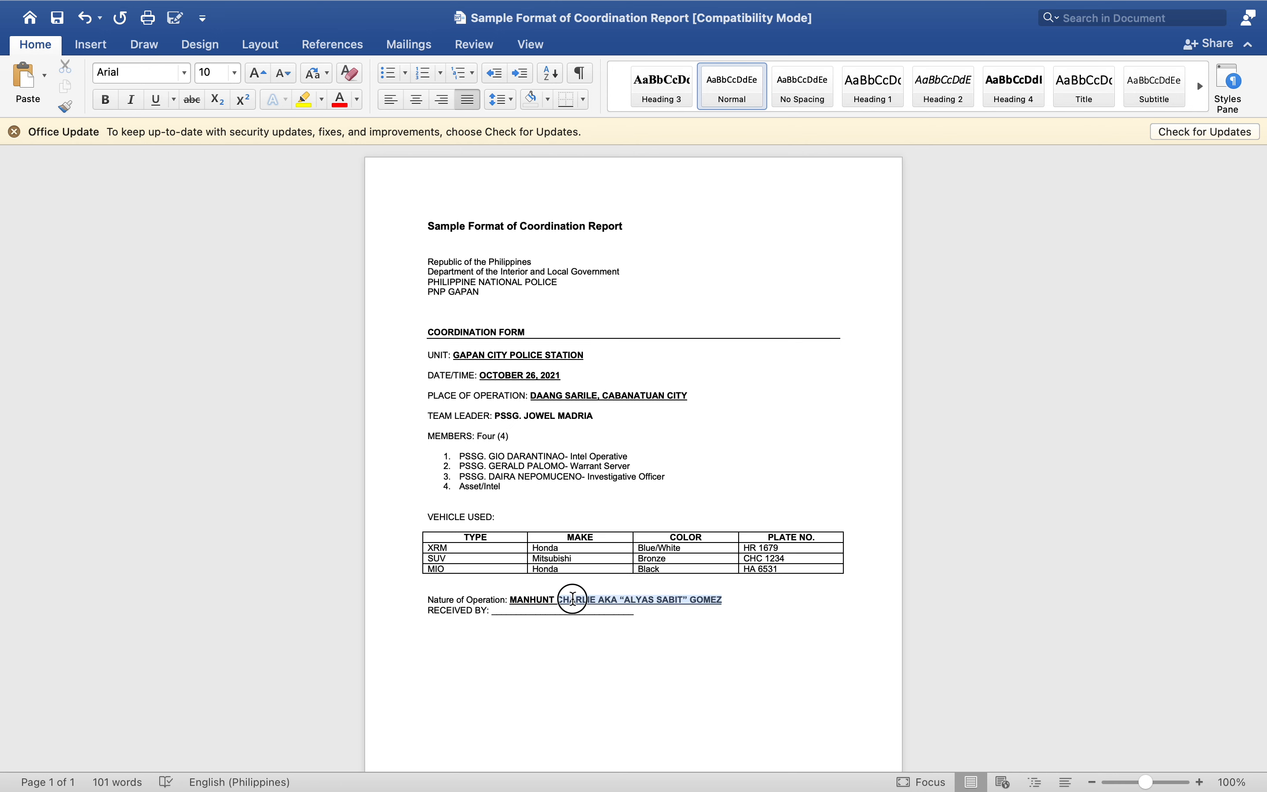
type("BUY")
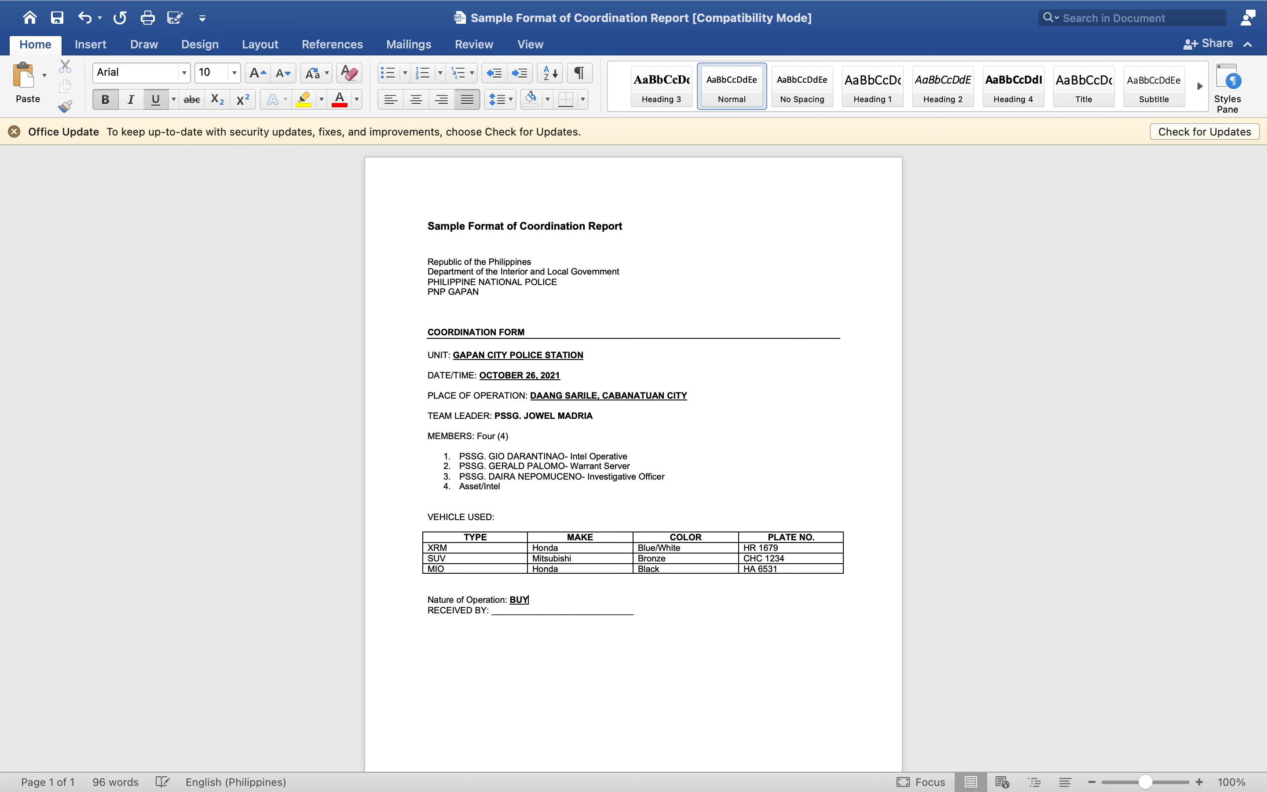
type("BUST")
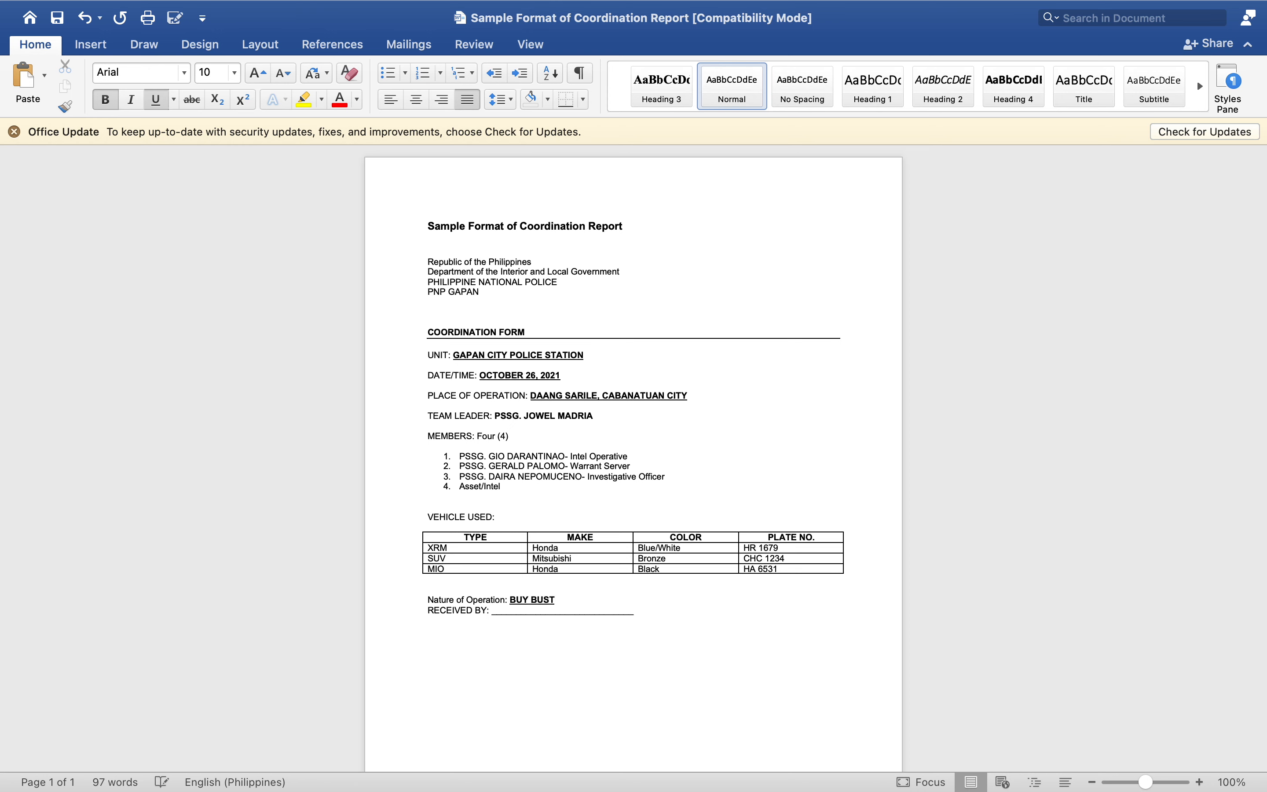
type("O")
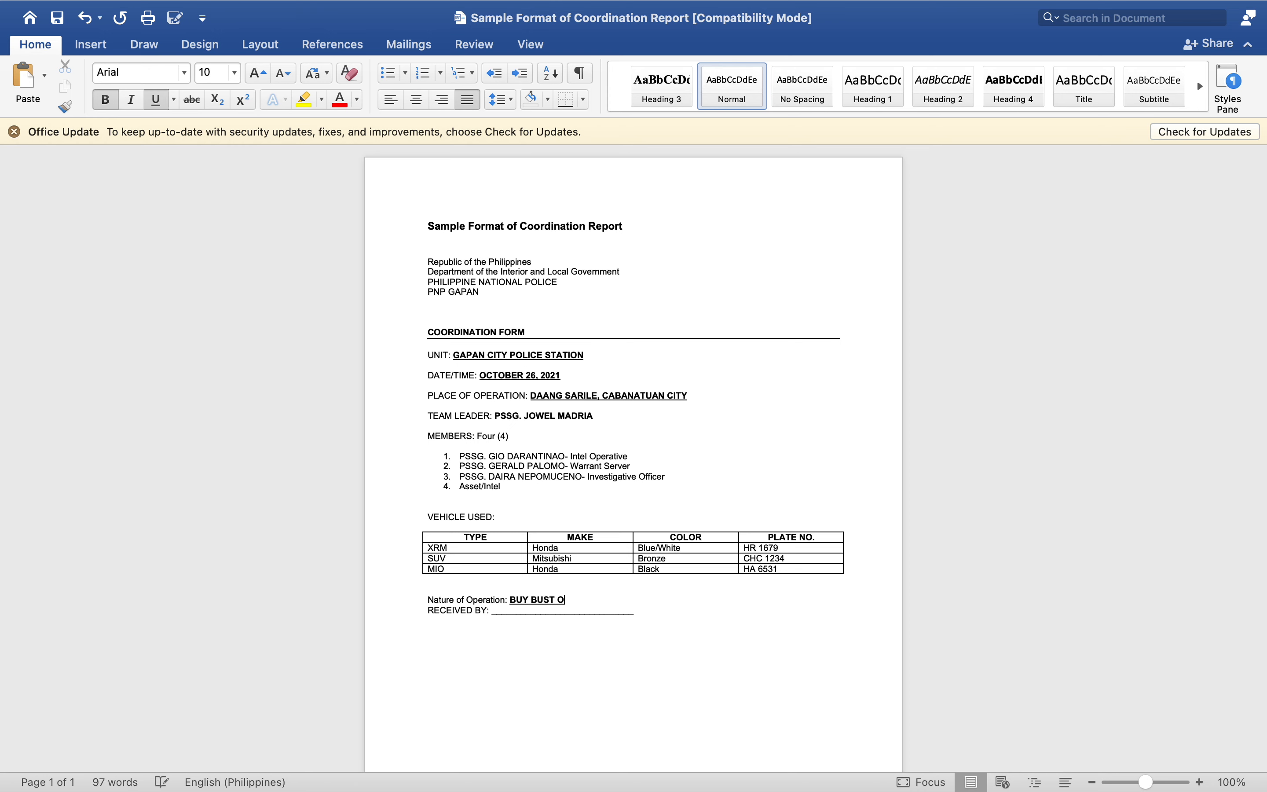
type("PERA")
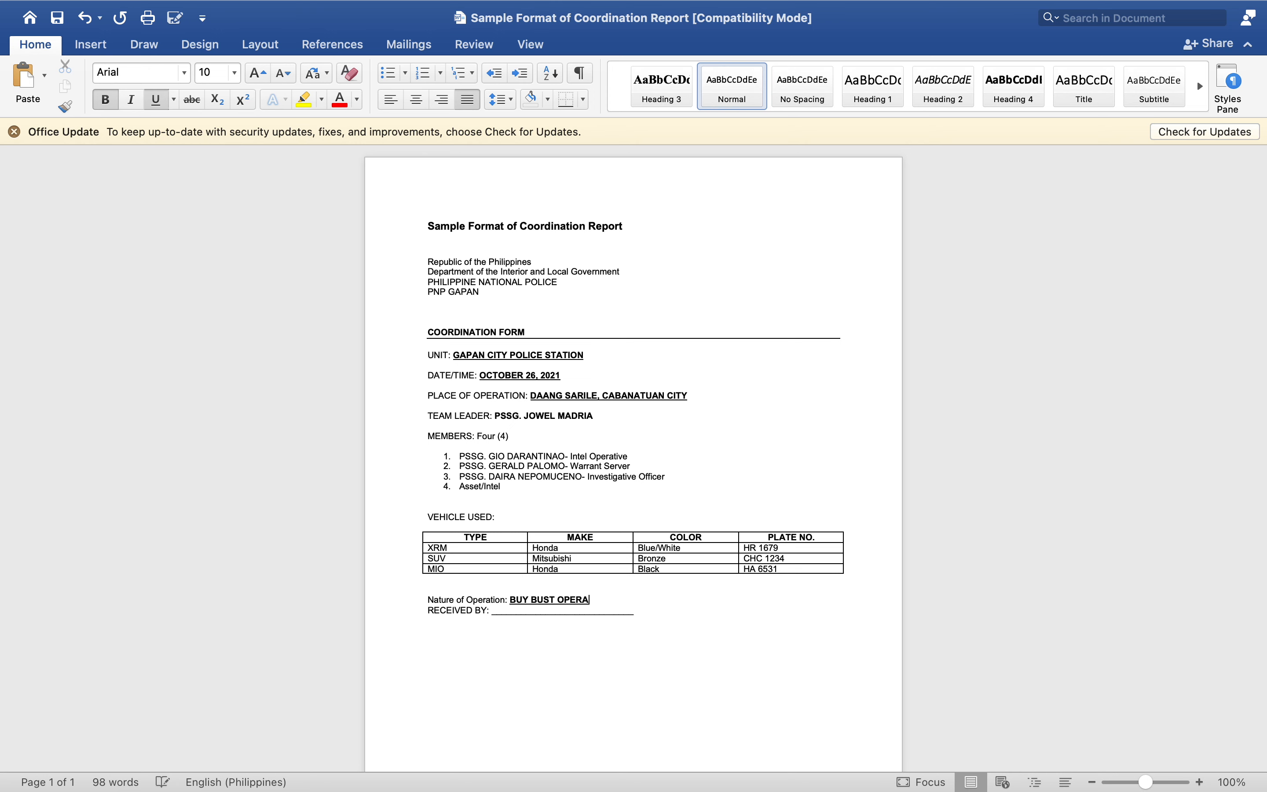
type("TION")
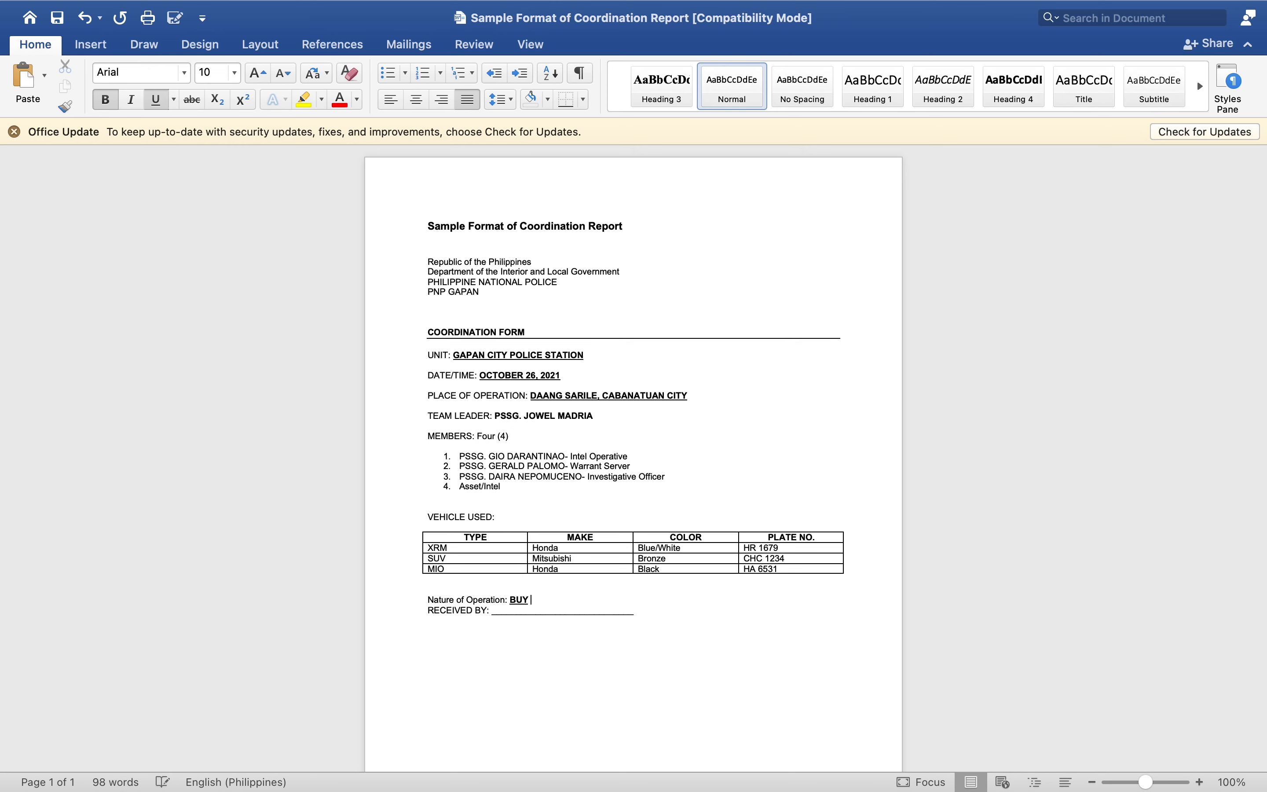
type("TEST B")
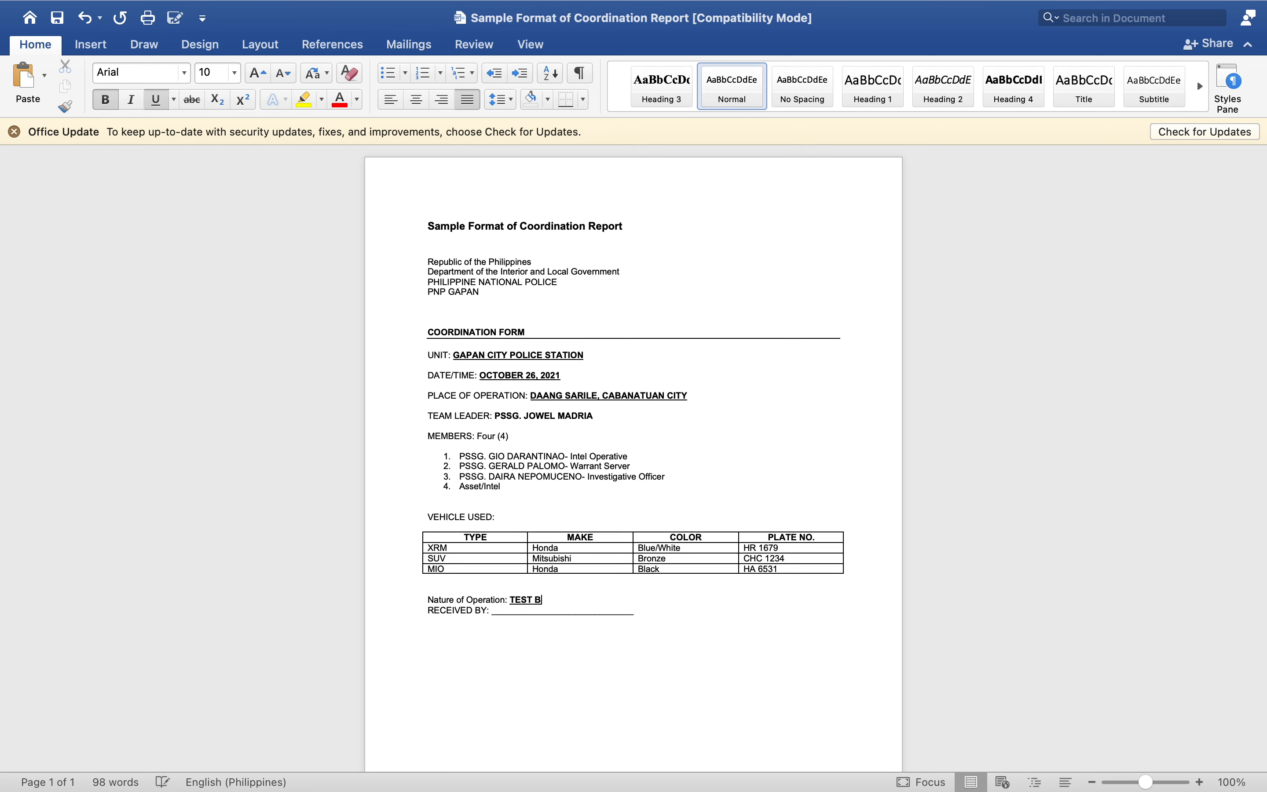
type("UY")
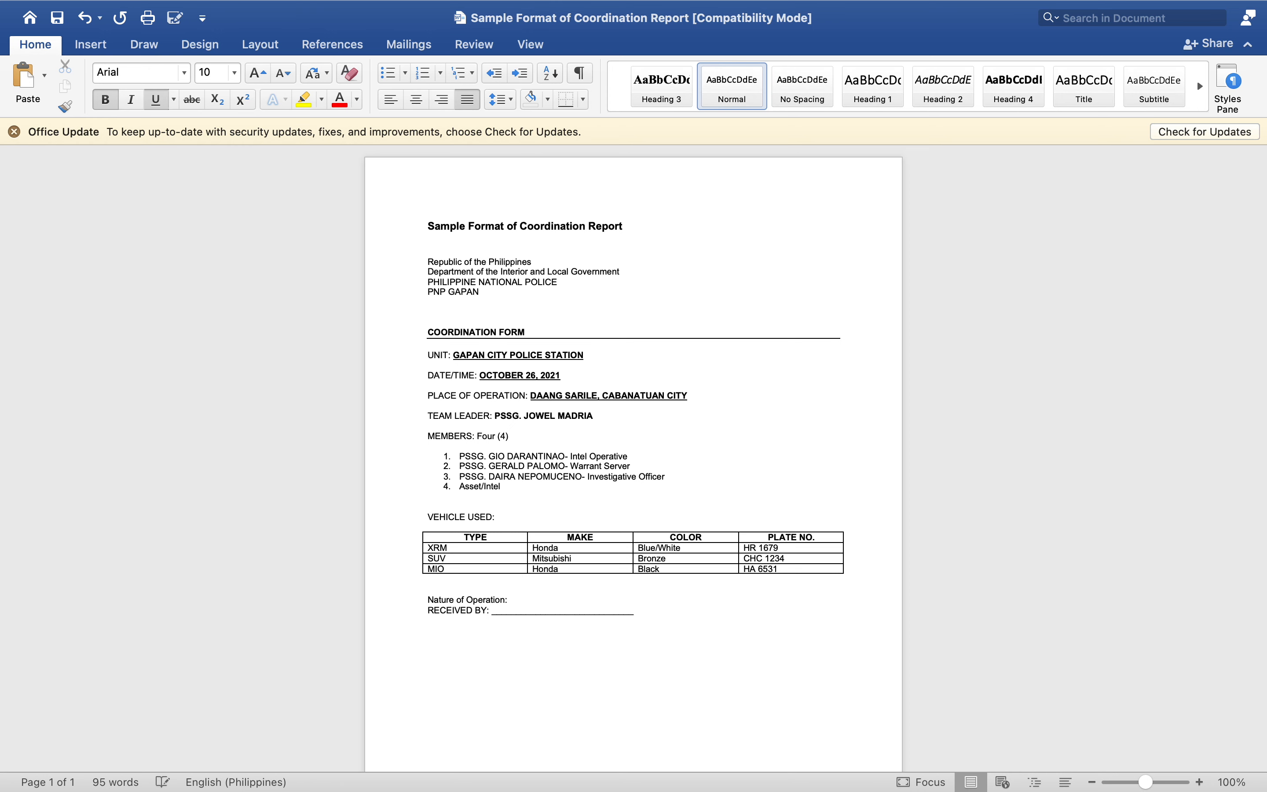
type("TEST BUY")
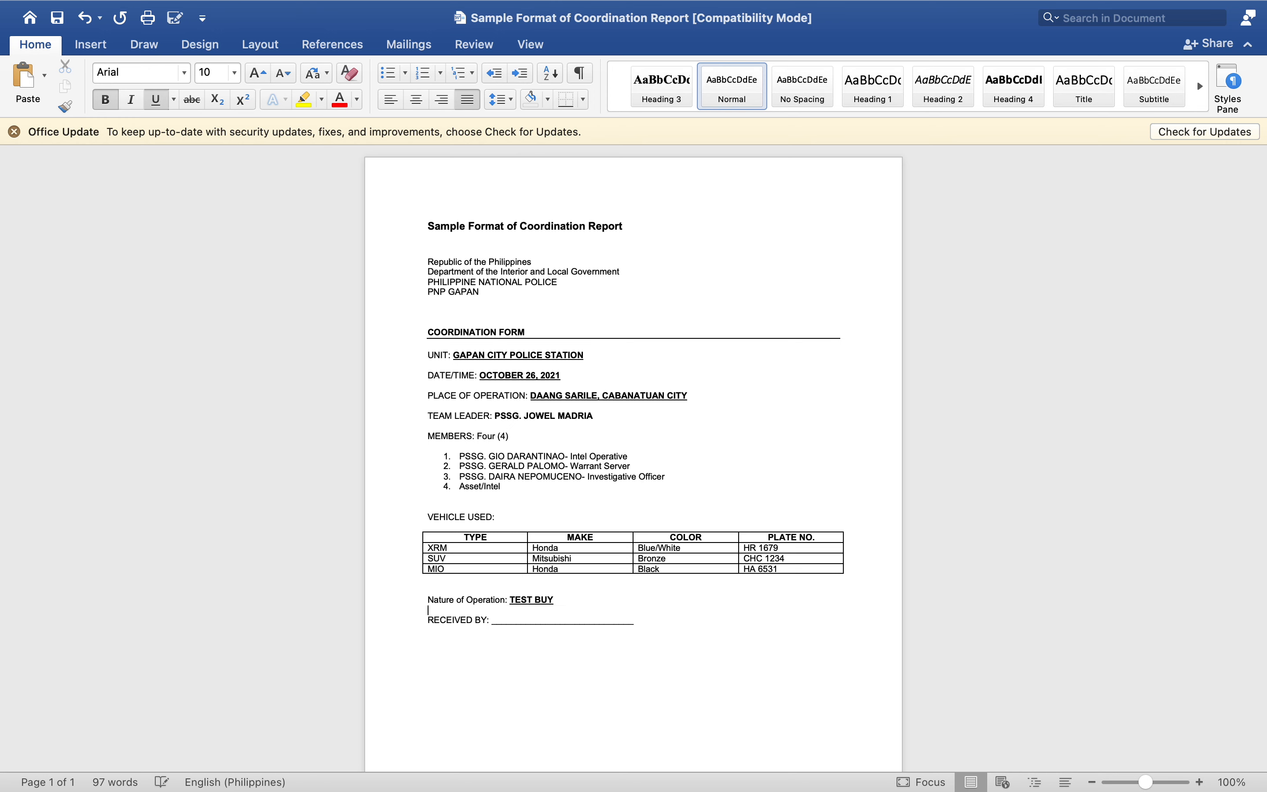
Add the Duration of Operation label below the nature entry.
type("D")
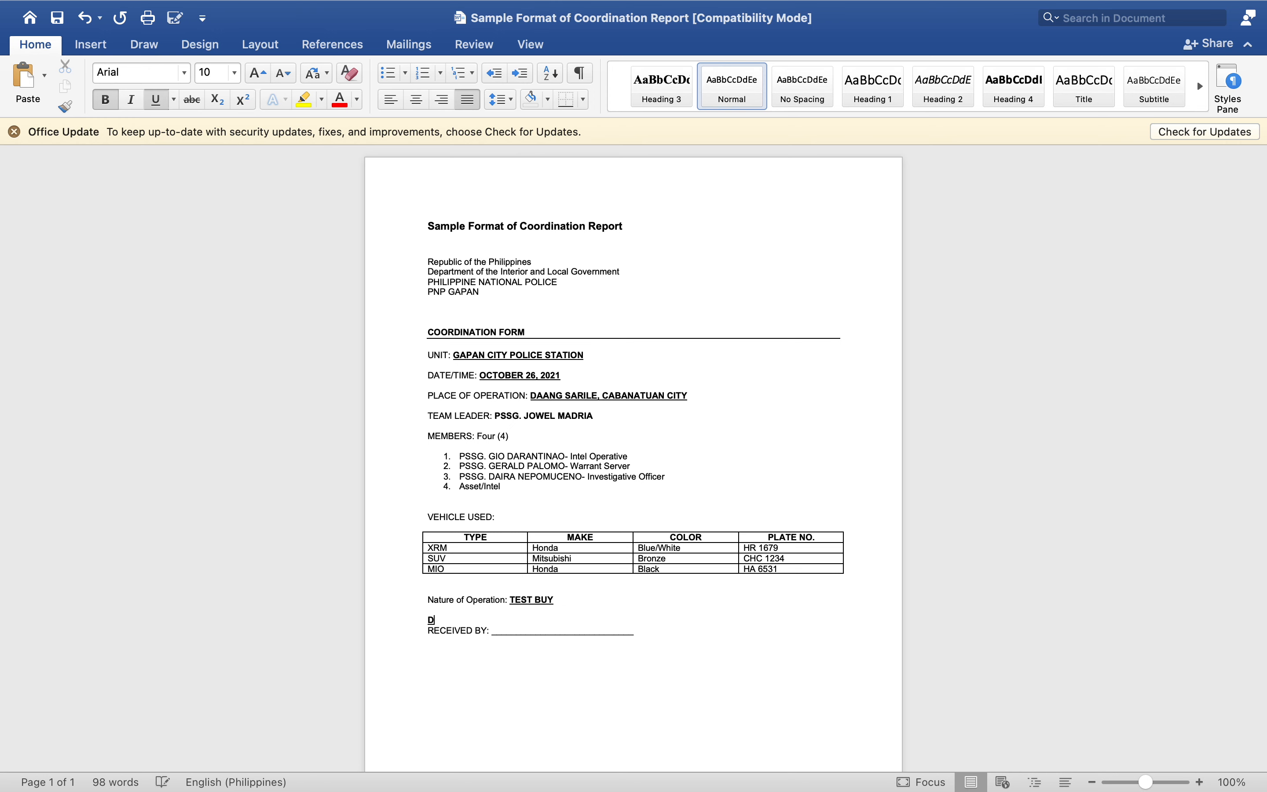
type("Ss")
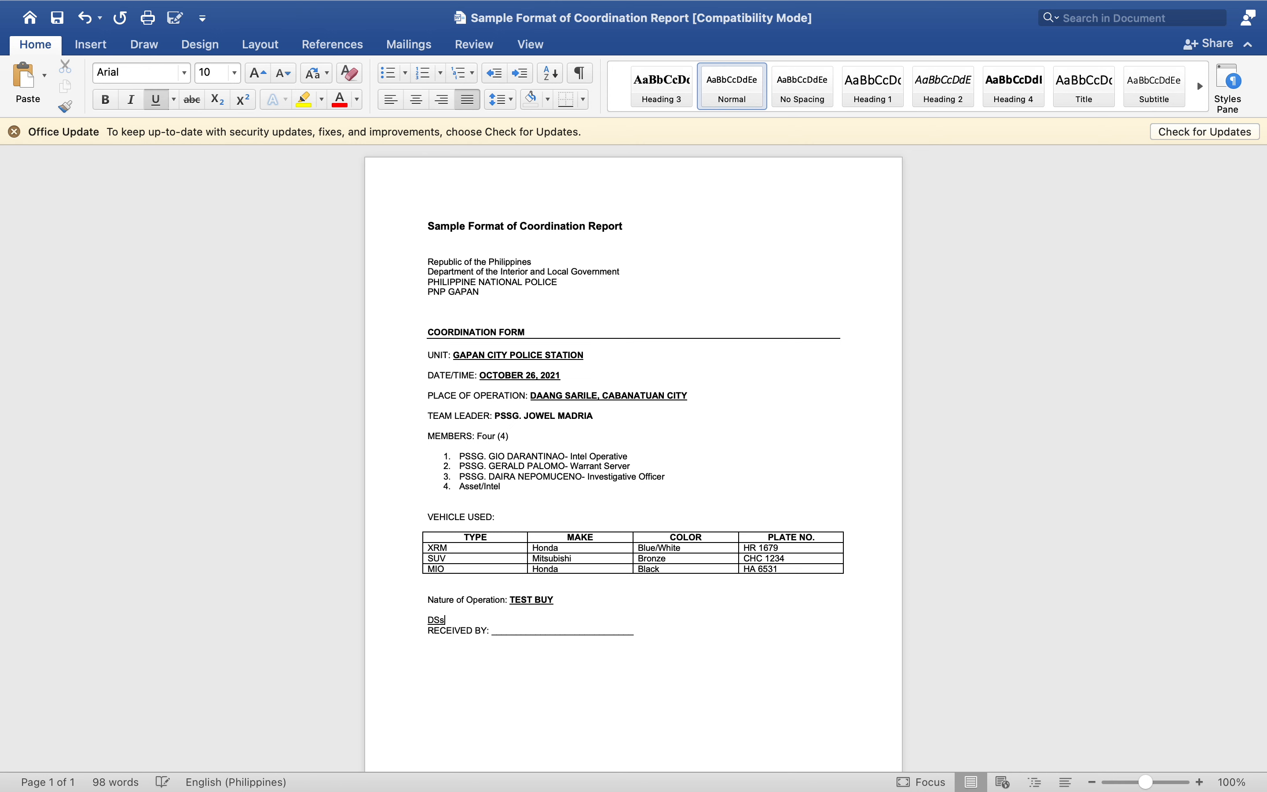
type("Dur")
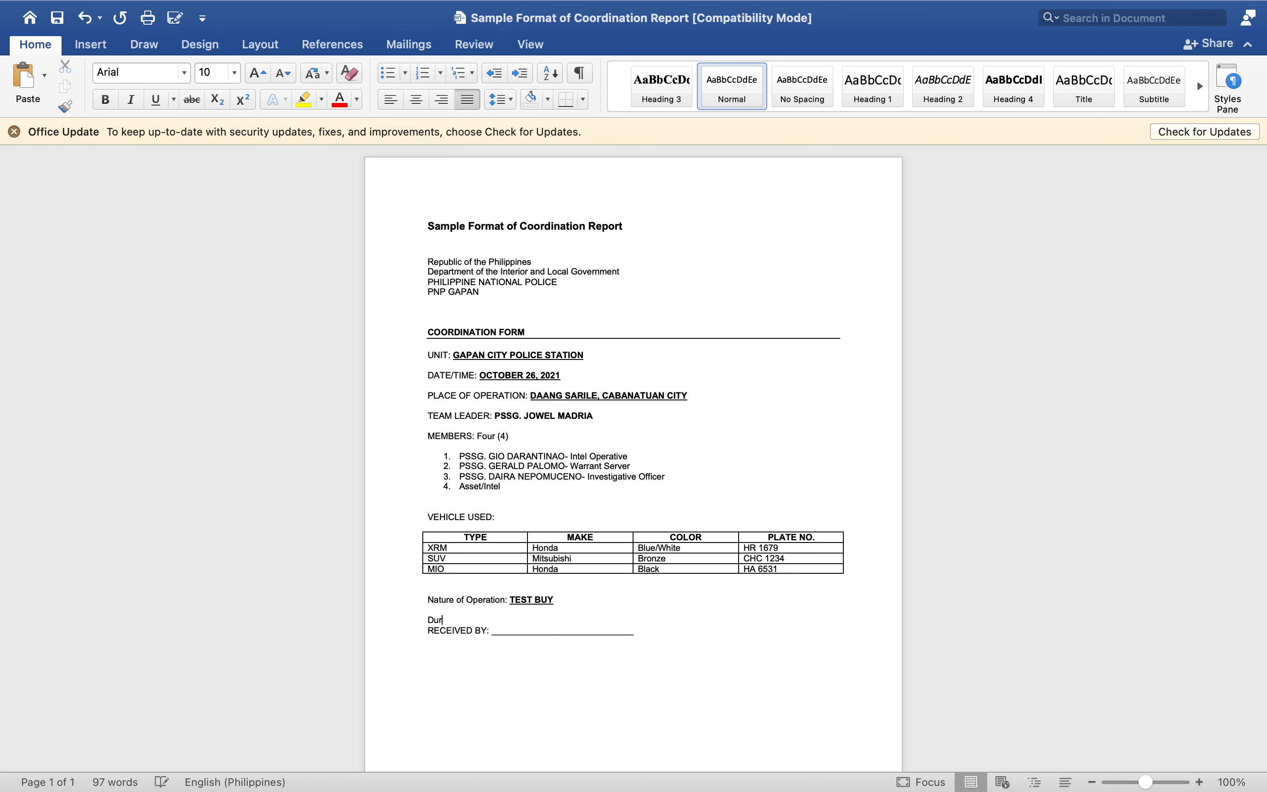
type("ation of O")
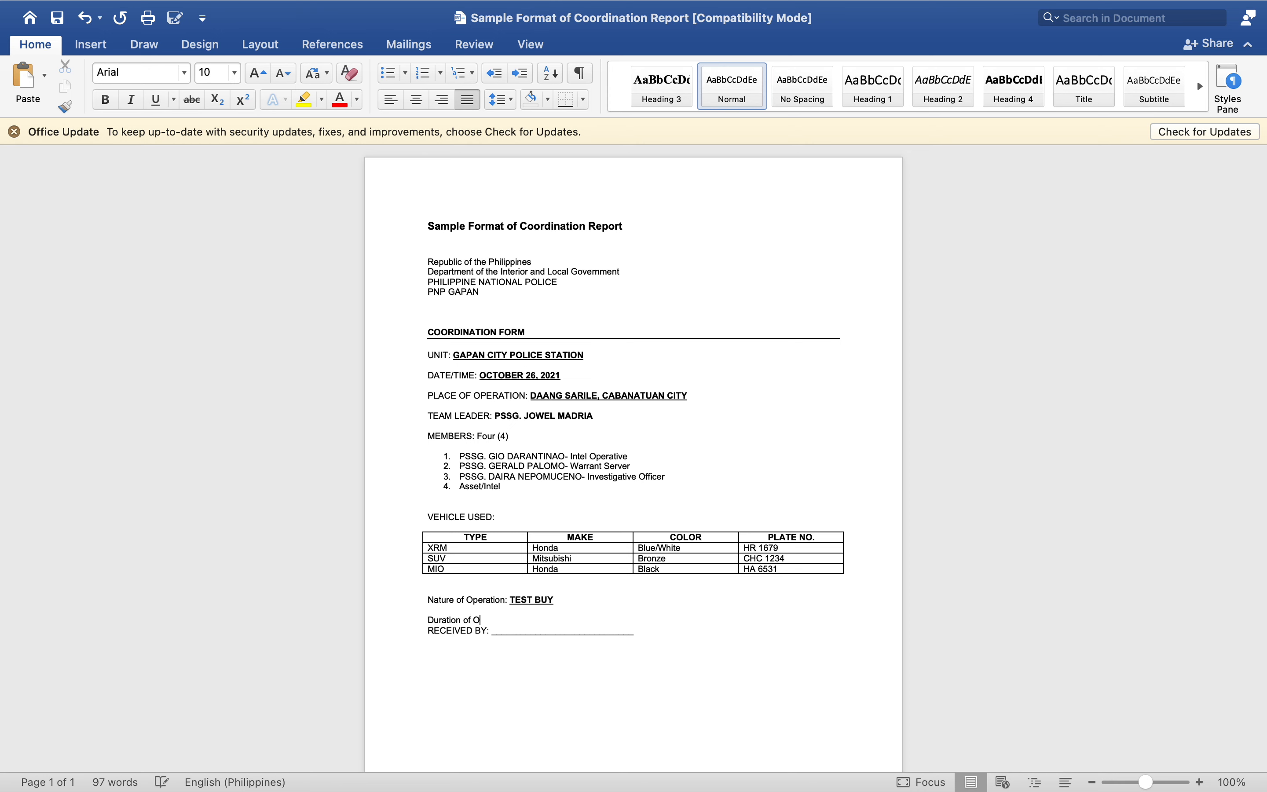
type("P")
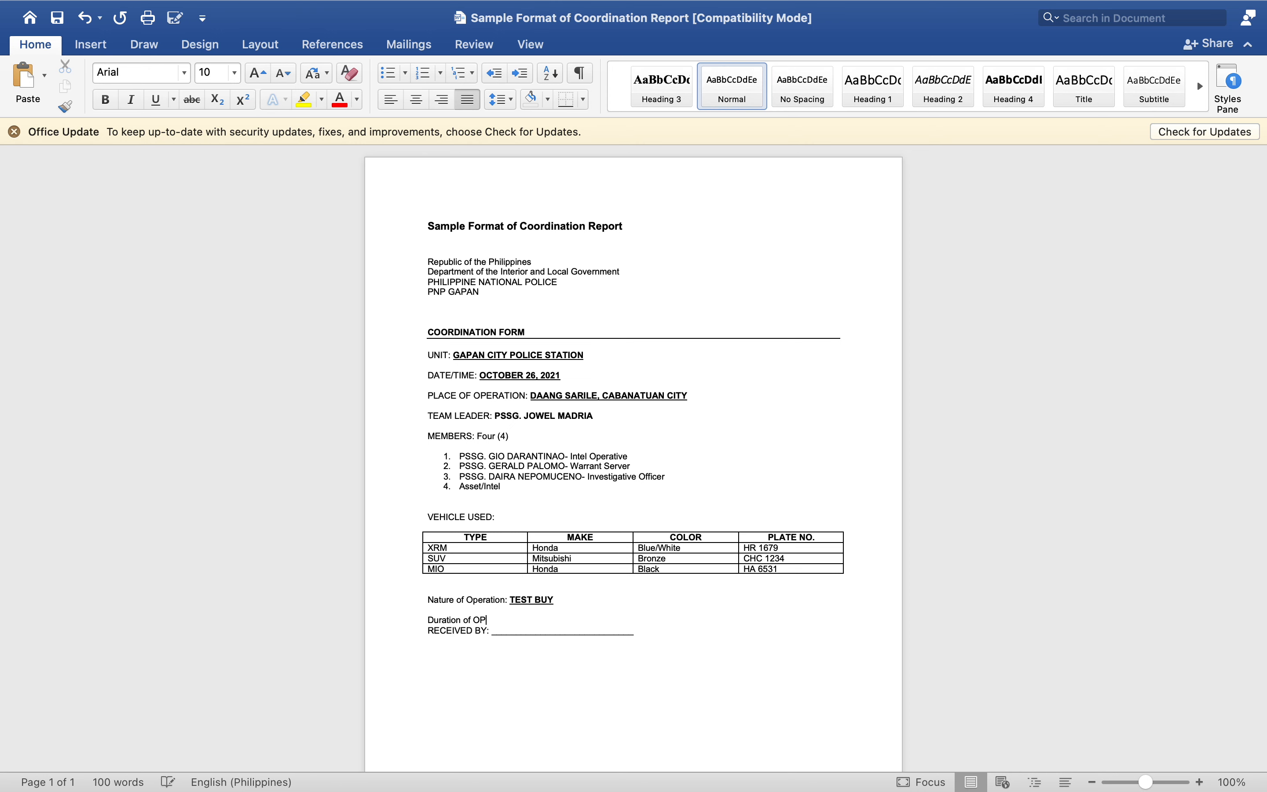
type("ERA")
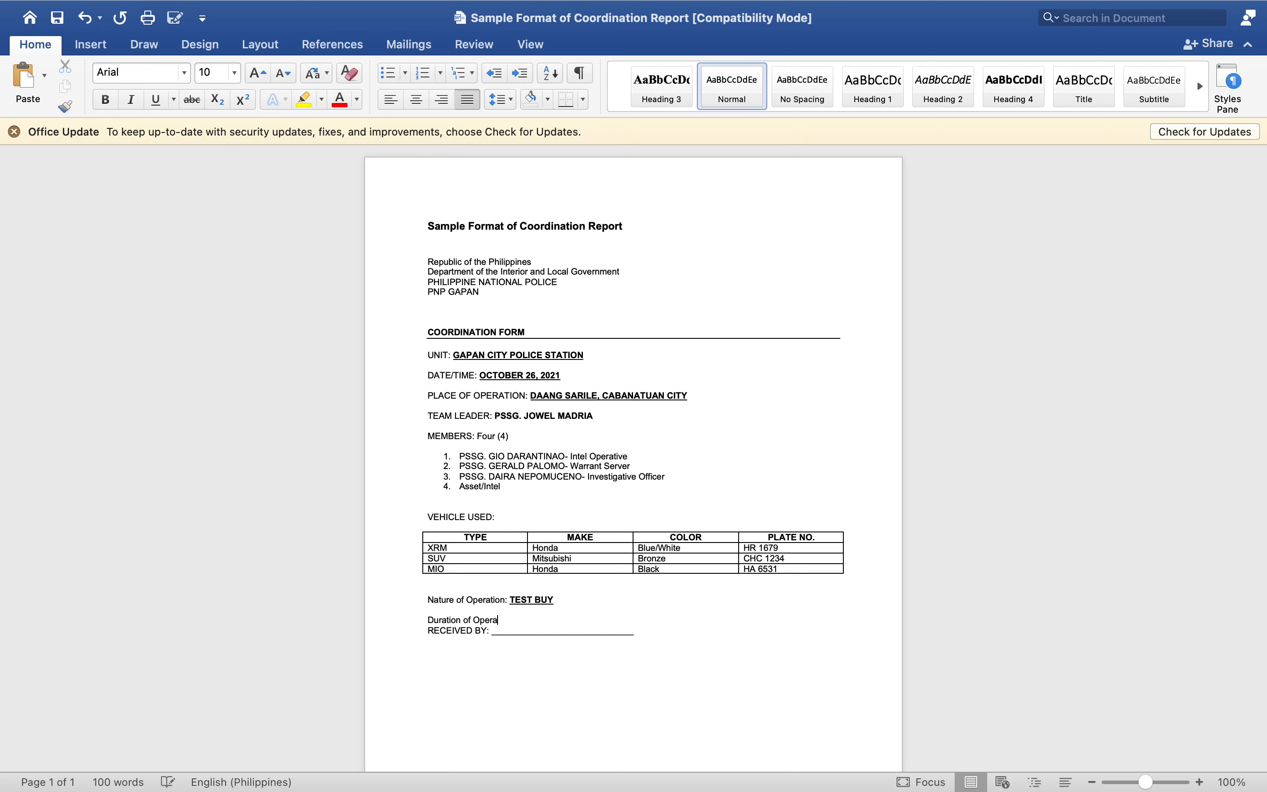
type("tion:")
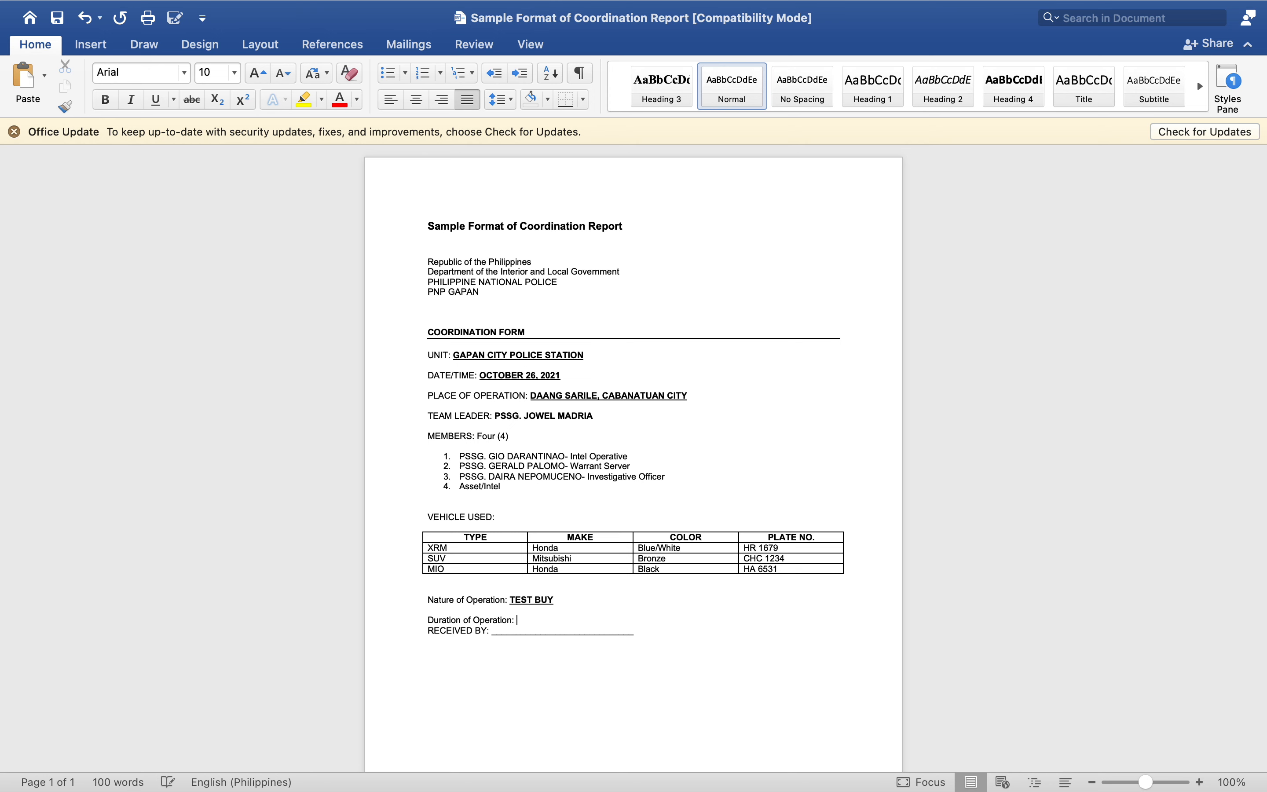
Enter One (1) day as the duration and begin RECEIVED BY with COP.
type("One")
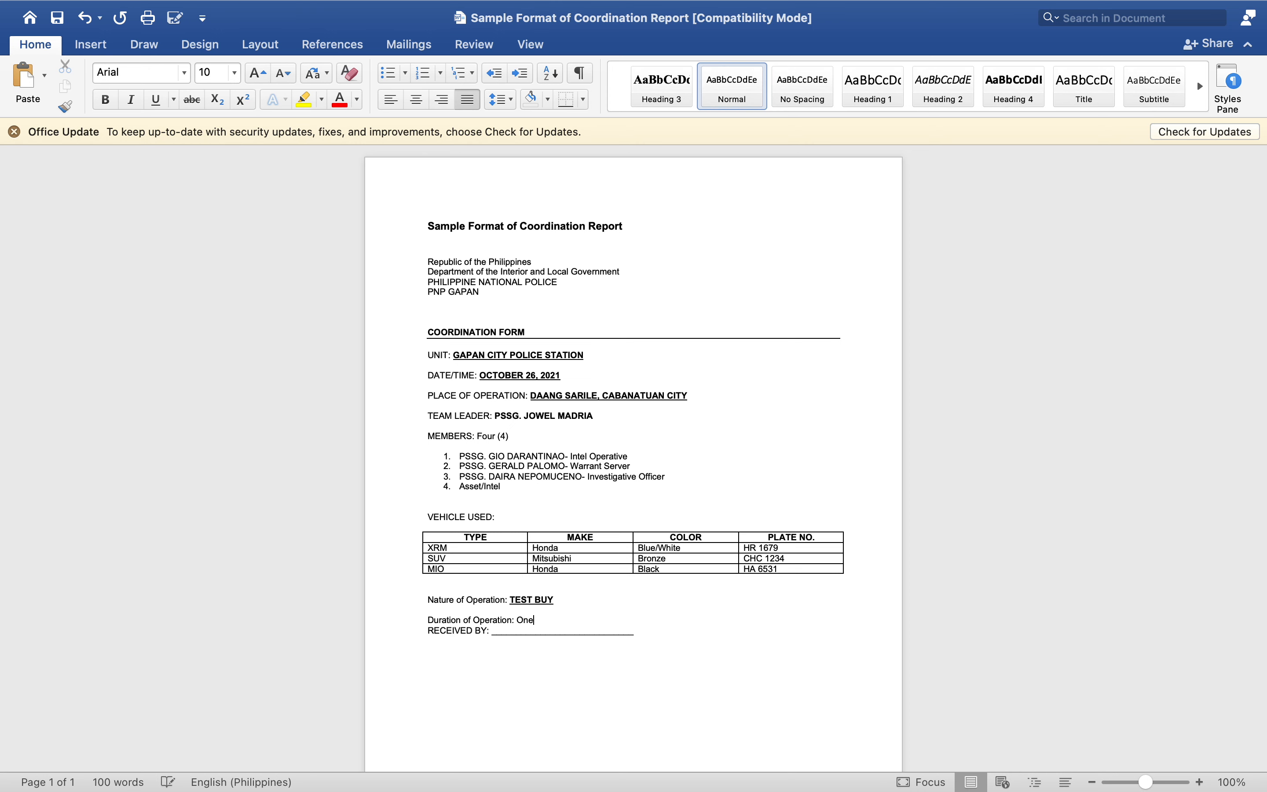
type("(")
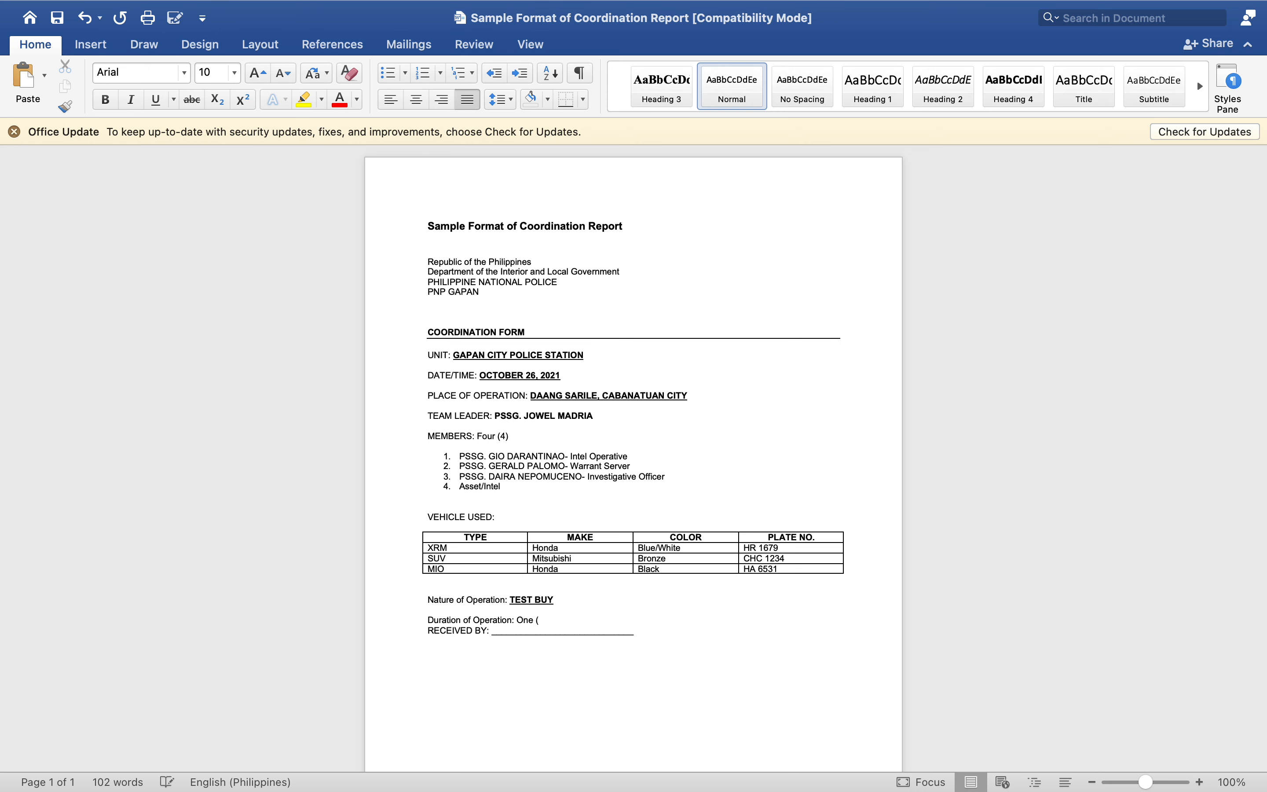
type("1) day")
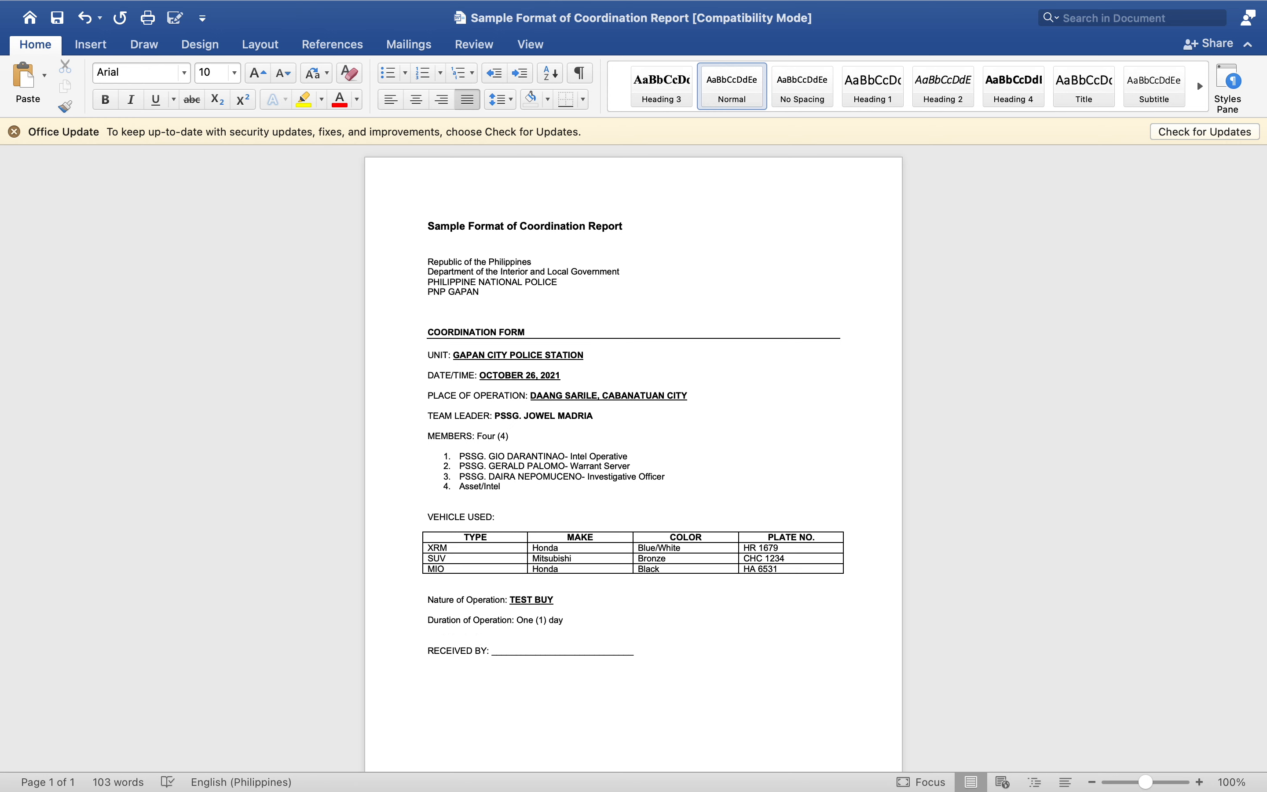
mouse_move(639, 656)
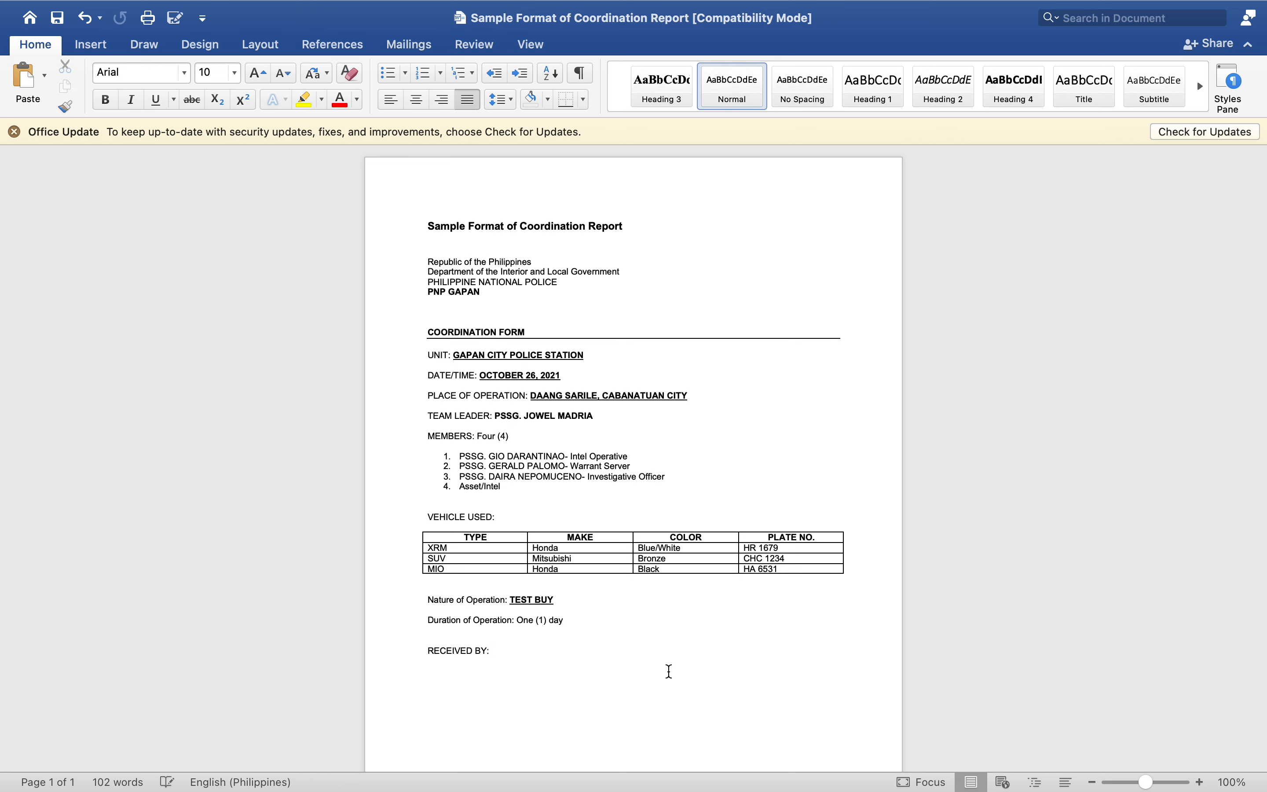
type("COP")
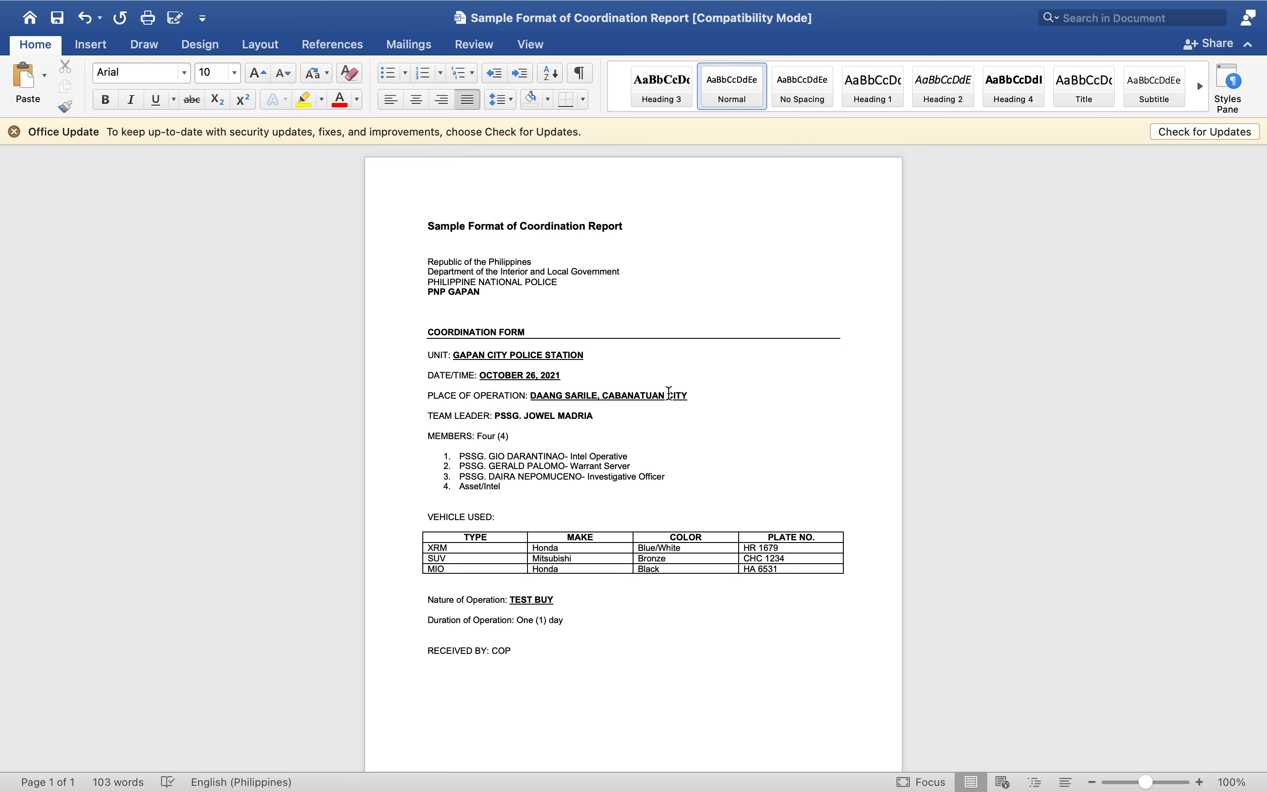
mouse_move(542, 651)
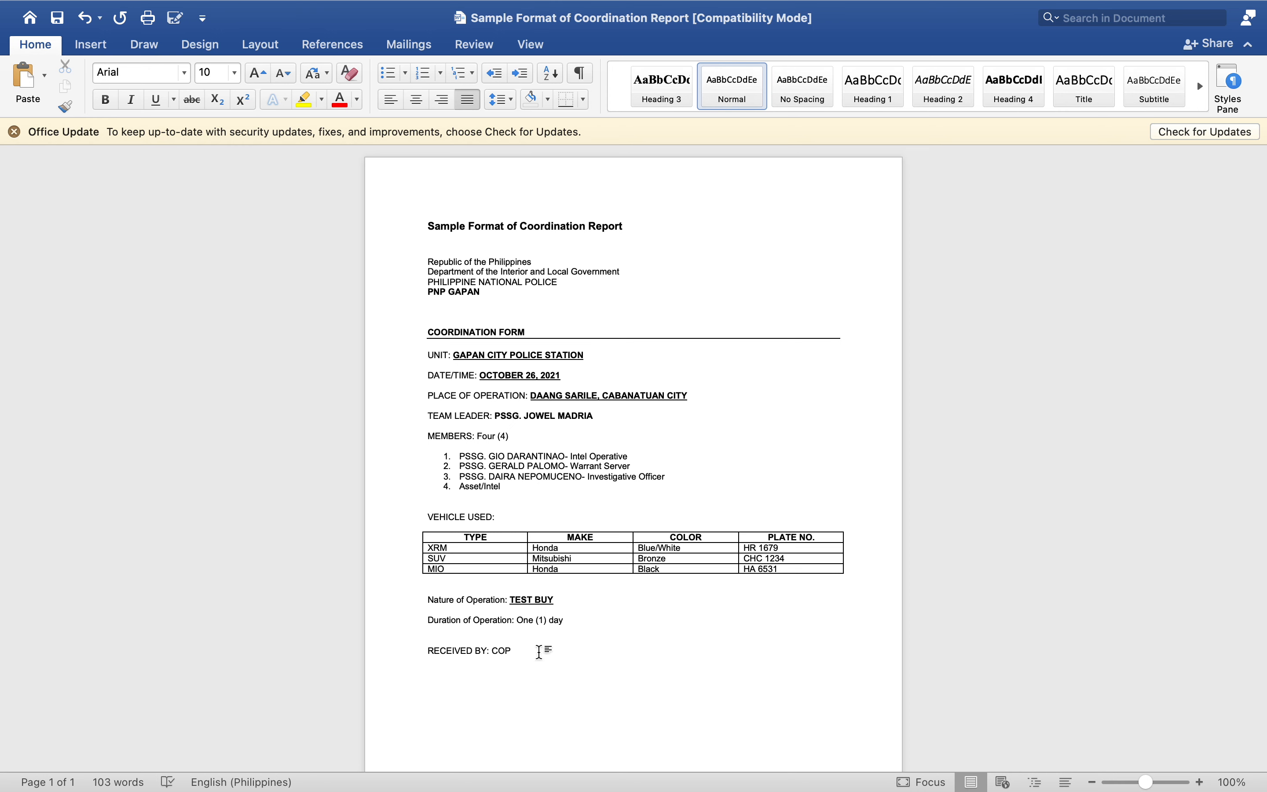
Complete RECEIVED BY as COP OF CABANATUAN CITY and add an underscore rule beneath.
type("OF")
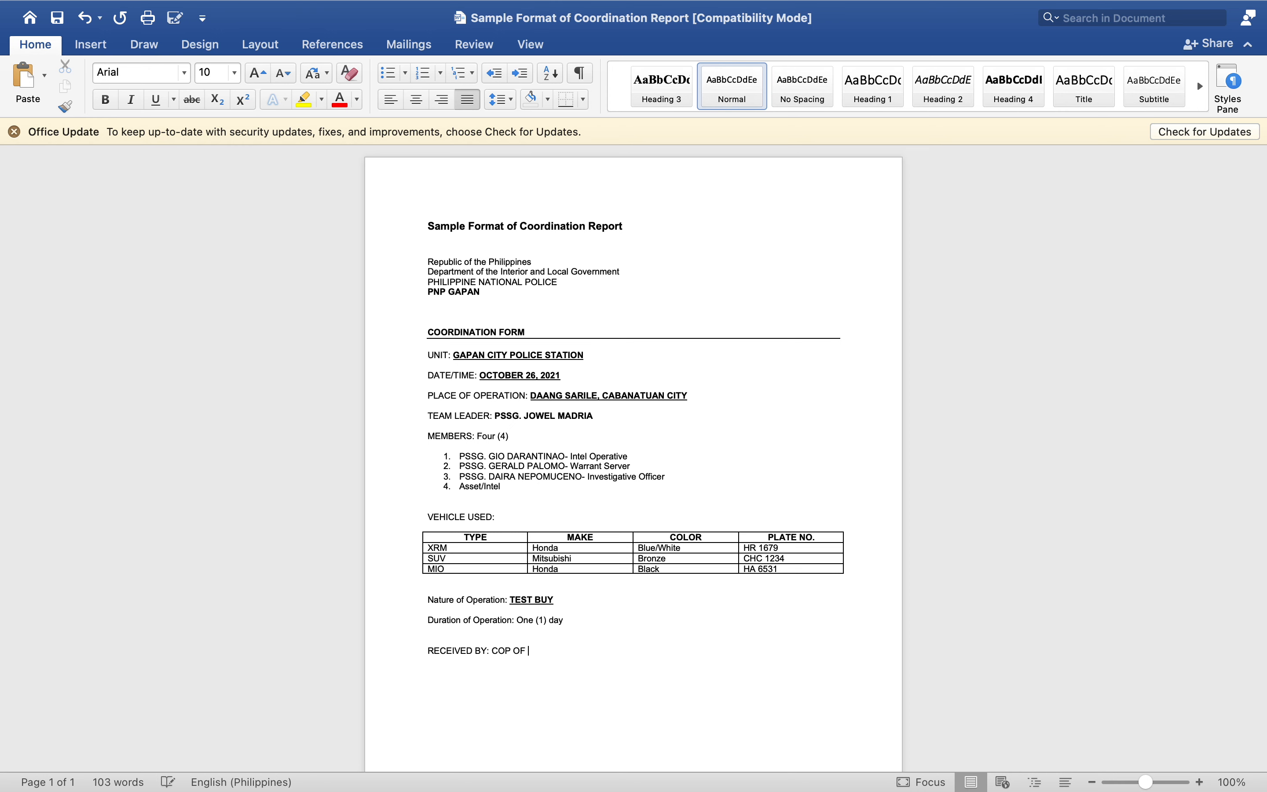
type("CABANA")
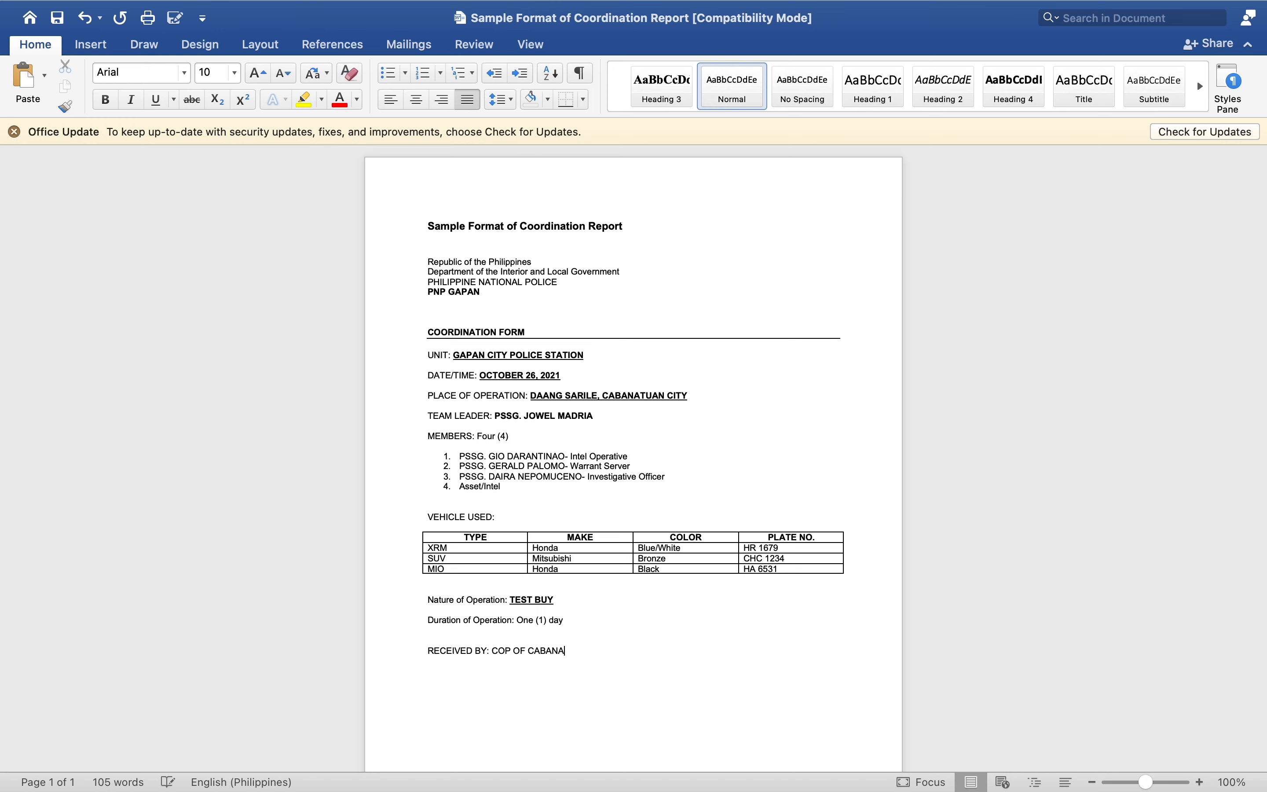
type("TUAN CITY")
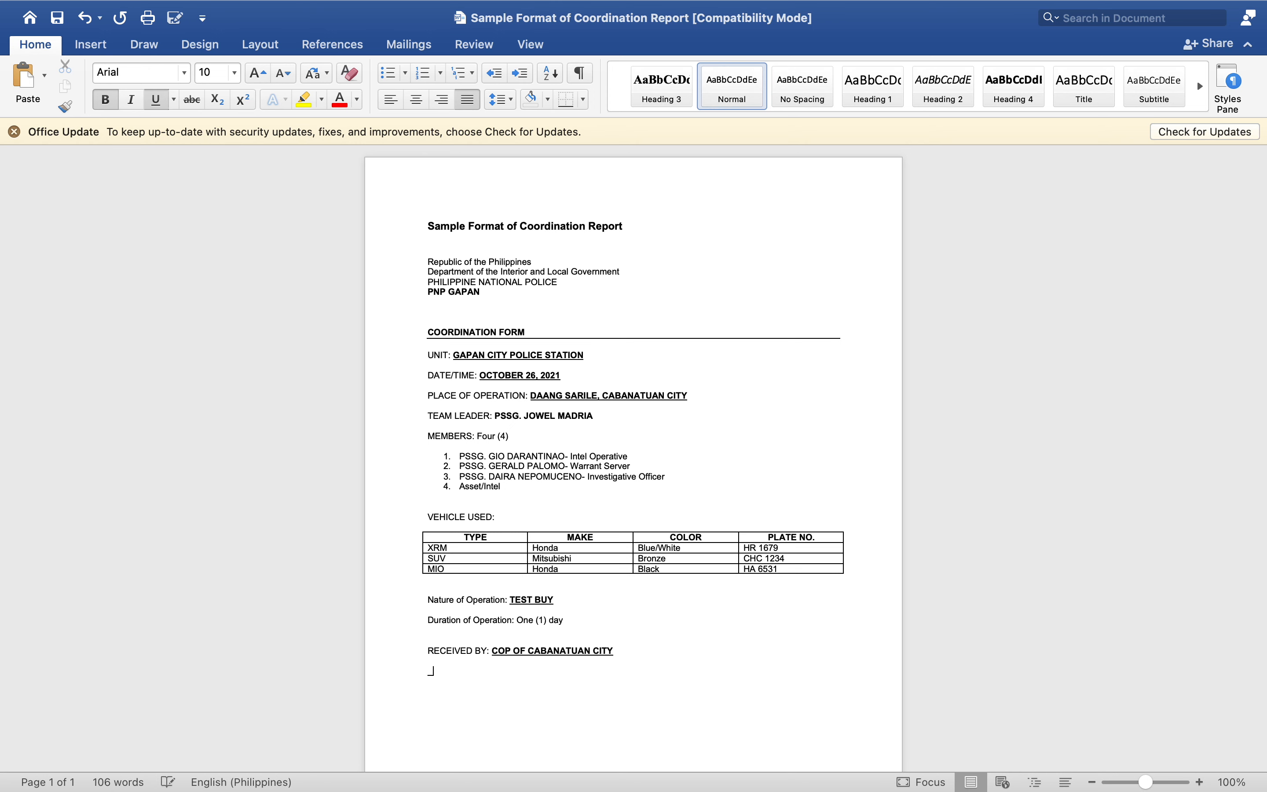
type("___________")
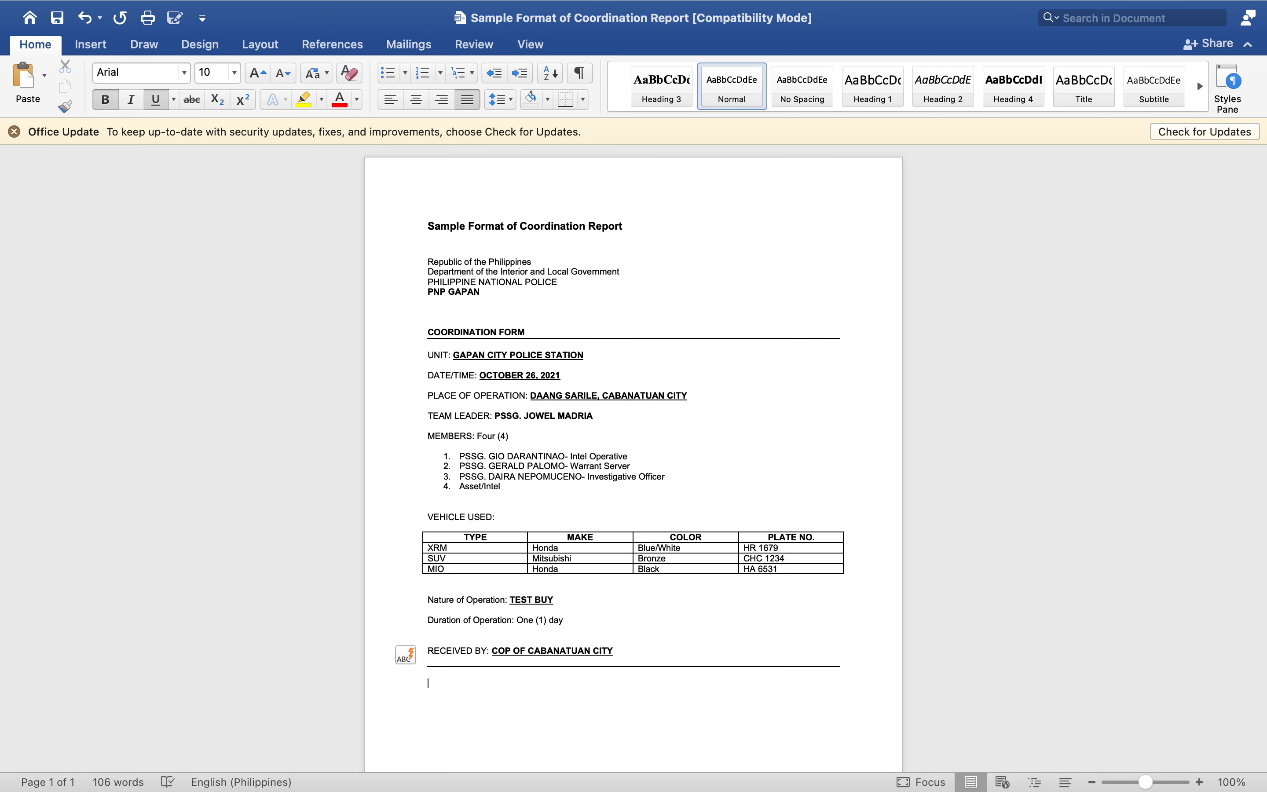
Number the first section I. and start heading II. To be accomplished.
type("II")
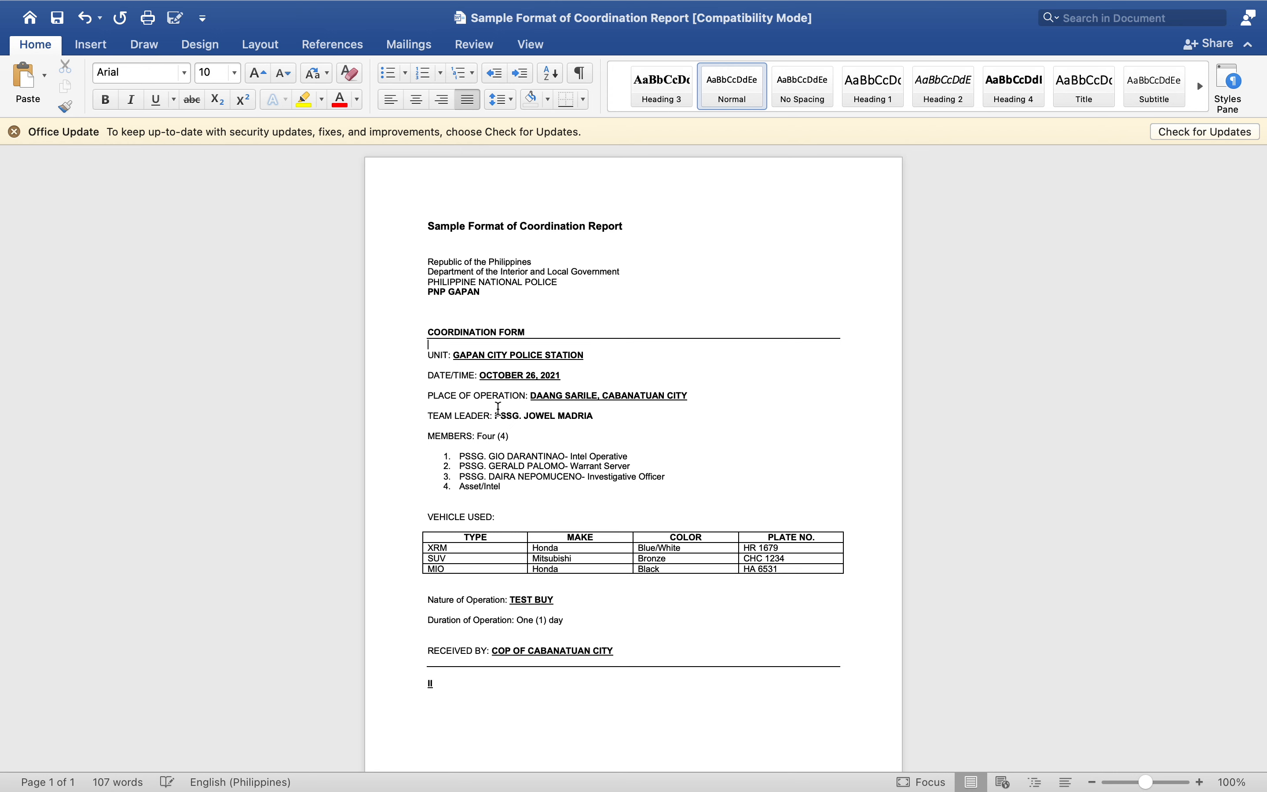
type("I.")
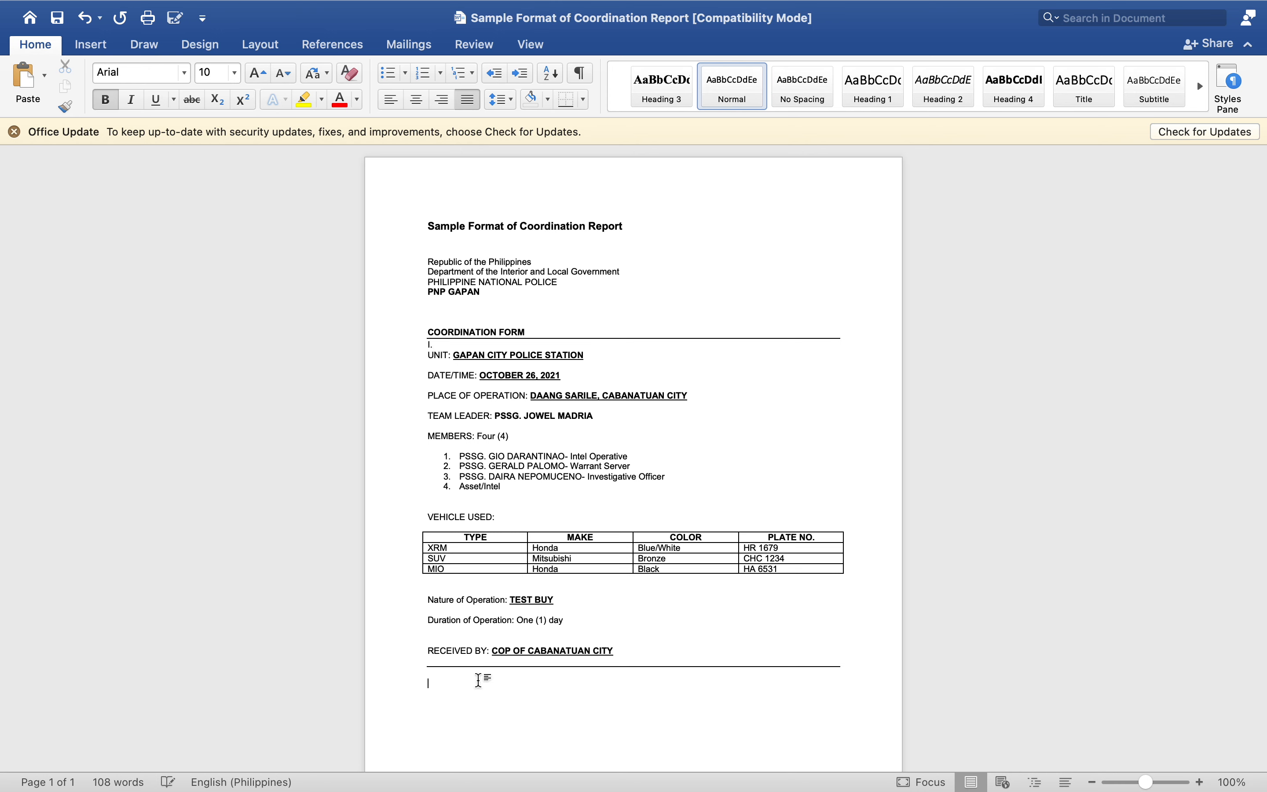
type("II.")
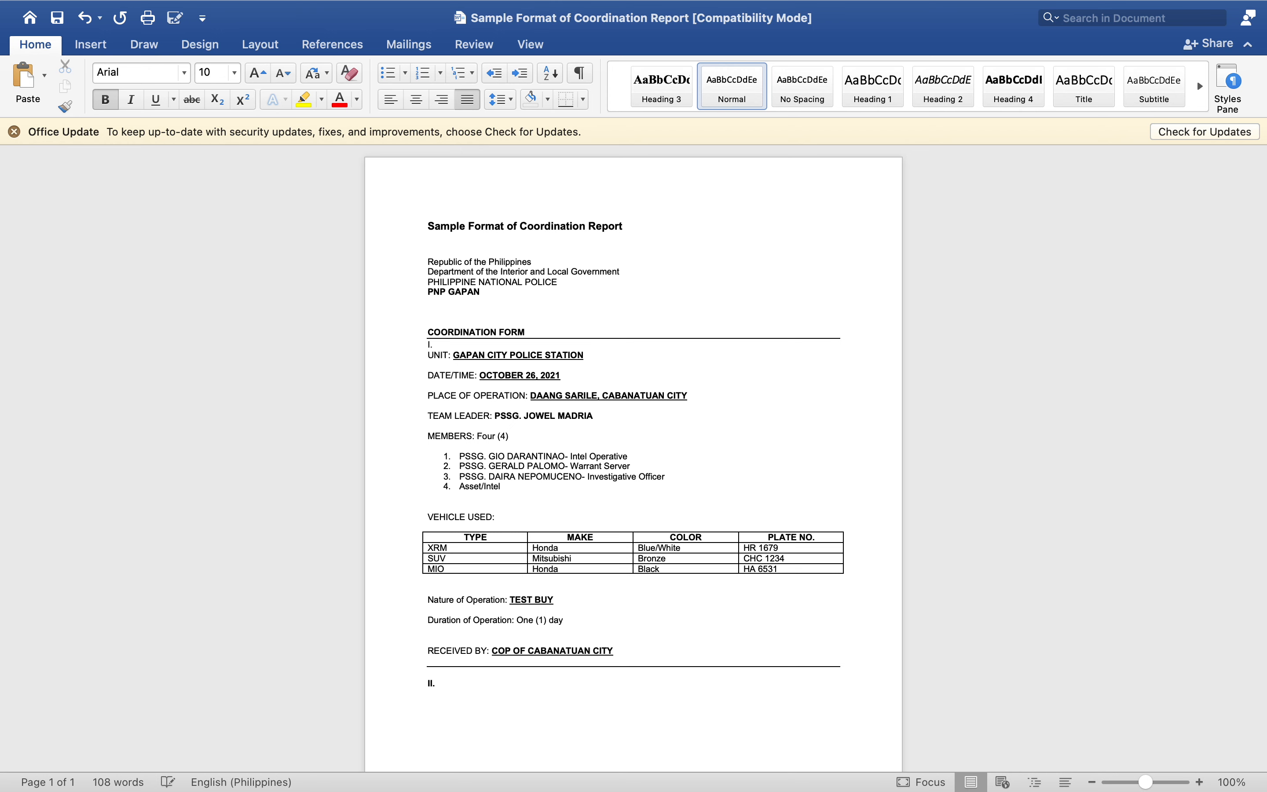
type("To be")
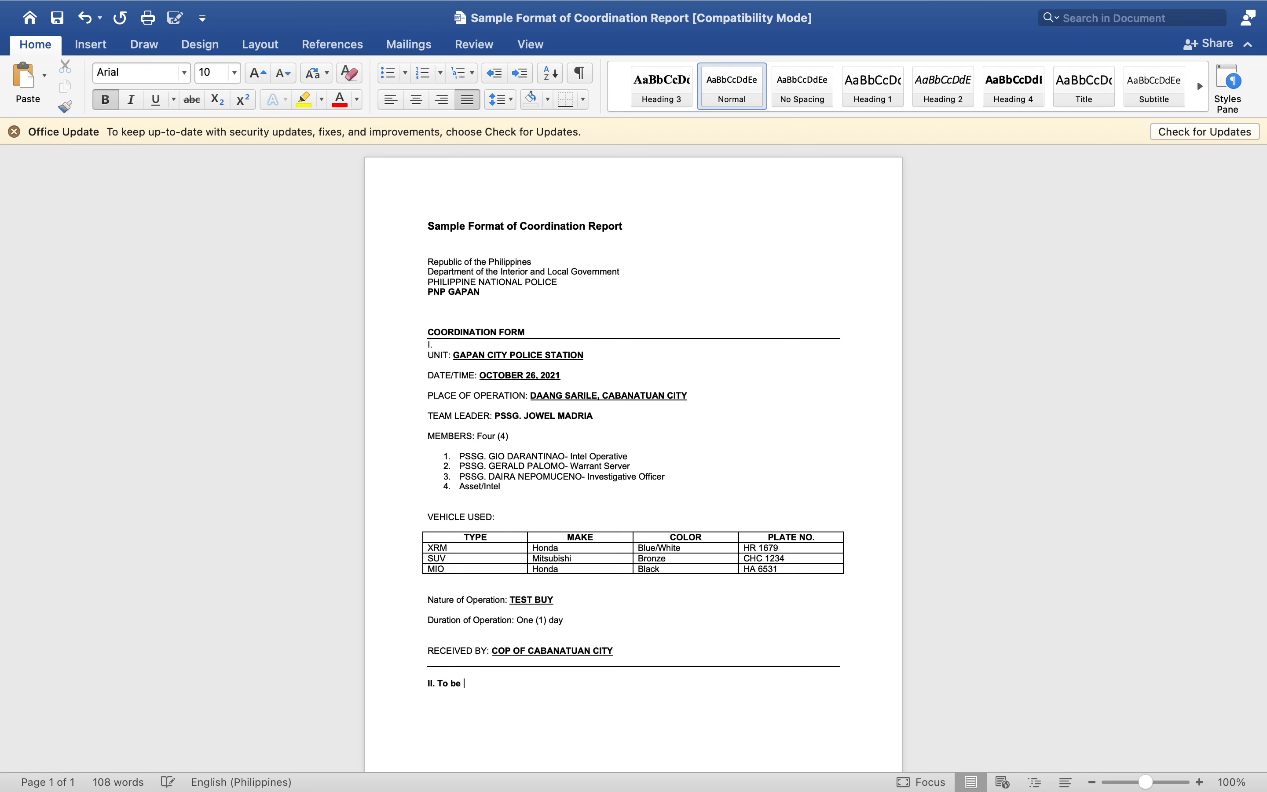
type("accomplise")
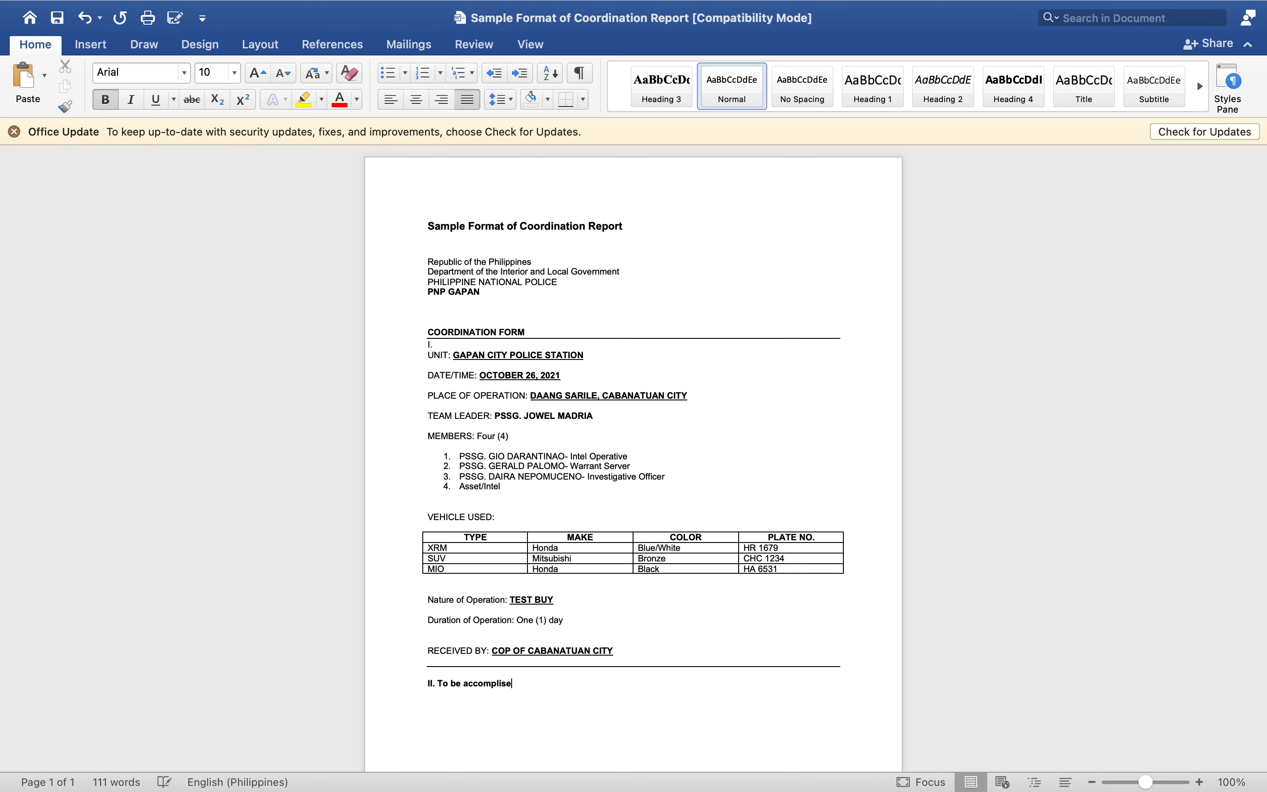
type("hed")
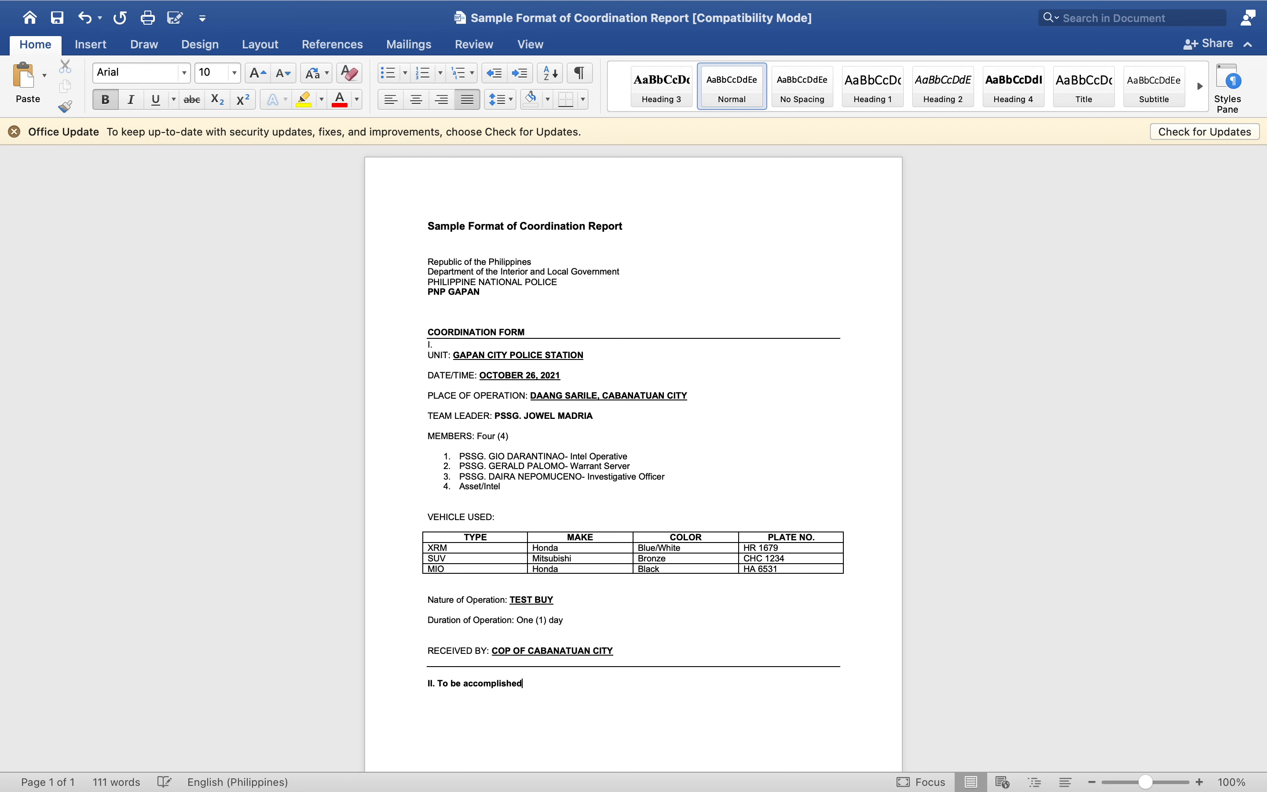
Continue the heading with 'by the receiving Territorial Police', fixing the Territorial typo.
type("by the receivin")
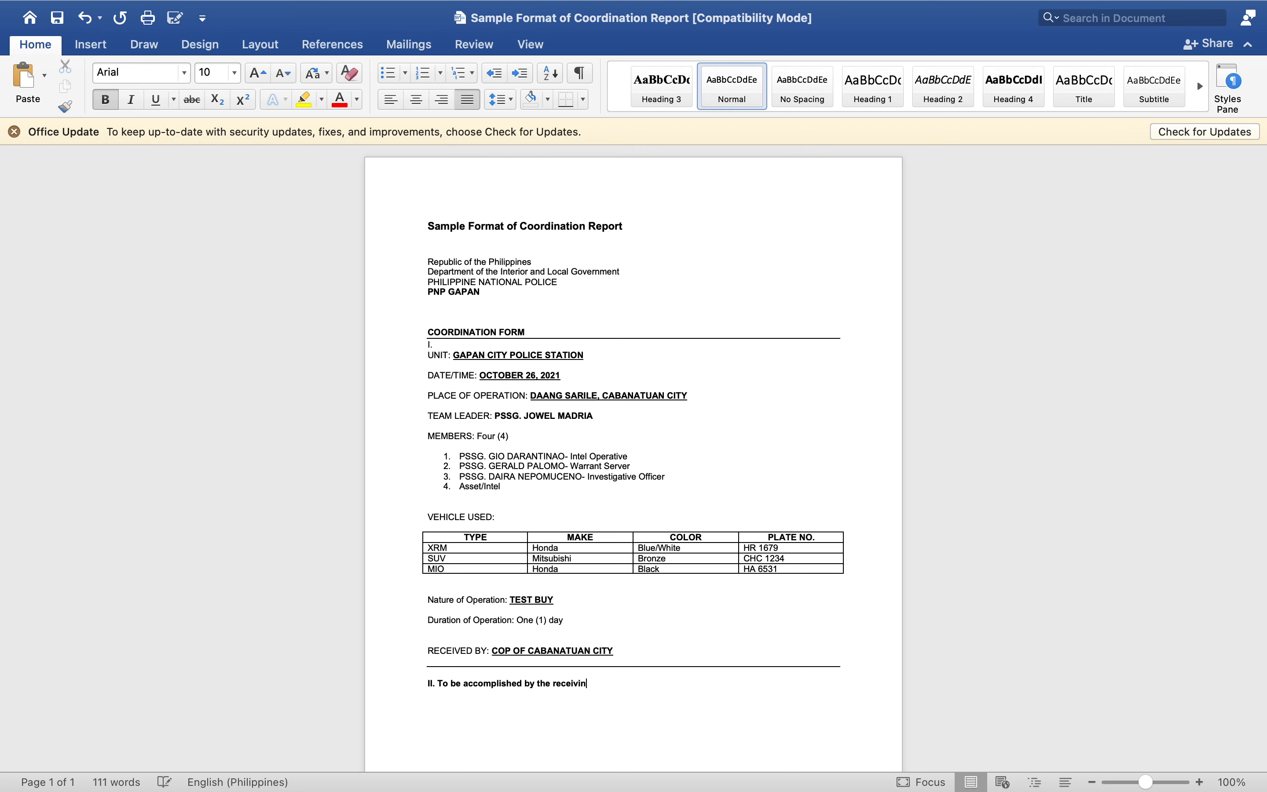
type("g")
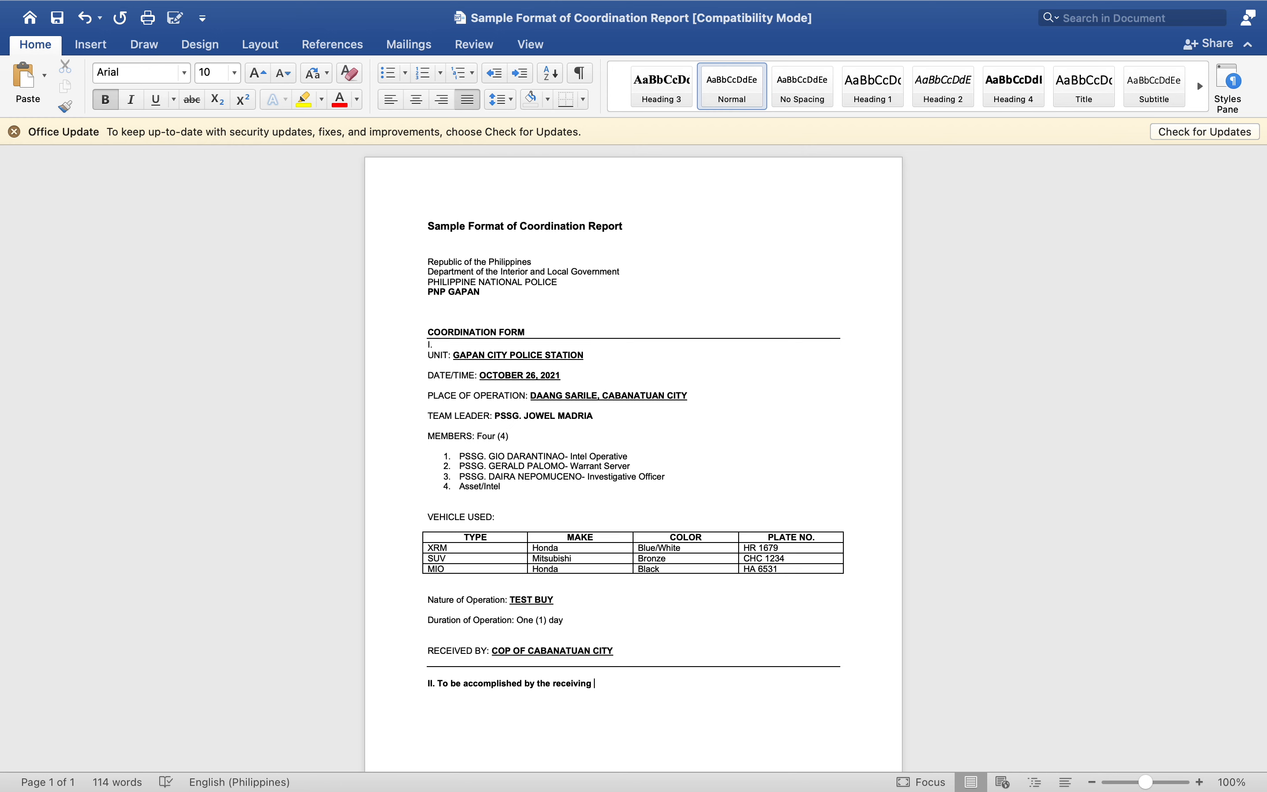
type("Terit")
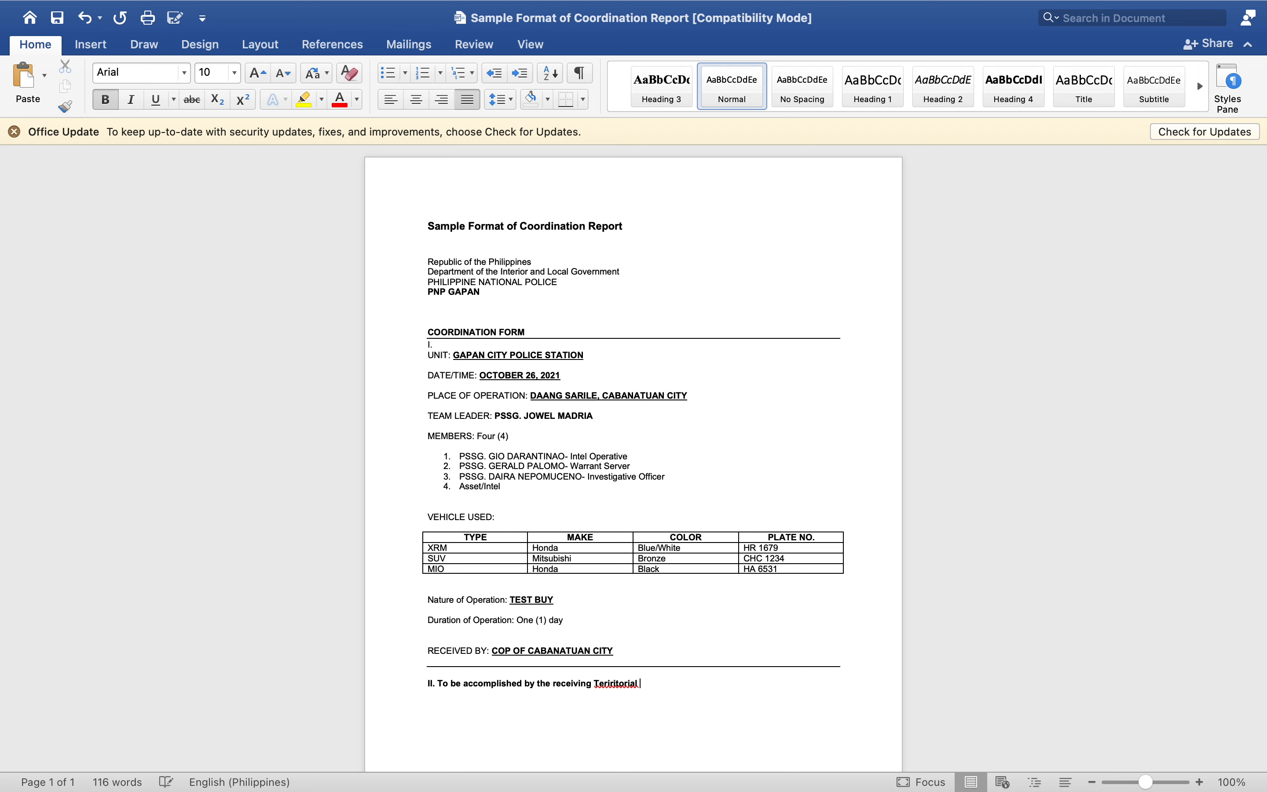
key("BackSpace")
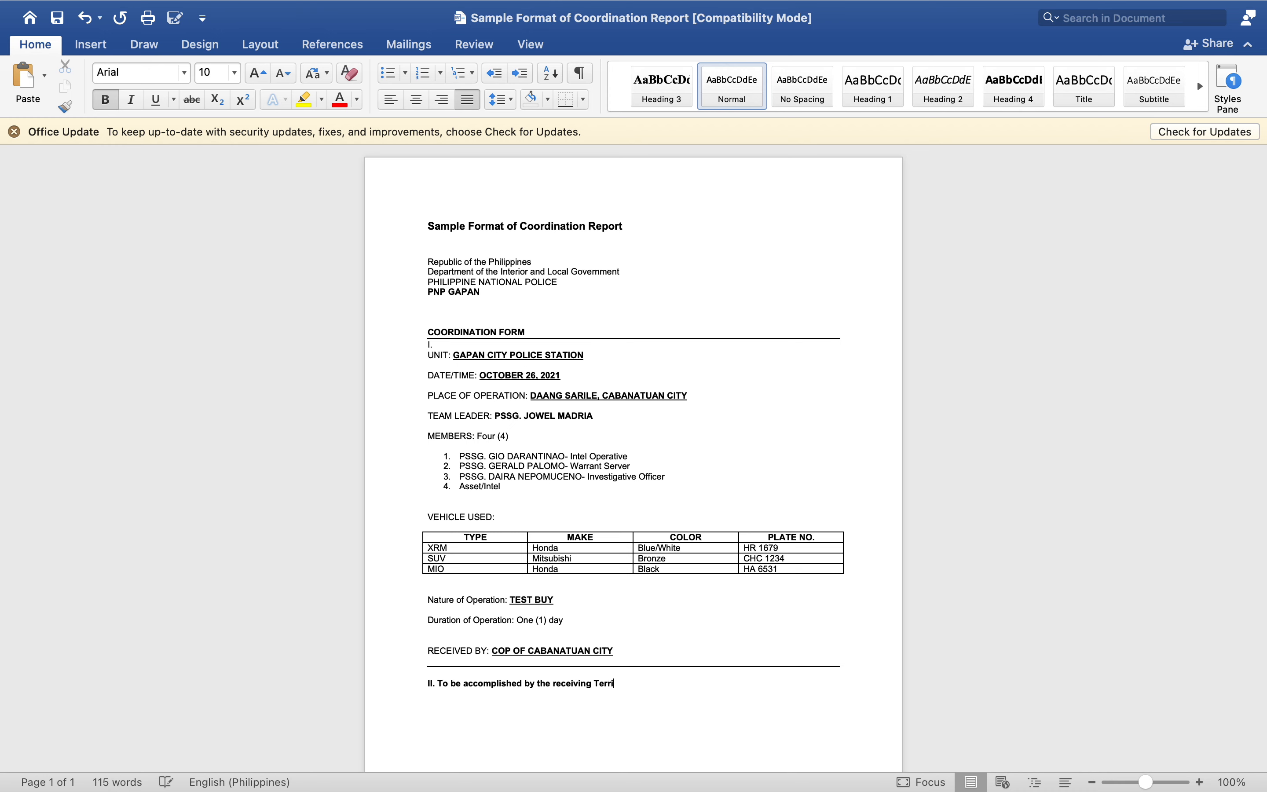
type("torial Police Unit")
type("a. D")
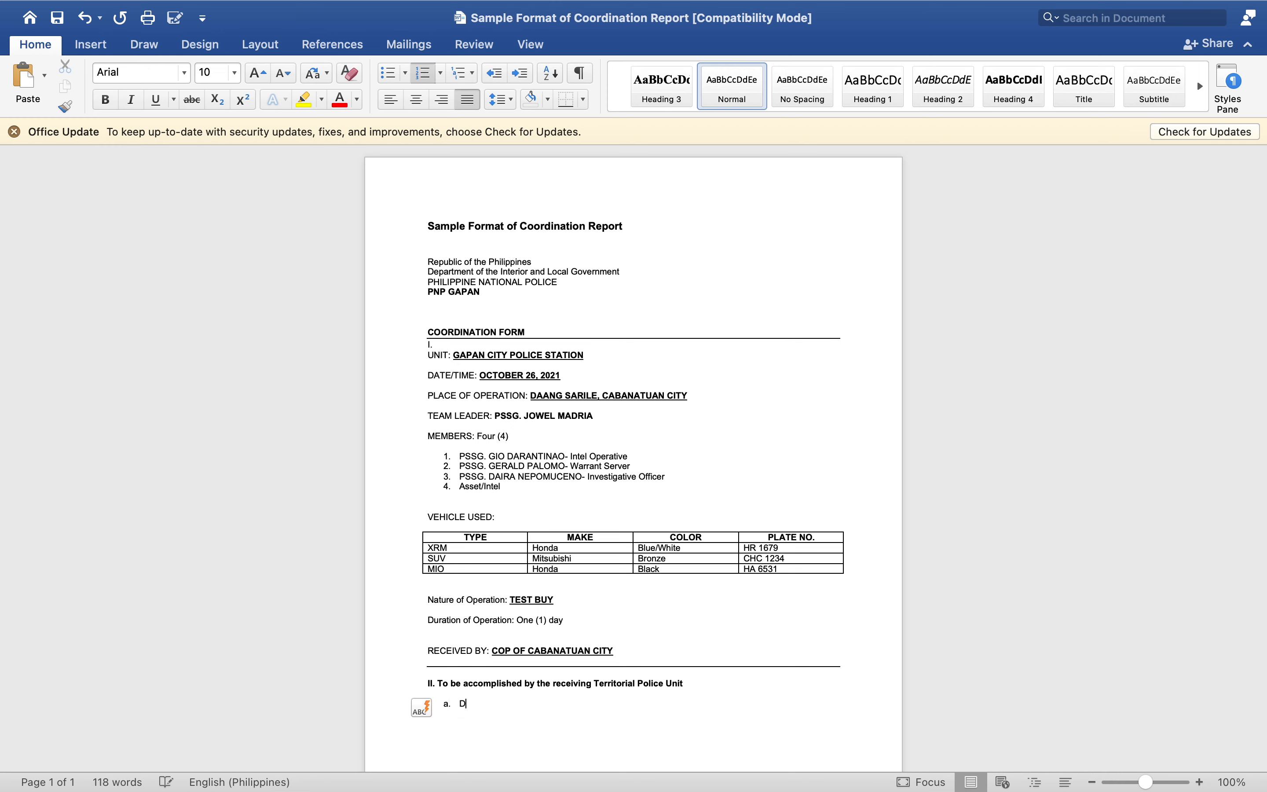
Add item a. Date/Time Received: October 25, 2021.
type("ate/Time")
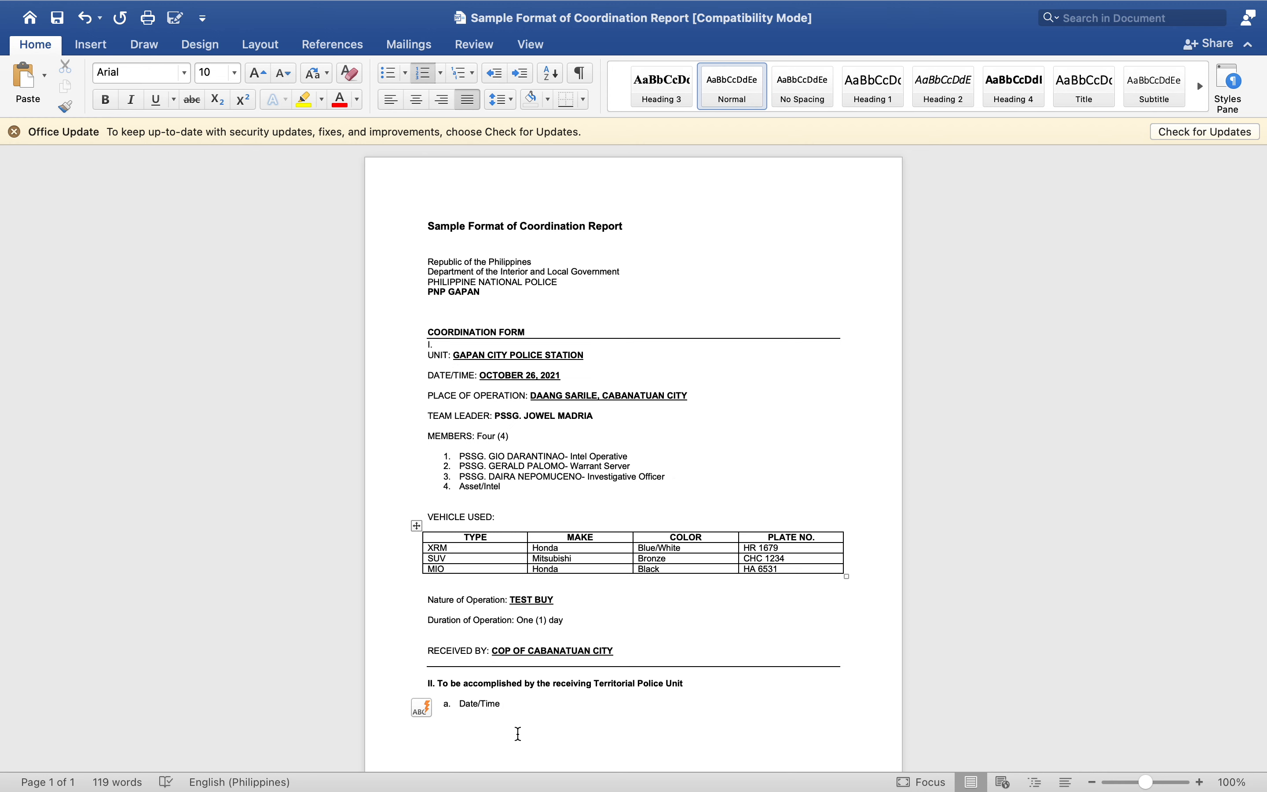
type("Re")
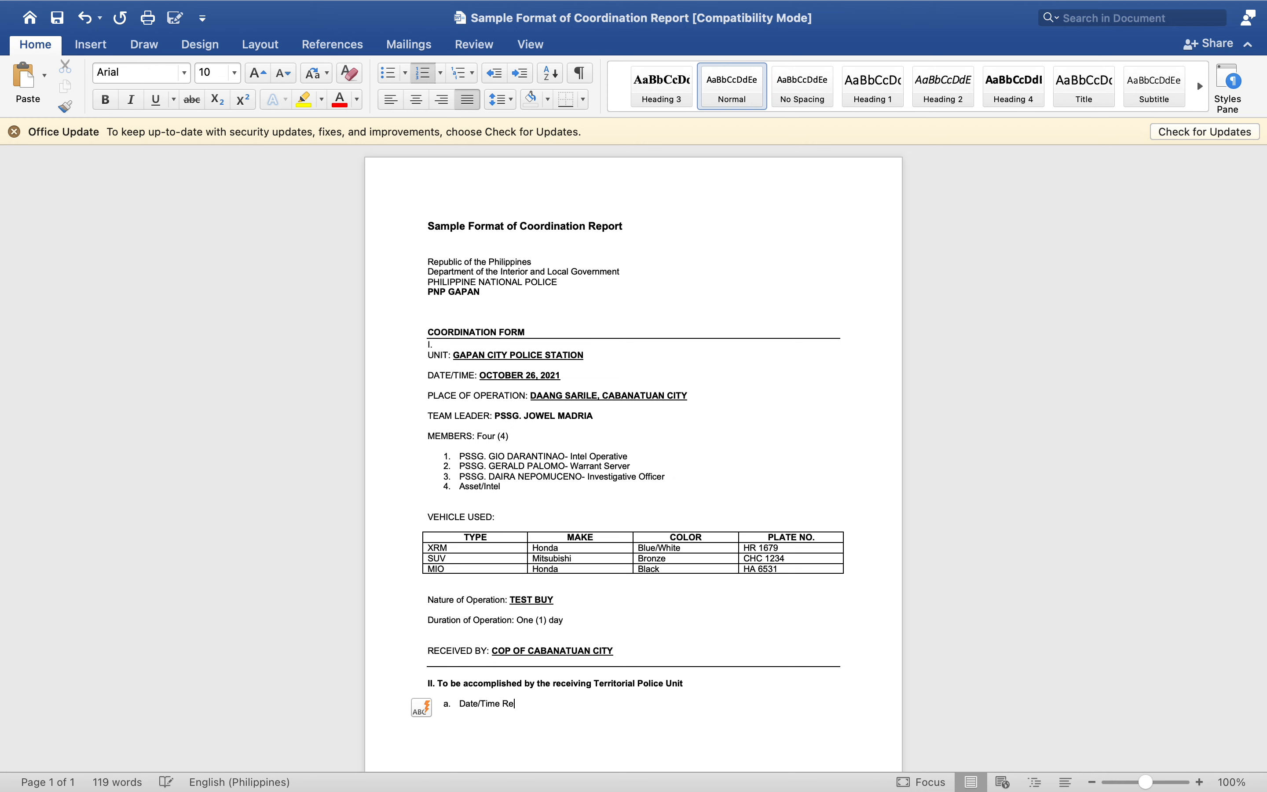
type("ceived:")
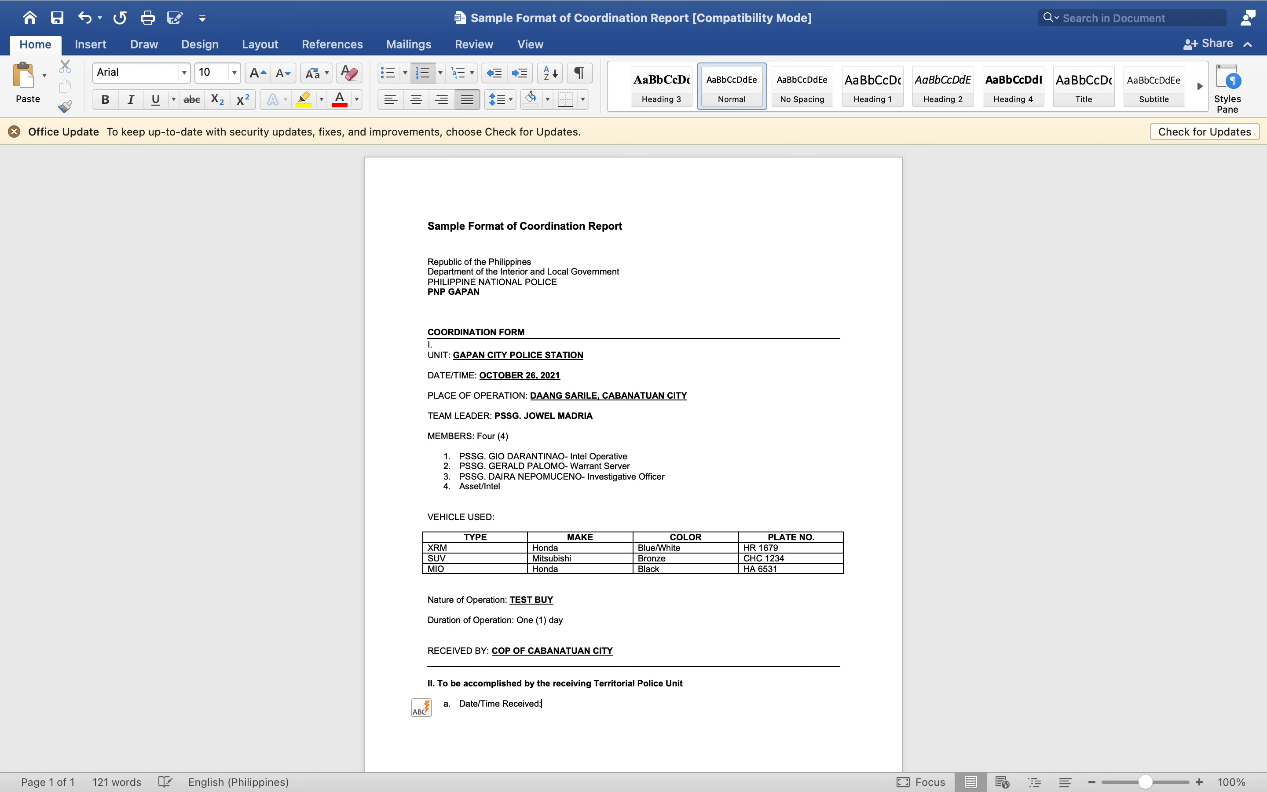
type("October 1")
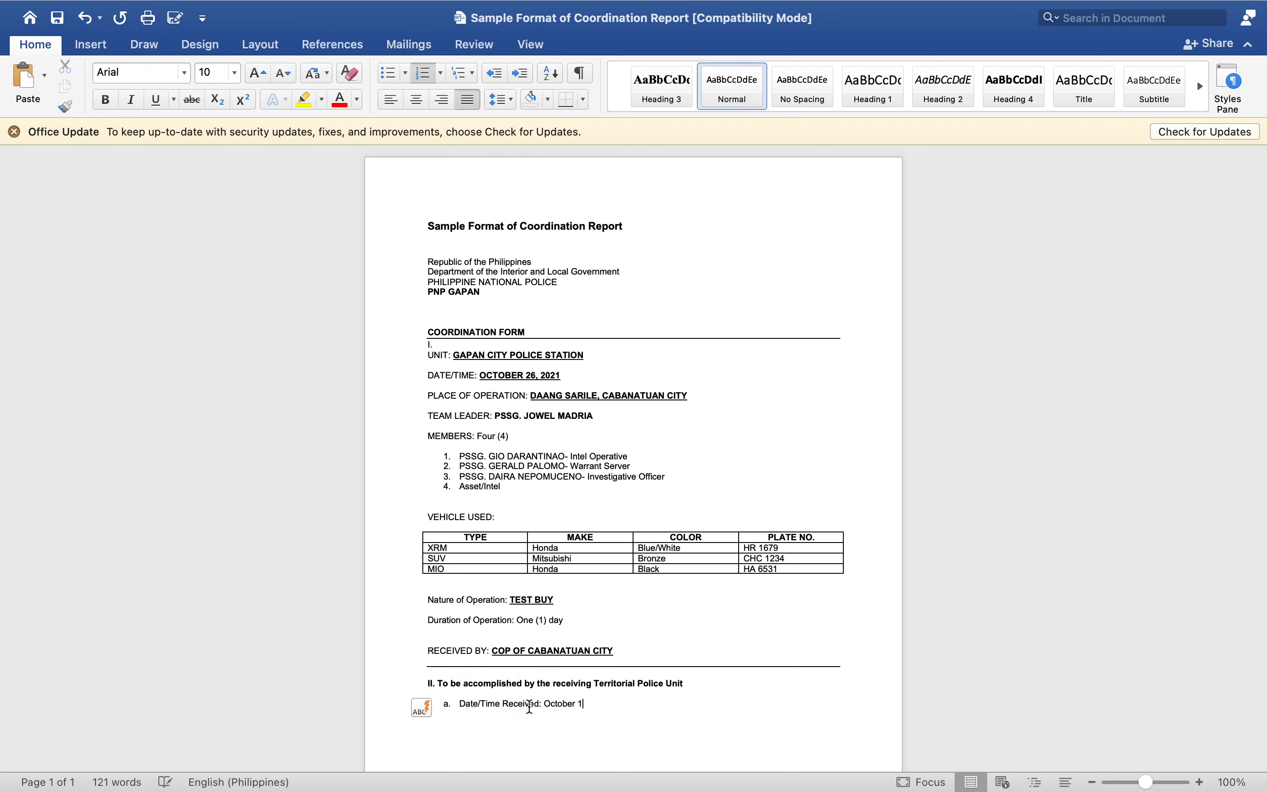
type("5,v")
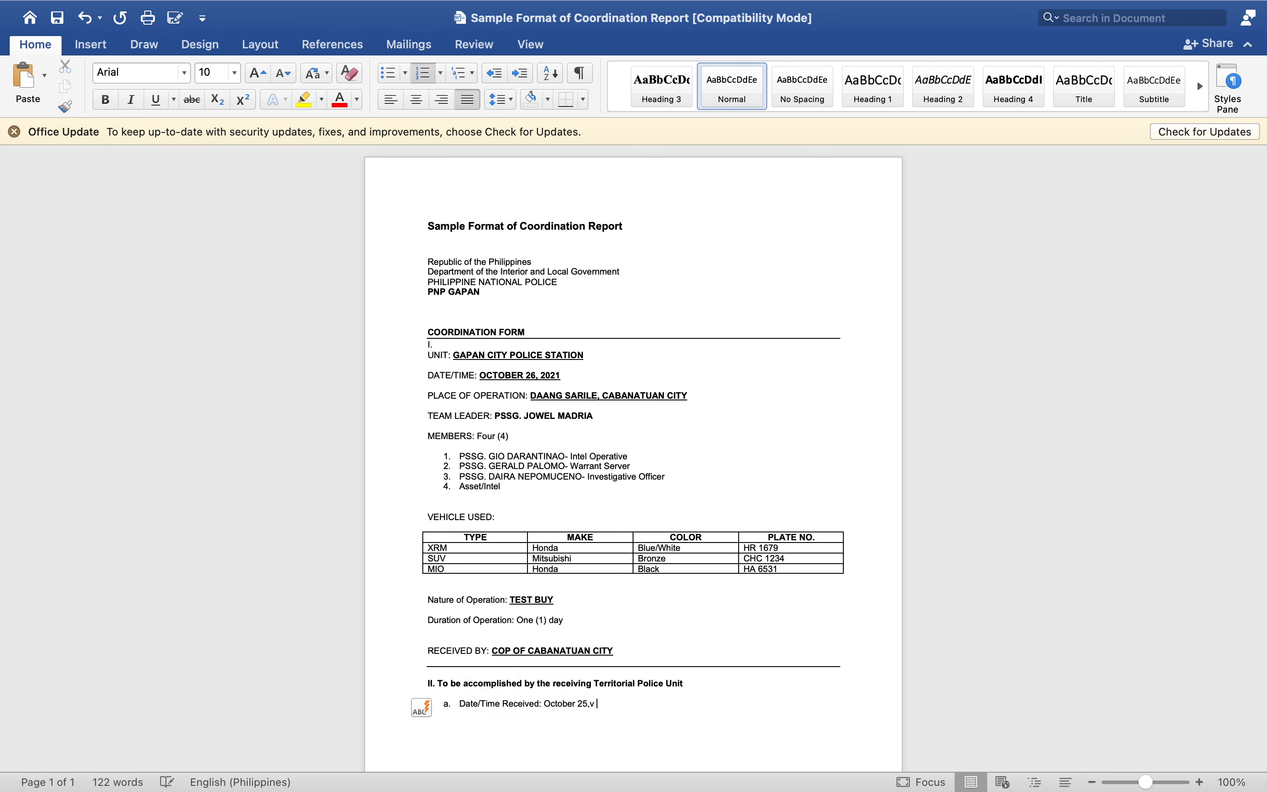
key("backspace")
type(" 2021")
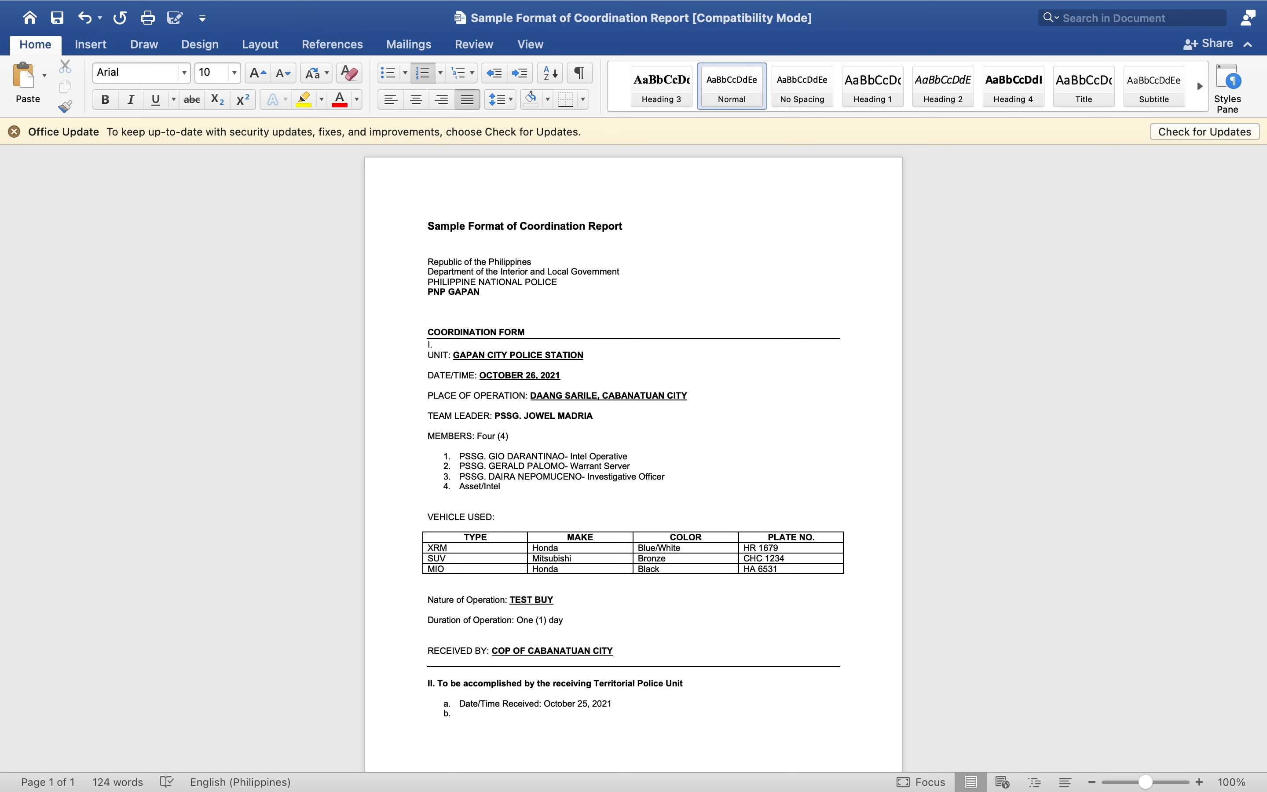
Add item b. Name of receiving personnel with a blank line.
type("Name of the Receiving Per")
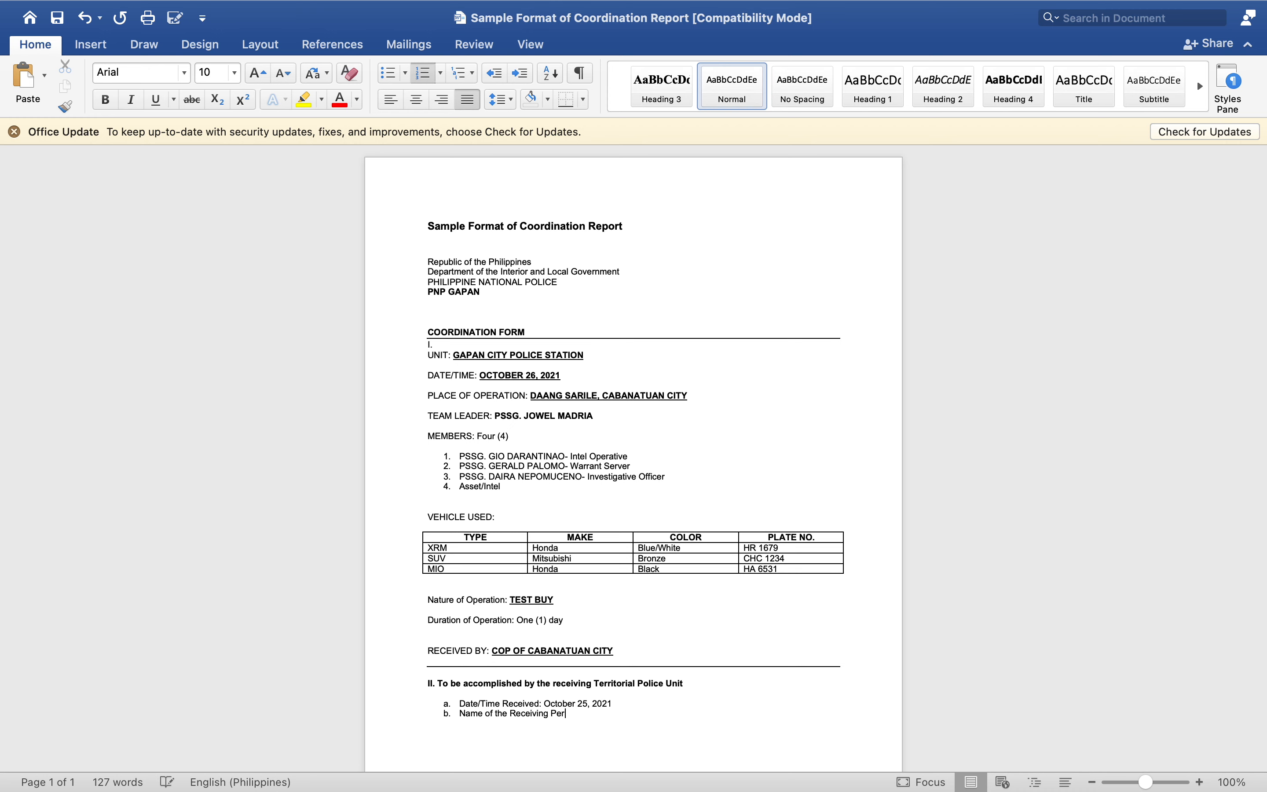
type("sonnel:")
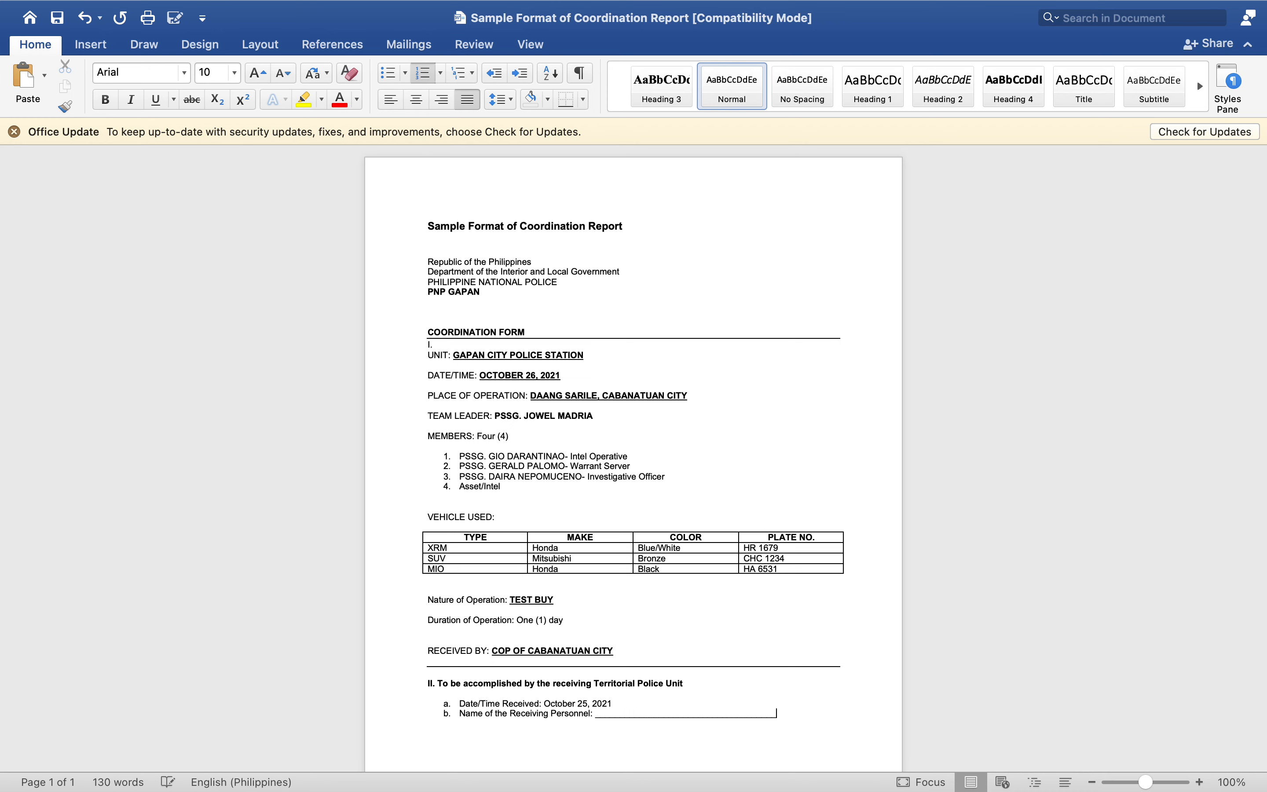
key("enter")
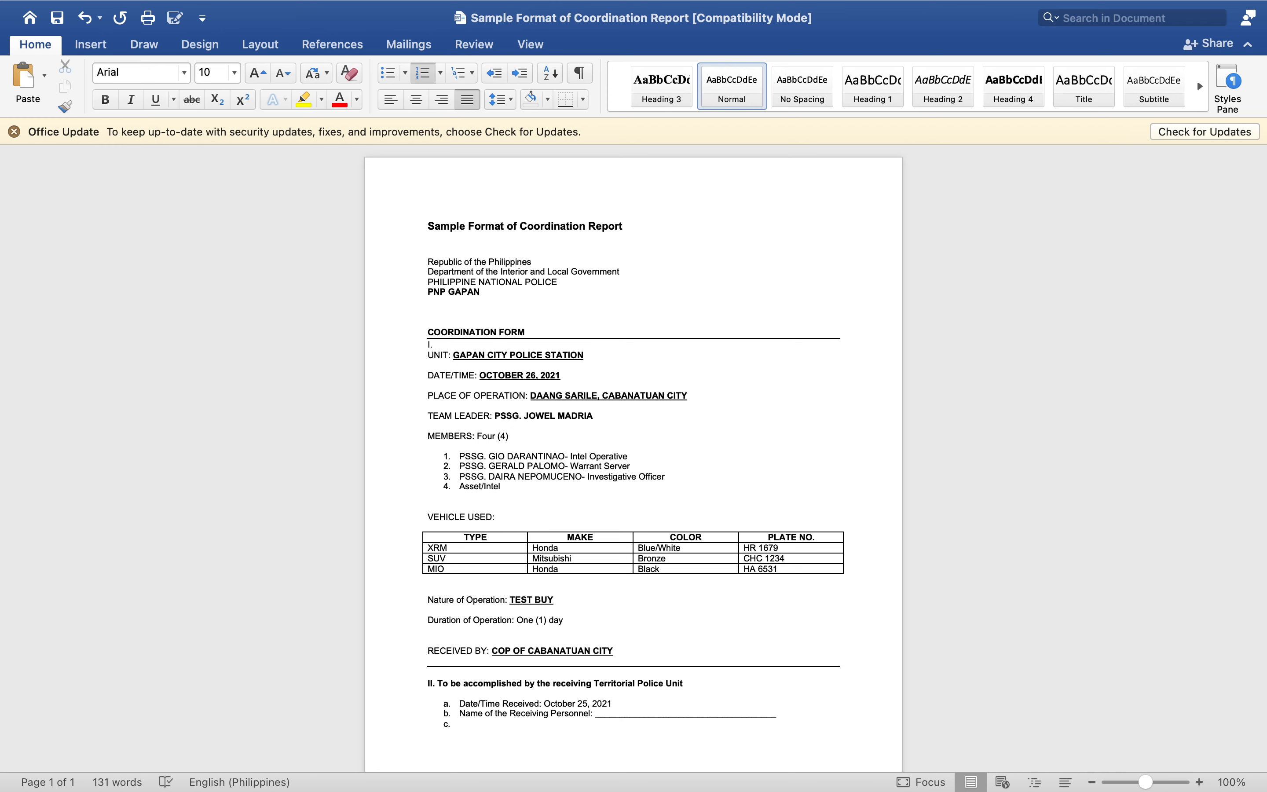
Add item c. Name of Receiving Unit: Cabanatuan Police Station.
type("Name of r")
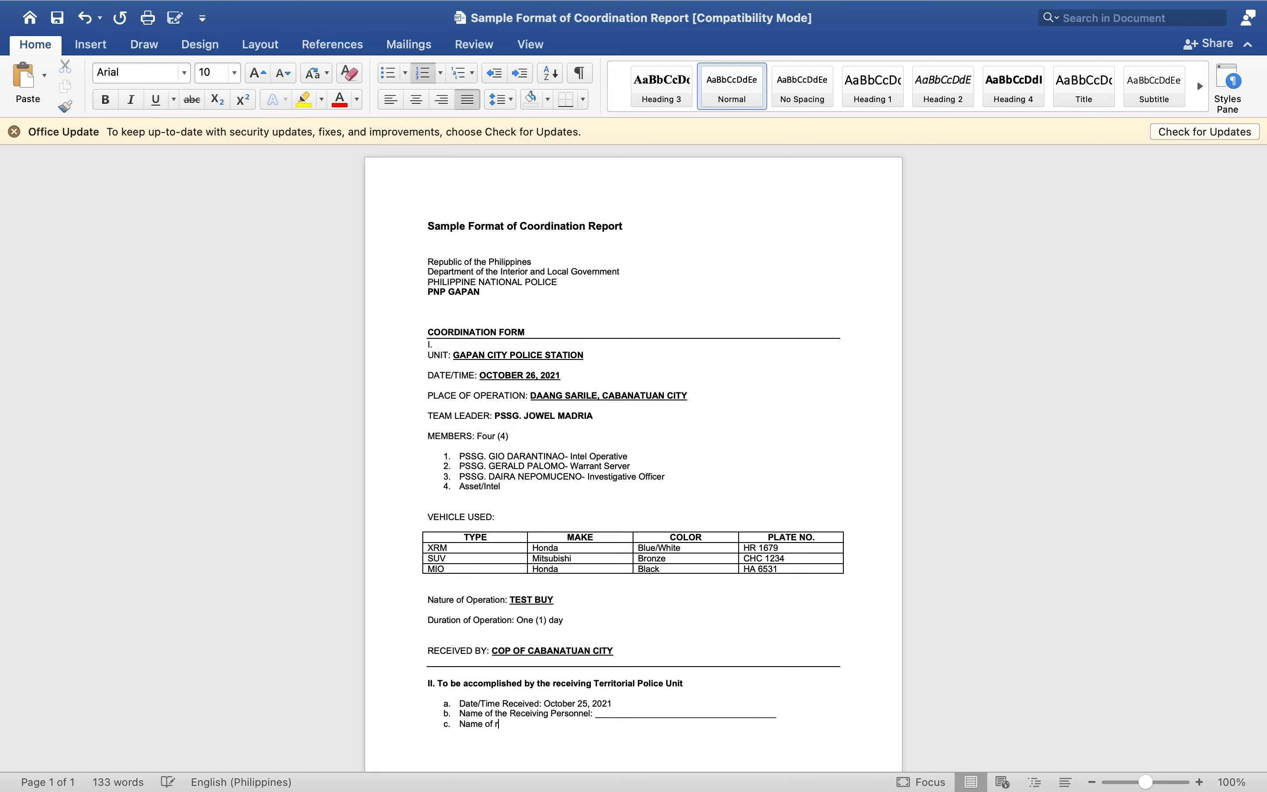
type("Receveing")
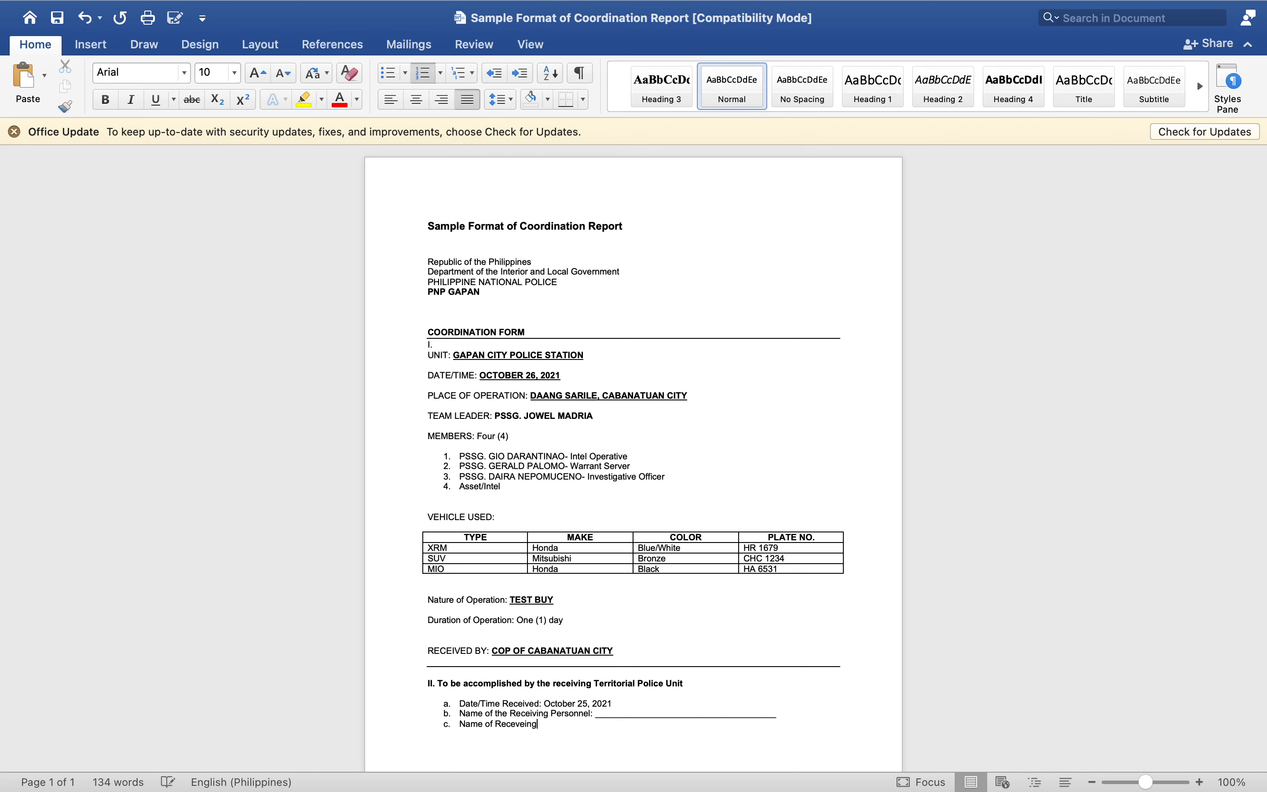
key("backspace")
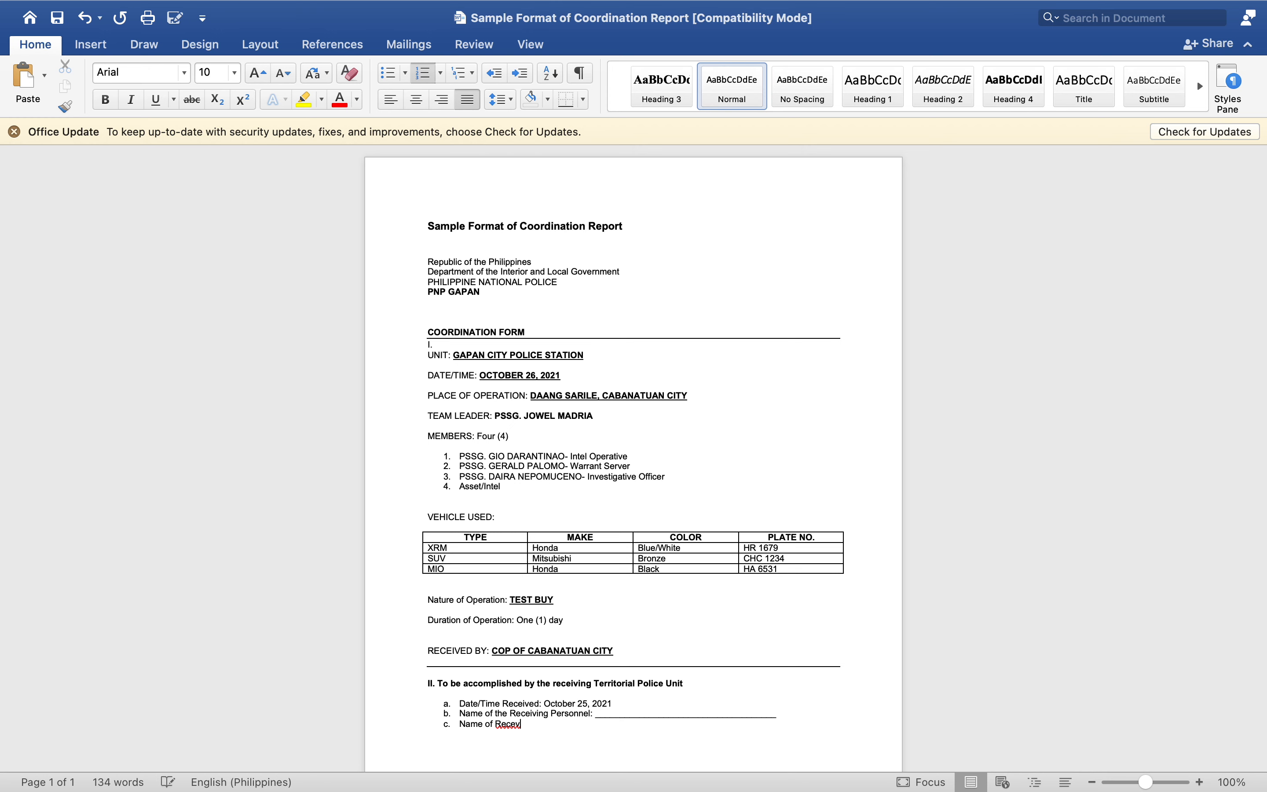
type("ing")
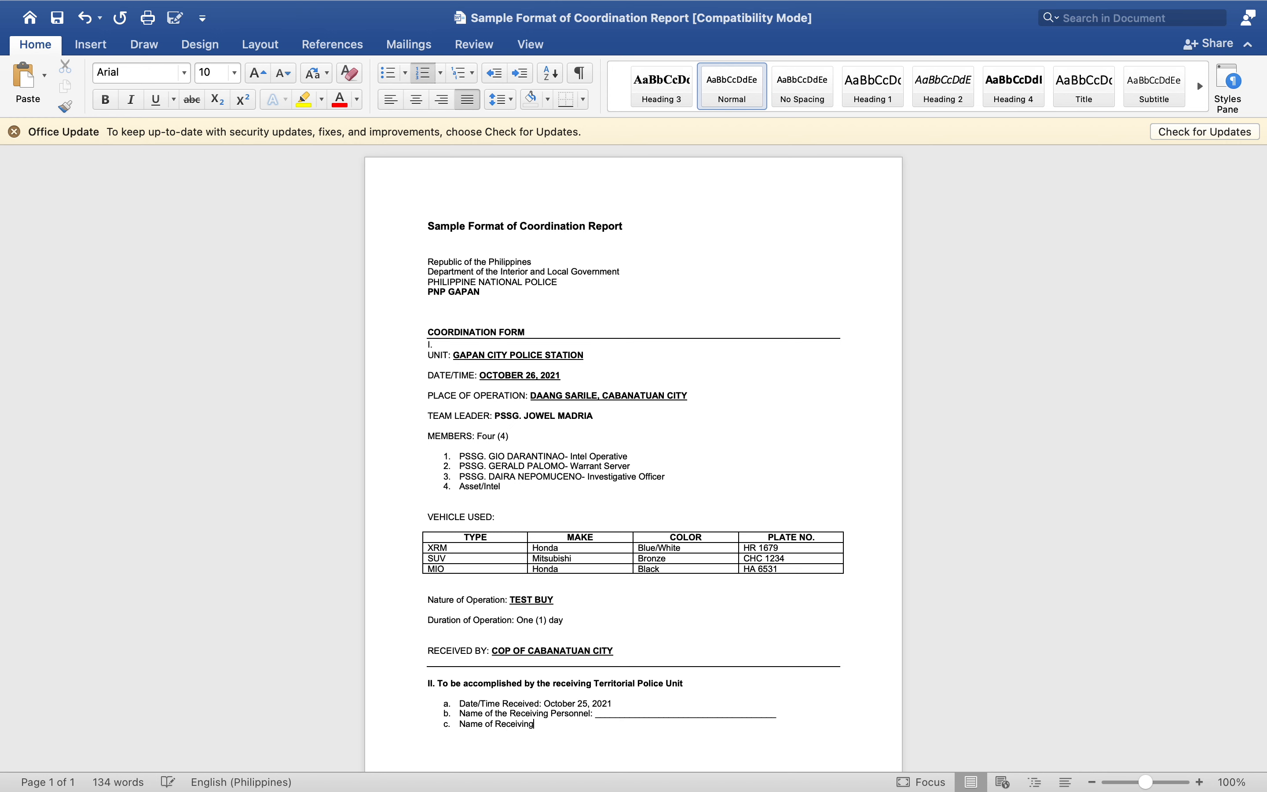
type("Unit:")
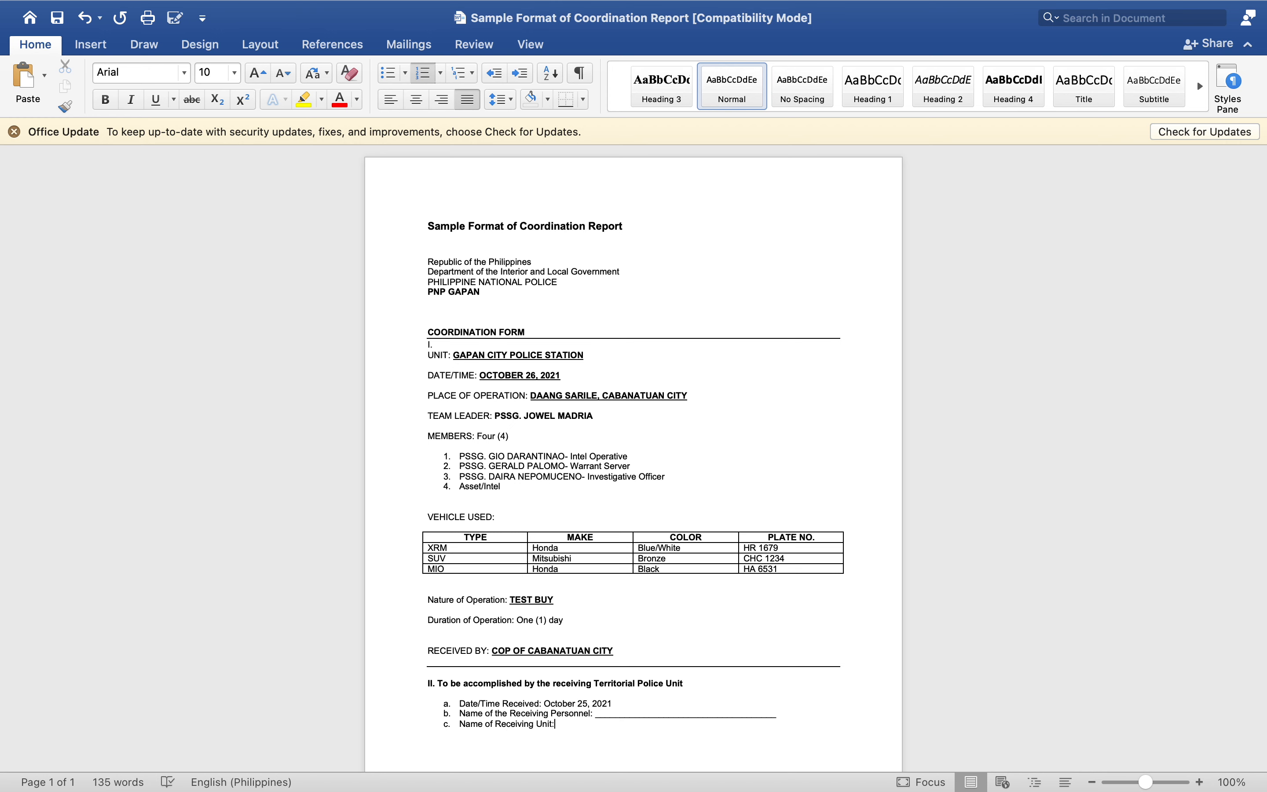
type("C")
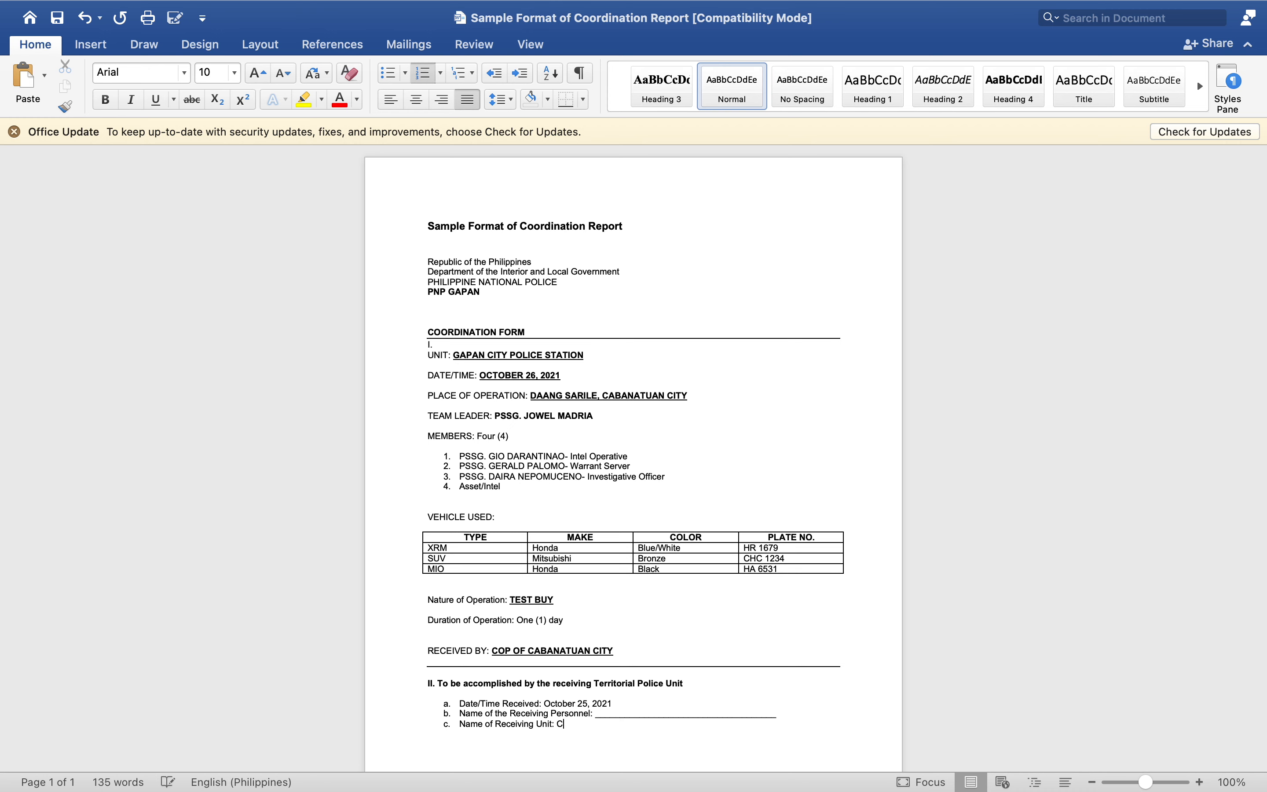
type("abanatuan Police Stati")
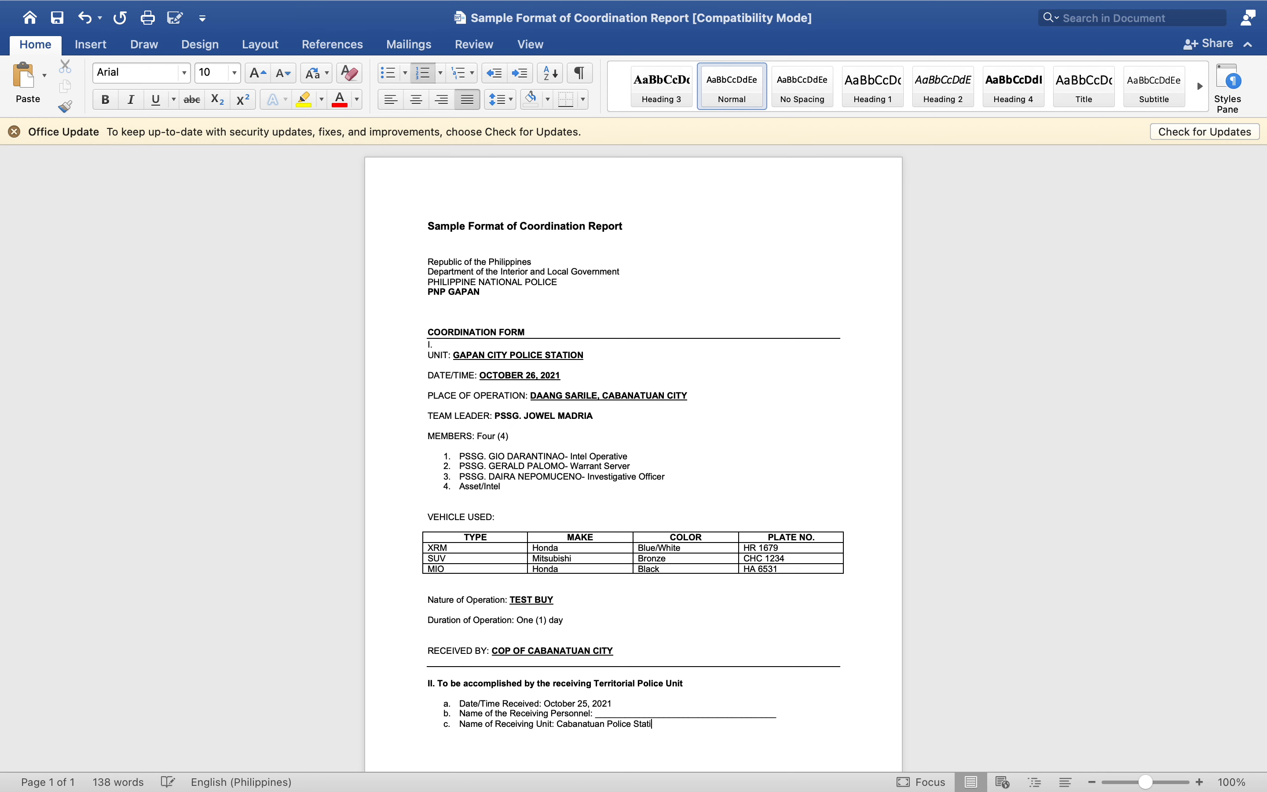
type("on")
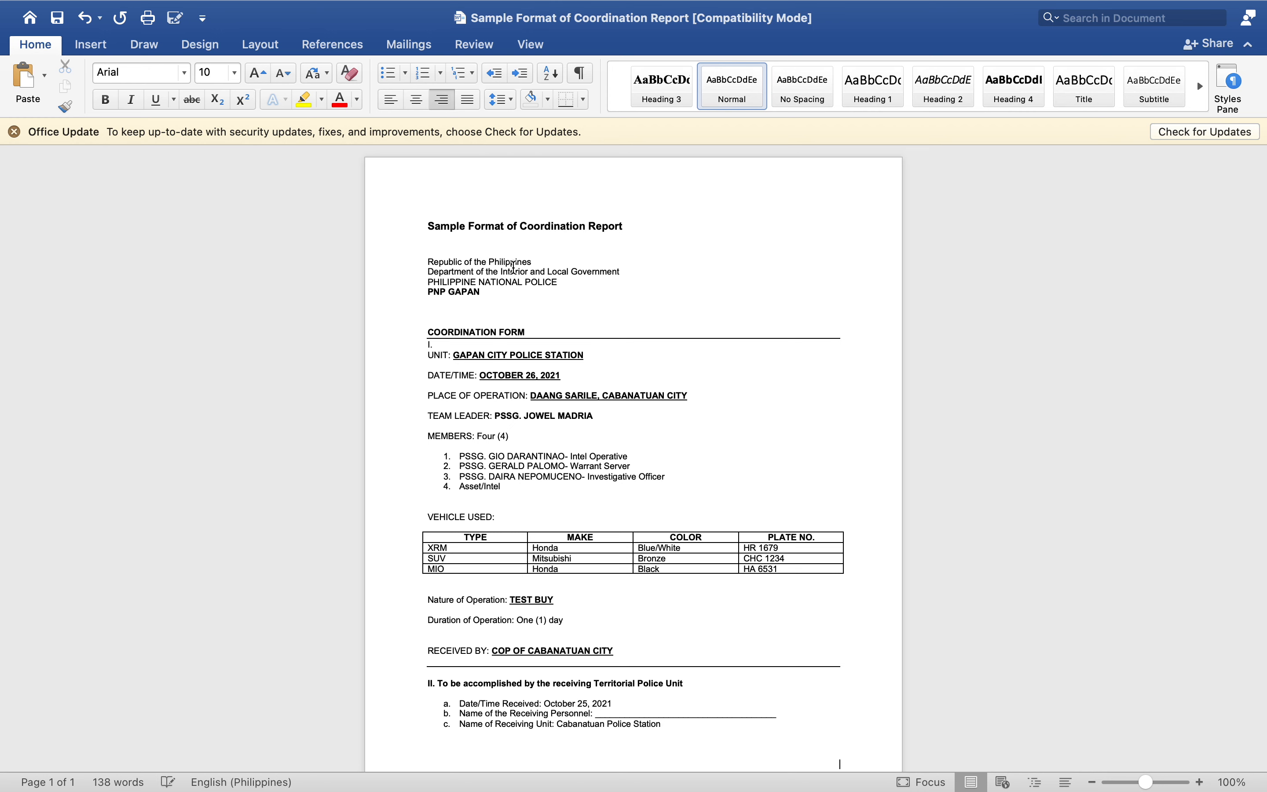
Add a right-aligned (Signature) caption with a blank signing line above it.
type("Sigm")
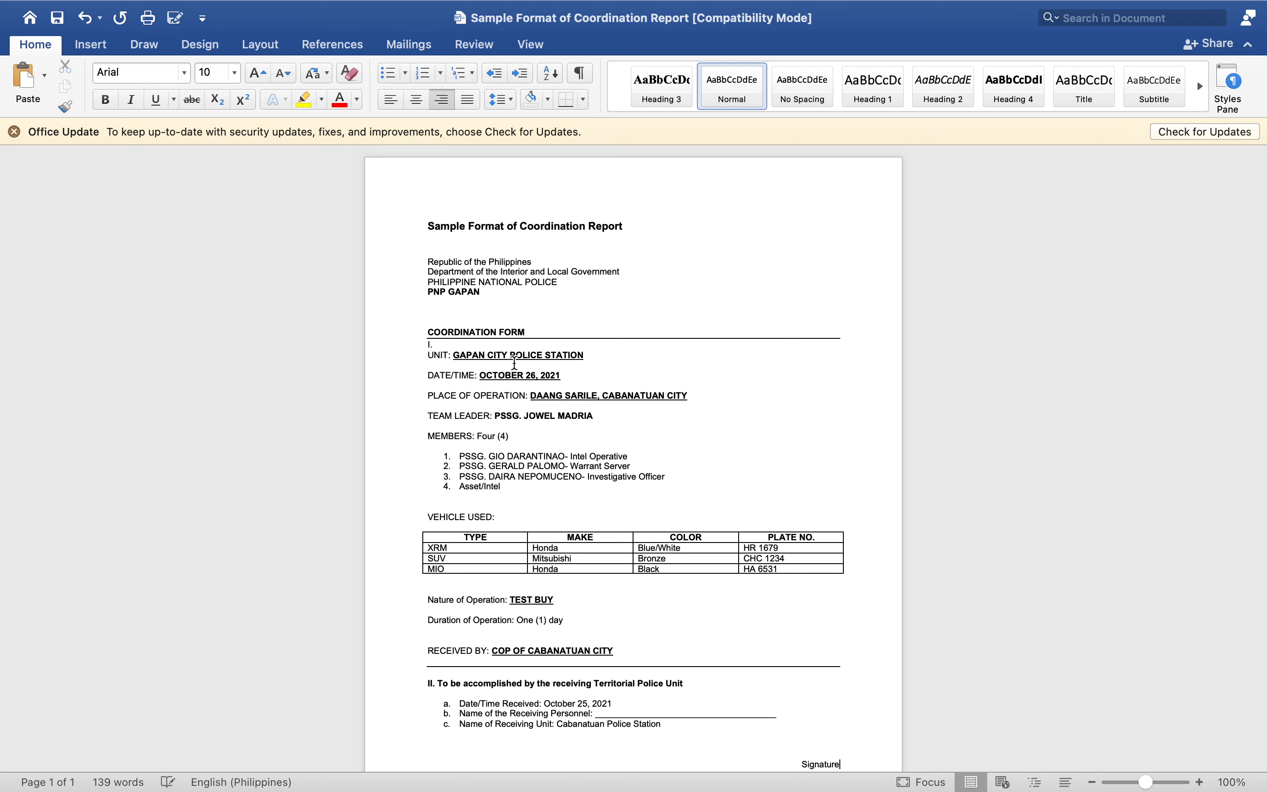
mouse_move(767, 744)
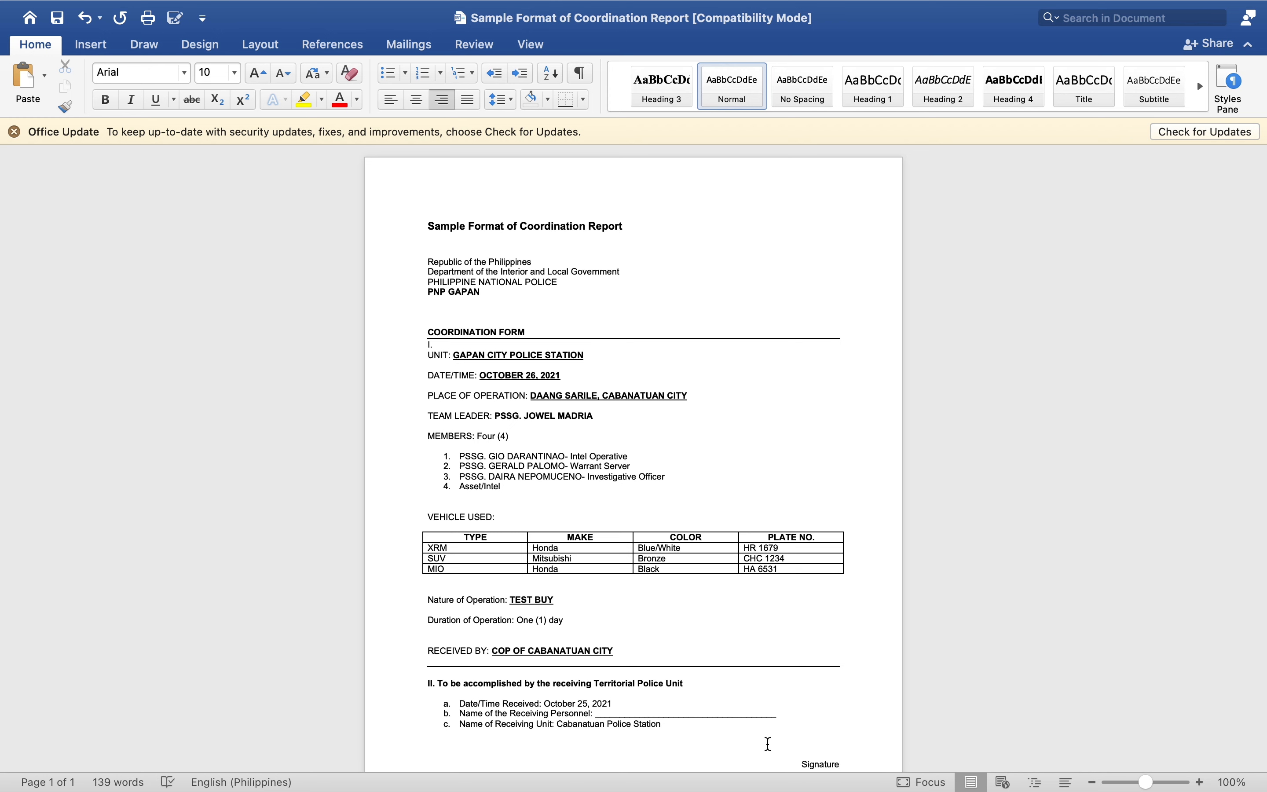
mouse_move(796, 763)
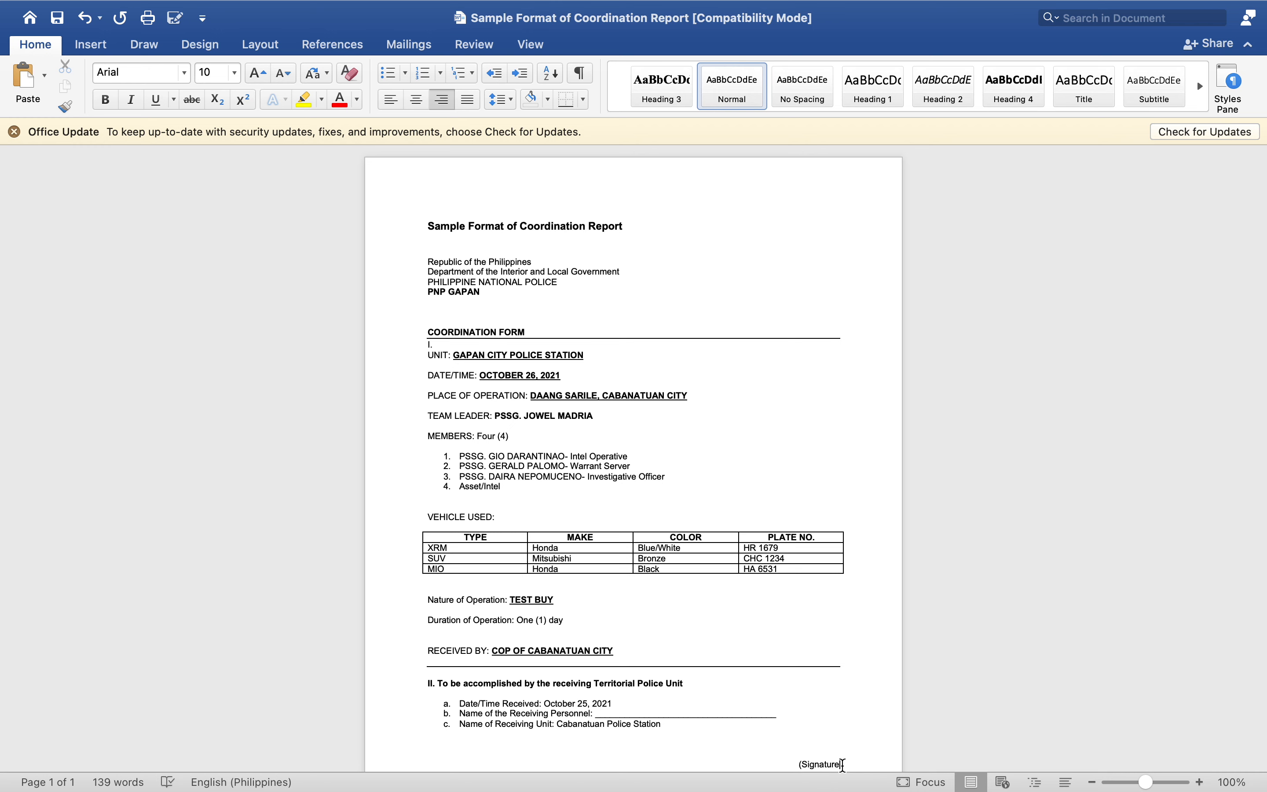
left_click(467, 99)
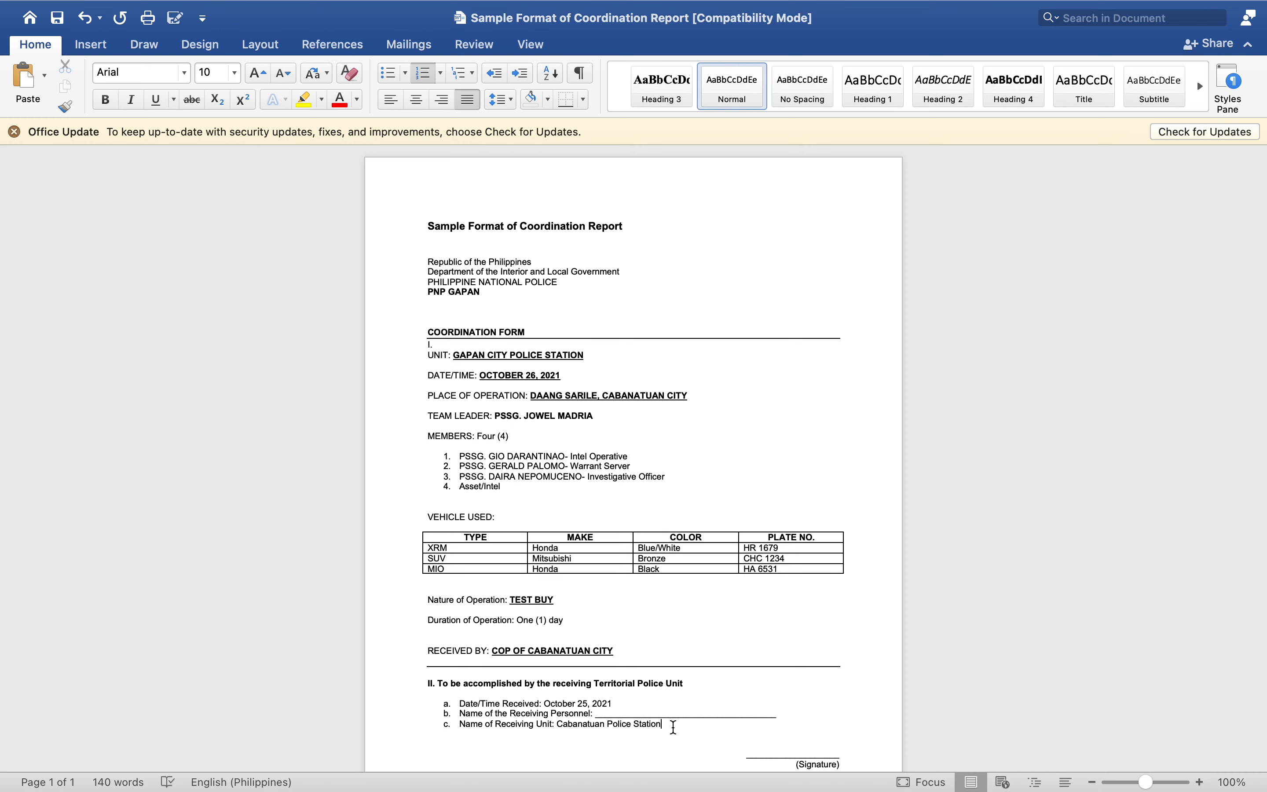
mouse_move(636, 252)
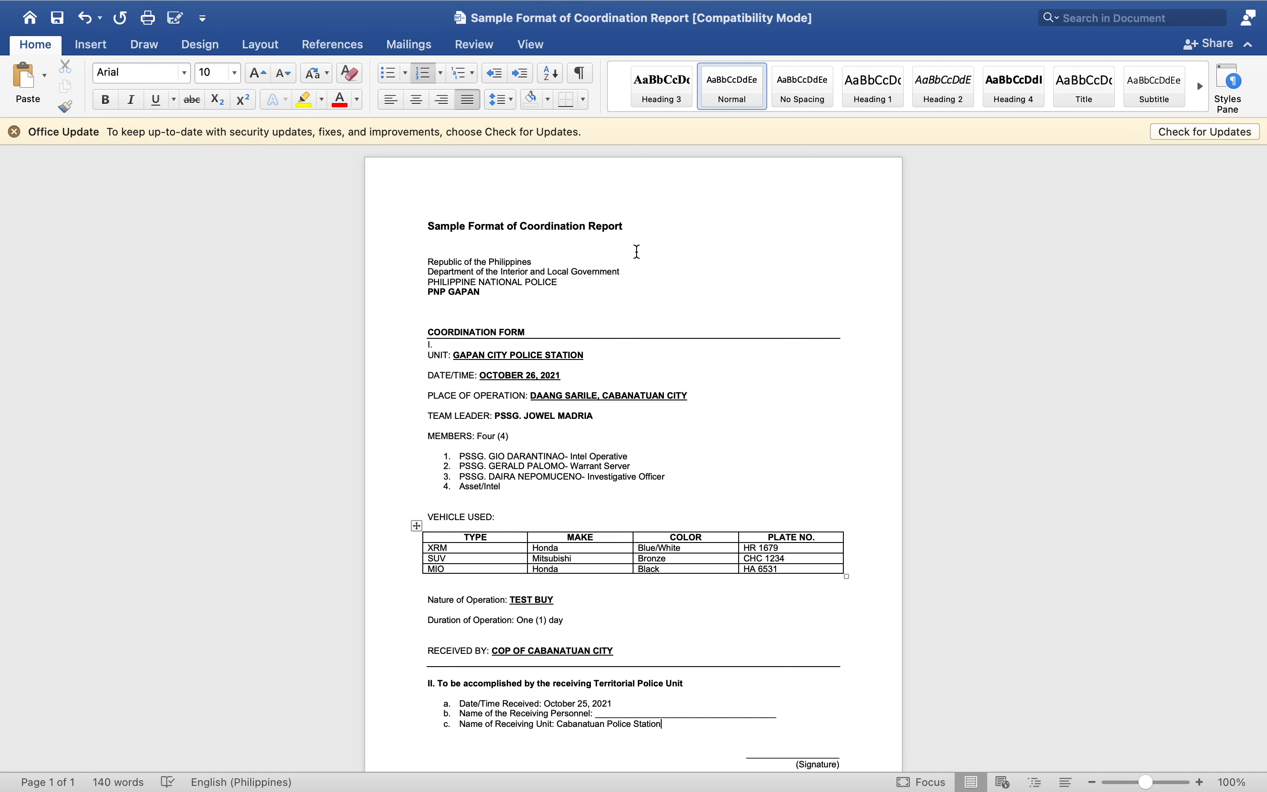
mouse_move(584, 638)
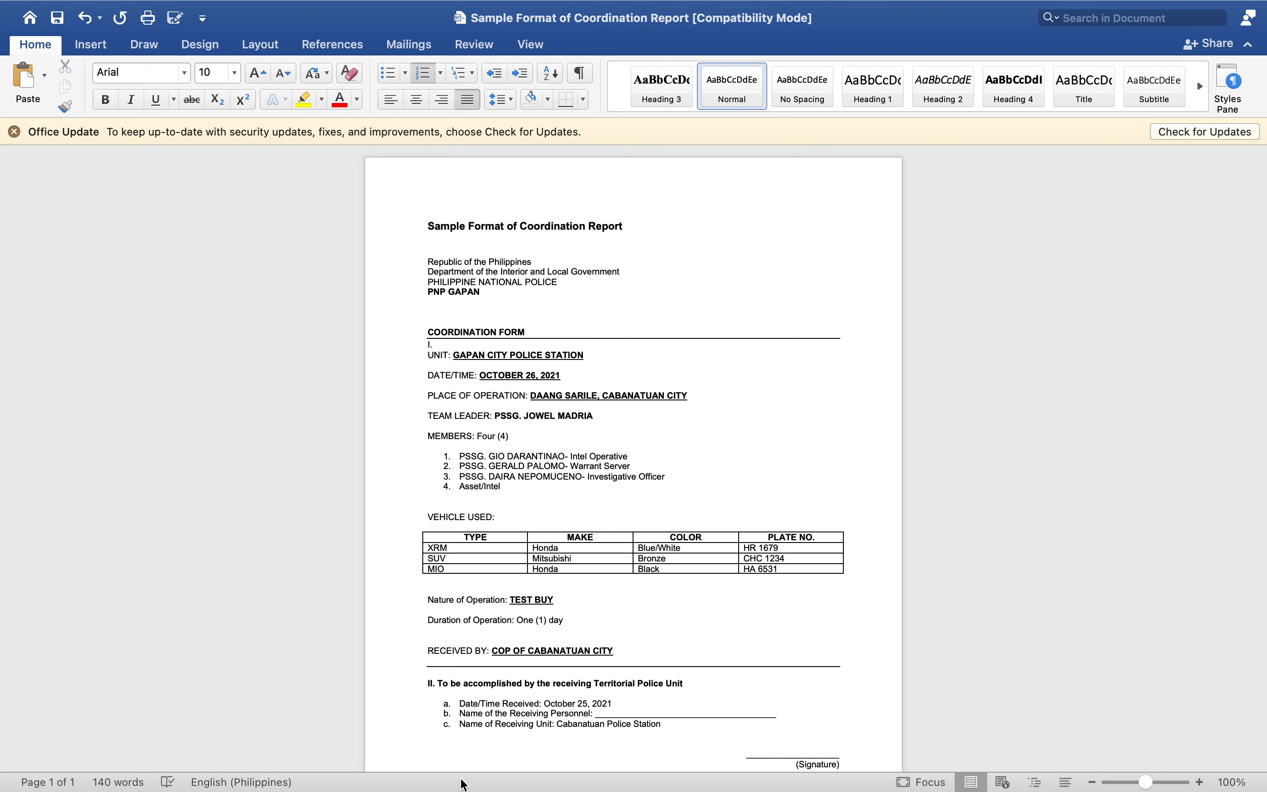
Bold the received date October 25, 2021, then paint bold onto the unit and four member entries.
left_click(544, 703)
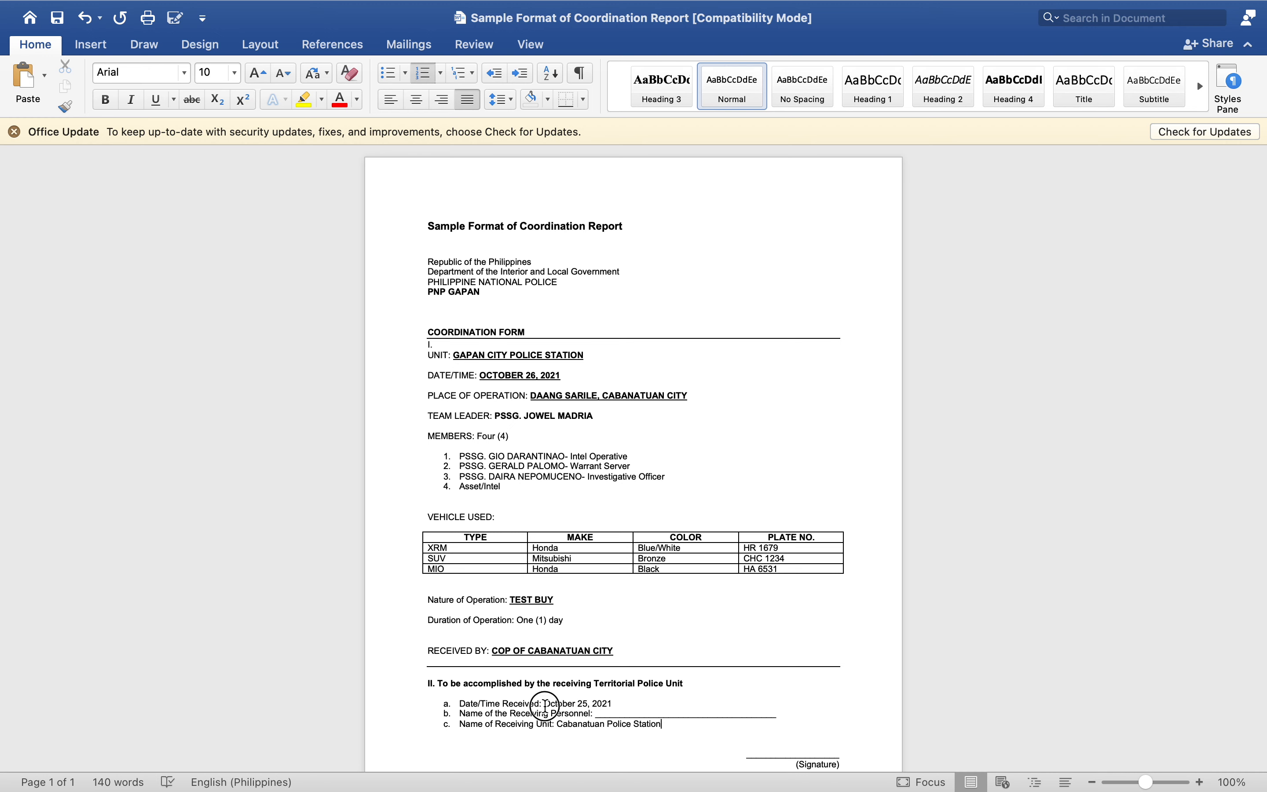
left_click_drag(545, 703, 614, 703)
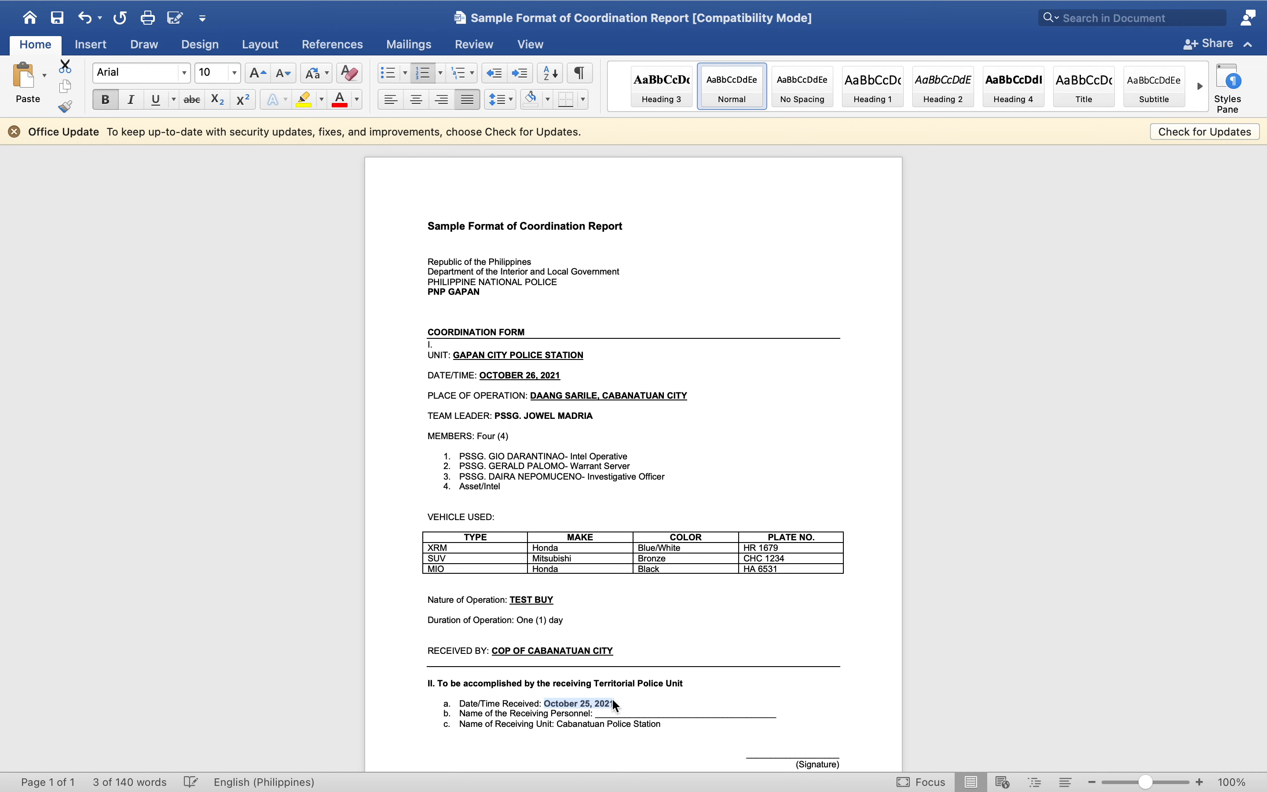
double_click(589, 724)
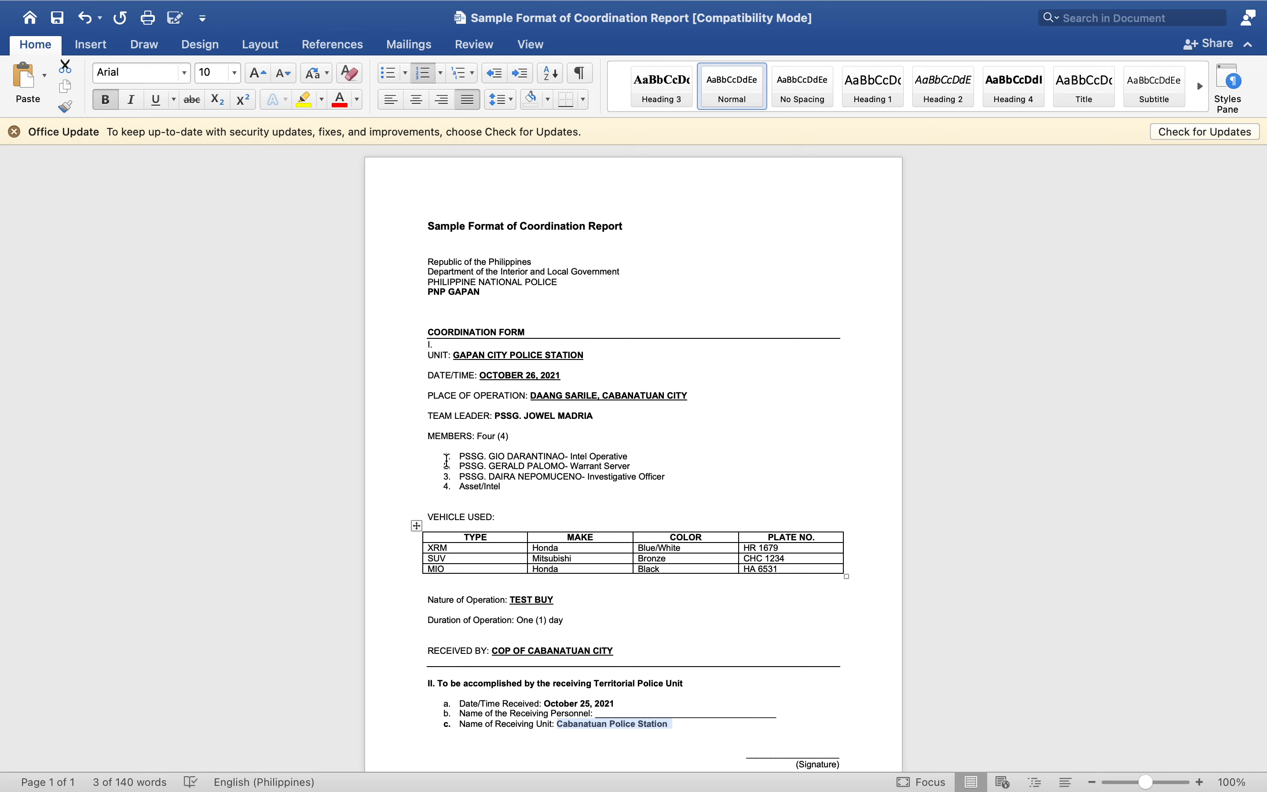
left_click_drag(459, 455, 502, 486)
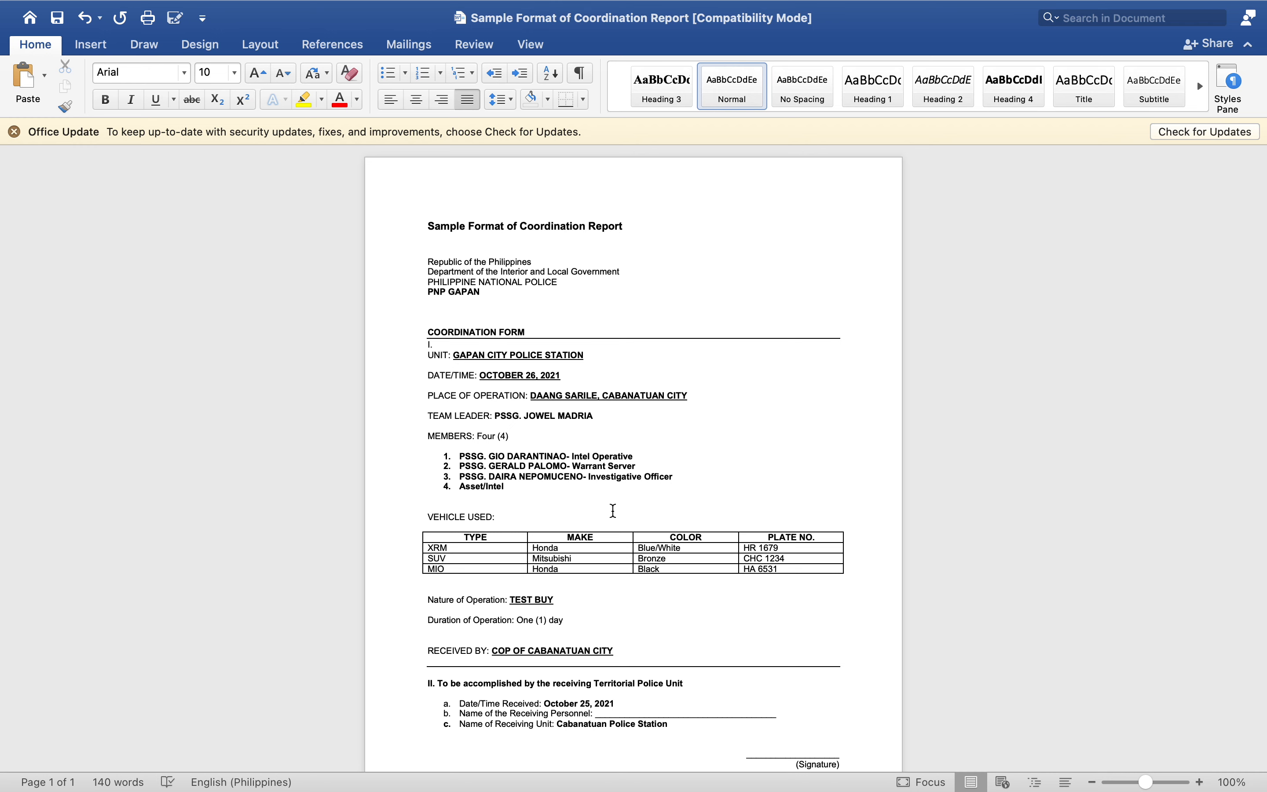
left_click(460, 506)
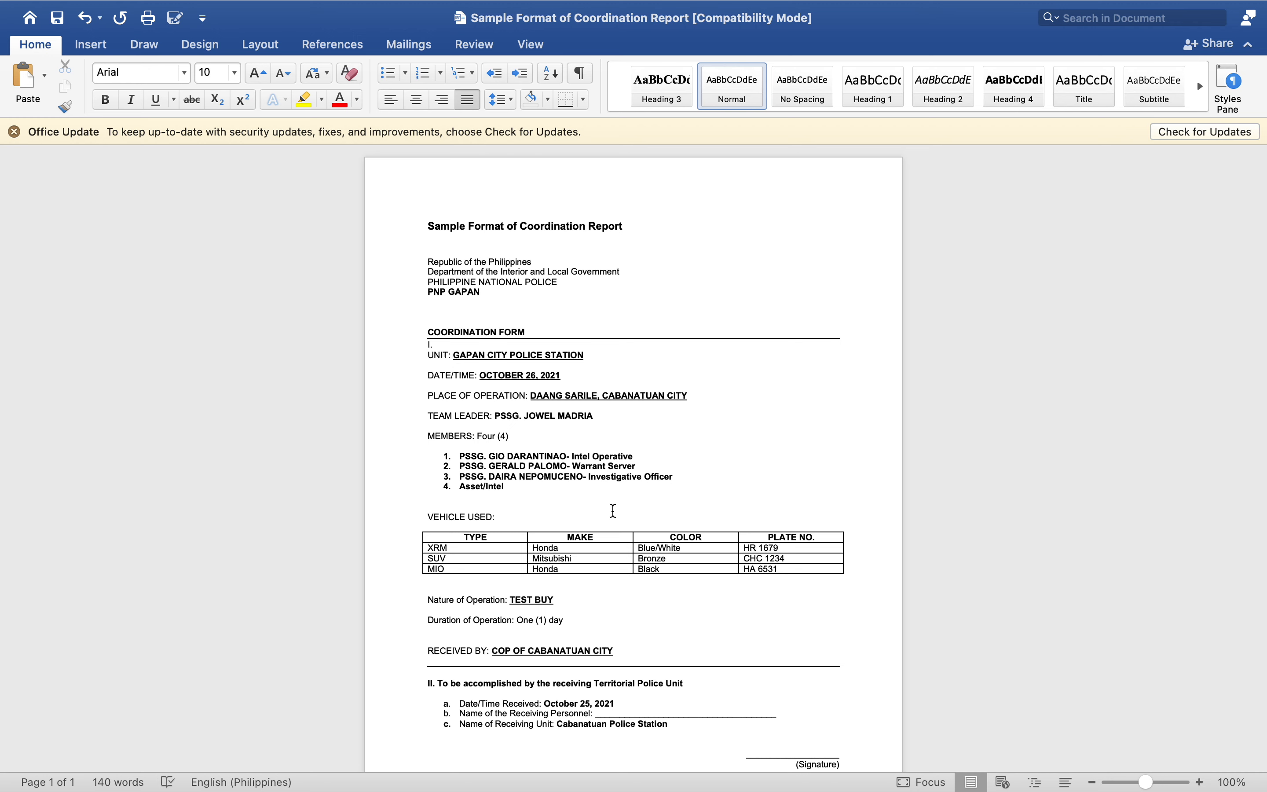
left_click(460, 507)
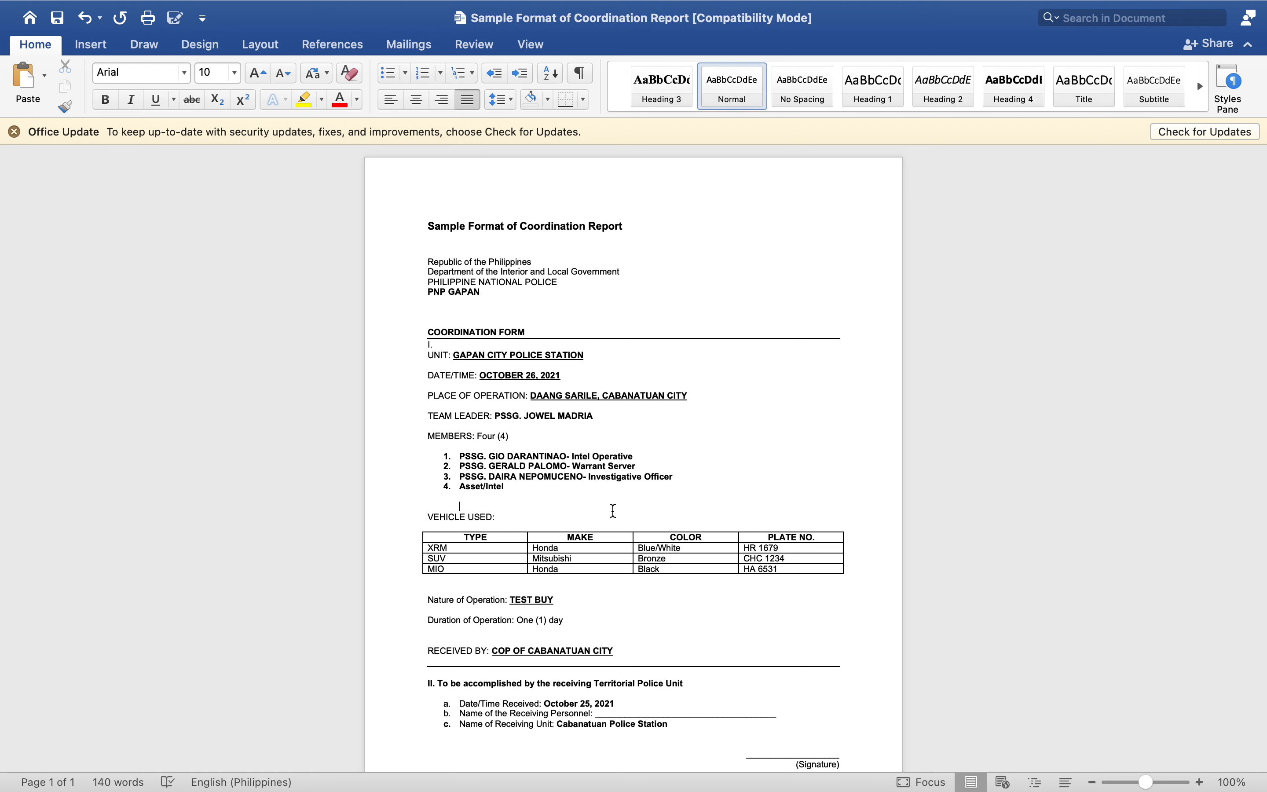